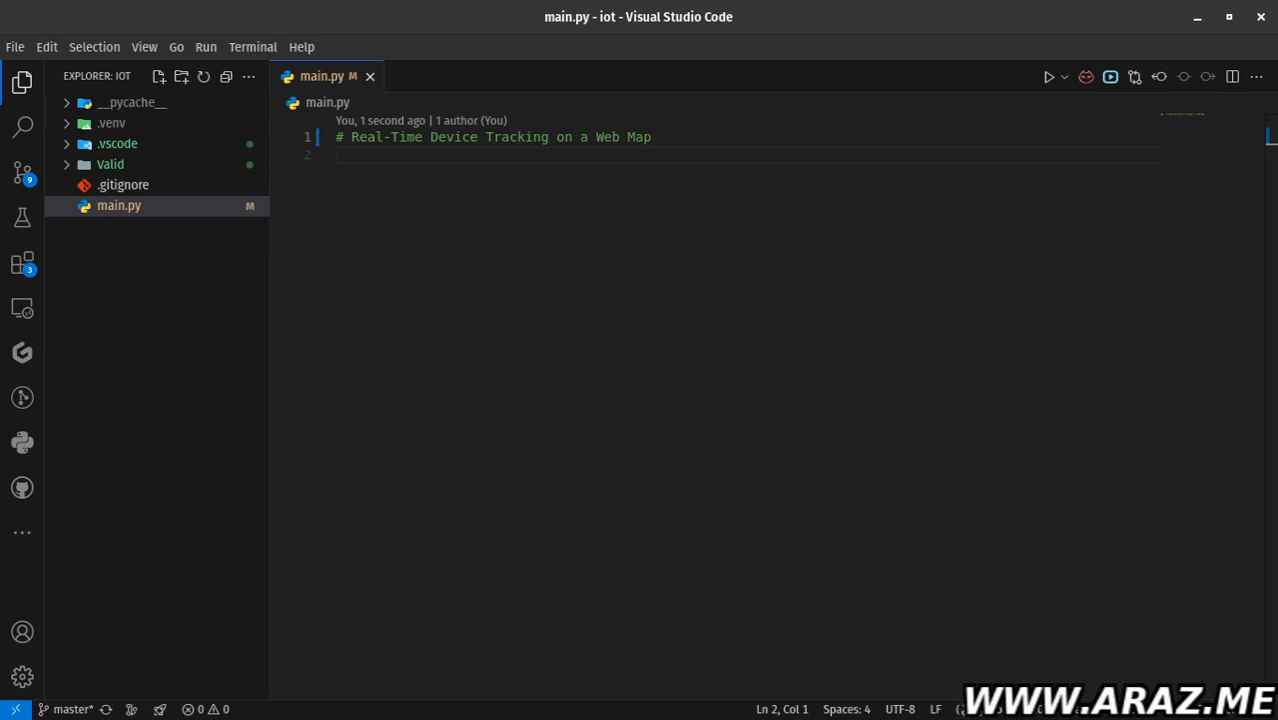
- Add comments: '# setting up a websocket server with FastAPI' and 'creating real-time web map using leflet'
{"action": "type", "text": "# s"}
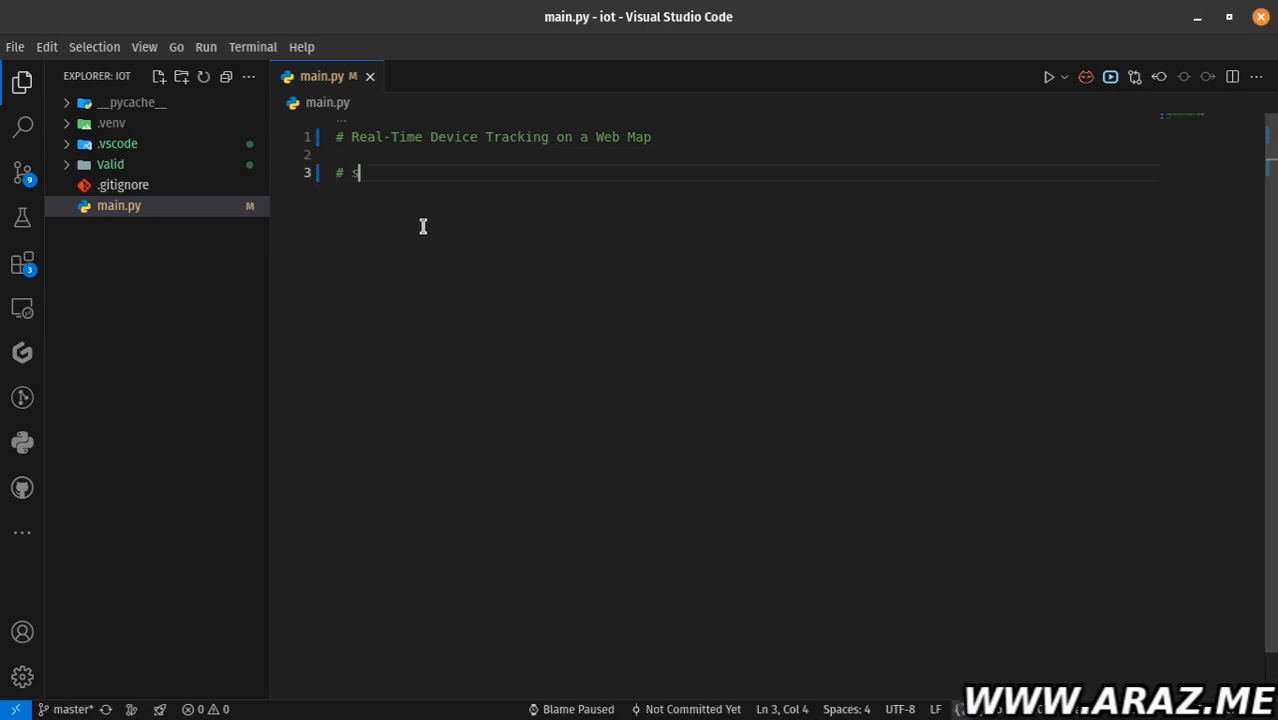
{"action": "type", "text": "etting"}
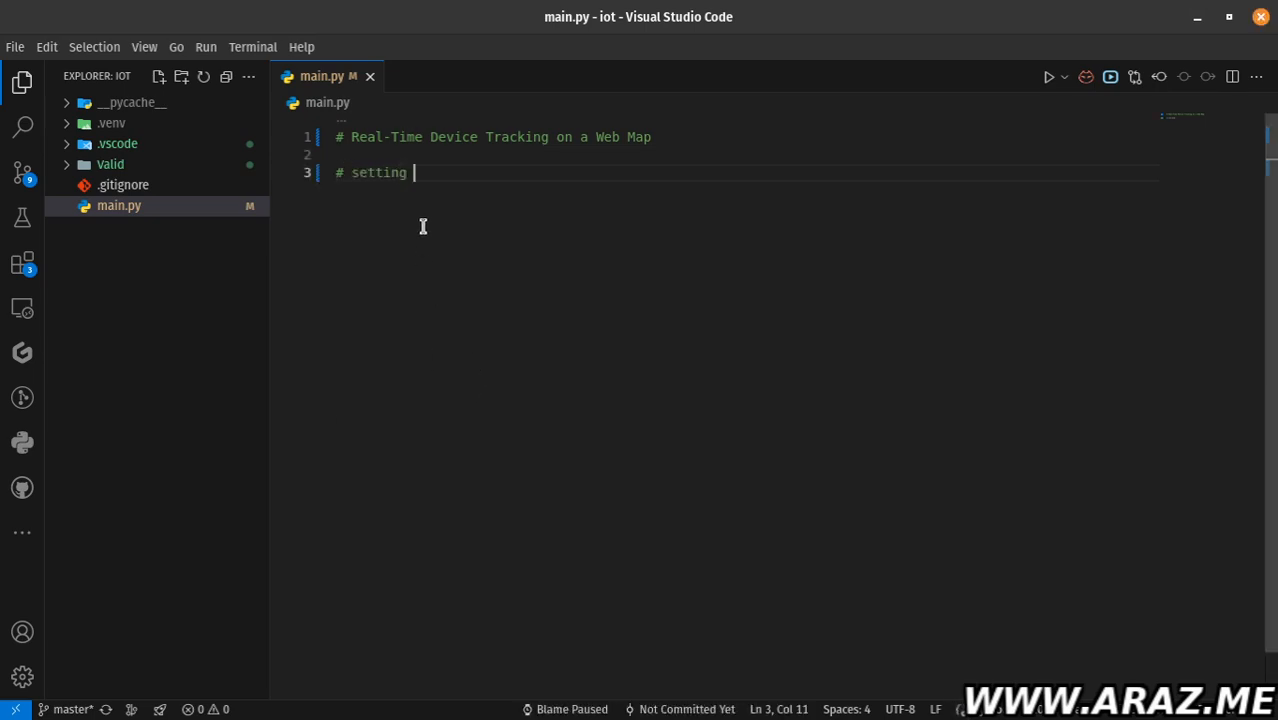
{"action": "type", "text": "up a webso"}
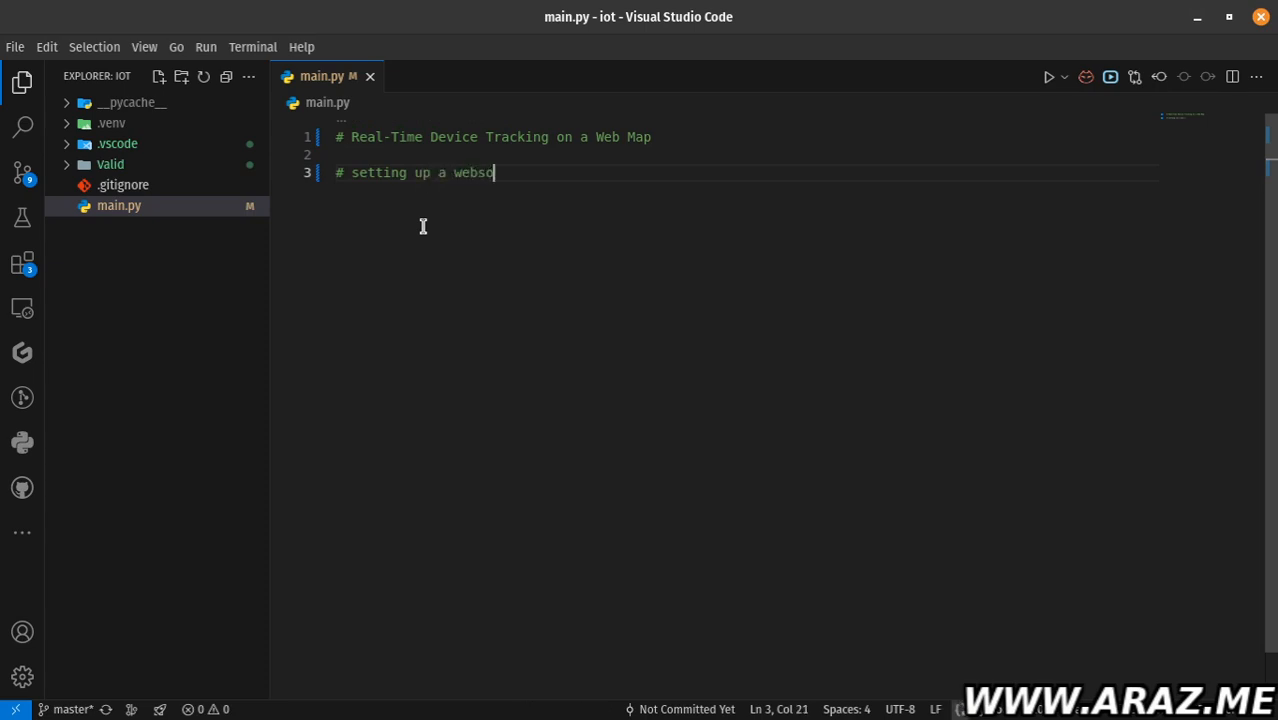
{"action": "type", "text": "cket server"}
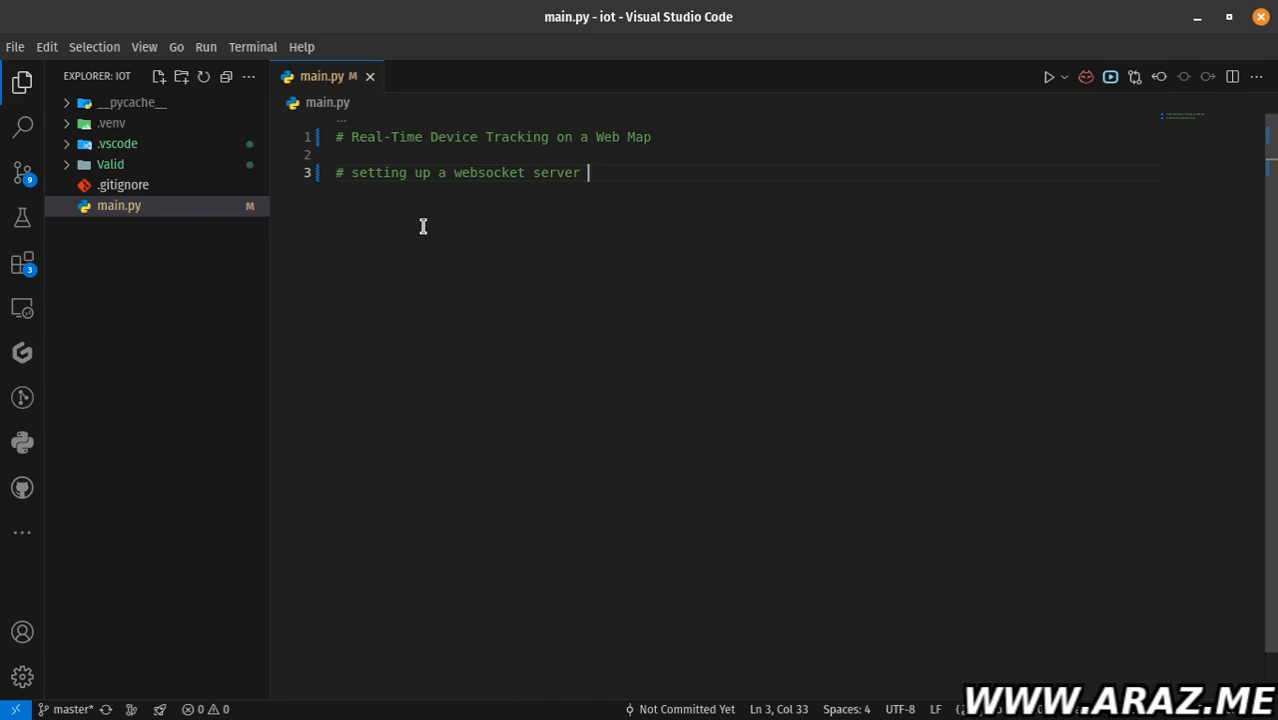
{"action": "type", "text": "with FastAPI"}
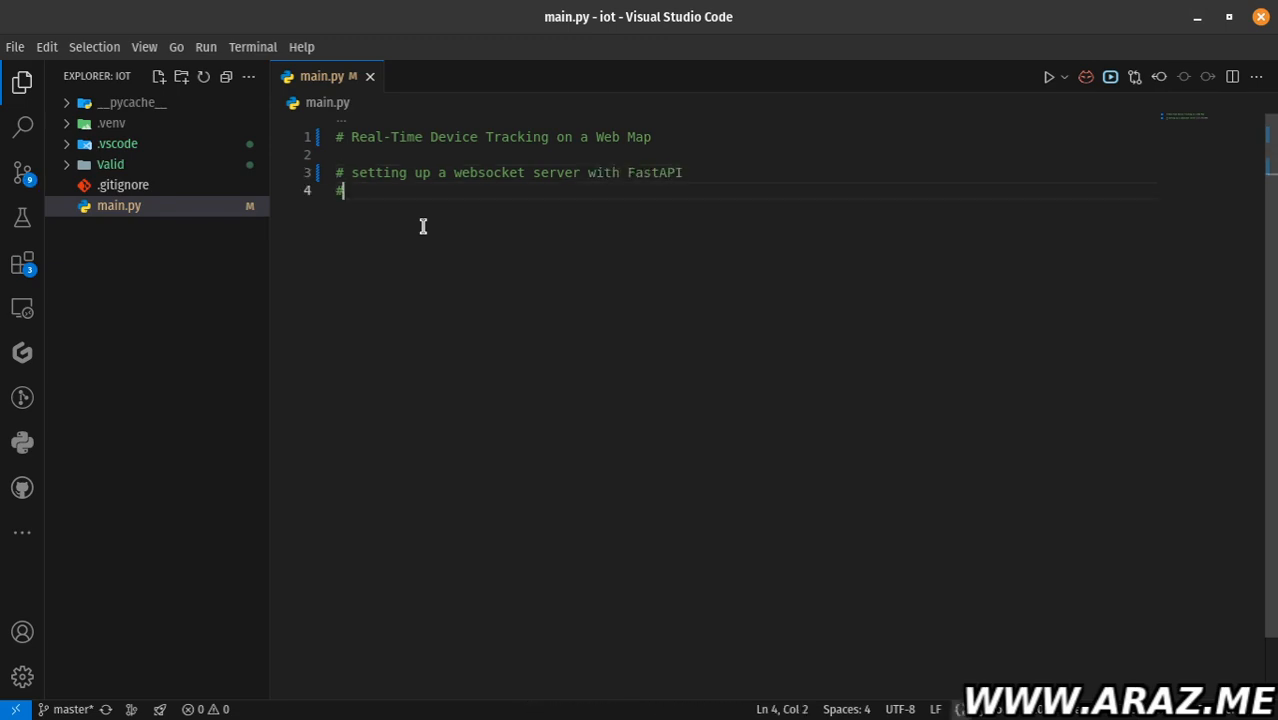
{"action": "type", "text": "crea"}
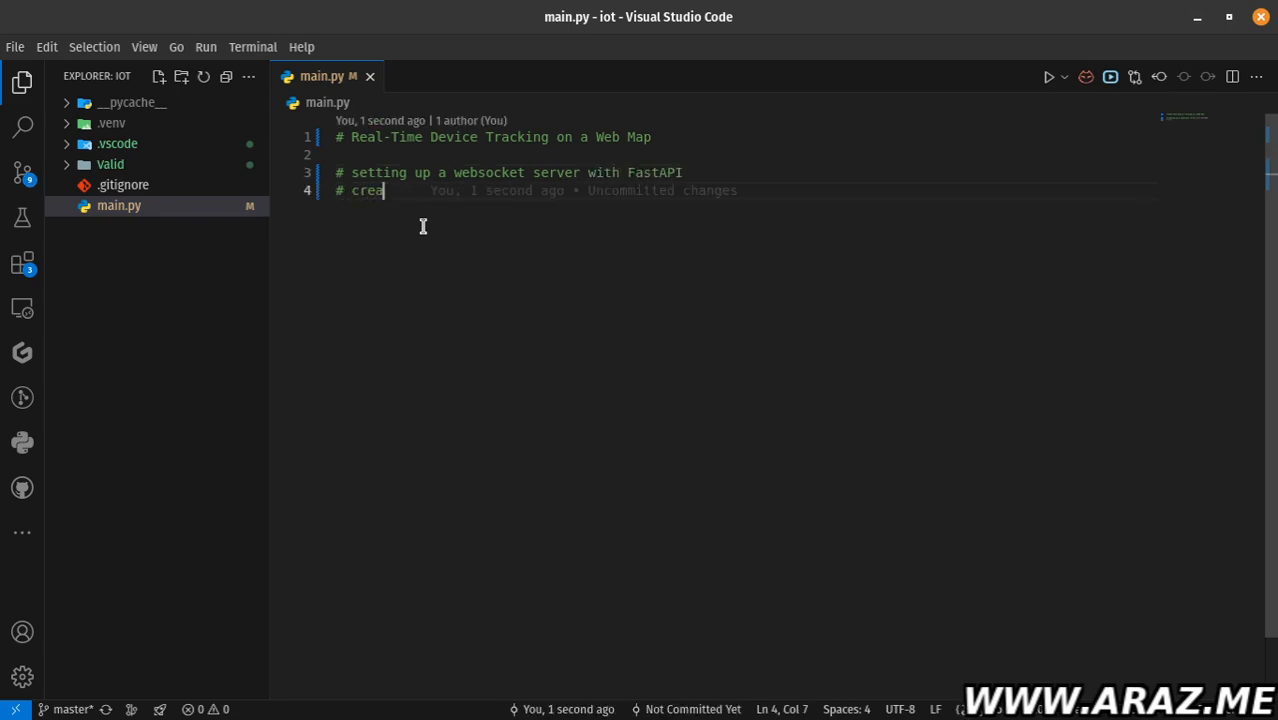
{"action": "type", "text": "ating real-"}
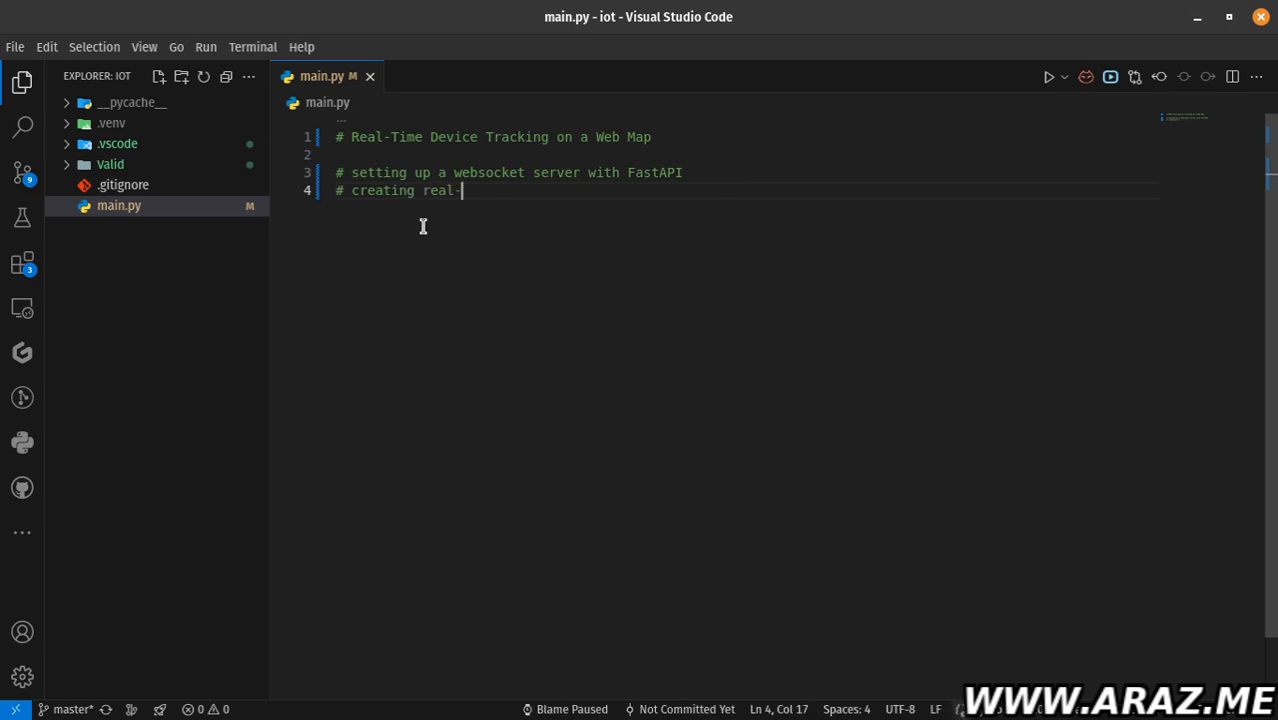
{"action": "type", "text": "time web map us"}
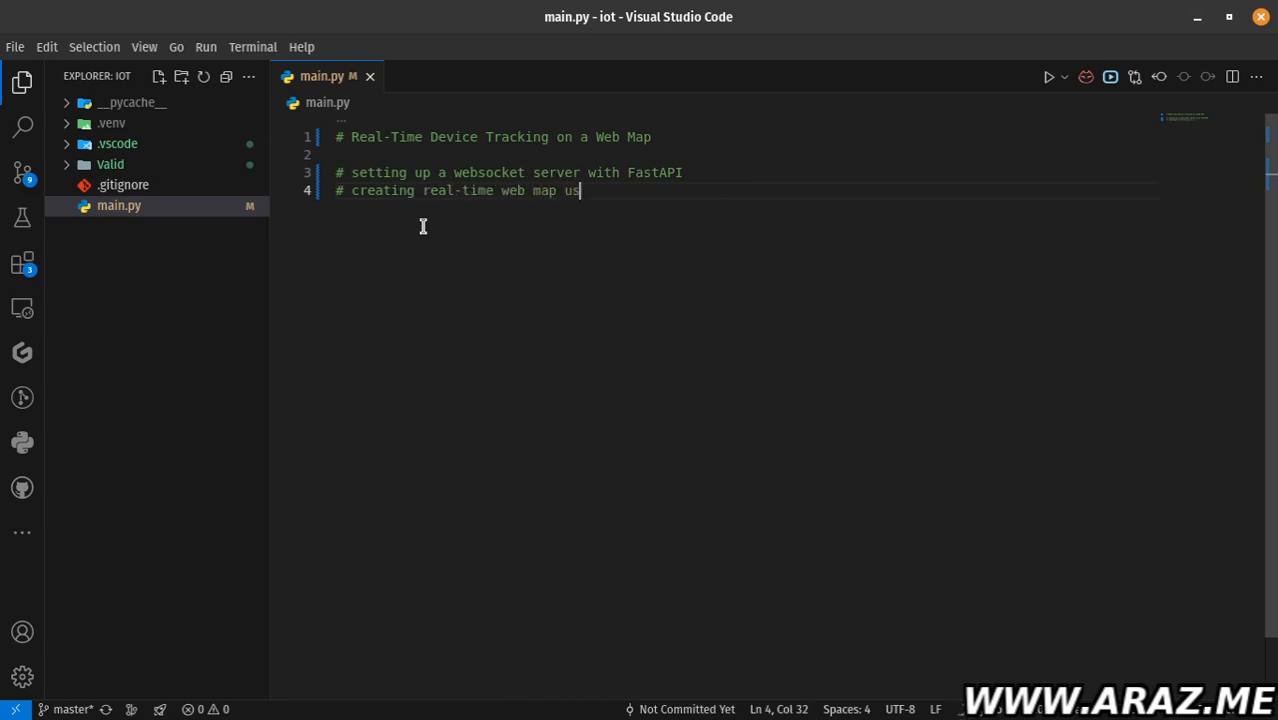
{"action": "type", "text": "ing leflet"}
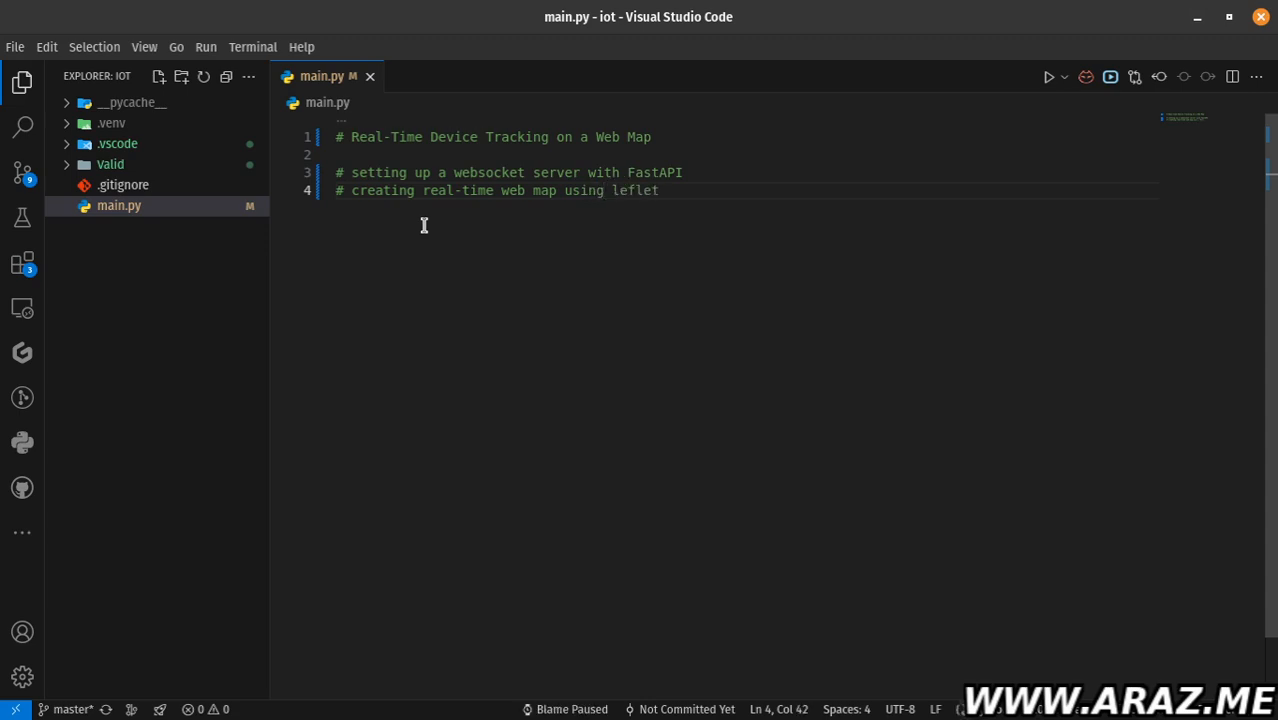
{"action": "key", "text": "Enter"}
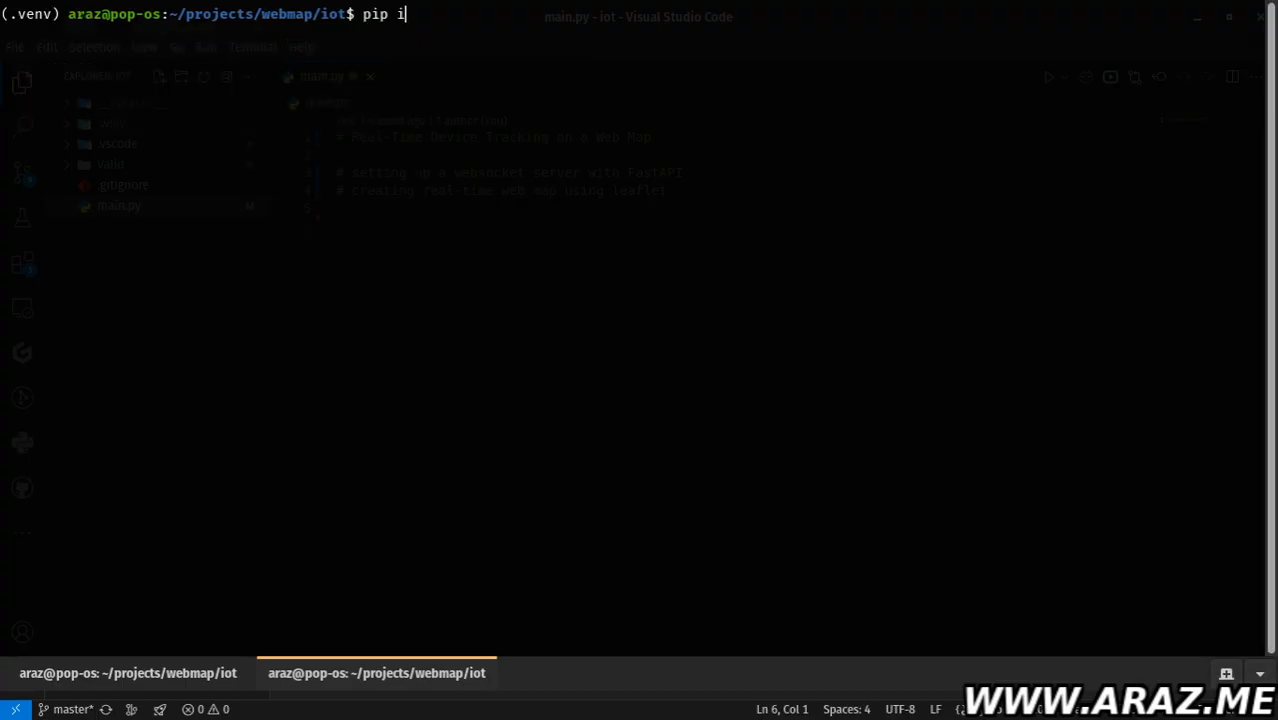
- Run 'pip install fastapi uvicorn websockets folium' in the terminal
{"action": "type", "text": "nstall fastapi"}
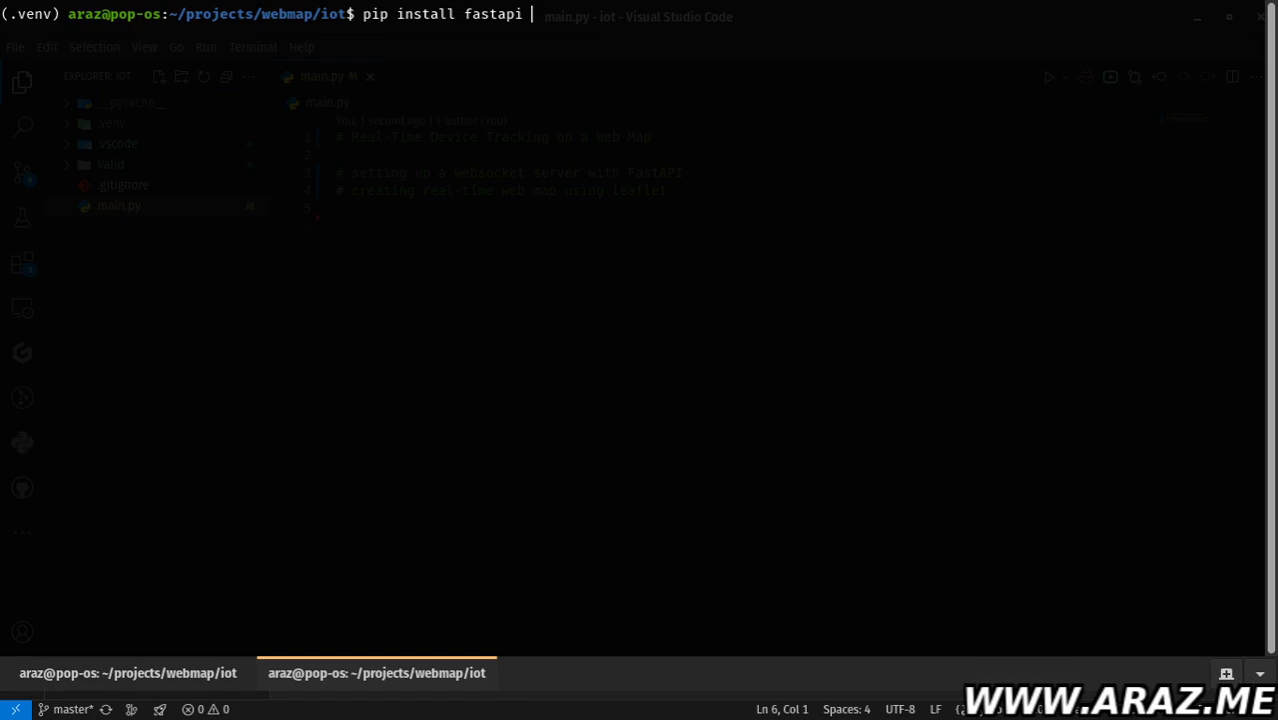
{"action": "type", "text": "uvicorn"}
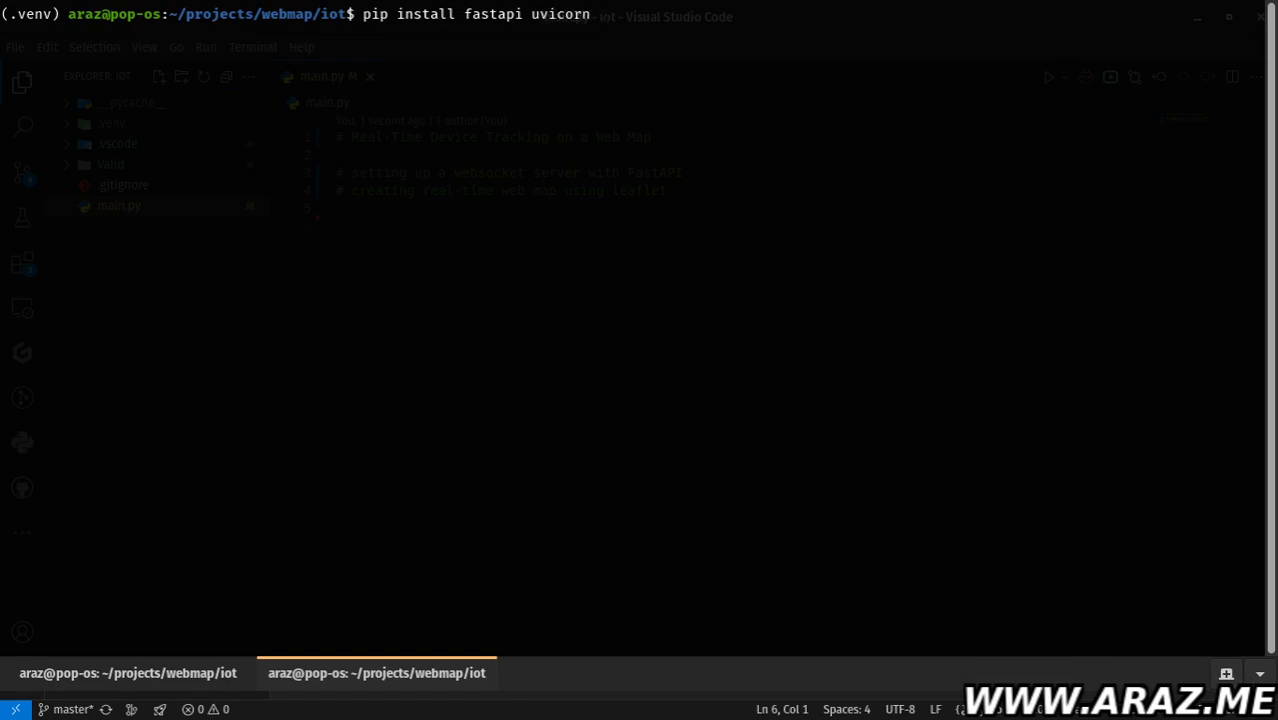
{"action": "type", "text": "websock"}
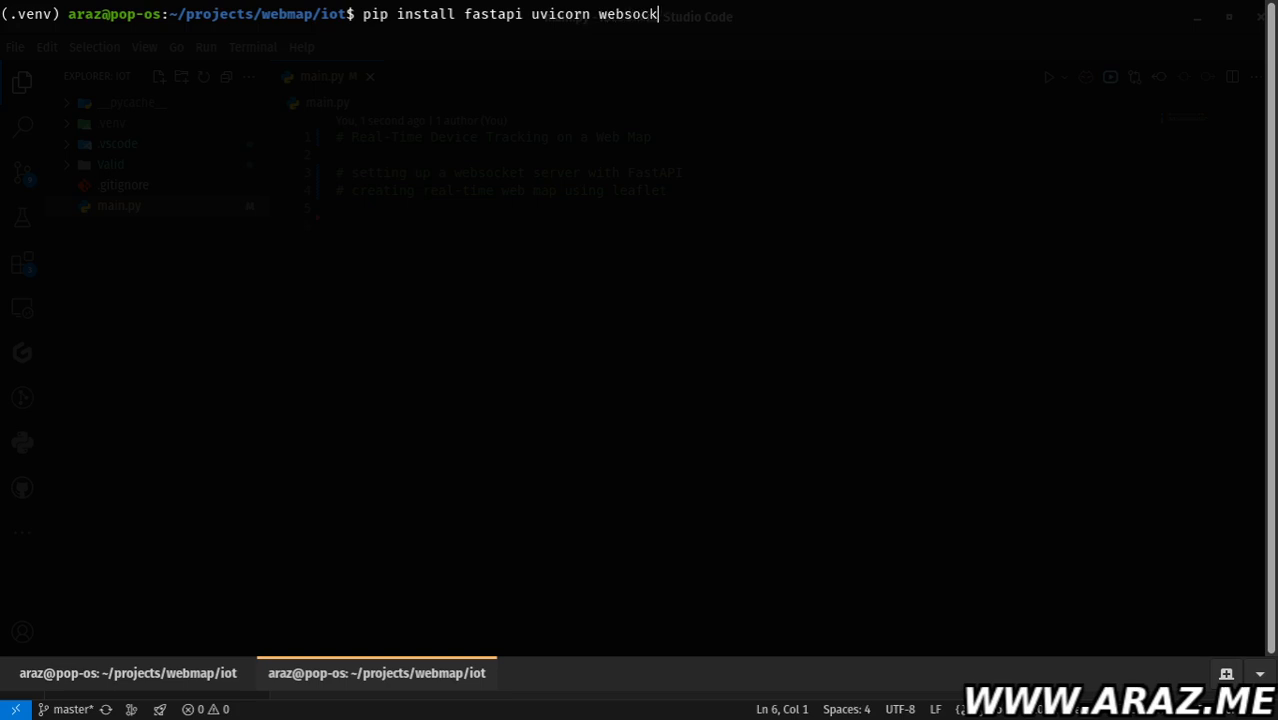
{"action": "type", "text": "ets folim"}
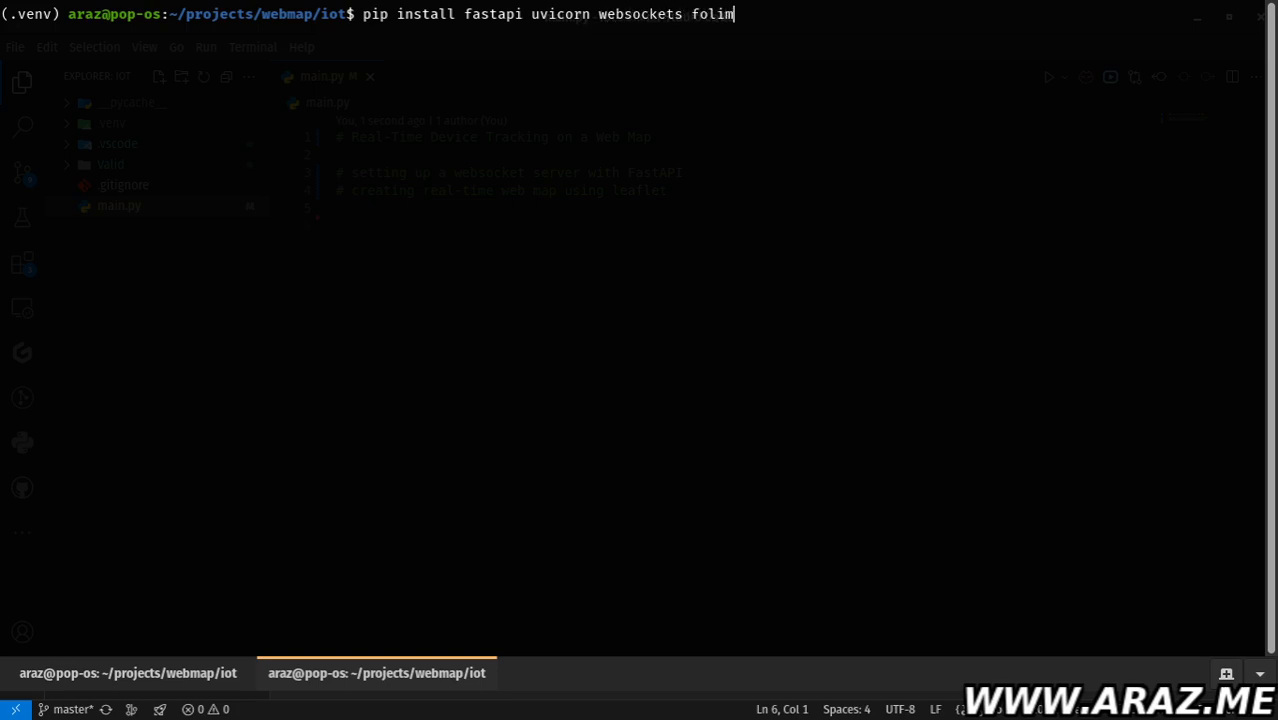
{"action": "type", "text": "um"}
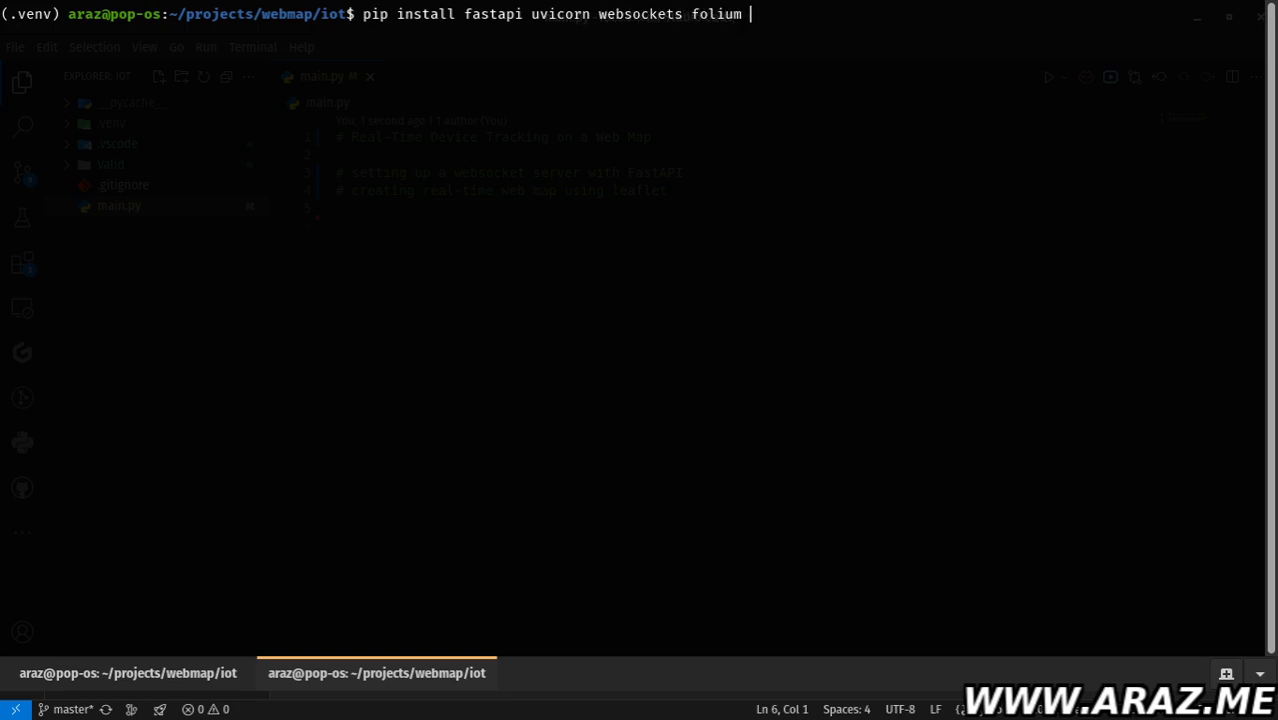
{"action": "key", "text": "Return"}
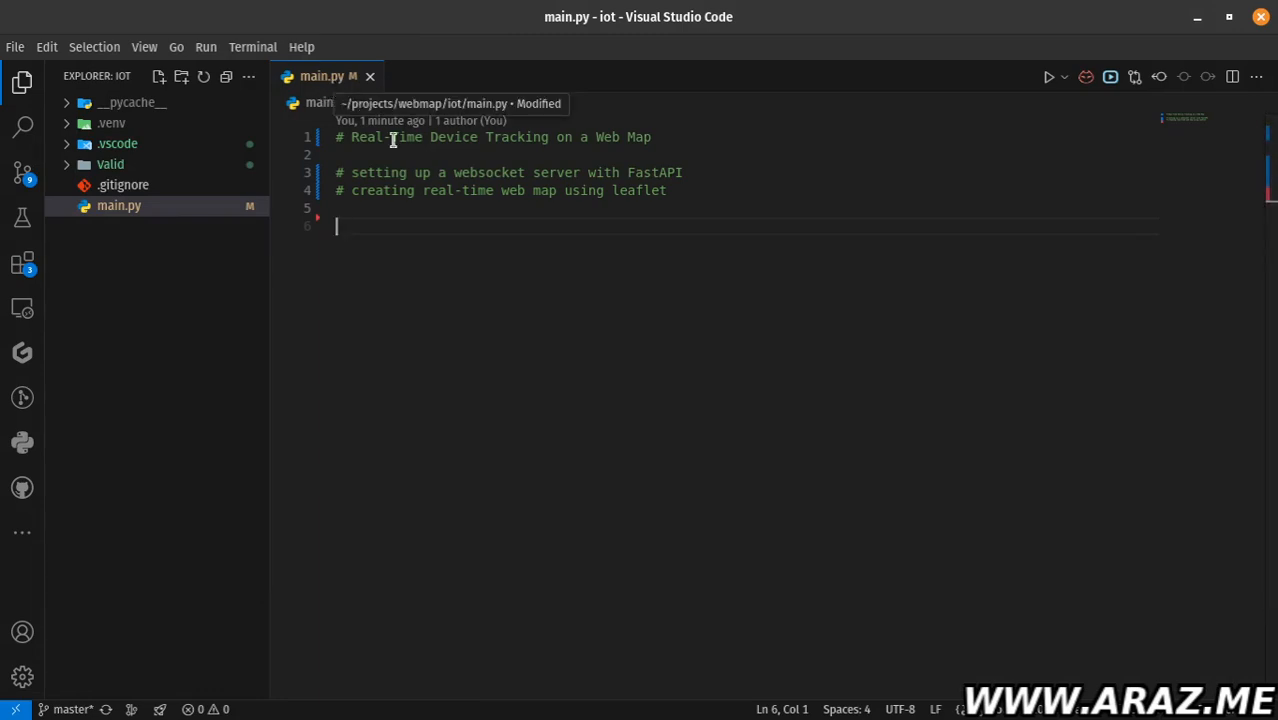
{"action": "mouse_move", "coordinate": [428, 348]}
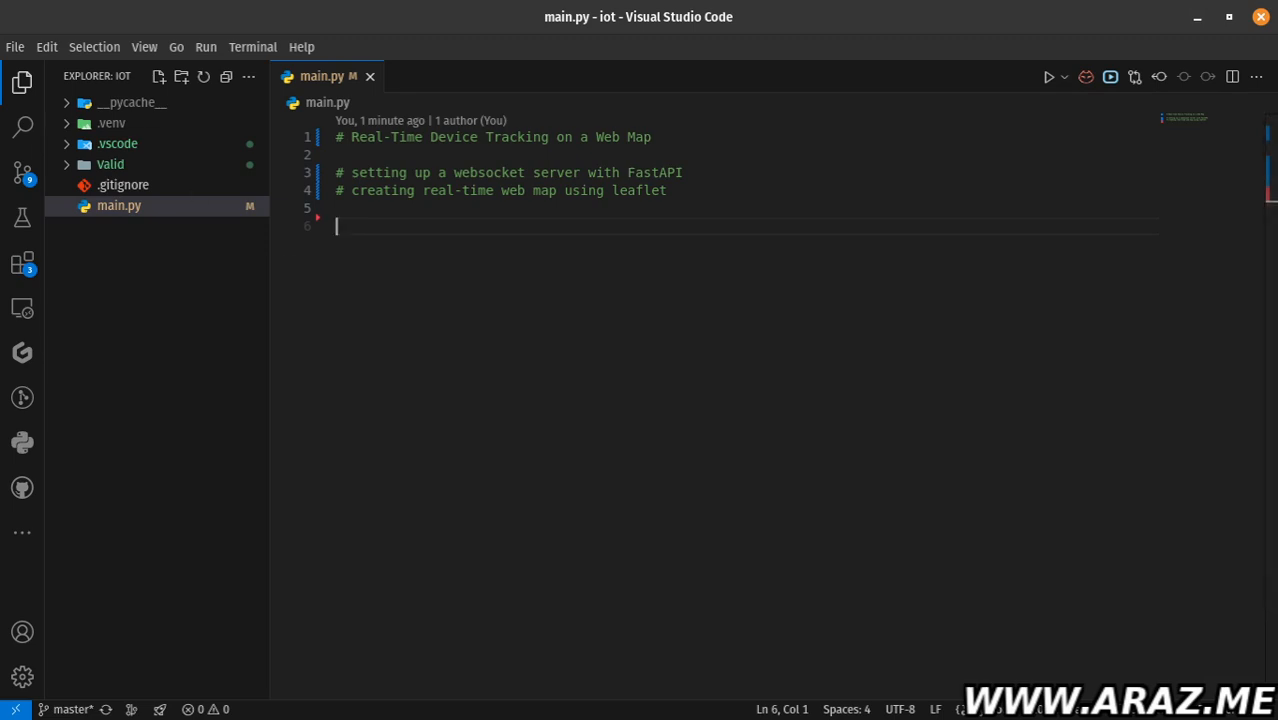
- Add 'from fastapi import FastAPI,websockets' and 'import json' to main.py
{"action": "type", "text": "from f"}
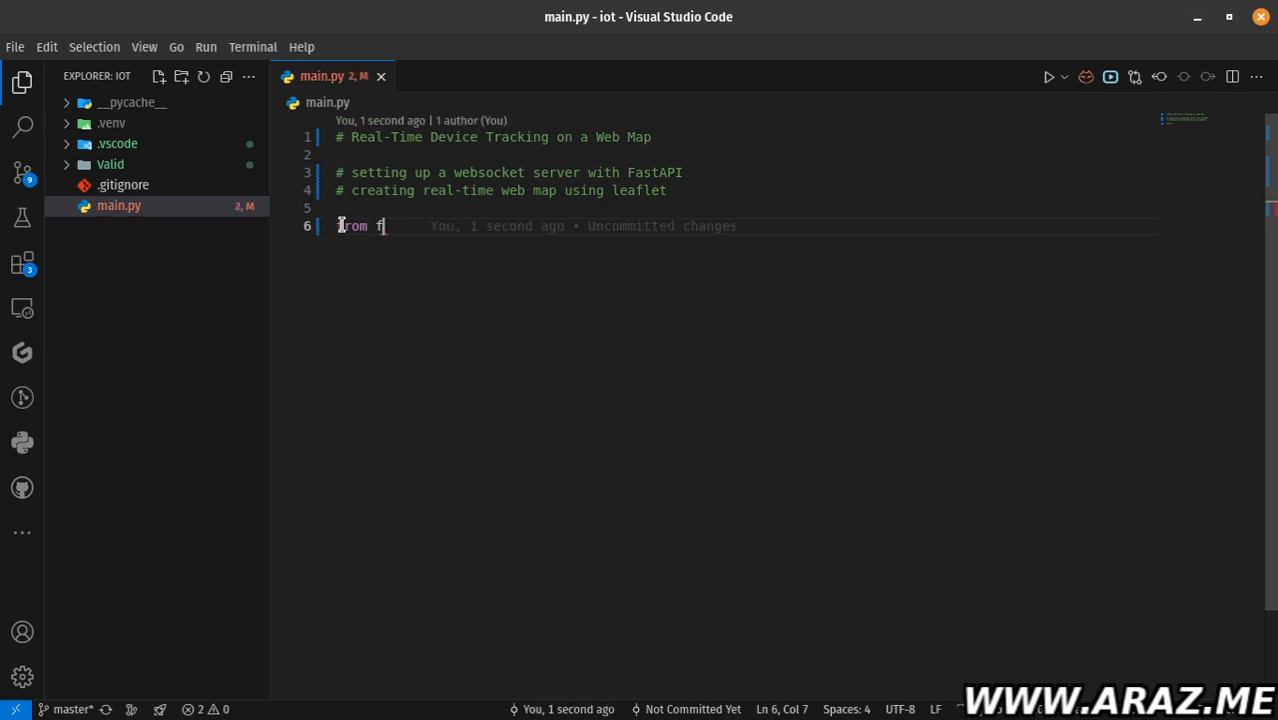
{"action": "type", "text": "astapi"}
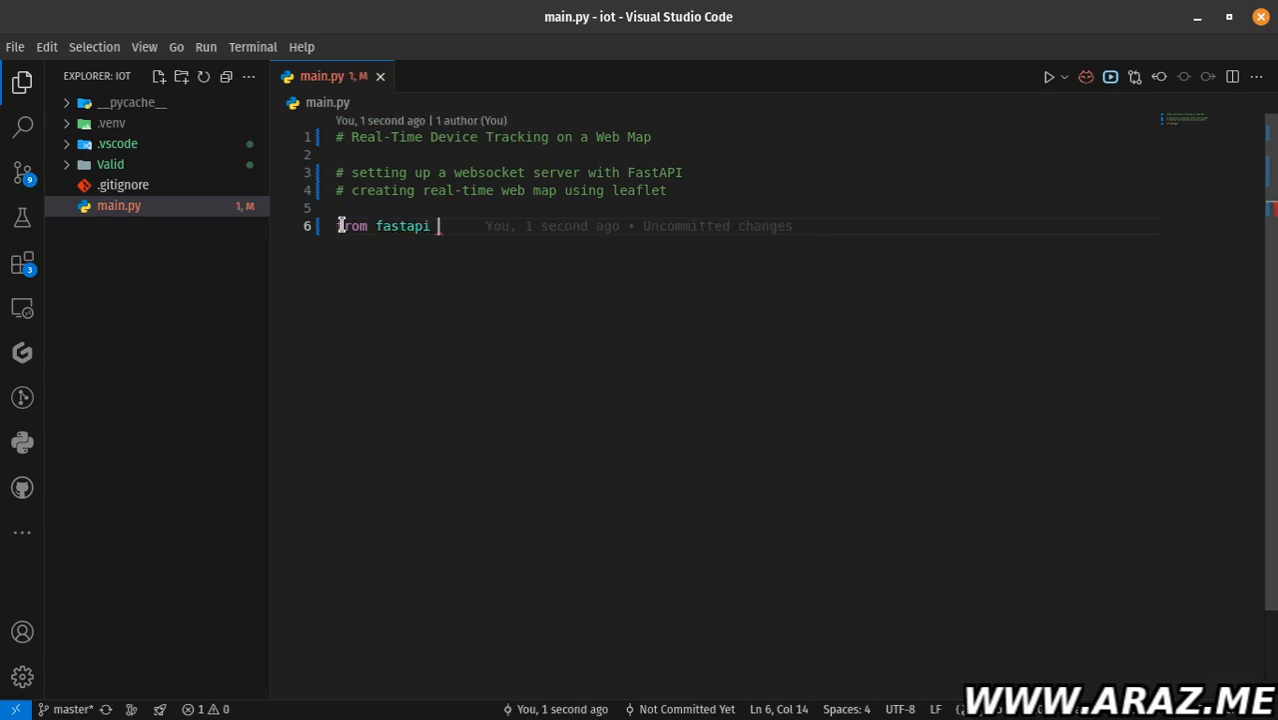
{"action": "type", "text": "import FastAPI"}
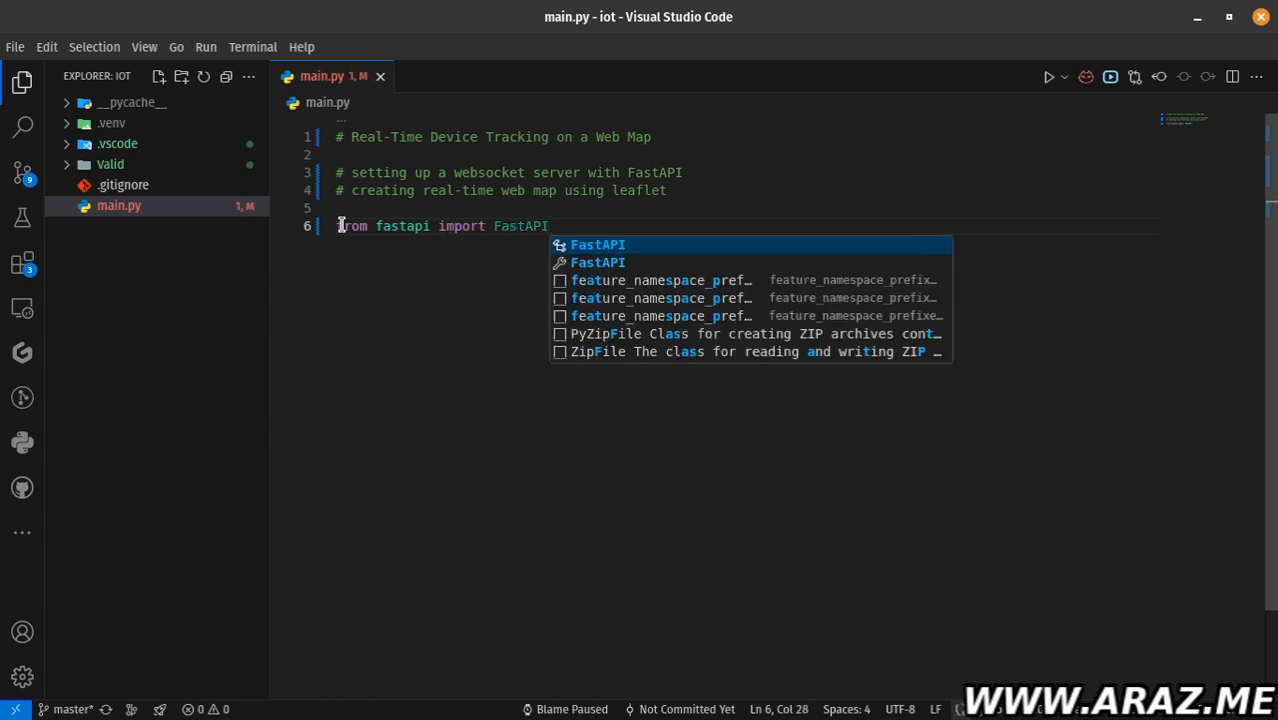
{"action": "type", "text": ",websockets"}
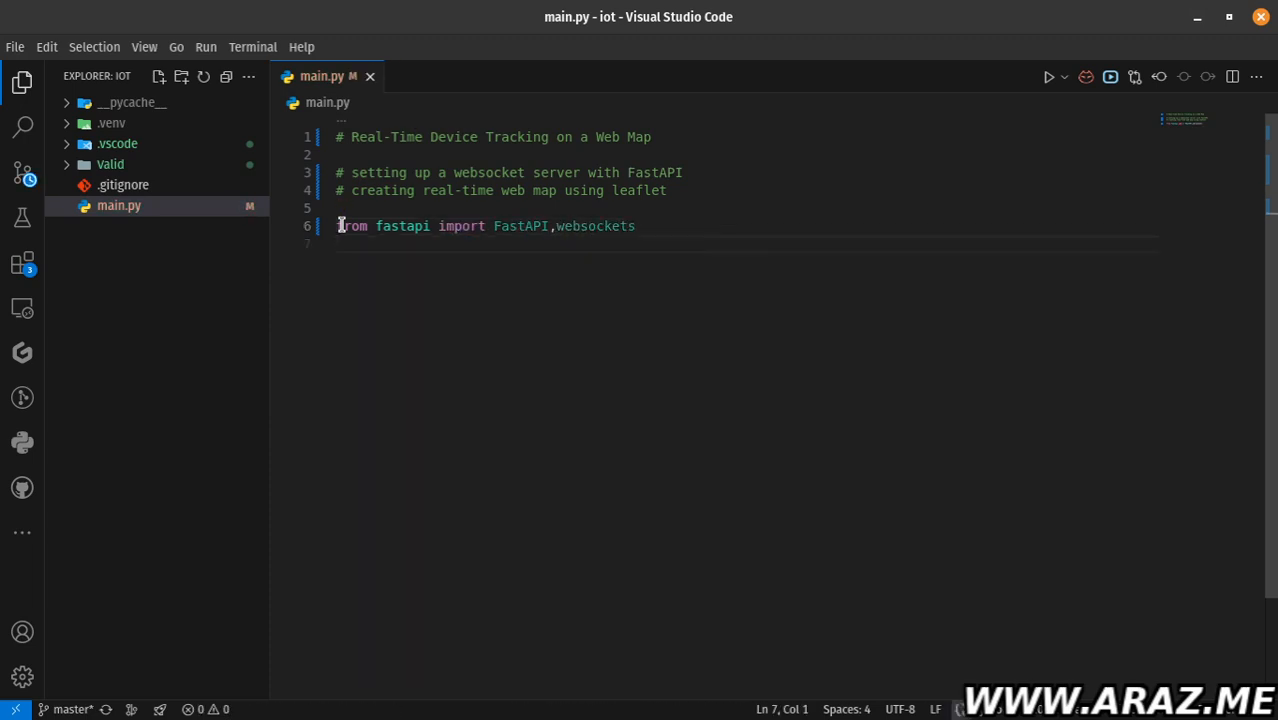
{"action": "type", "text": "import json"}
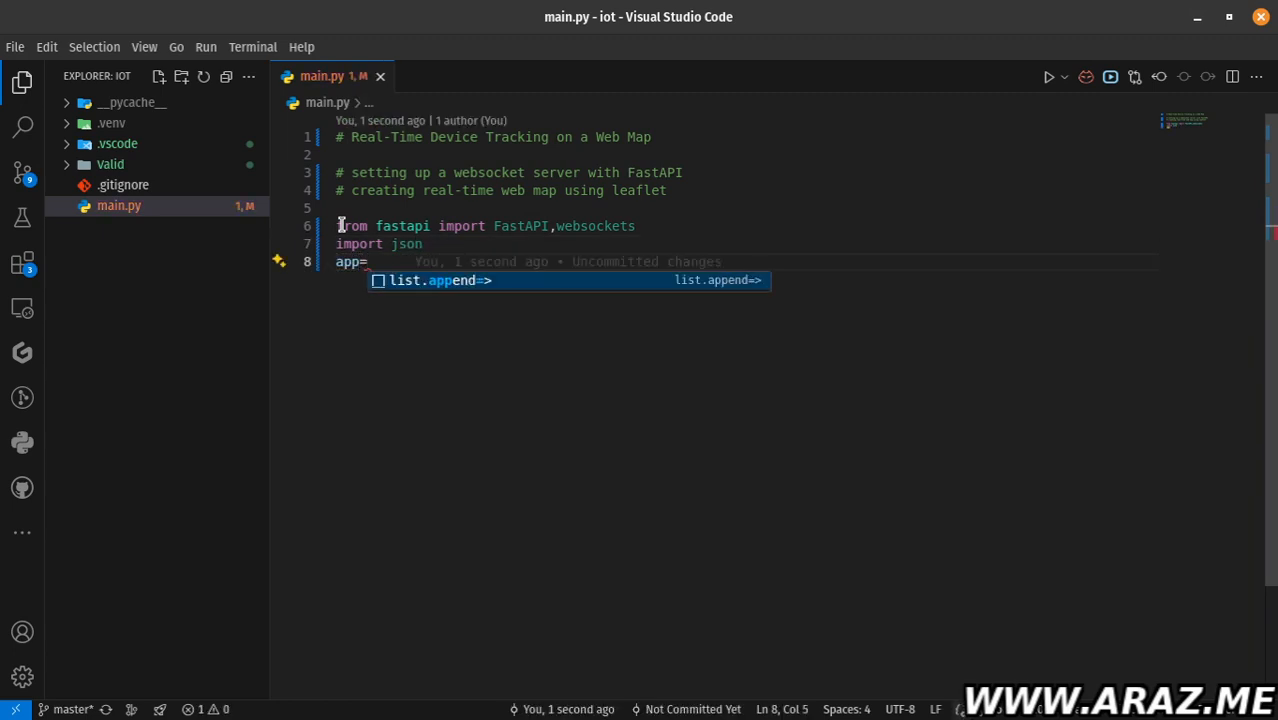
- Create the app with 'app=FastAPI()' and start defining the active_connections list
{"action": "type", "text": "FastAPI()"}
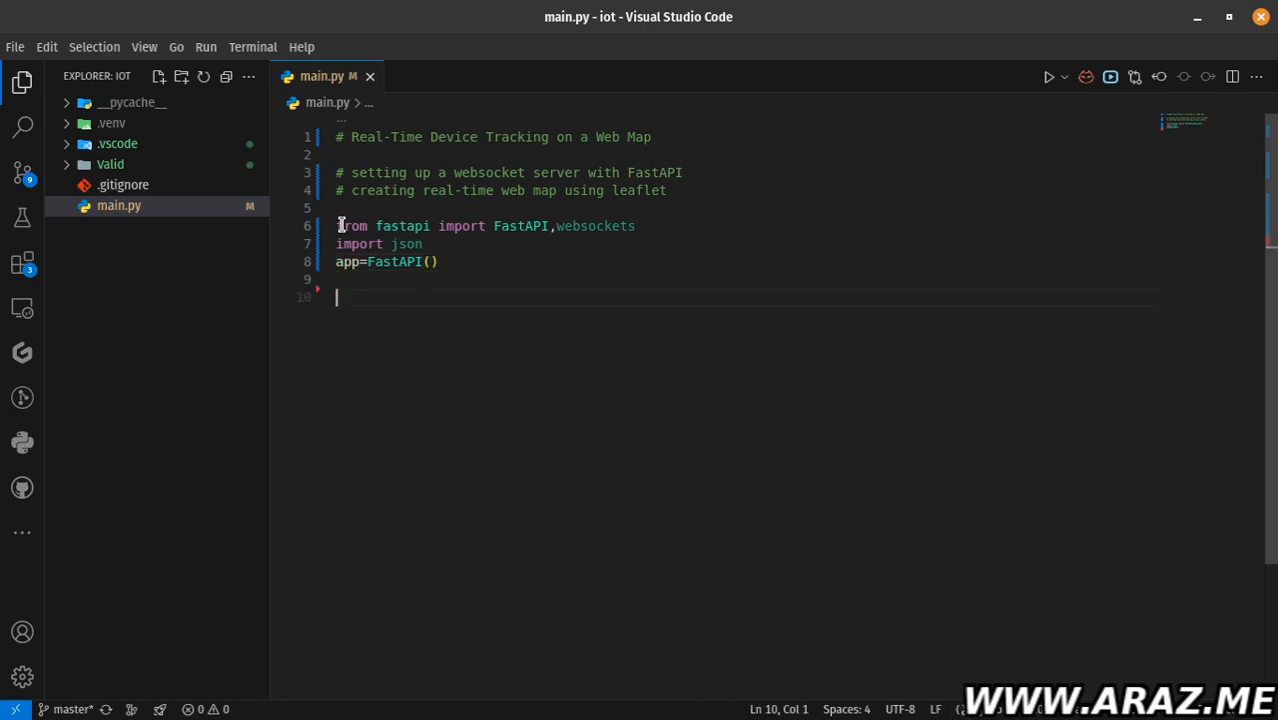
{"action": "type", "text": "a"}
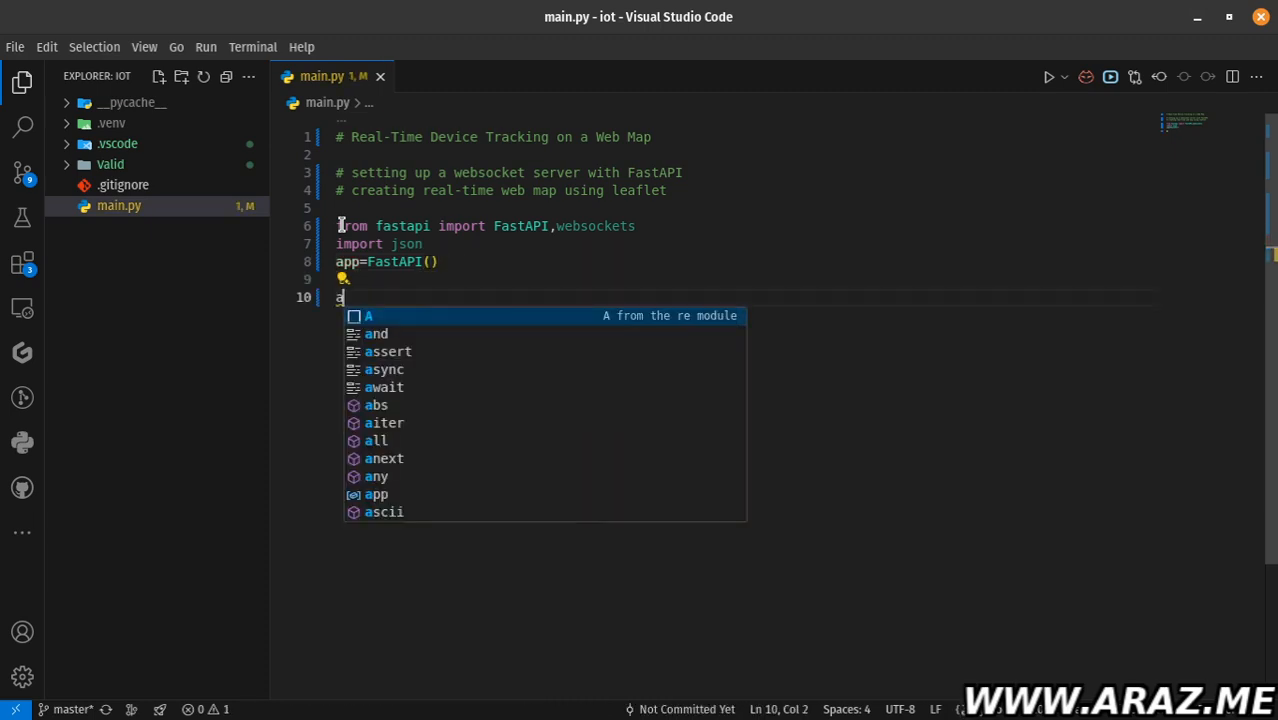
{"action": "type", "text": "ctive_c"}
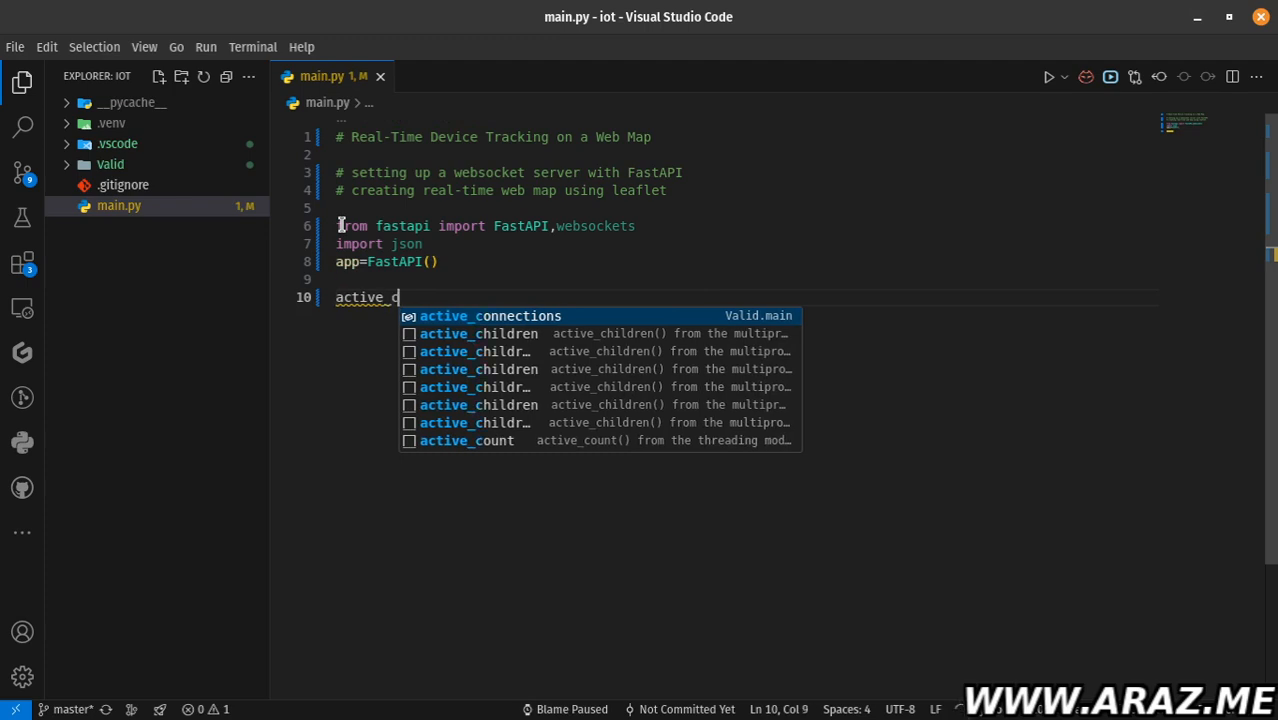
{"action": "type", "text": "onnections=["}
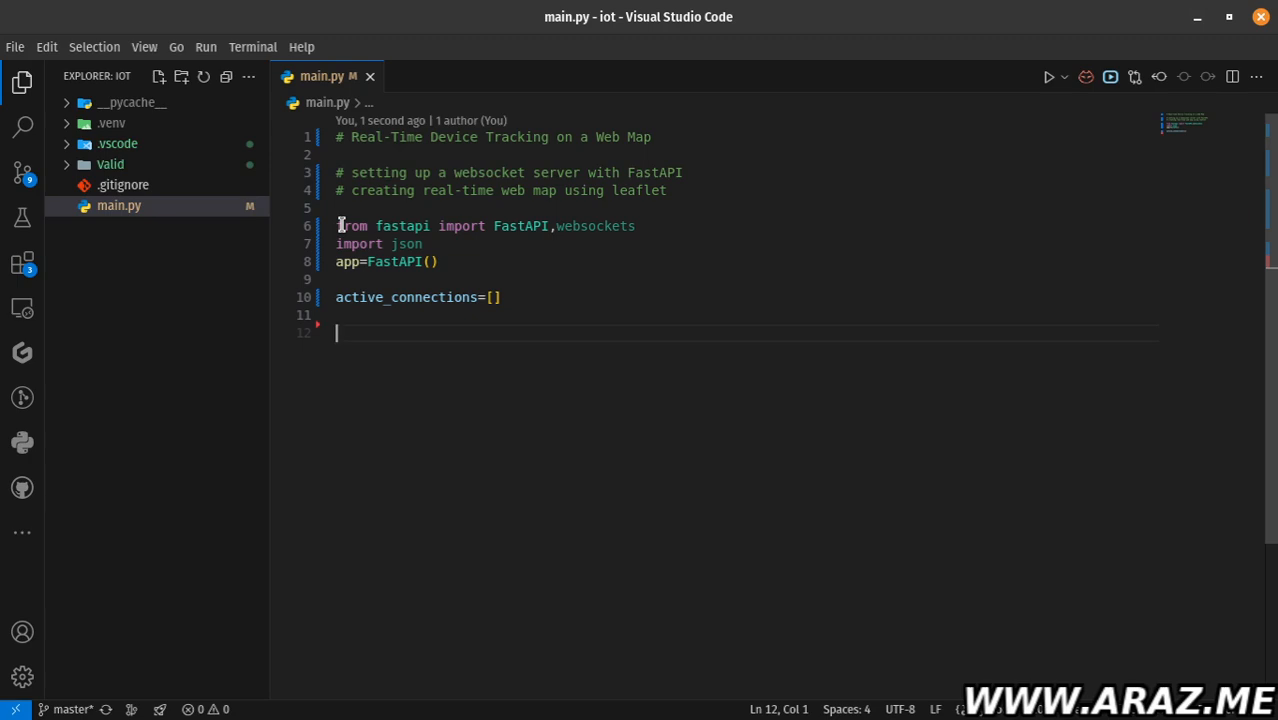
{"action": "type", "text": "@ap"}
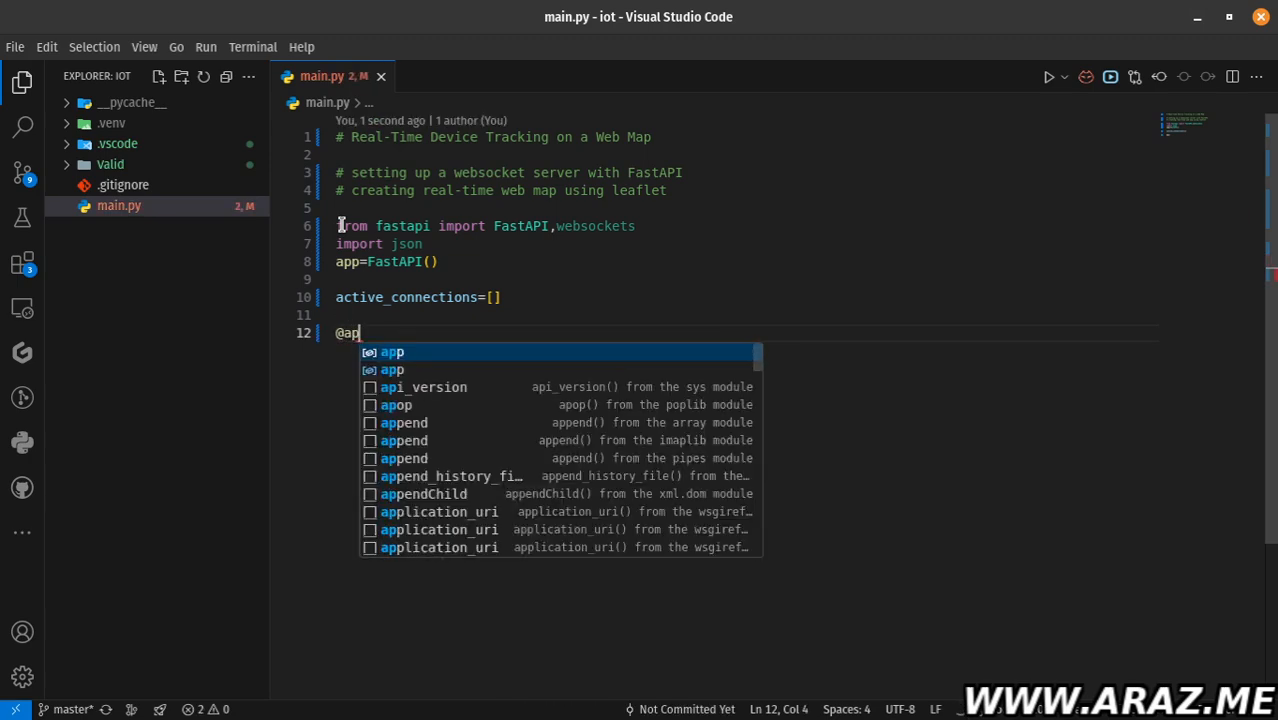
{"action": "type", "text": "p.websocket('/ws"}
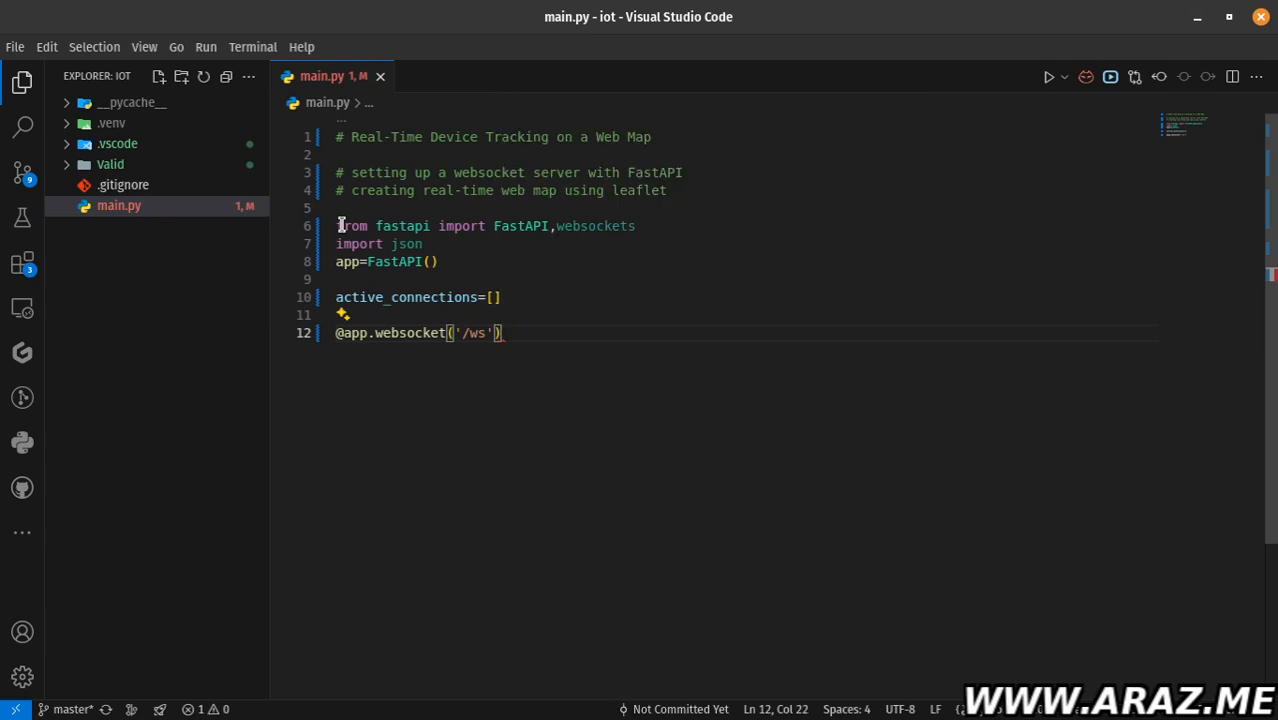
{"action": "key", "text": "Return"}
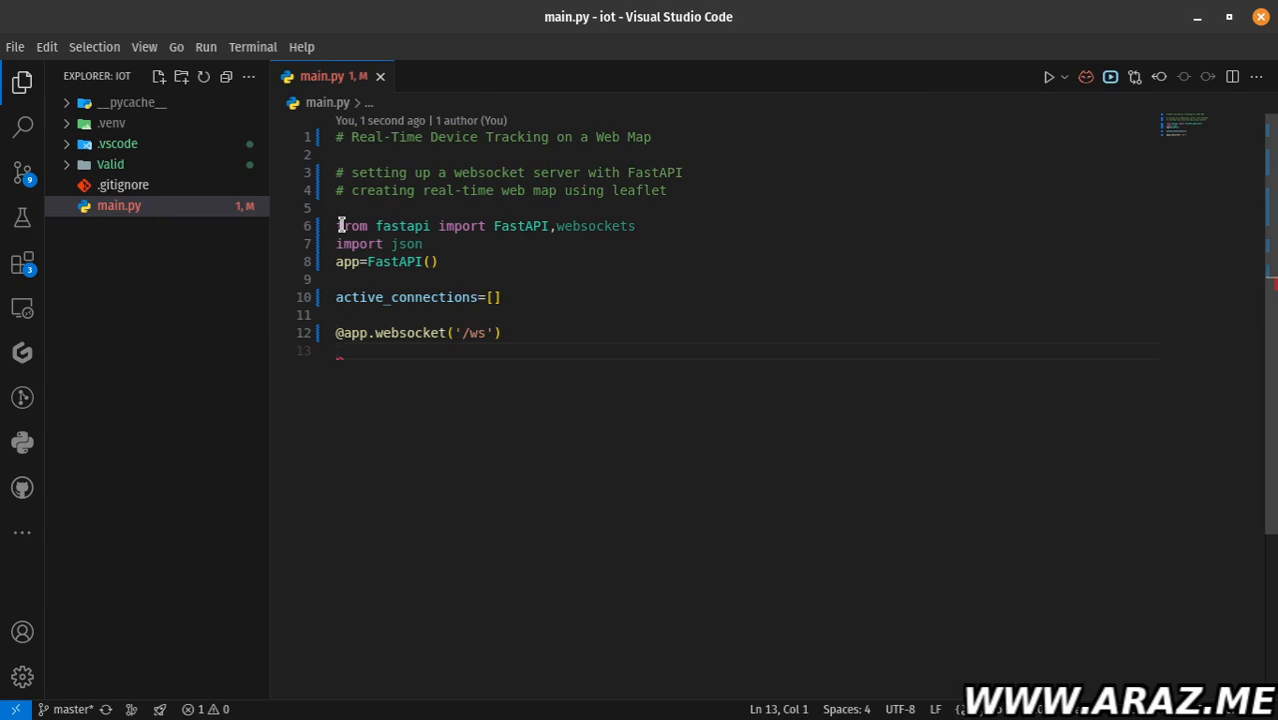
- Define 'async def websocket_endpoint(wesocket:WebSocket):' under the route
{"action": "type", "text": "as"}
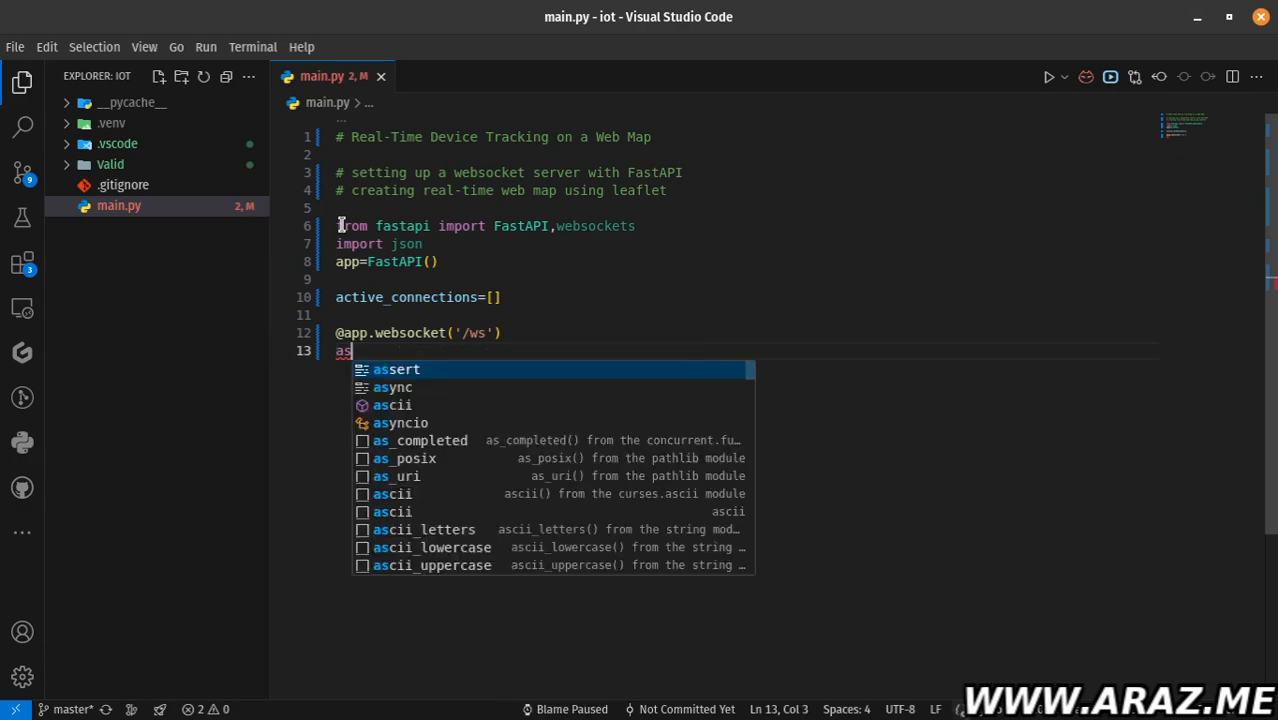
{"action": "type", "text": "ync def"}
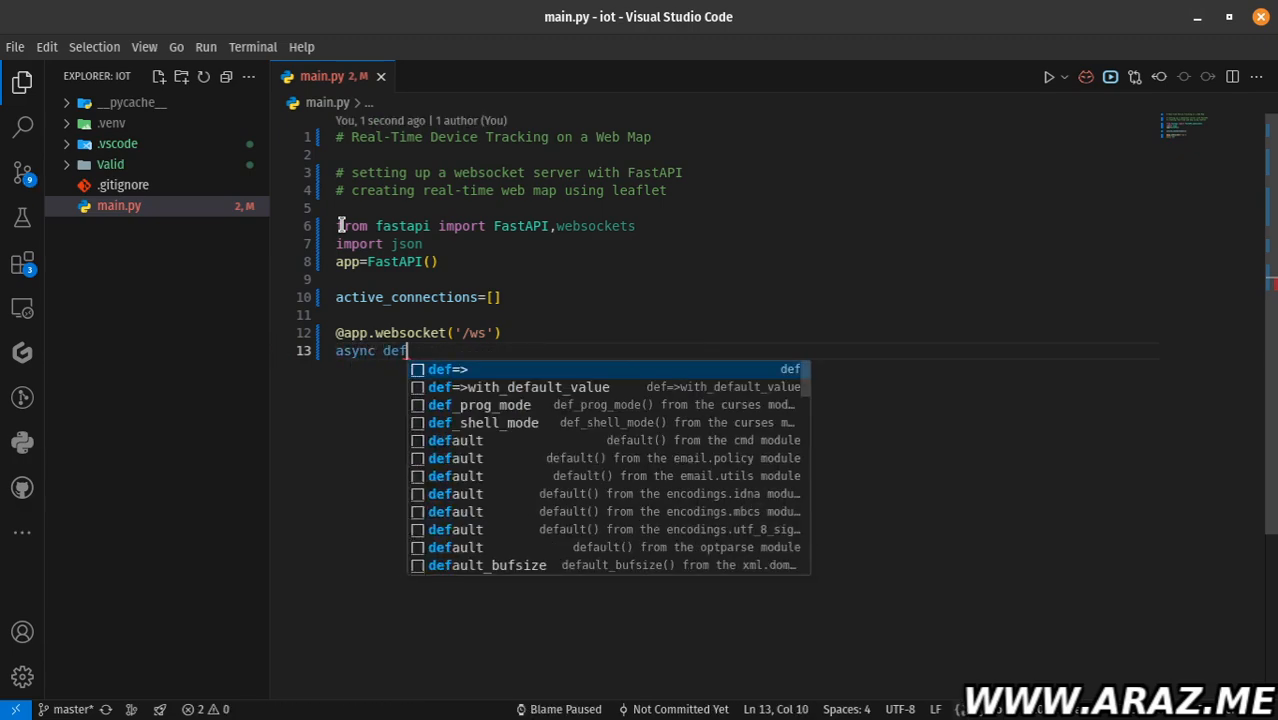
{"action": "type", "text": "websocket"}
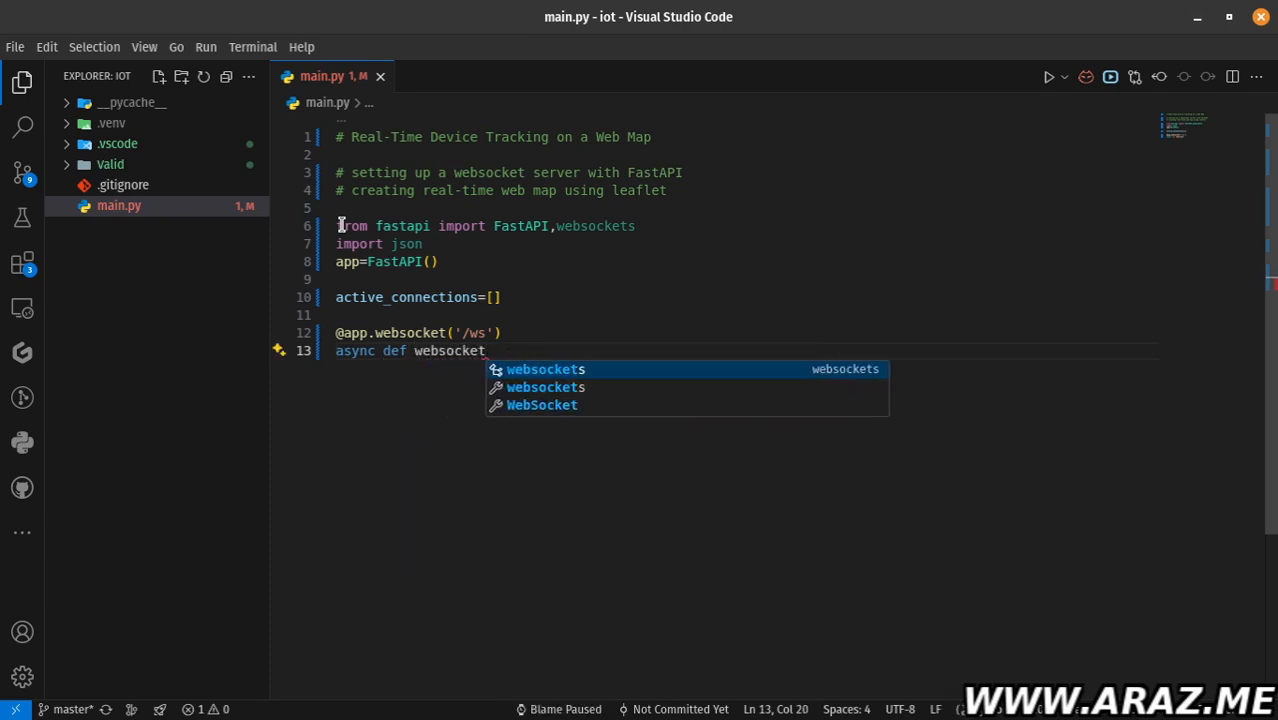
{"action": "type", "text": "_endpoint()"}
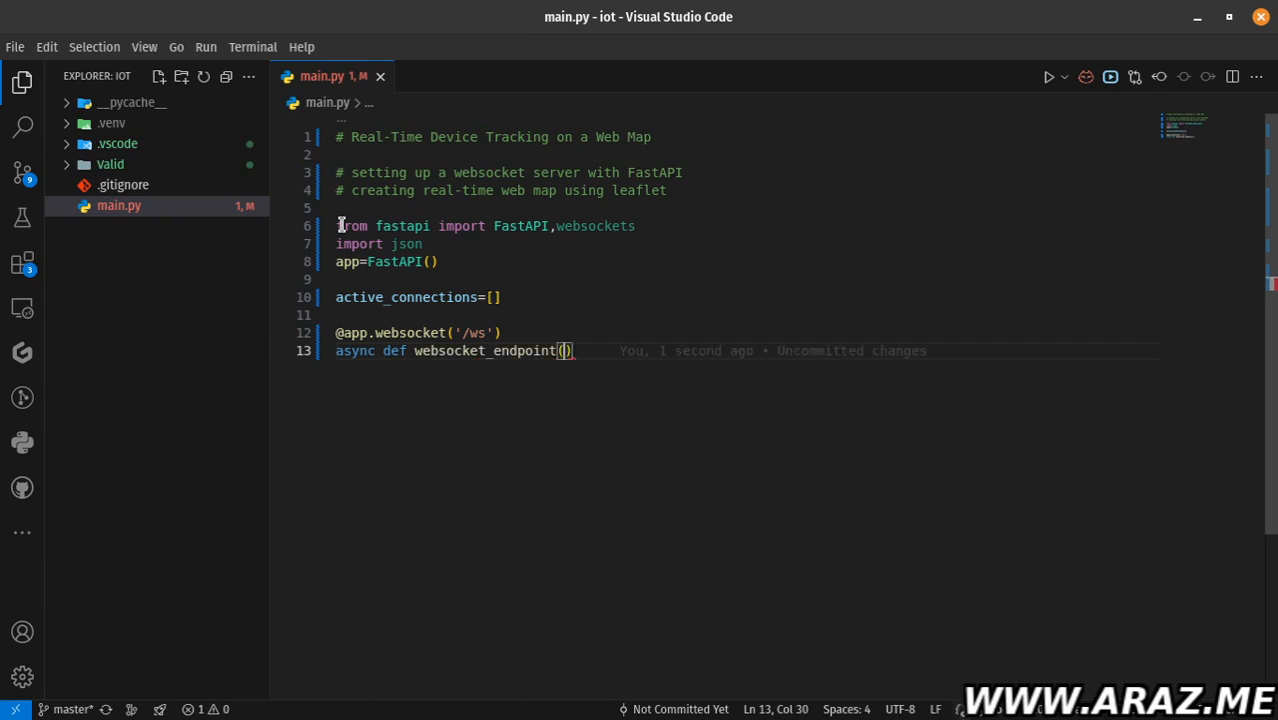
{"action": "type", "text": "wesocket:"}
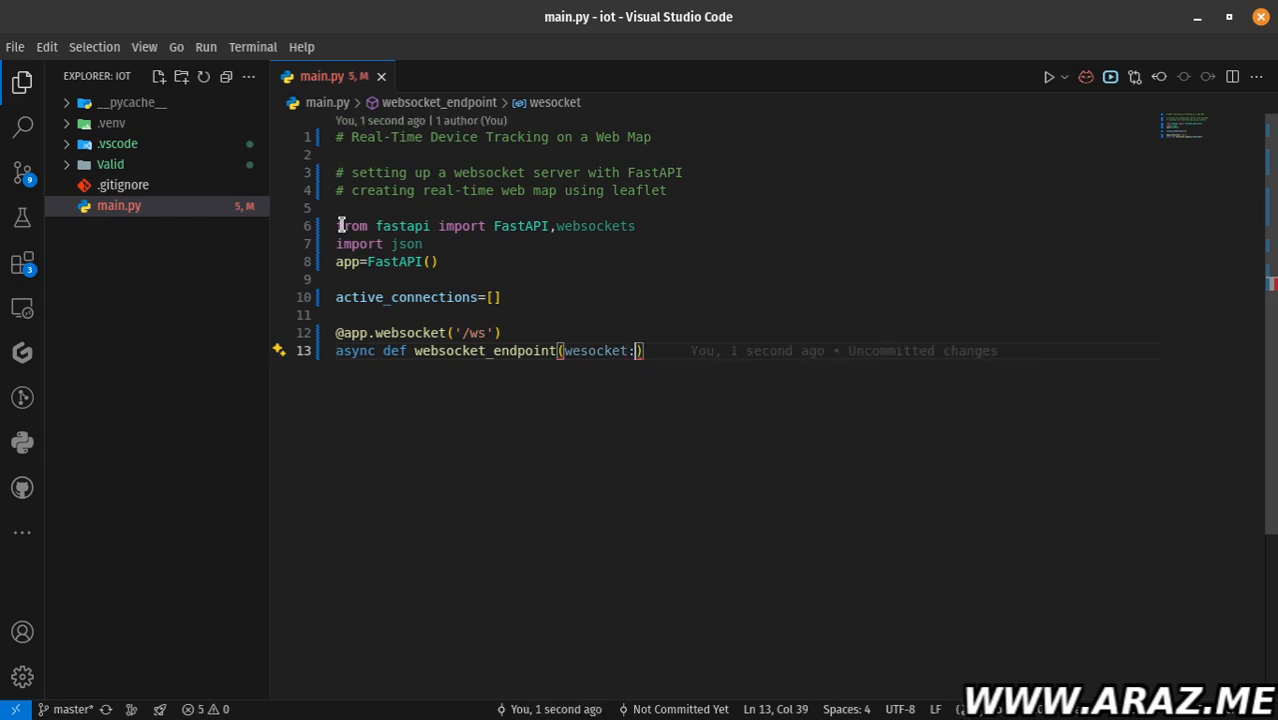
{"action": "type", "text": "WebSocket"}
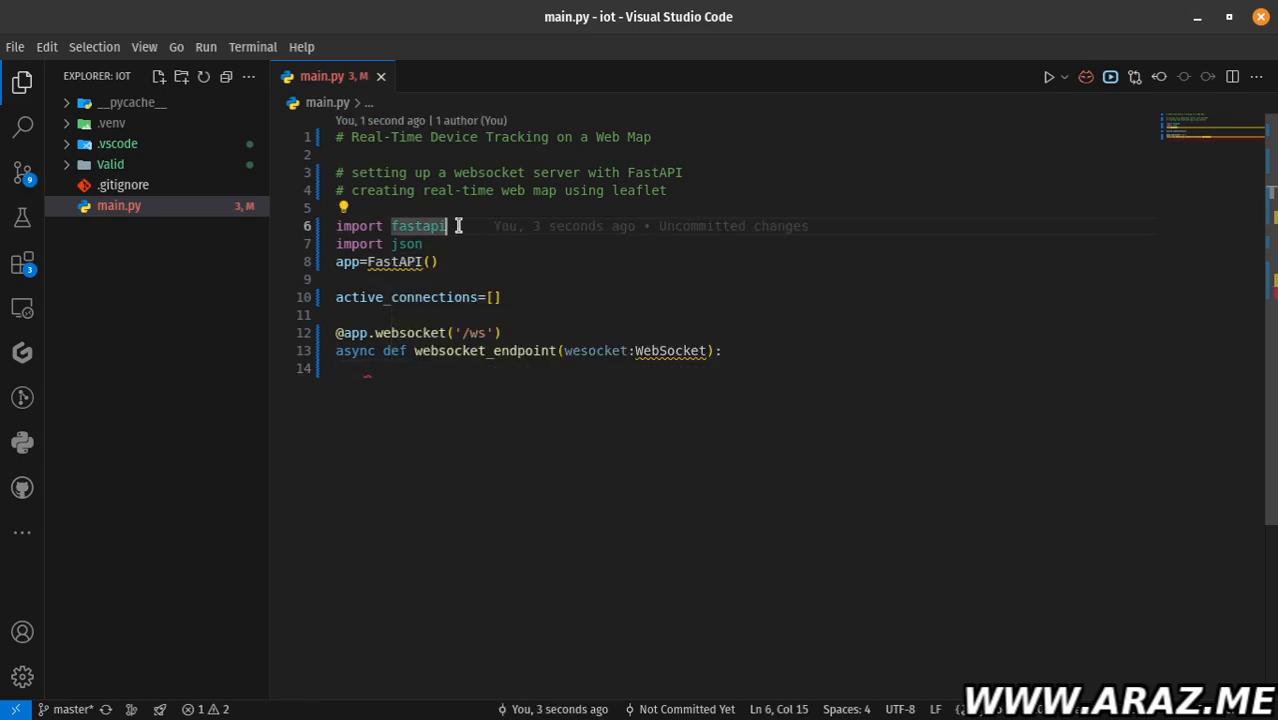
- Rewrite the import as 'from fastapi import FastAPI,WebSocket'
{"action": "type", "text": "from"}
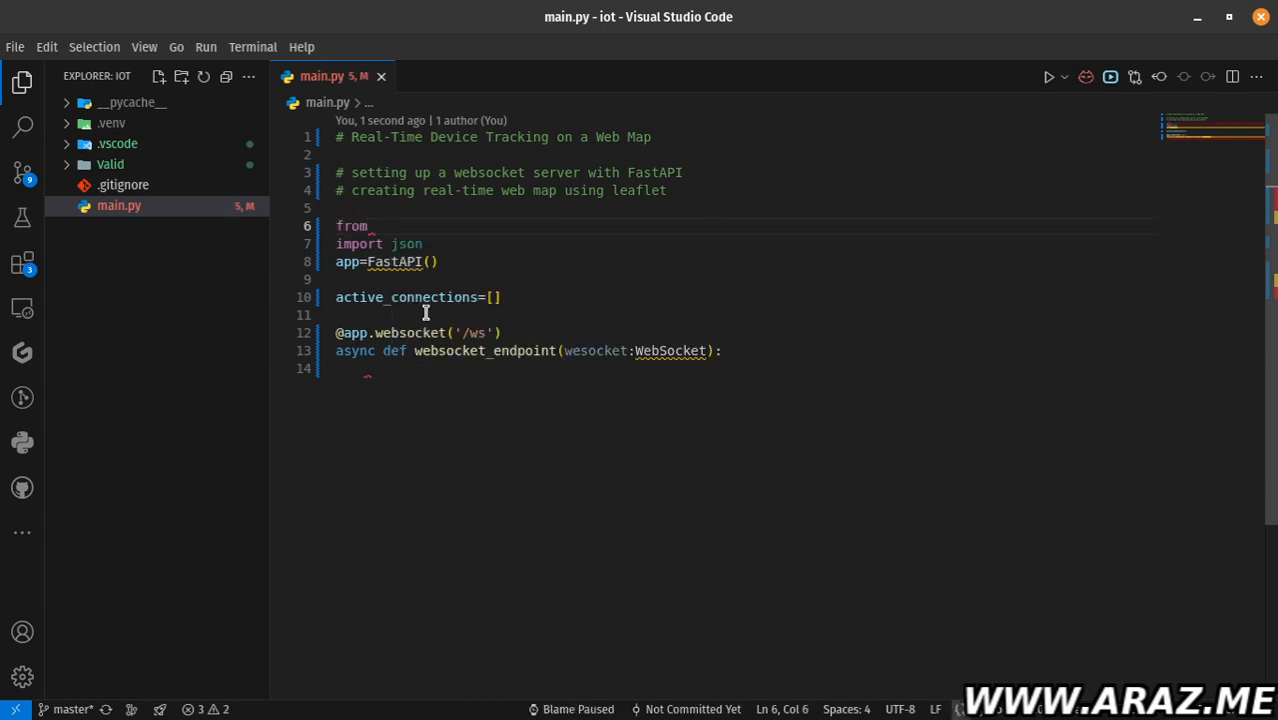
{"action": "type", "text": "fastapi i"}
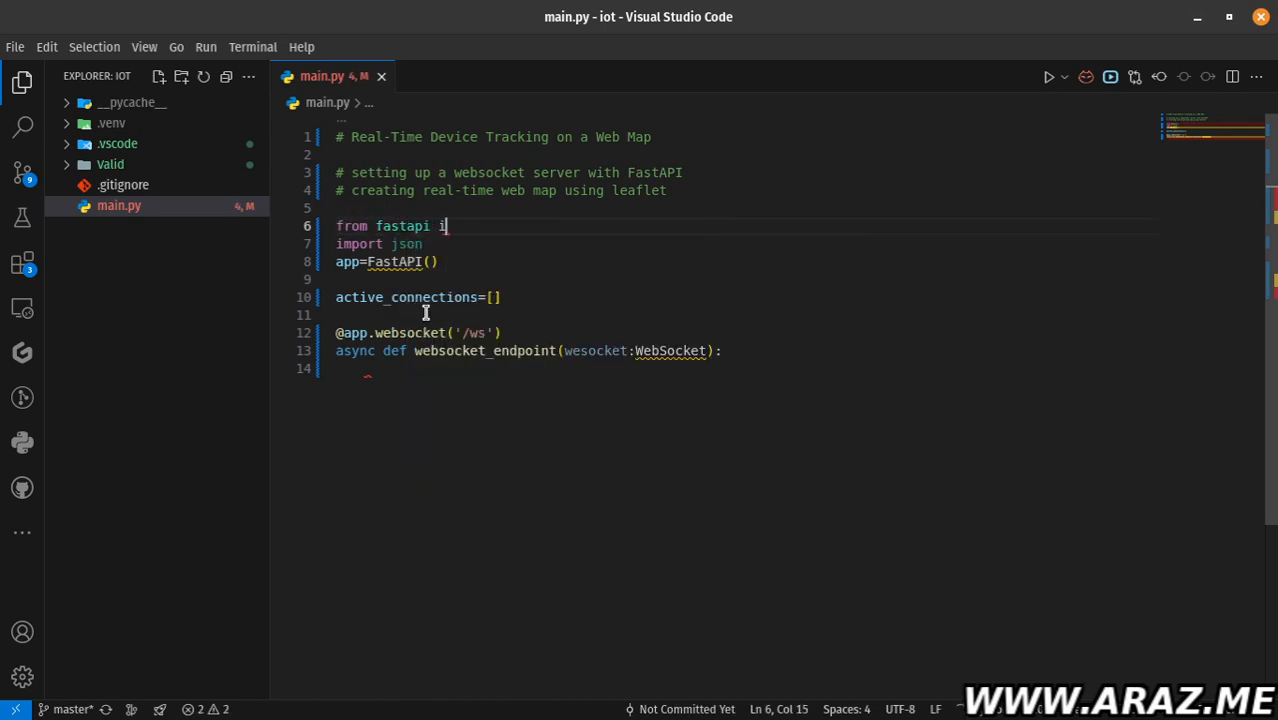
{"action": "type", "text": "mport FastAPI,websockets"}
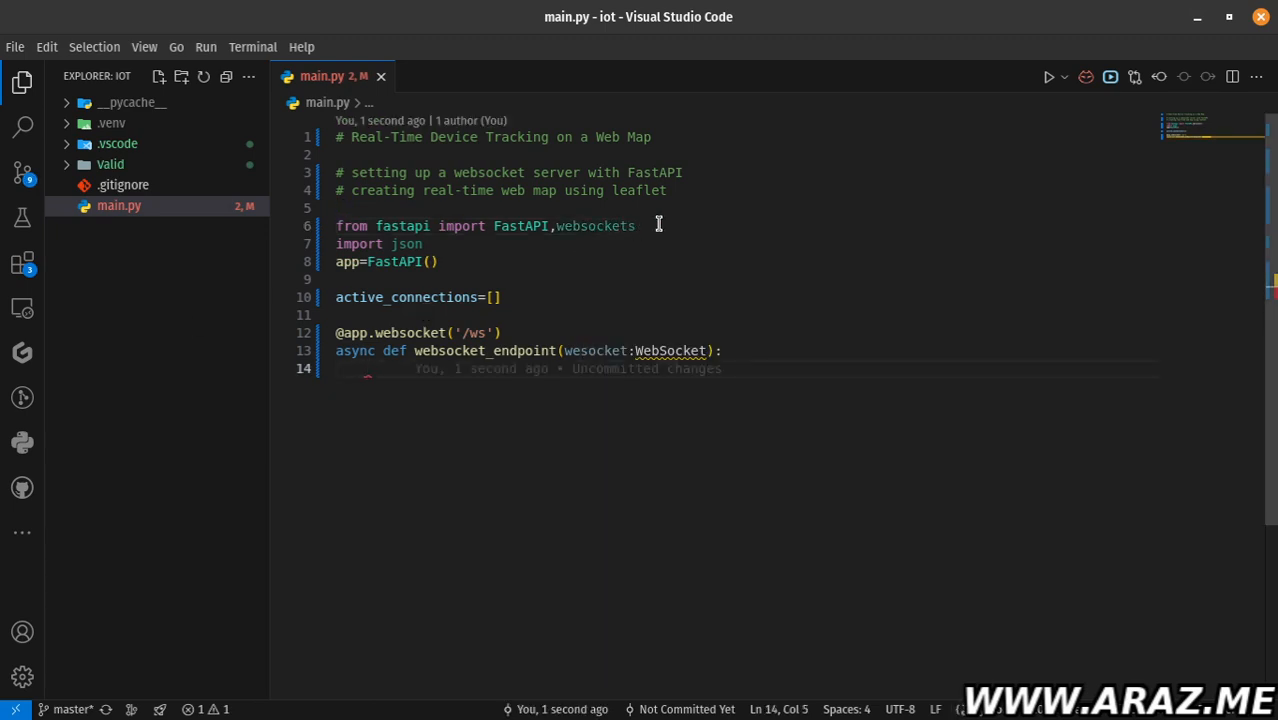
{"action": "type", "text": "WebS"}
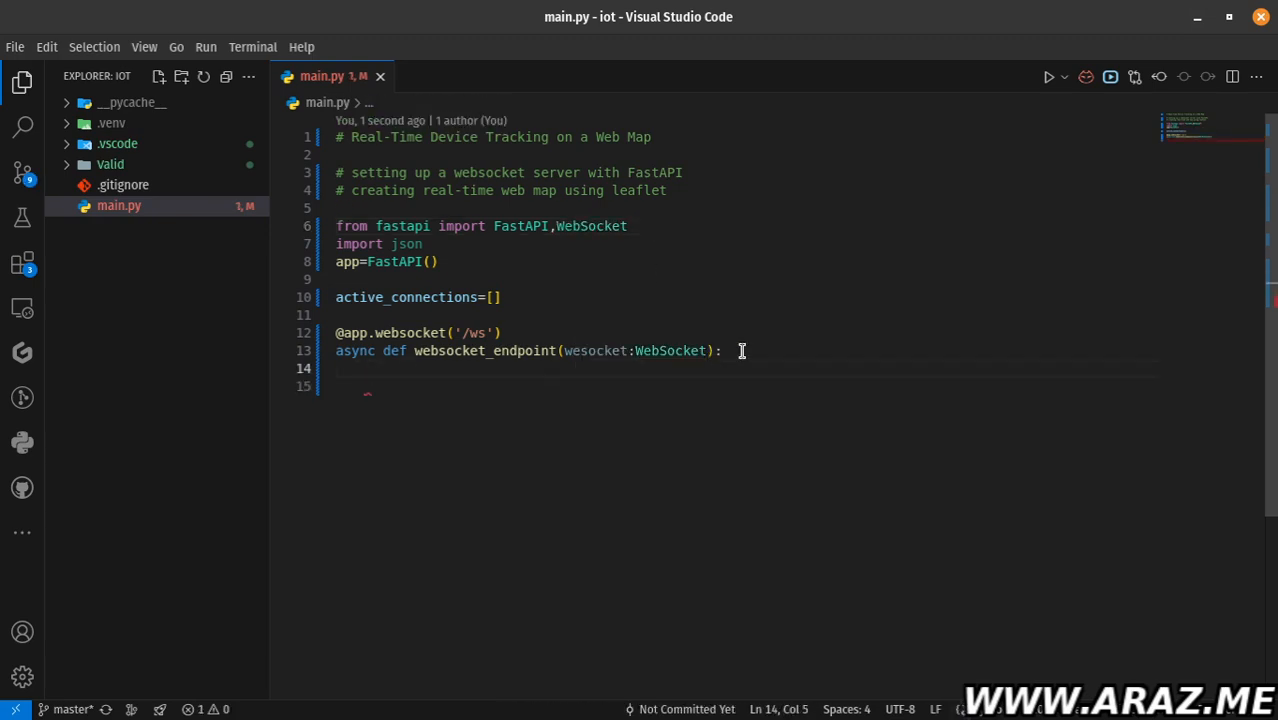
- Add 'await websocket.accept()' and 'active_connections.append(websocket)' in the endpoint
{"action": "type", "text": "await"}
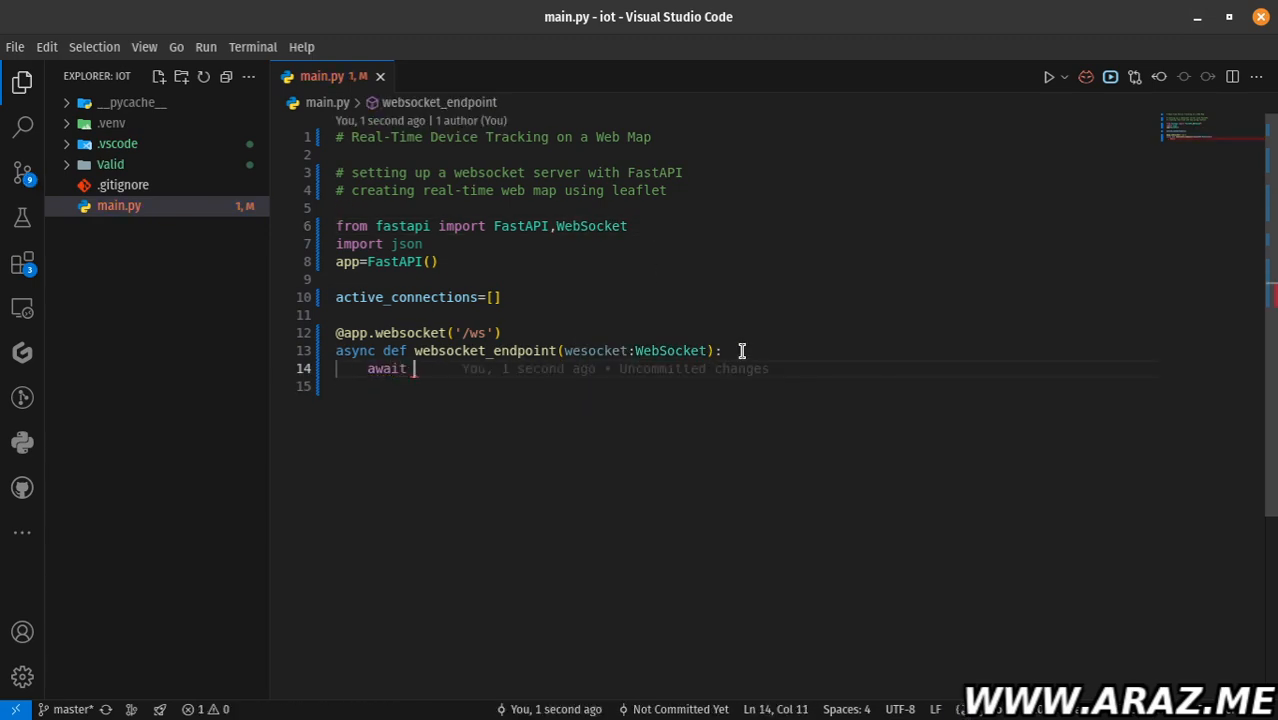
{"action": "type", "text": "webso"}
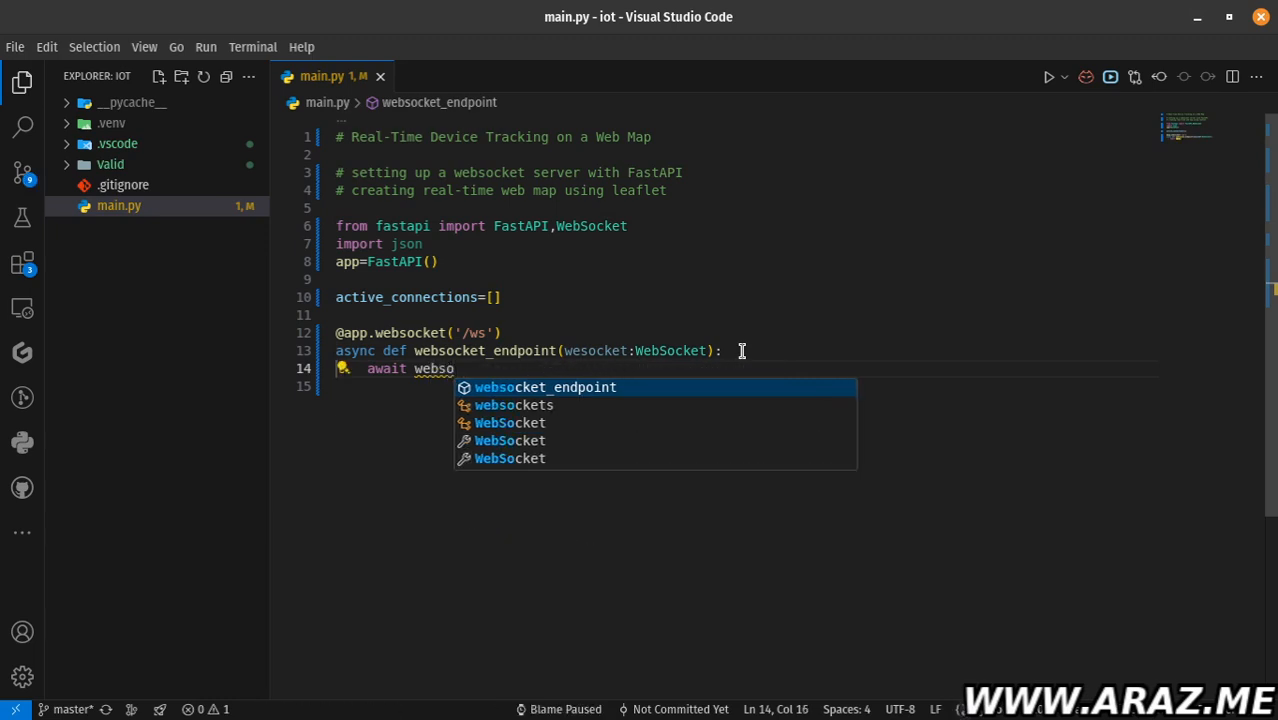
{"action": "type", "text": "ck"}
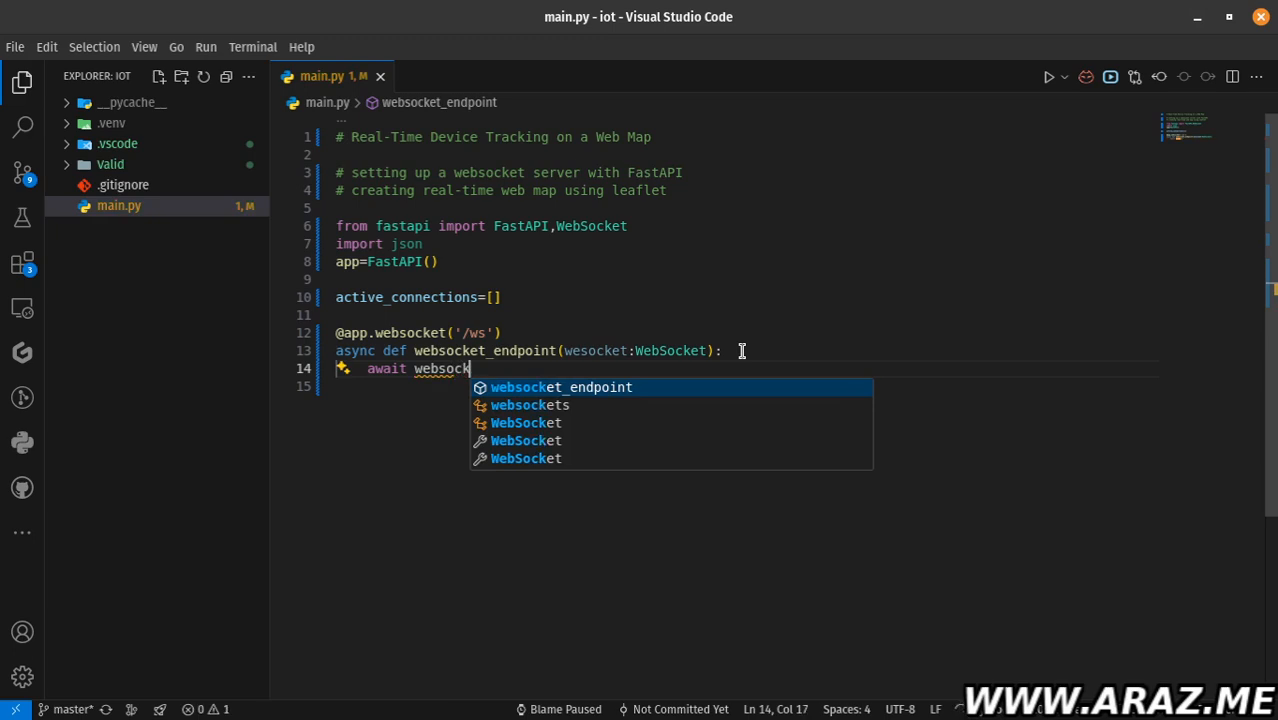
{"action": "type", "text": ".accept("}
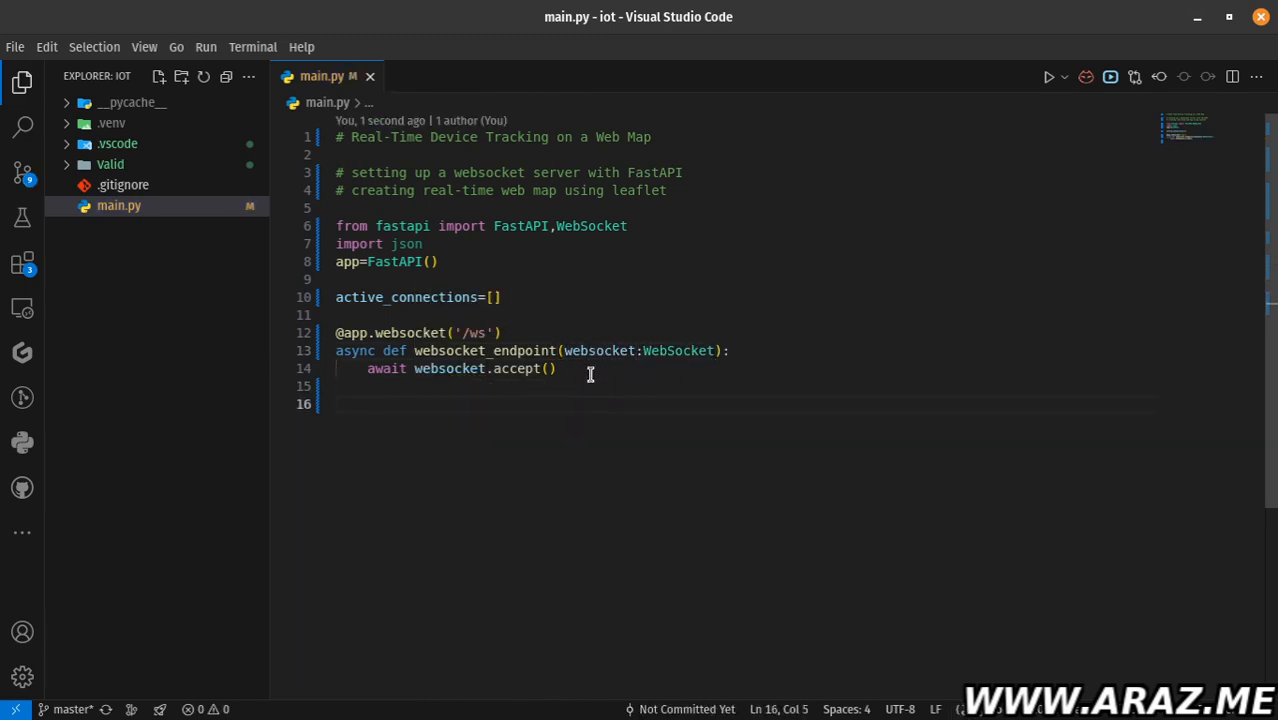
{"action": "key", "text": "Enter"}
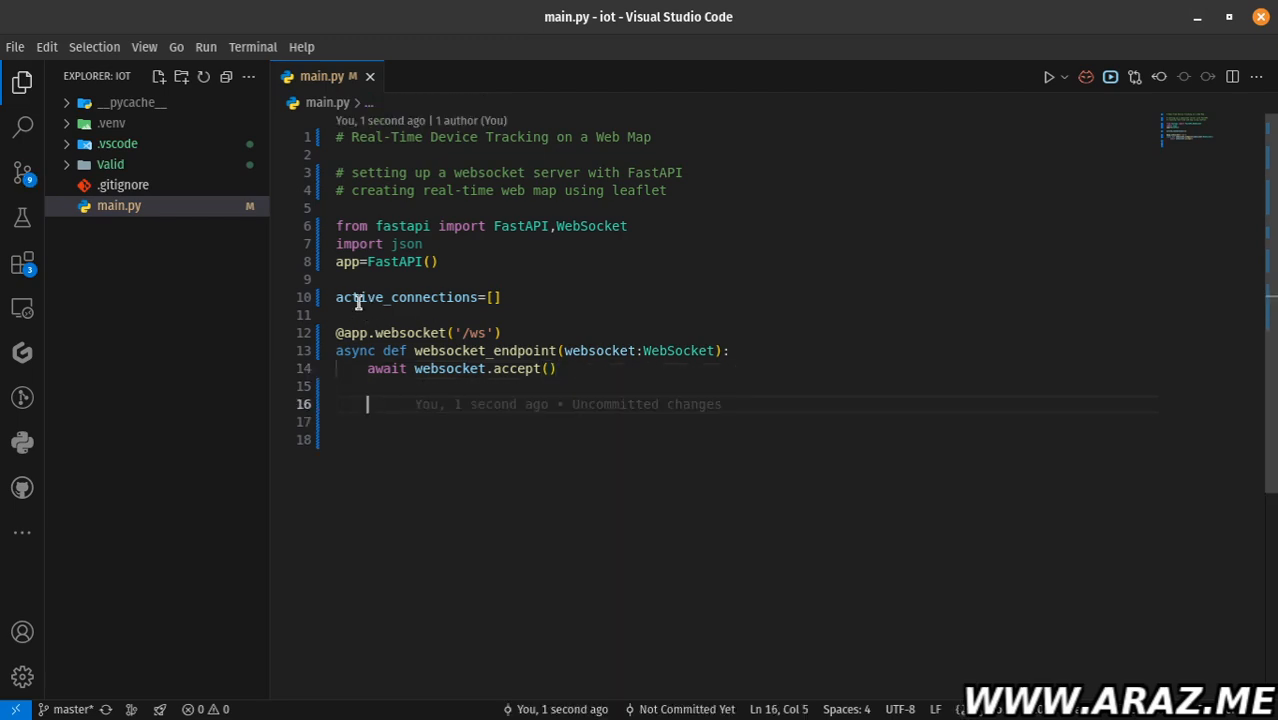
{"action": "key", "text": "Backspace"}
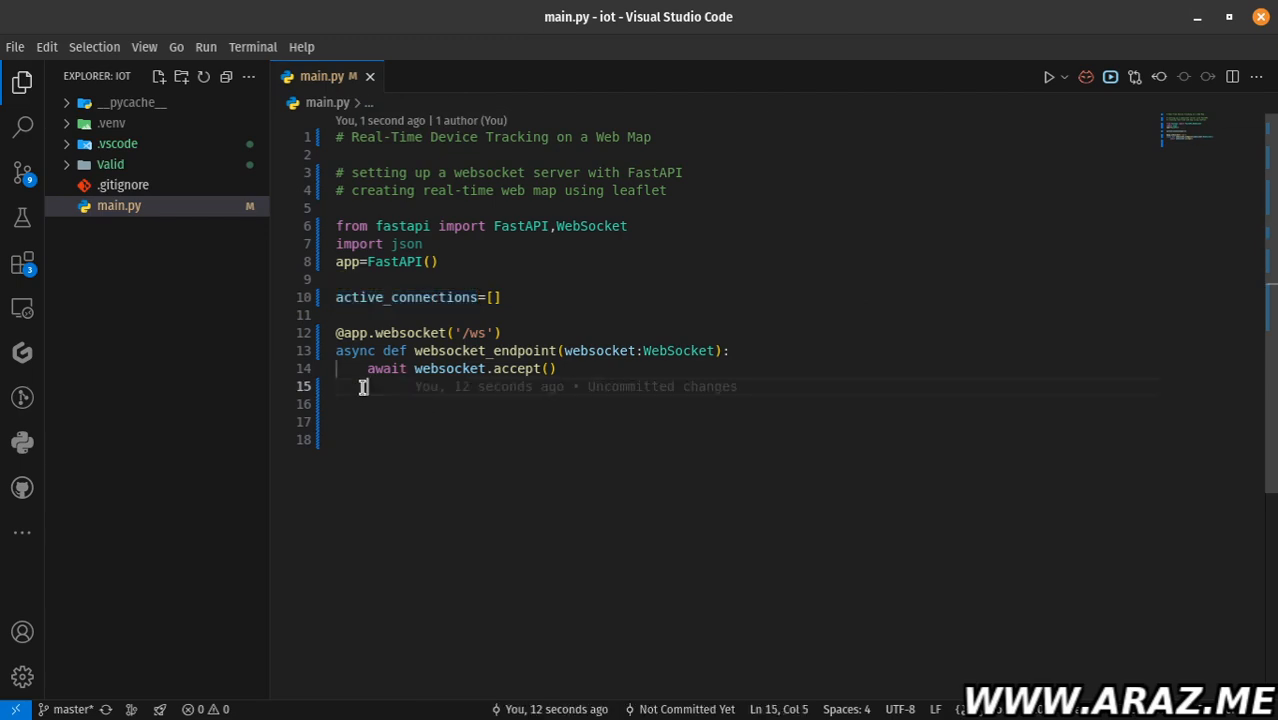
{"action": "type", "text": "active_connections.append(websocket"}
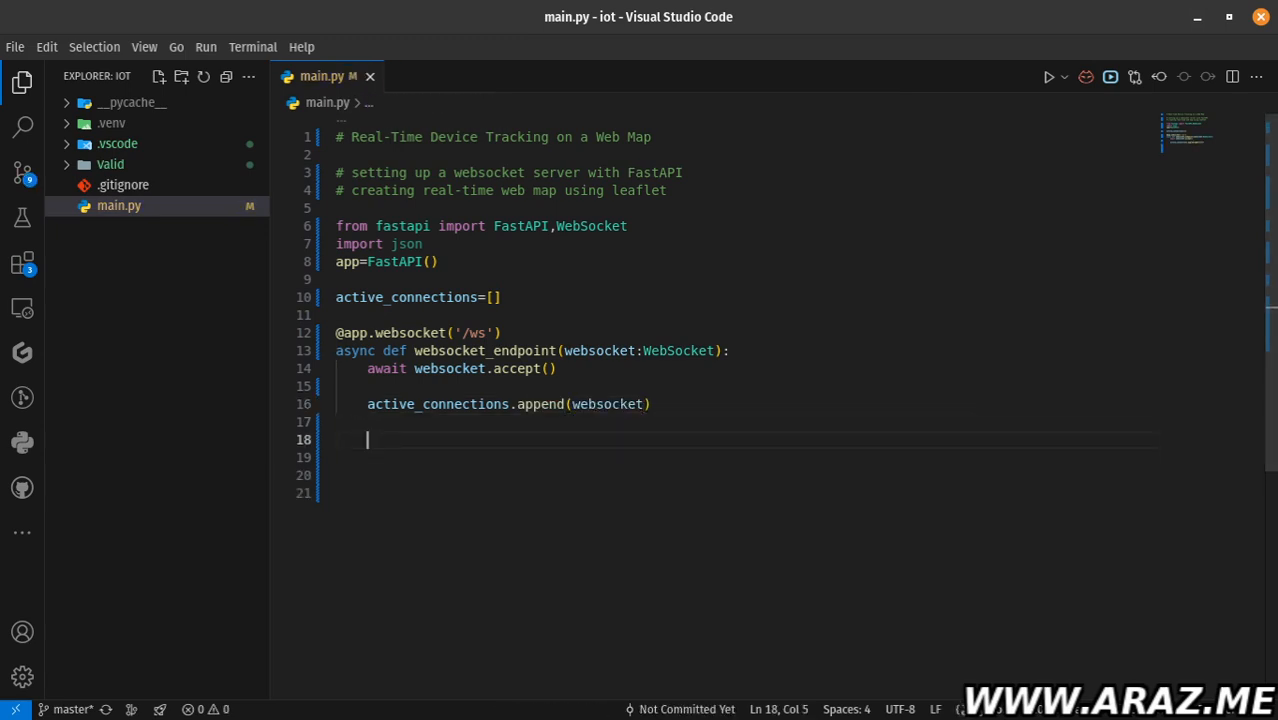
{"action": "mouse_move", "coordinate": [434, 472]}
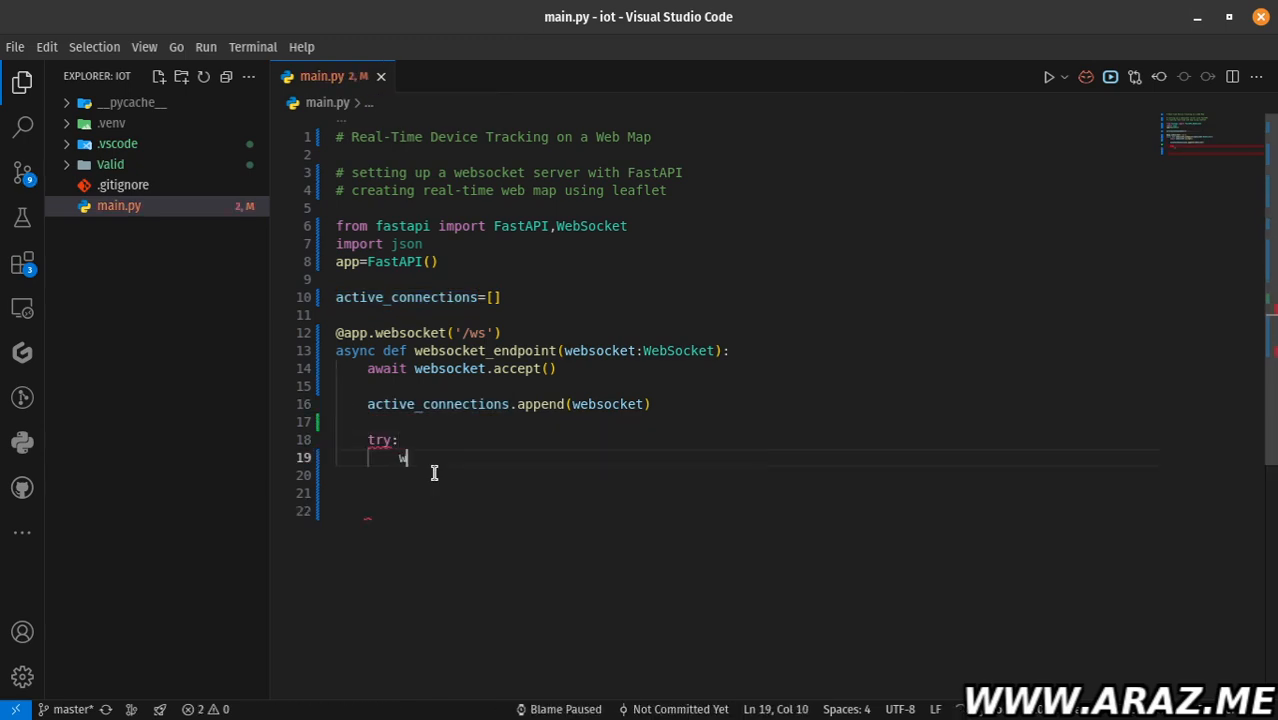
- Add a 'while True:' loop receiving text into data, parsing location with json.loads, and start 'for con...'
{"action": "type", "text": "hile True:"}
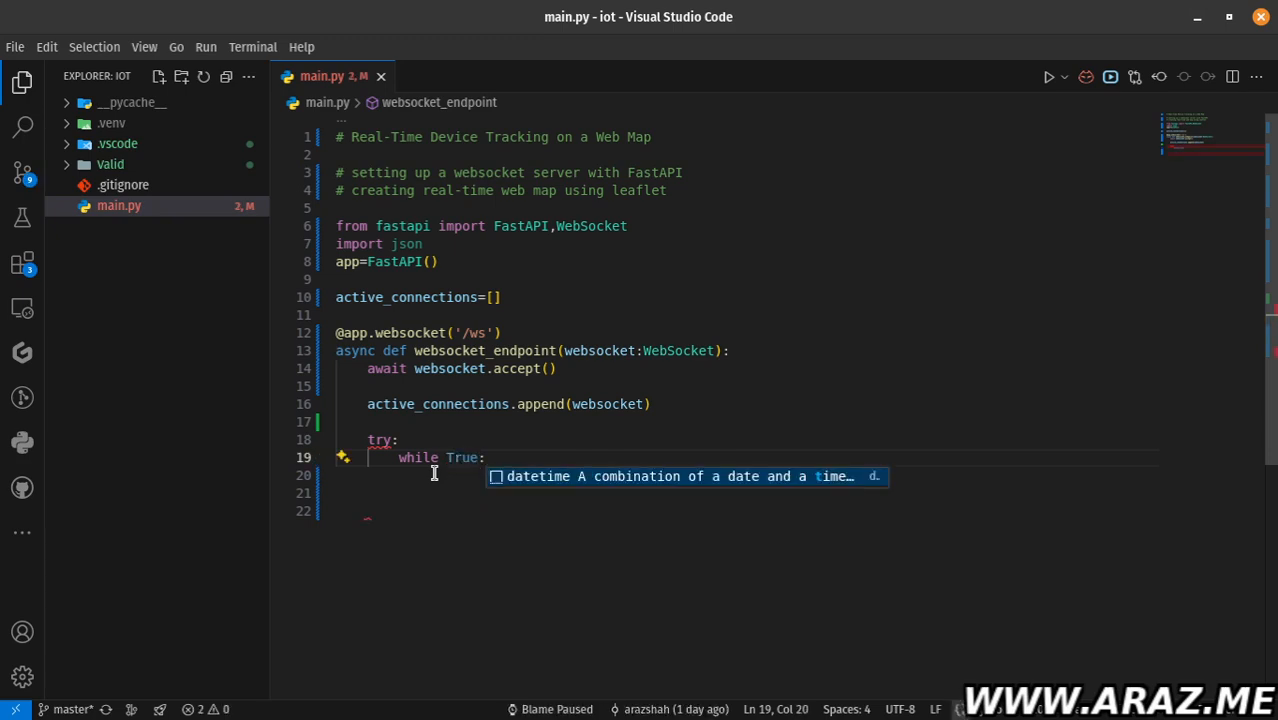
{"action": "type", "text": "dat"}
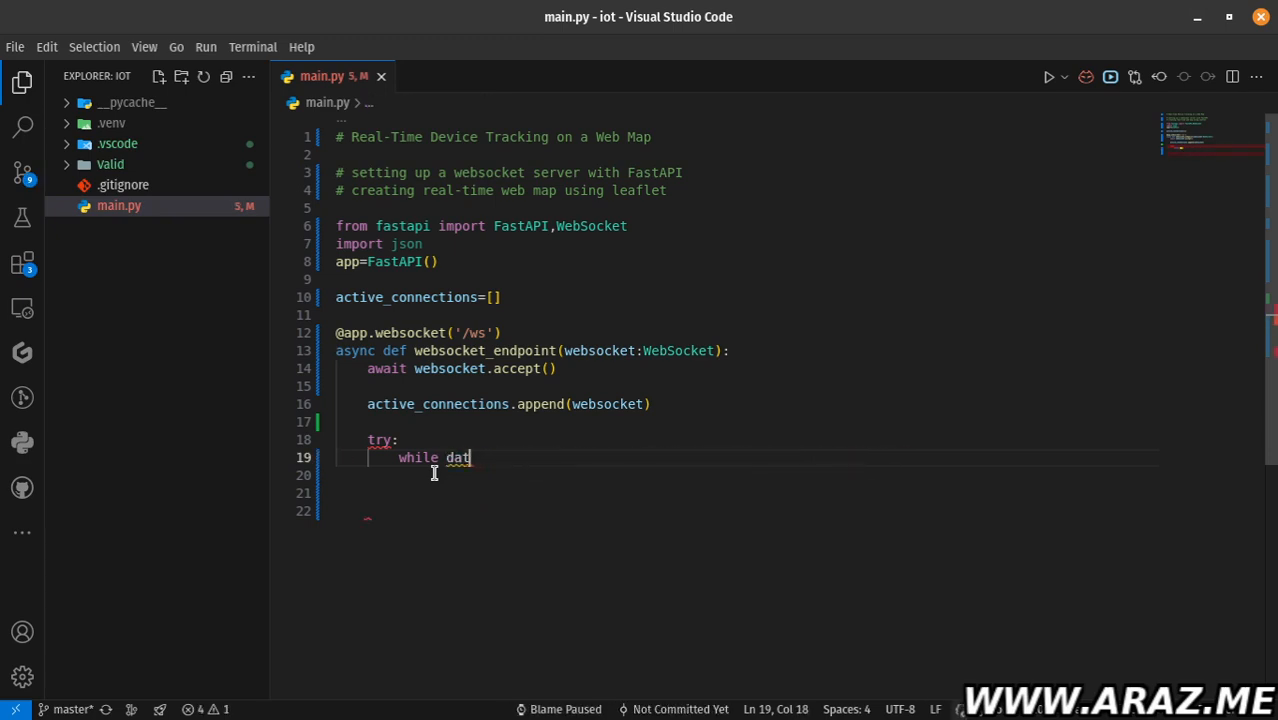
{"action": "type", "text": "True:"}
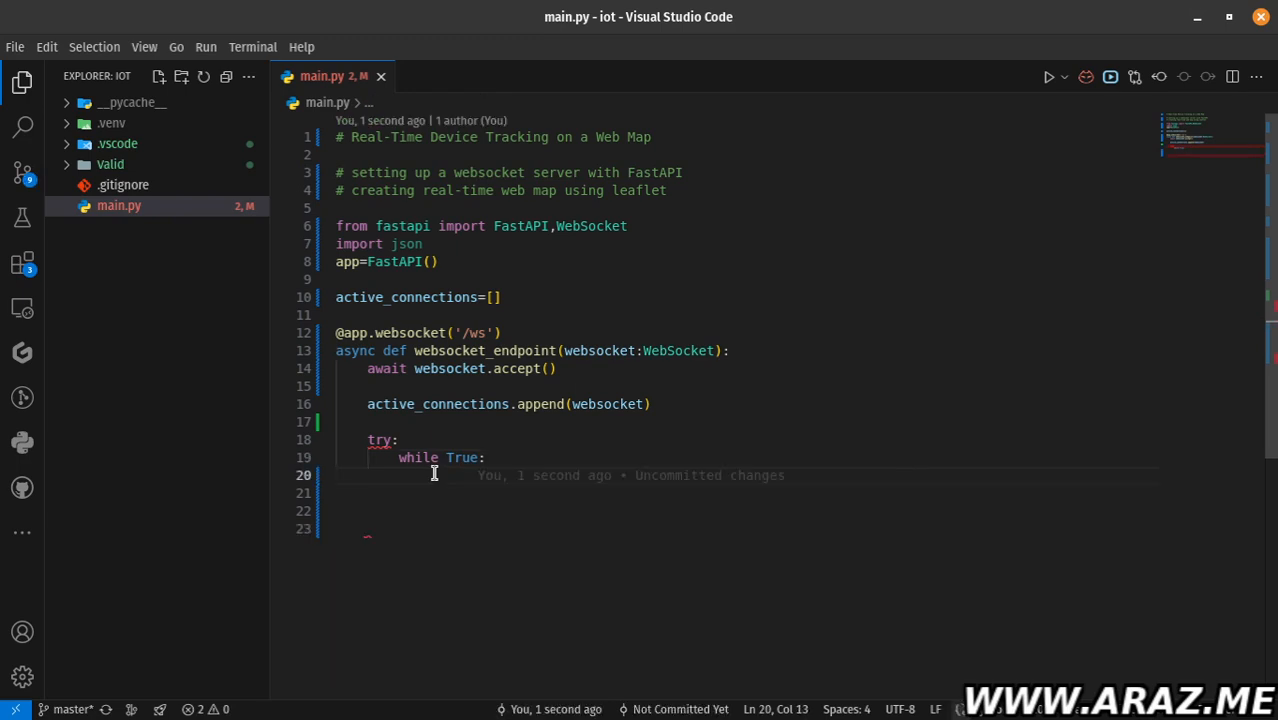
{"action": "type", "text": "data="}
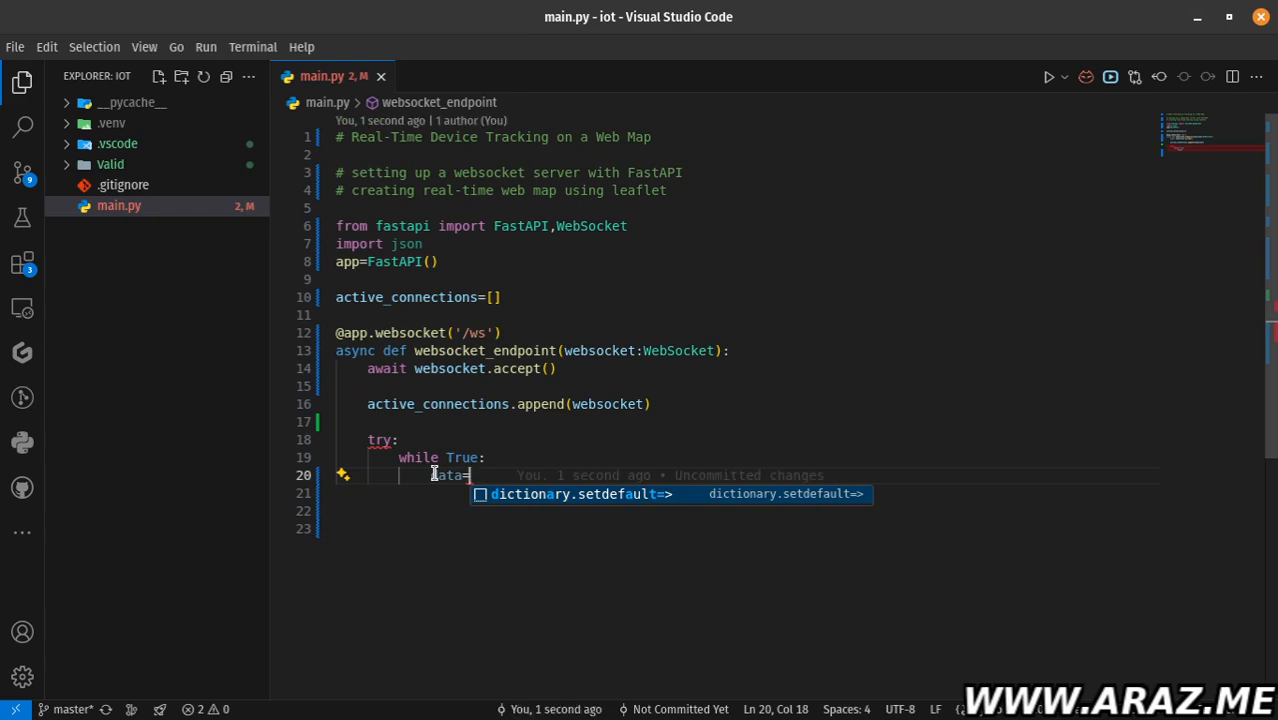
{"action": "type", "text": "=await websocket.receive_text("}
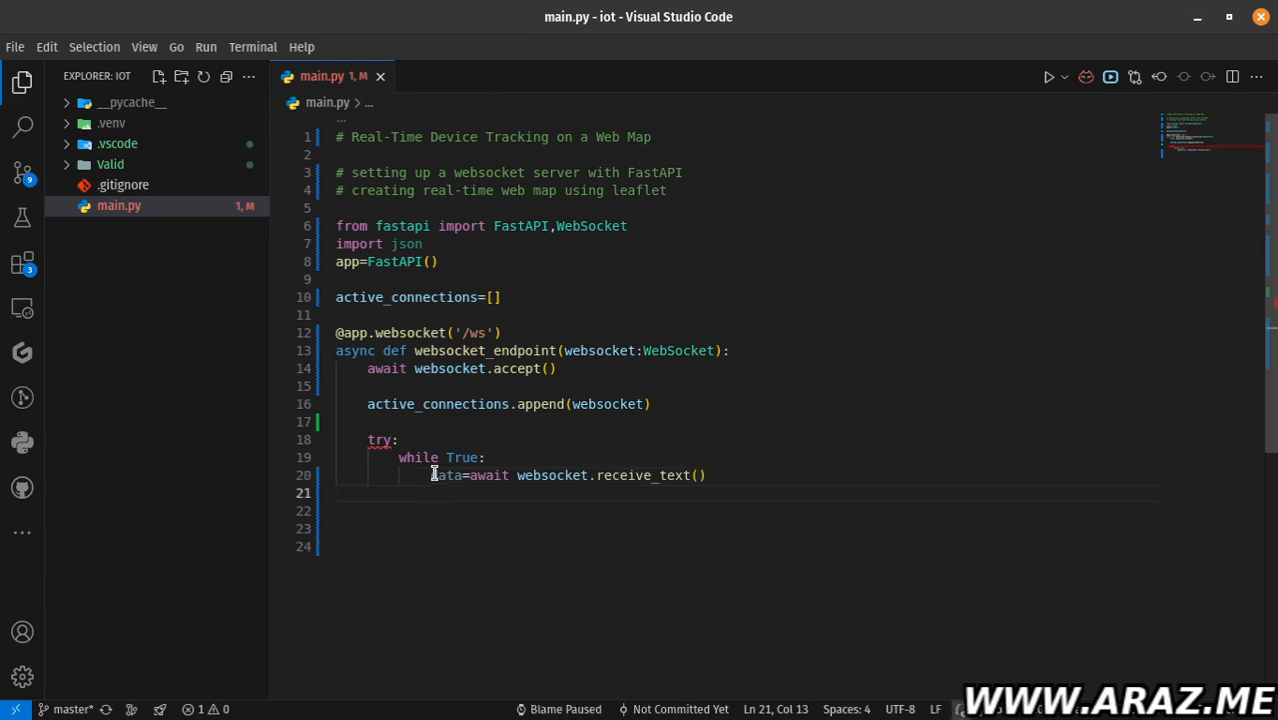
{"action": "type", "text": "location="}
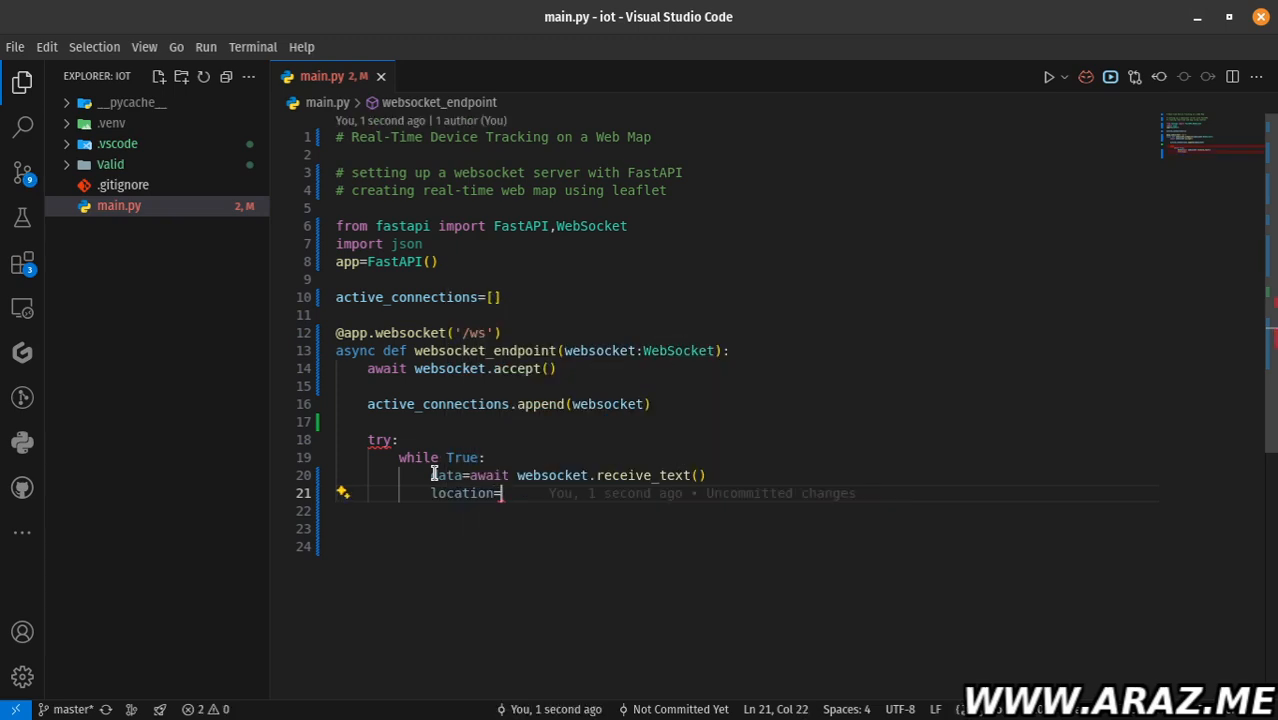
{"action": "type", "text": "json.location"}
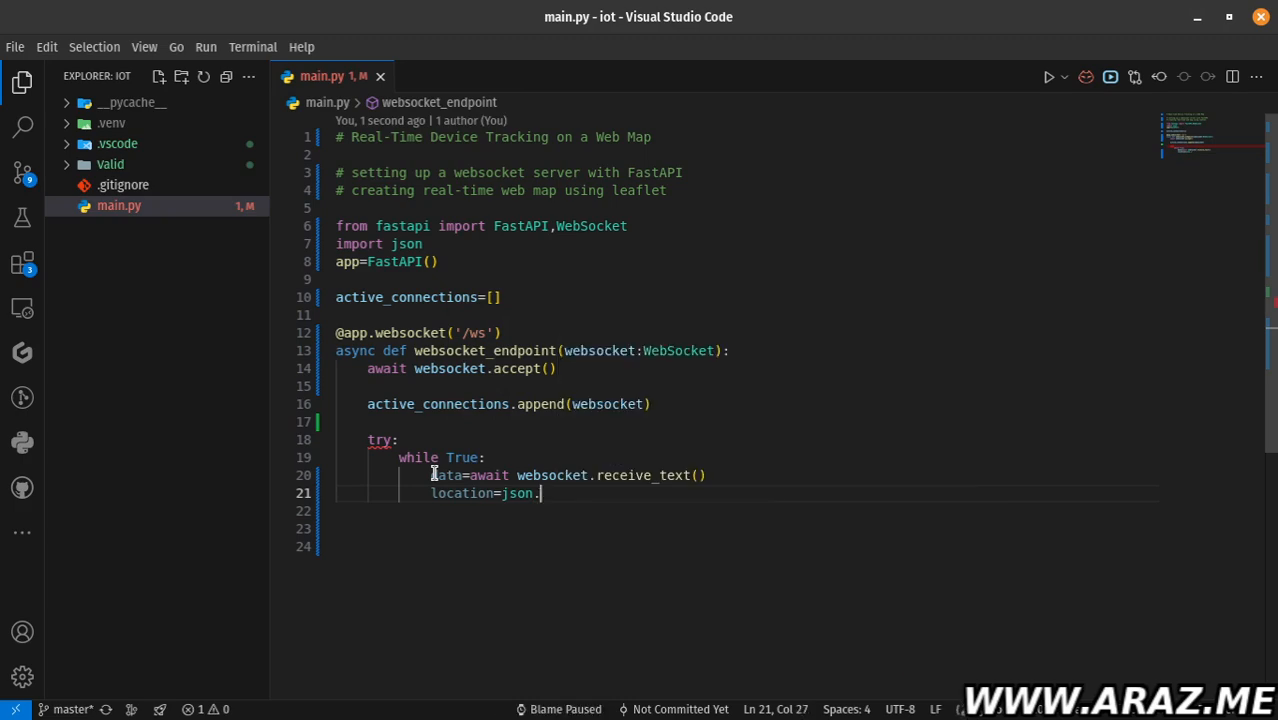
{"action": "type", "text": "loads(data"}
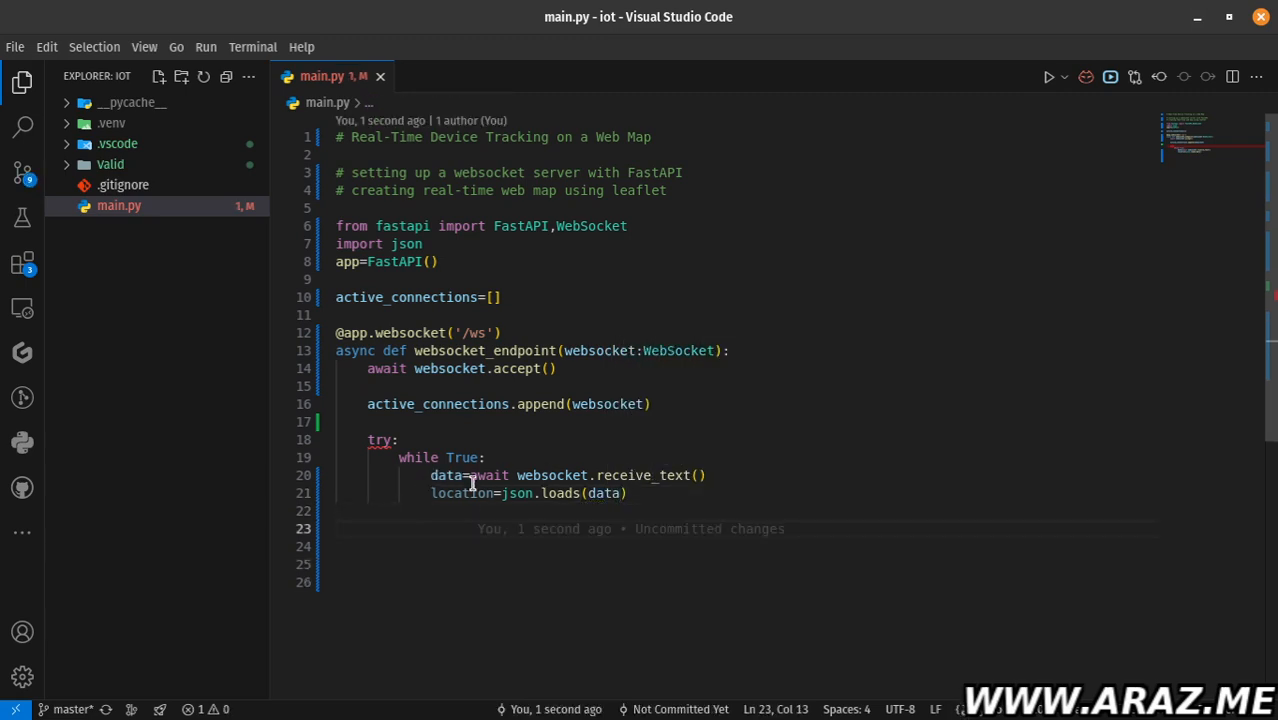
{"action": "type", "text": "for connection in active_connections:"}
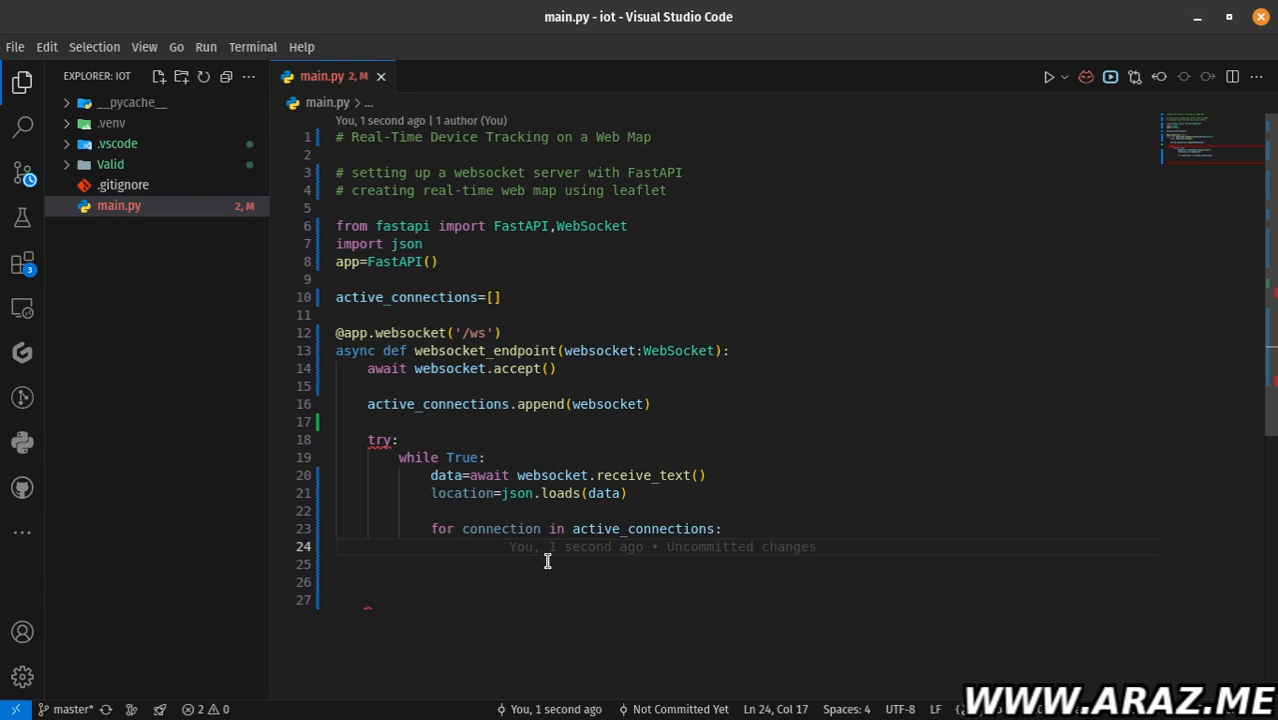
- In the for loop, add 'await connection.send_json(location)'
{"action": "double_click", "coordinate": [436, 404]}
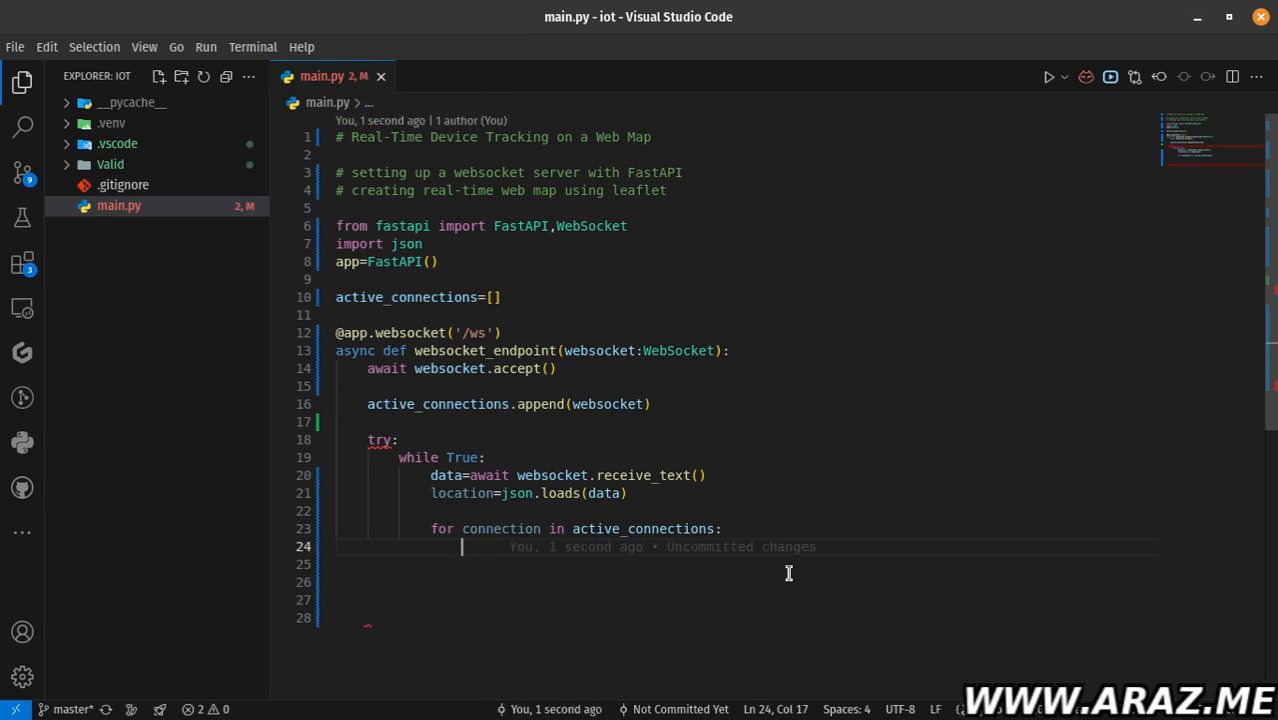
{"action": "type", "text": "await connection."}
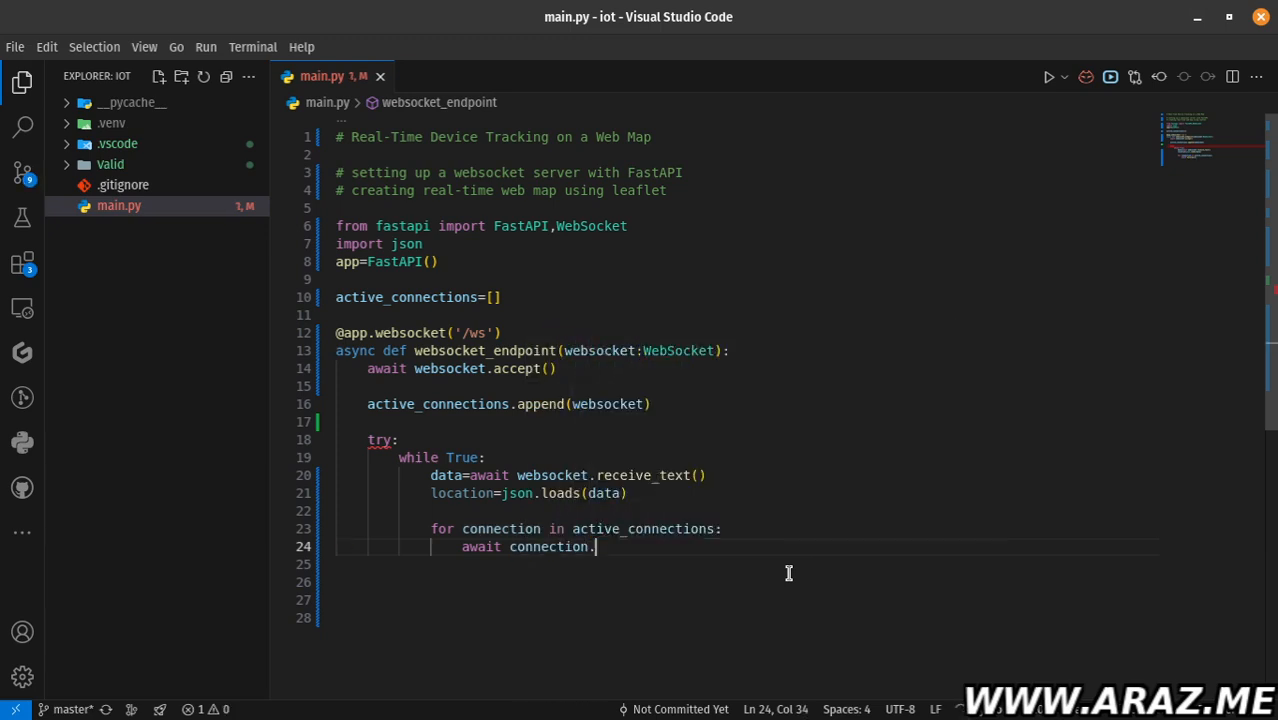
{"action": "type", "text": "send_j"}
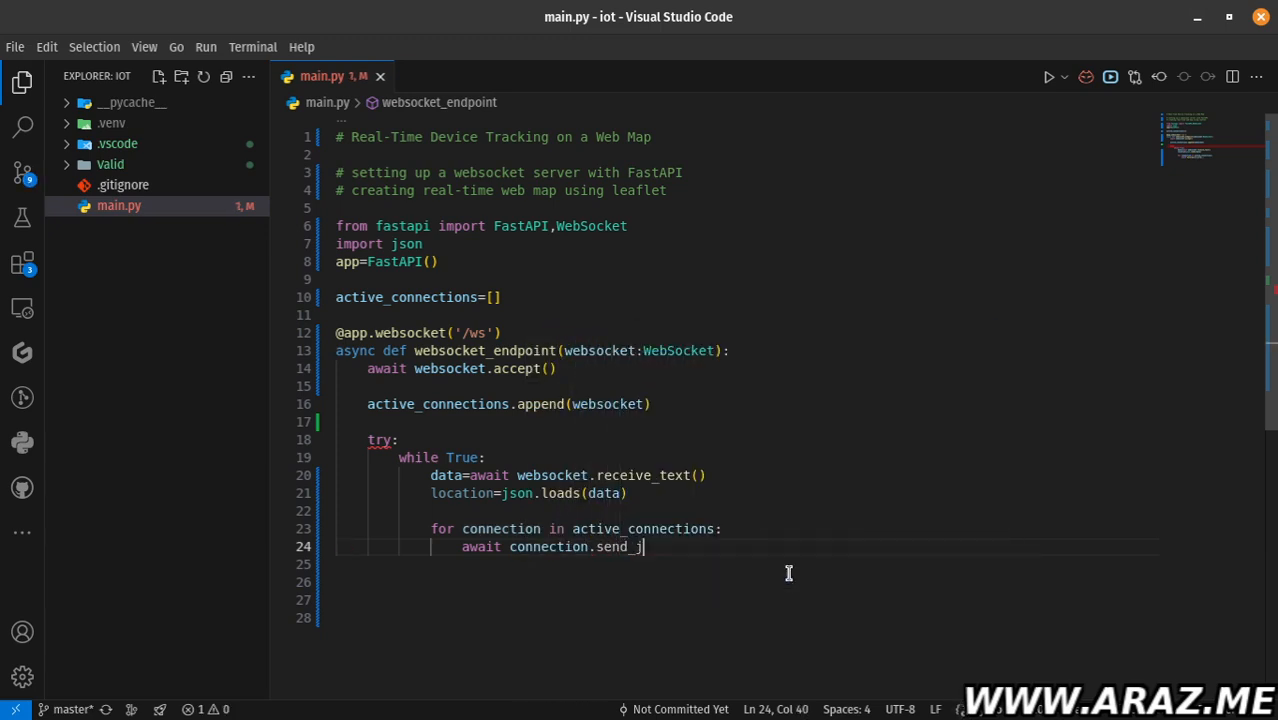
{"action": "type", "text": "(location"}
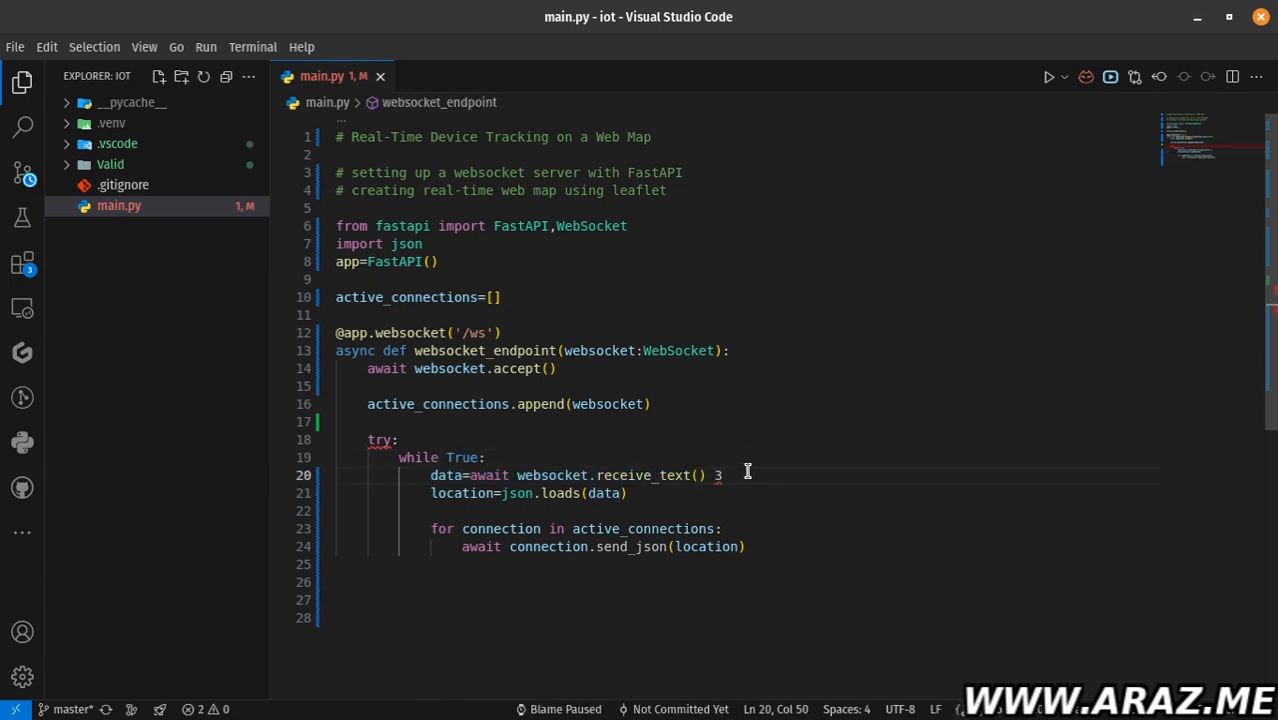
- Add a '# movement Device IOT,' comment on the receive line and highlight websocket_endpoint
{"action": "type", "text": "# movement"}
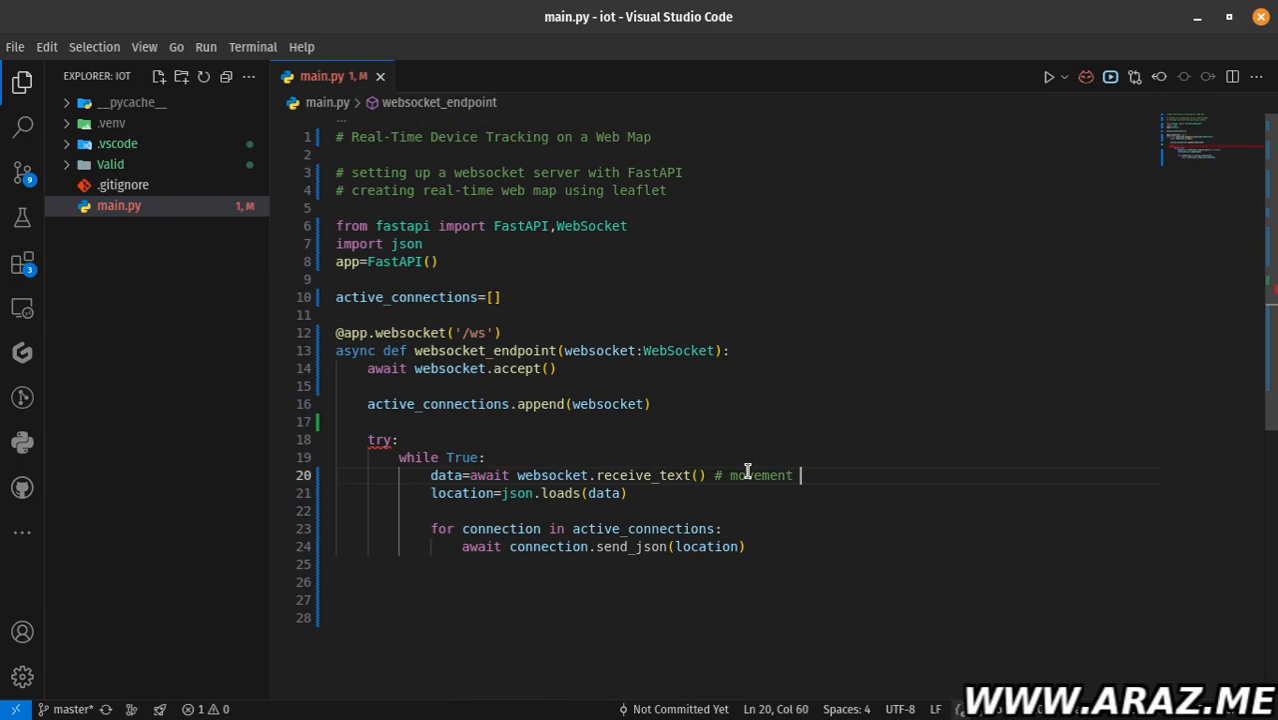
{"action": "type", "text": "Device IOy"}
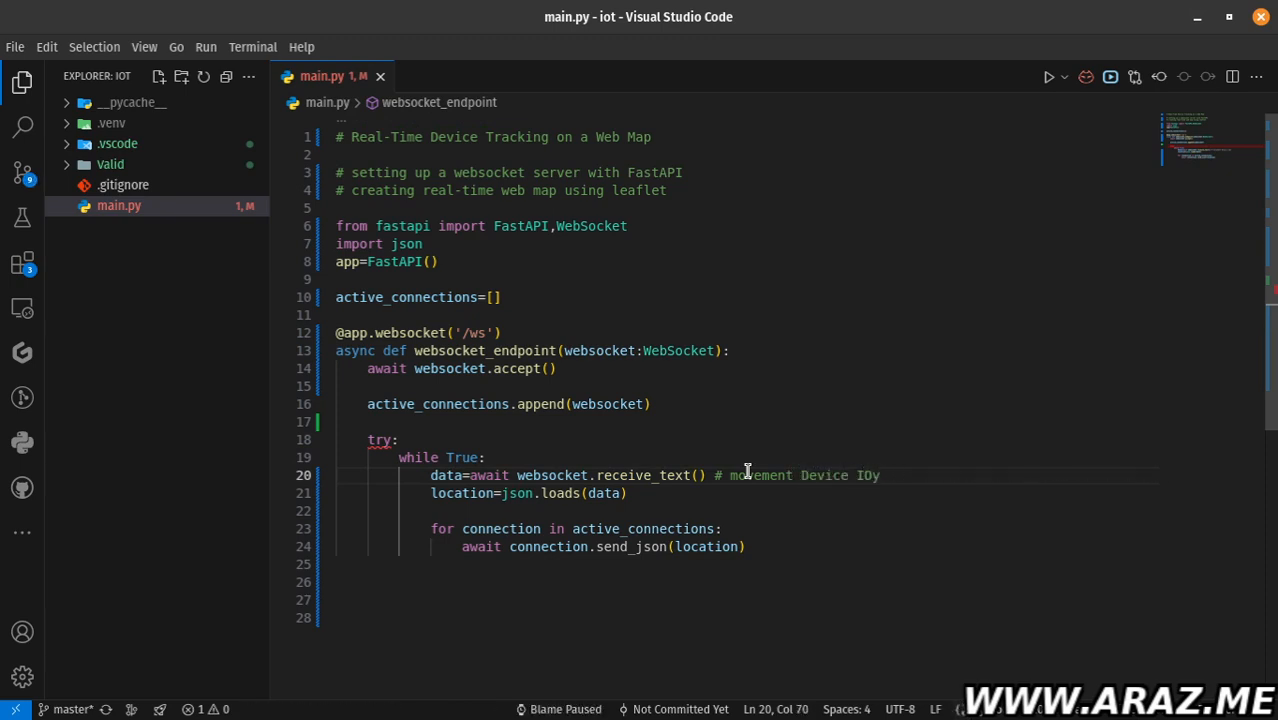
{"action": "type", "text": "T,"}
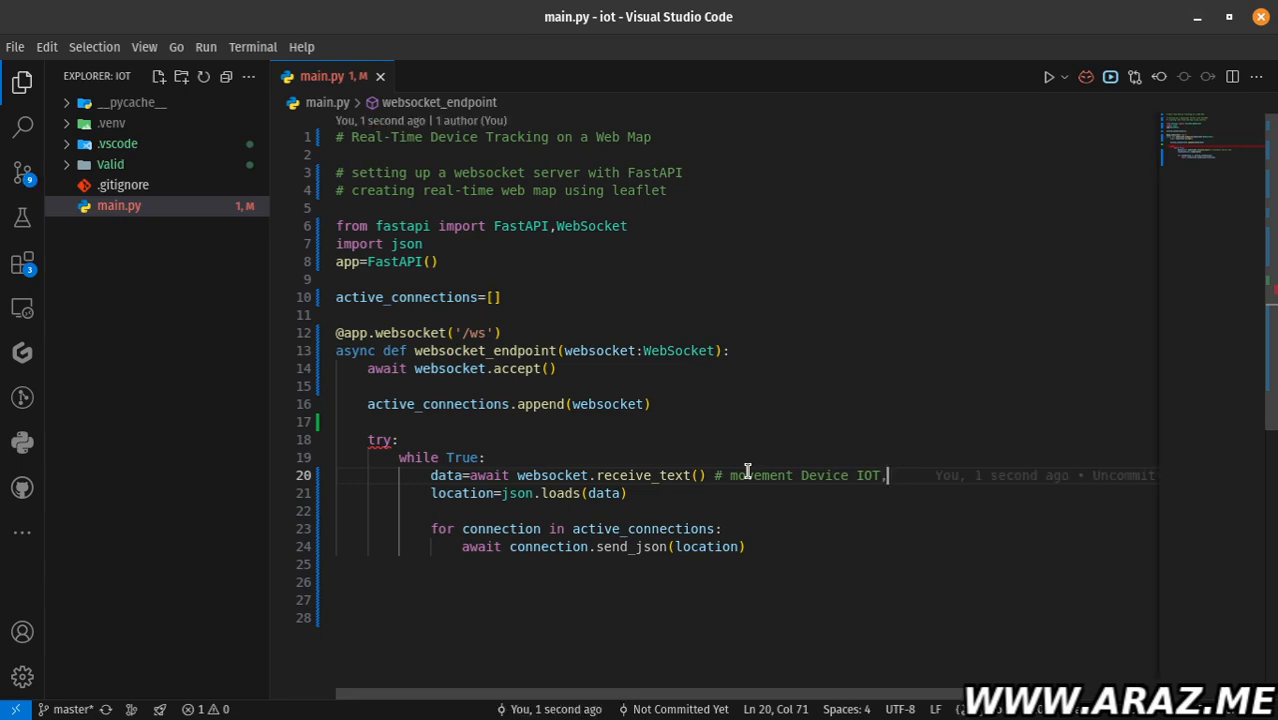
{"action": "left_click", "coordinate": [744, 546]}
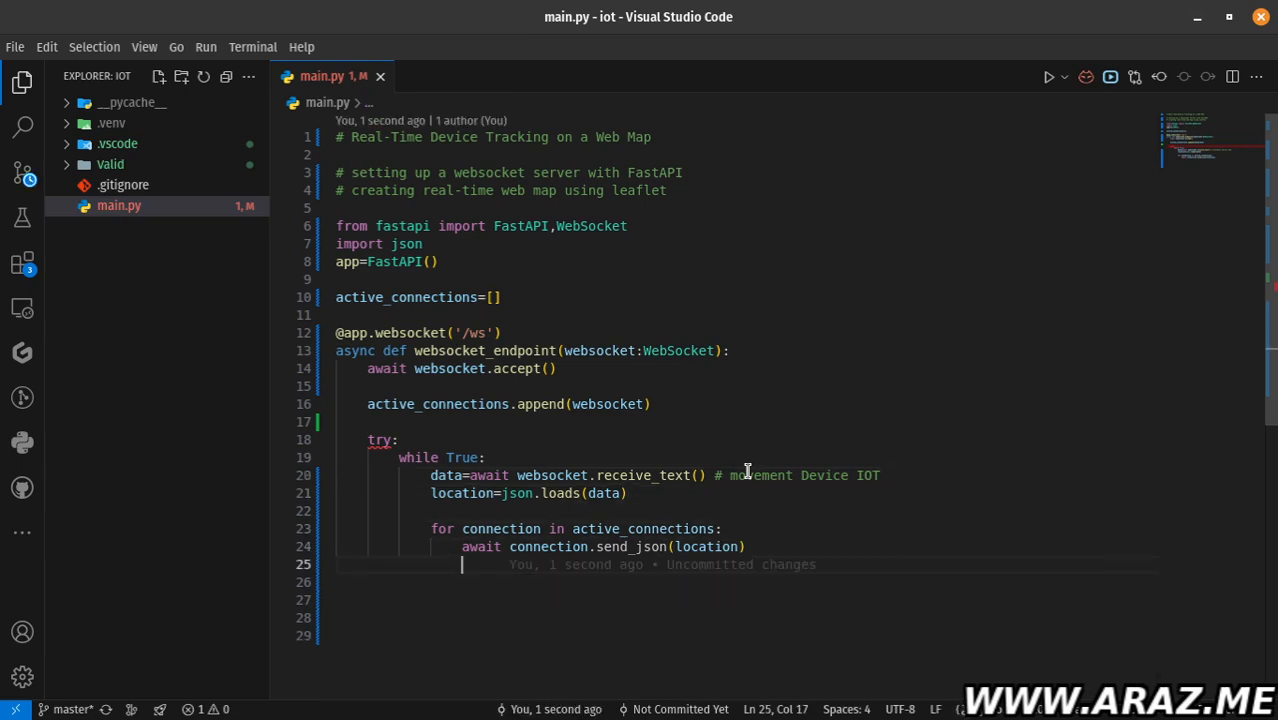
{"action": "double_click", "coordinate": [500, 528]}
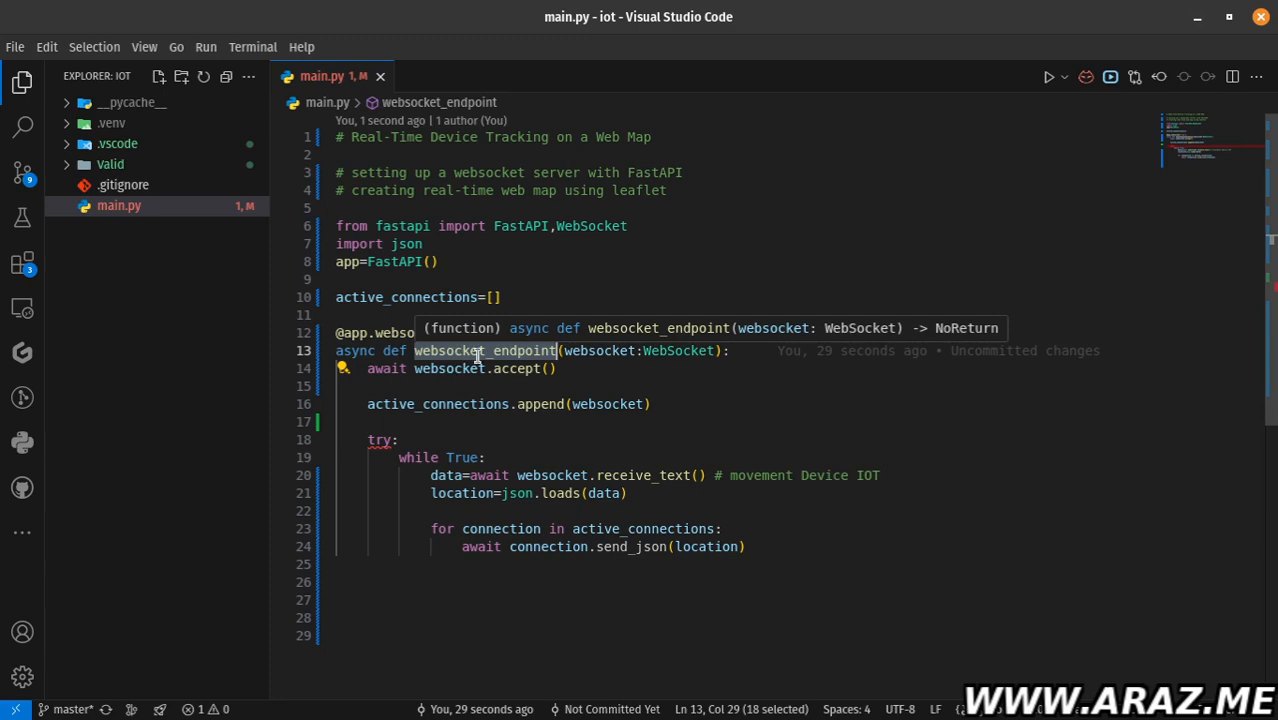
- Append a '#dic' comment to the end of the send_json(location) line
{"action": "left_click", "coordinate": [744, 546]}
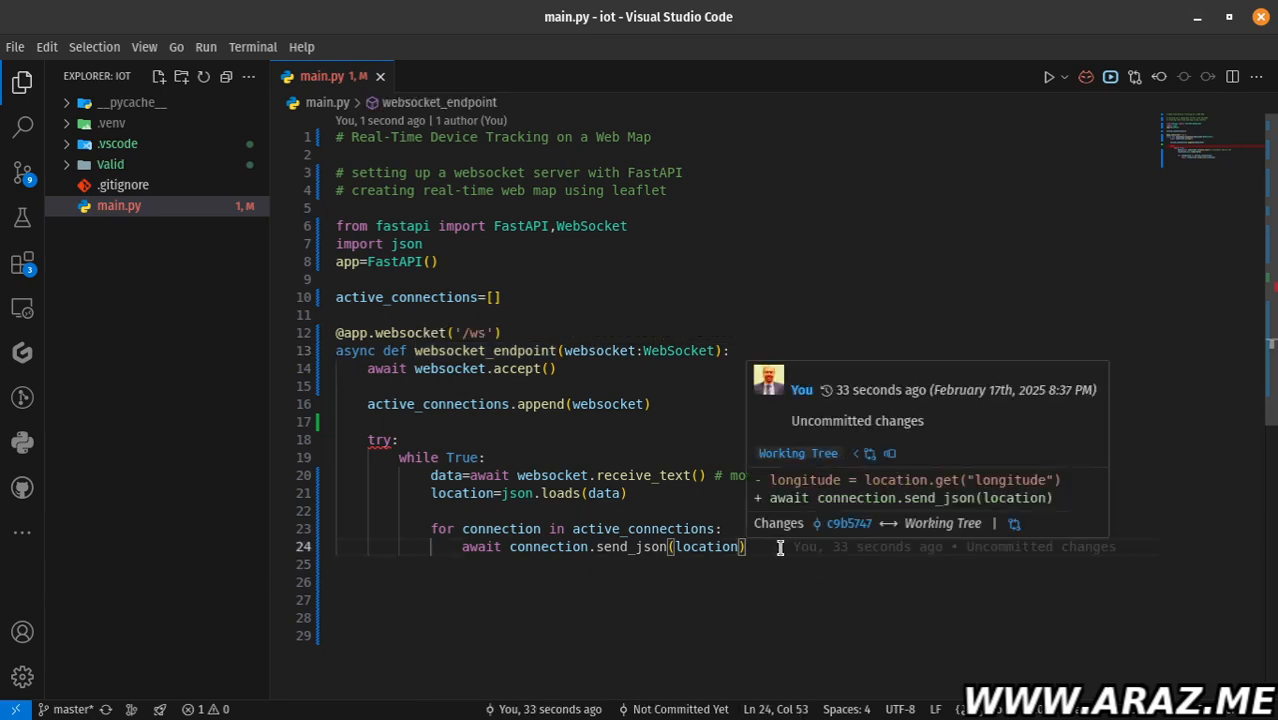
{"action": "double_click", "coordinate": [548, 546]}
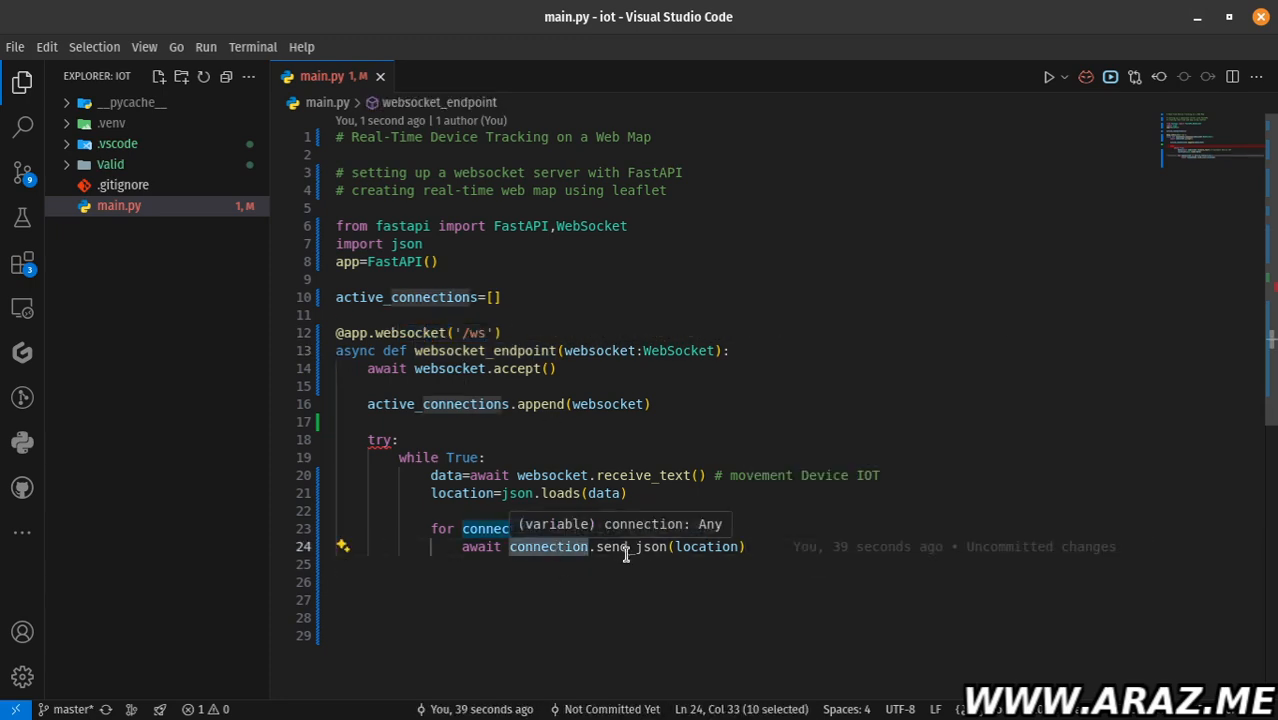
{"action": "left_click", "coordinate": [708, 546]}
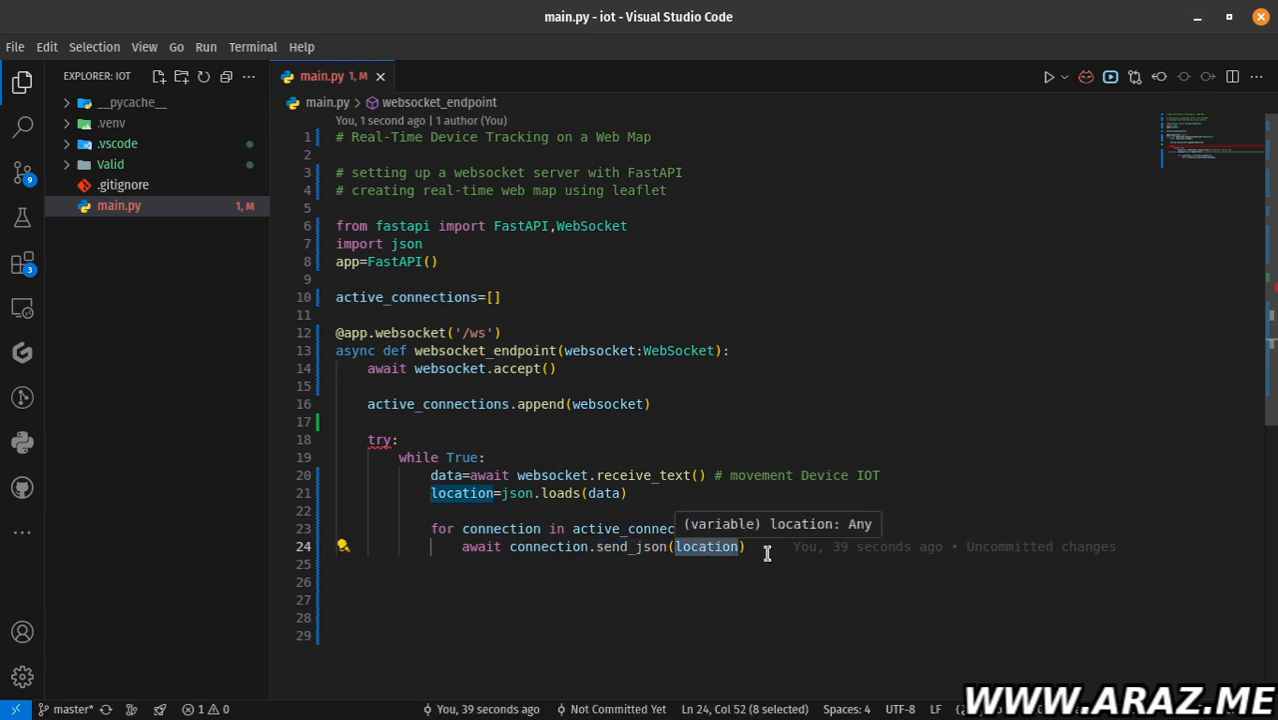
{"action": "type", "text": "#di"}
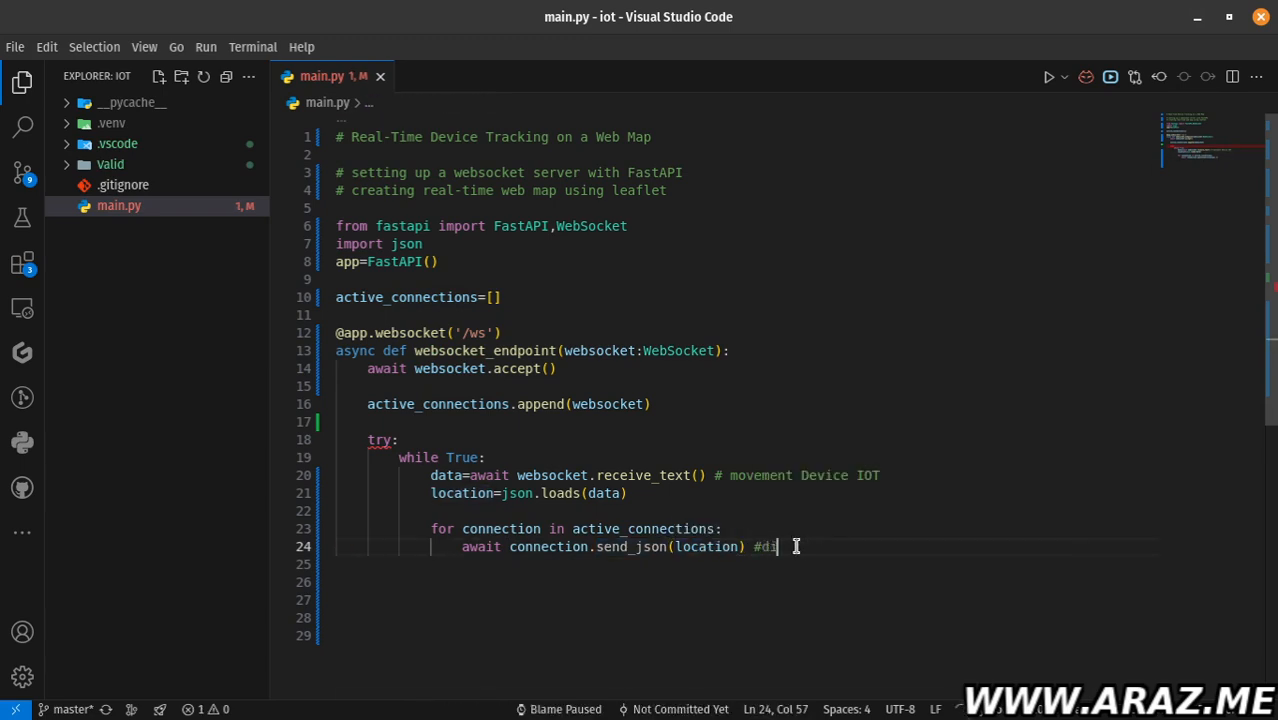
{"action": "type", "text": "c"}
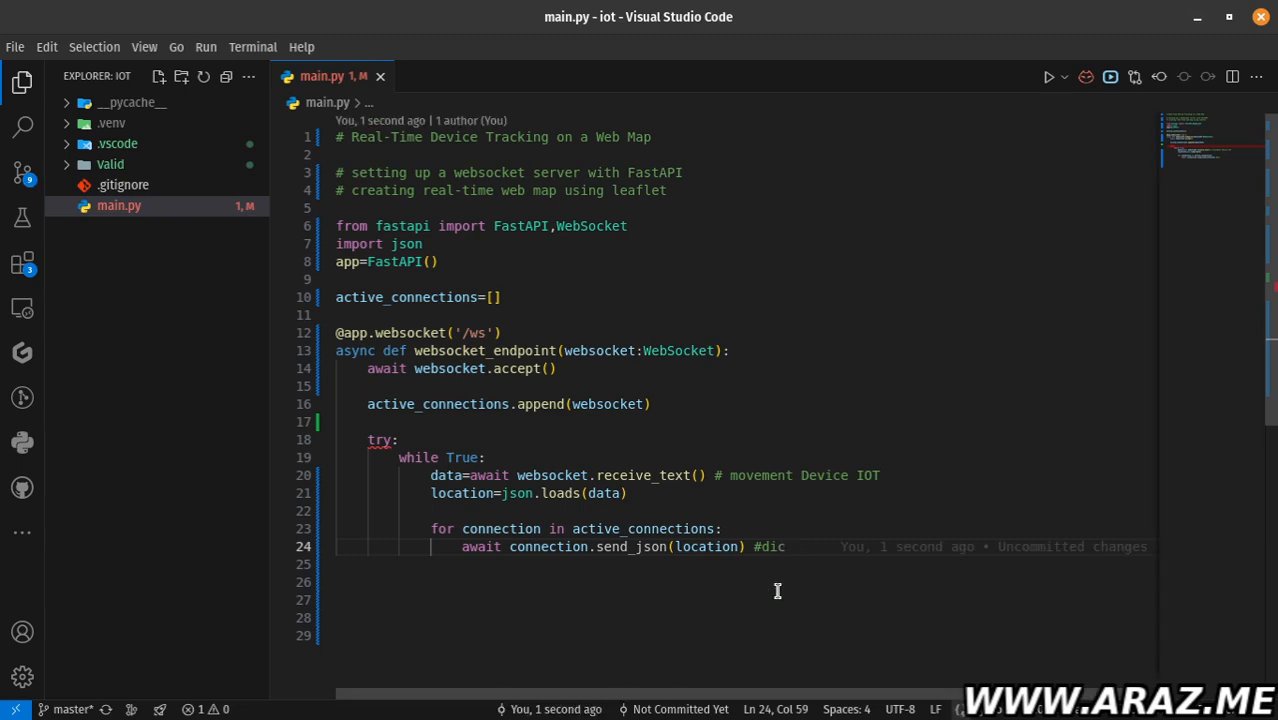
{"action": "double_click", "coordinate": [630, 546]}
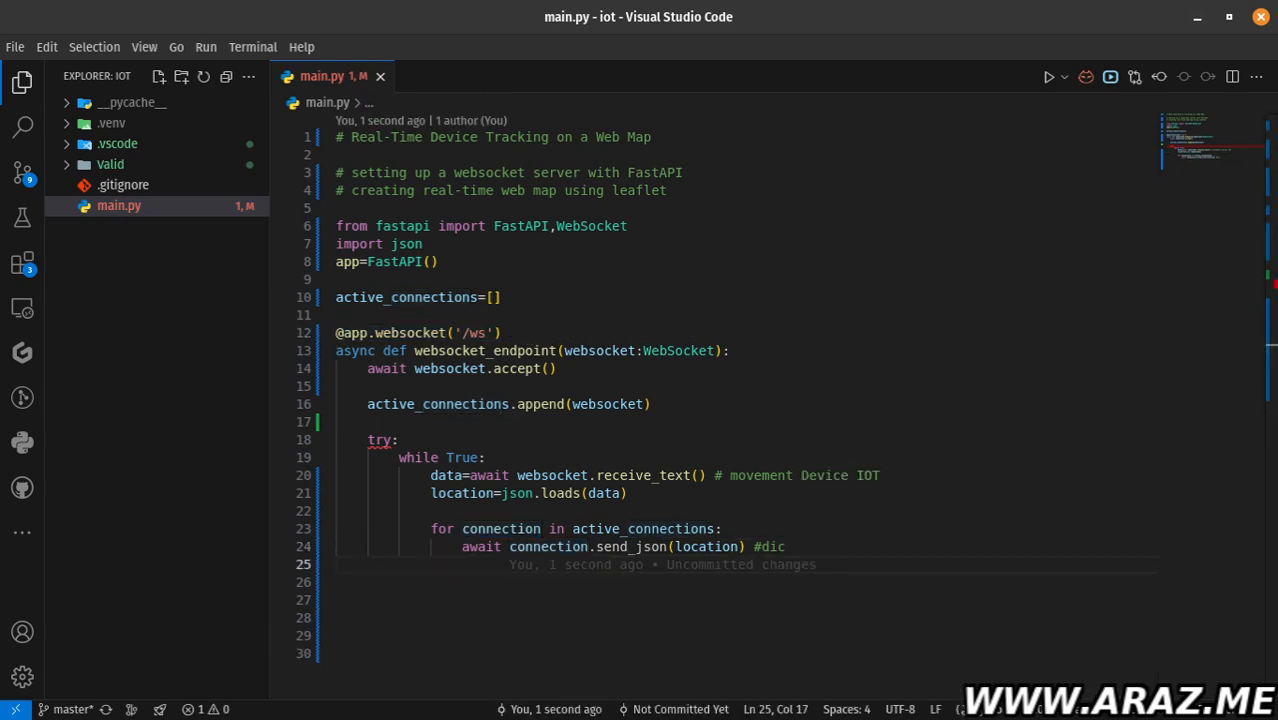
- Add 'except: pass' and a finally clause with 'active_connections.remove(websocket)'
{"action": "type", "text": "e"}
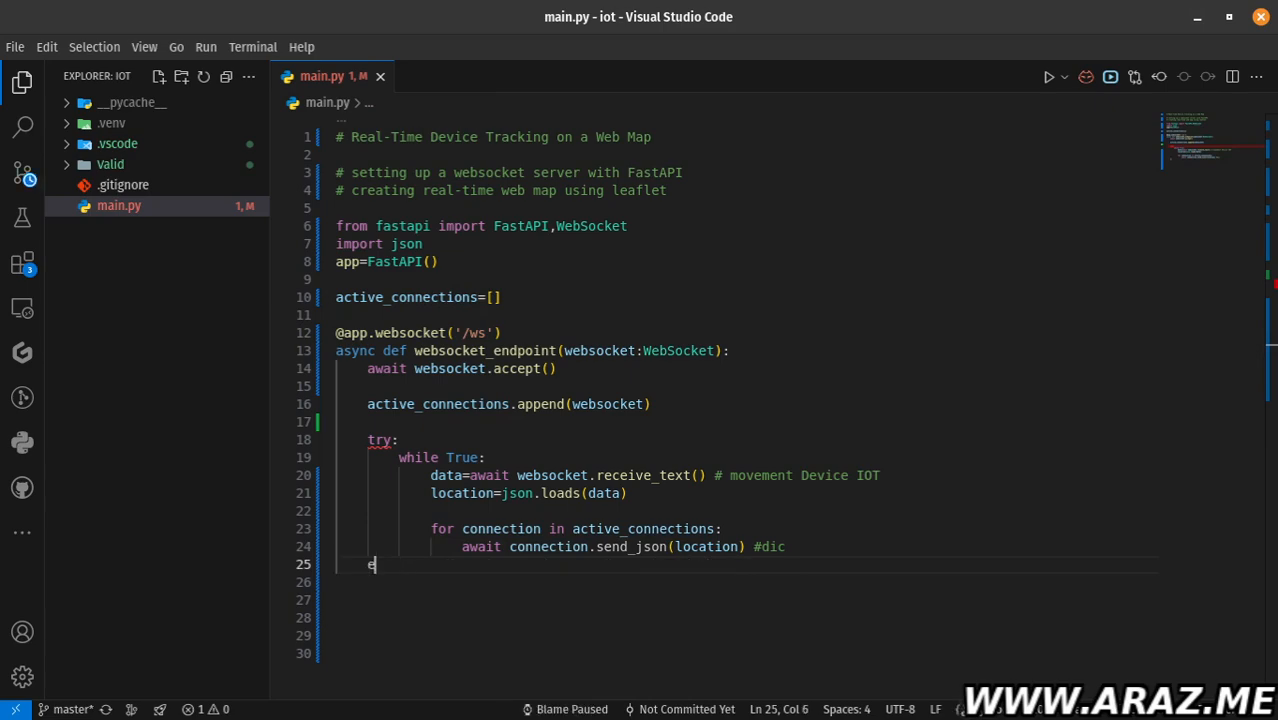
{"action": "type", "text": "xcept:"}
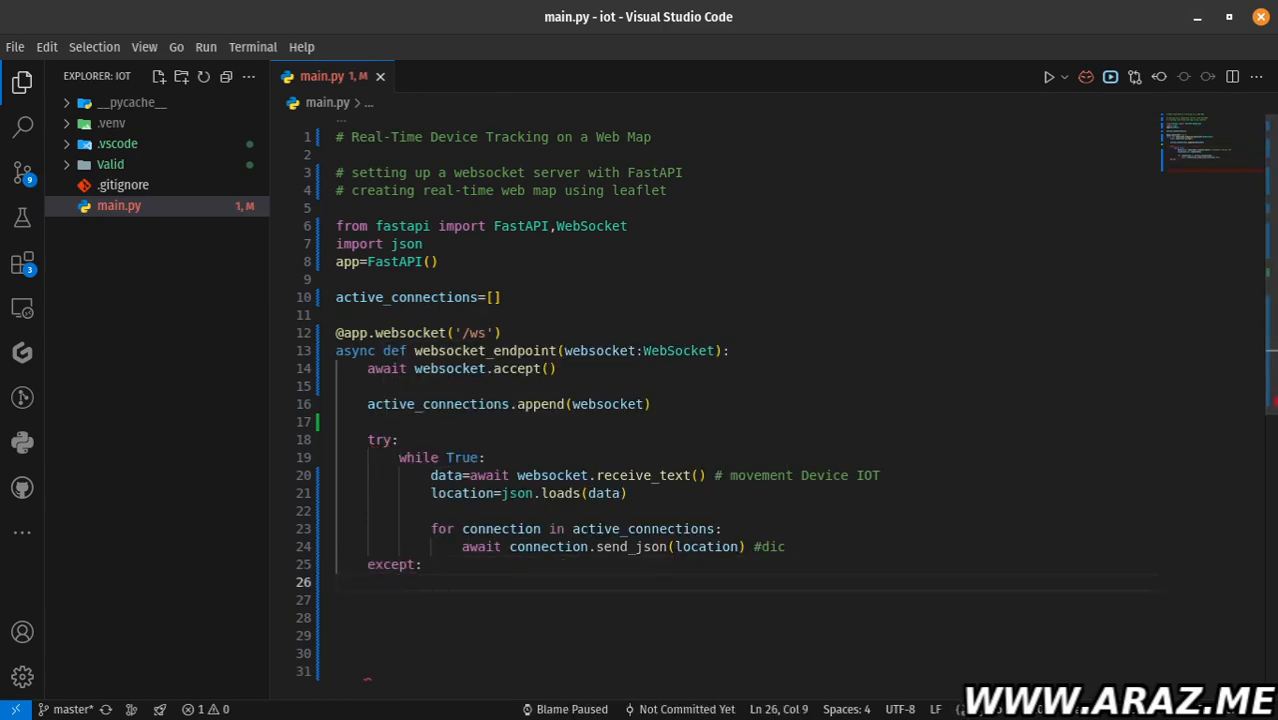
{"action": "type", "text": "pass"}
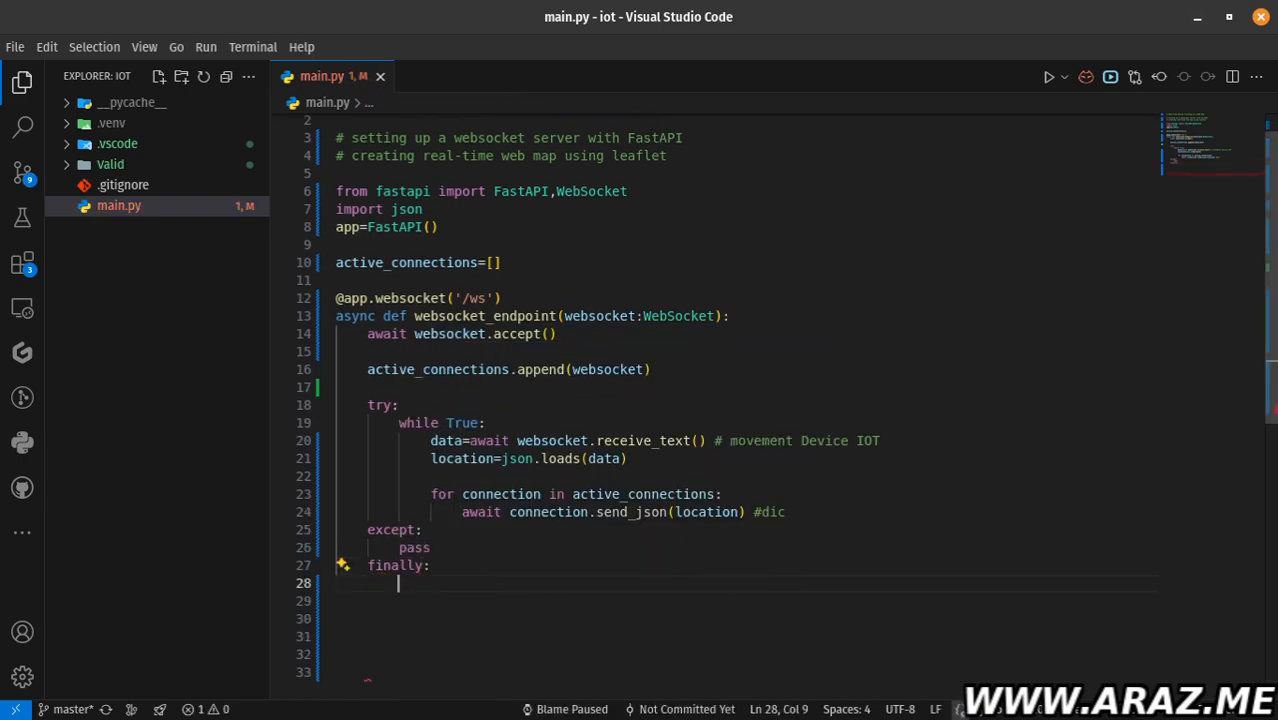
{"action": "type", "text": "active_connections"}
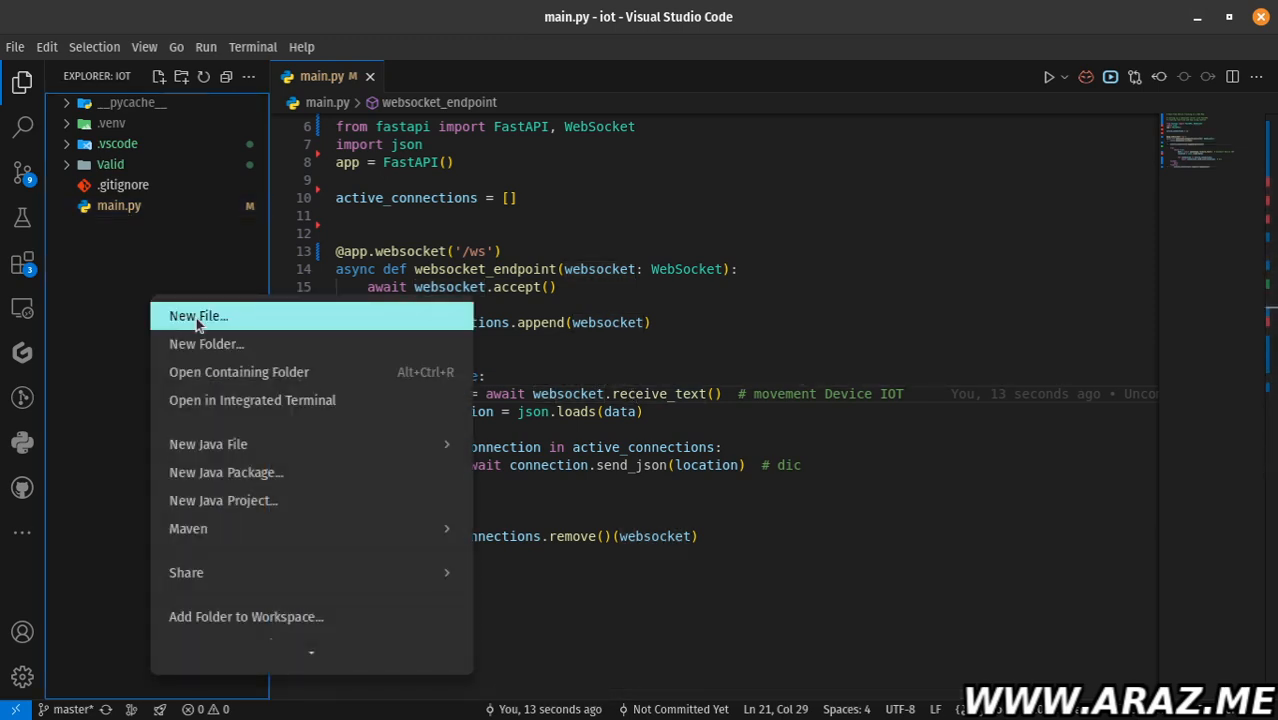
- Create map.html and ask Copilot to 'create a html with leafletjs' map page
{"action": "left_click", "coordinate": [198, 316]}
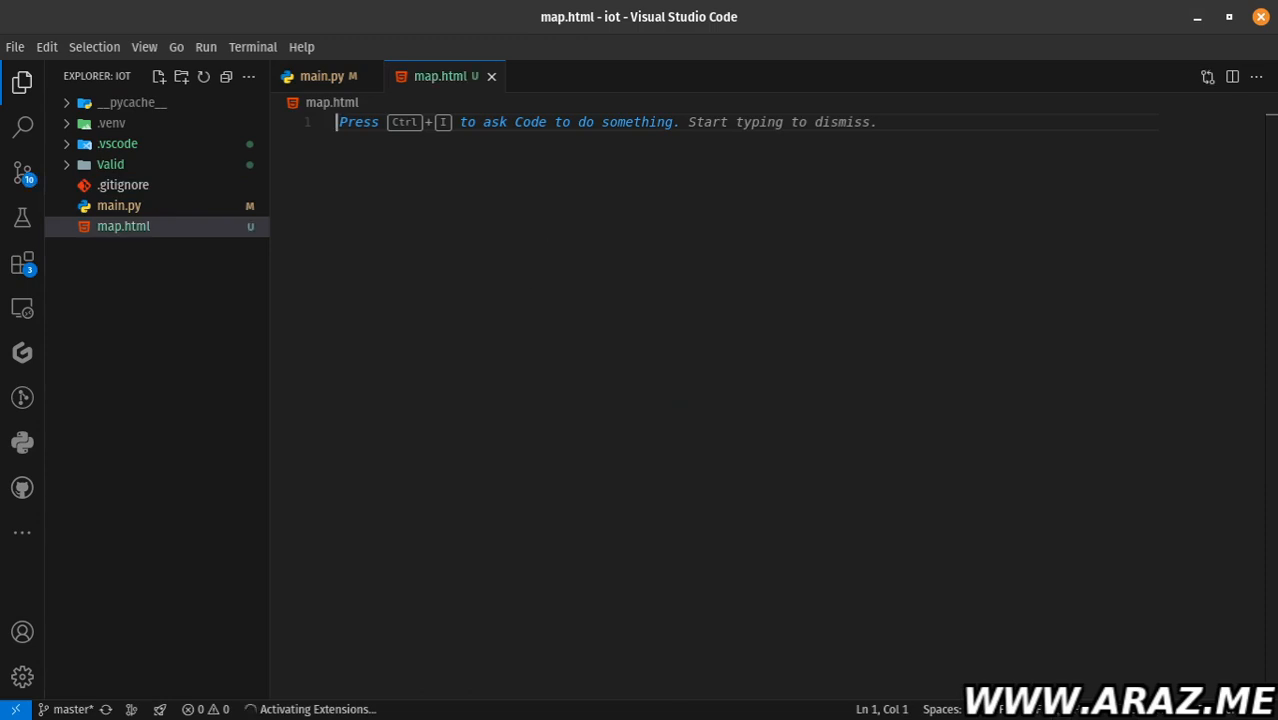
{"action": "type", "text": "<"}
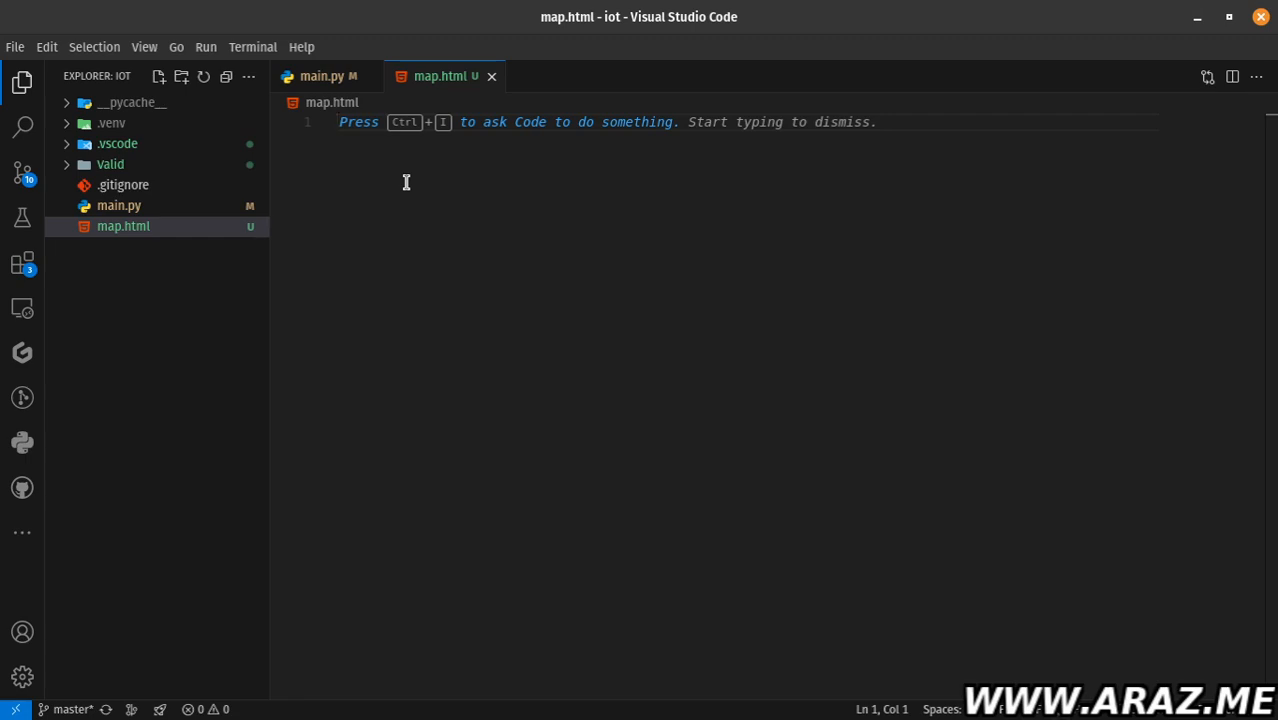
{"action": "type", "text": "create a"}
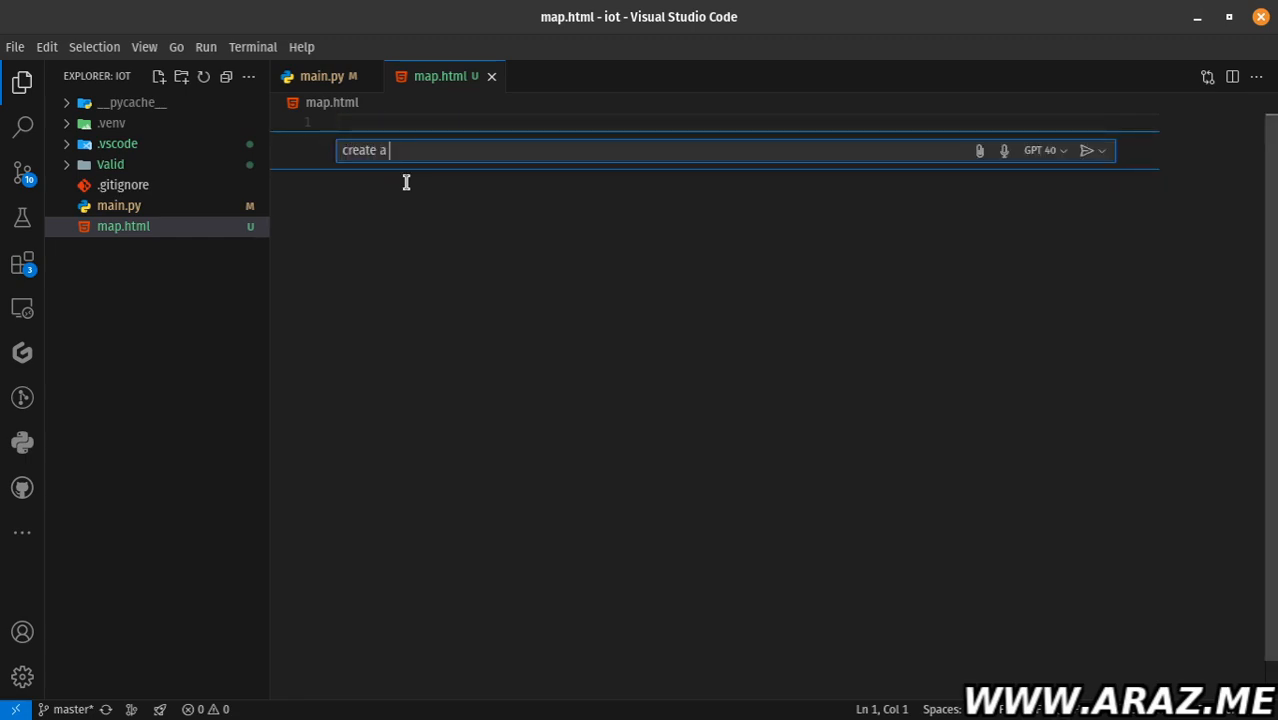
{"action": "type", "text": "html wi"}
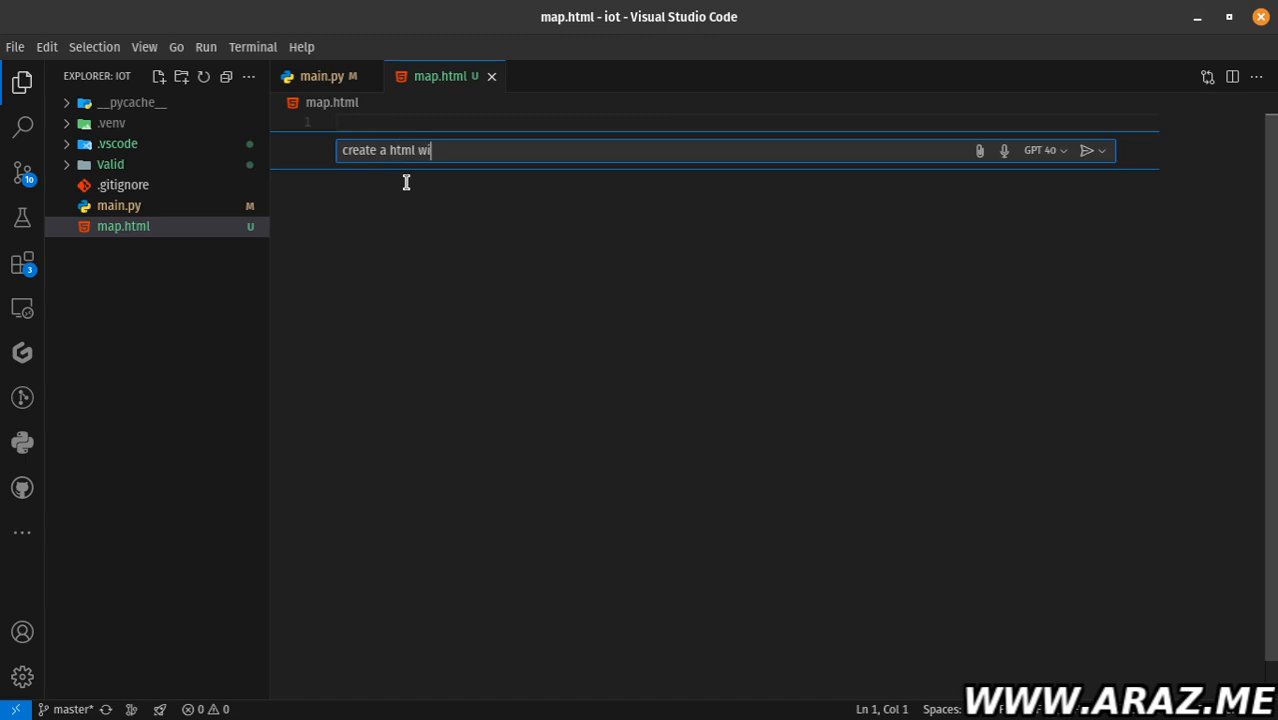
{"action": "type", "text": "th"}
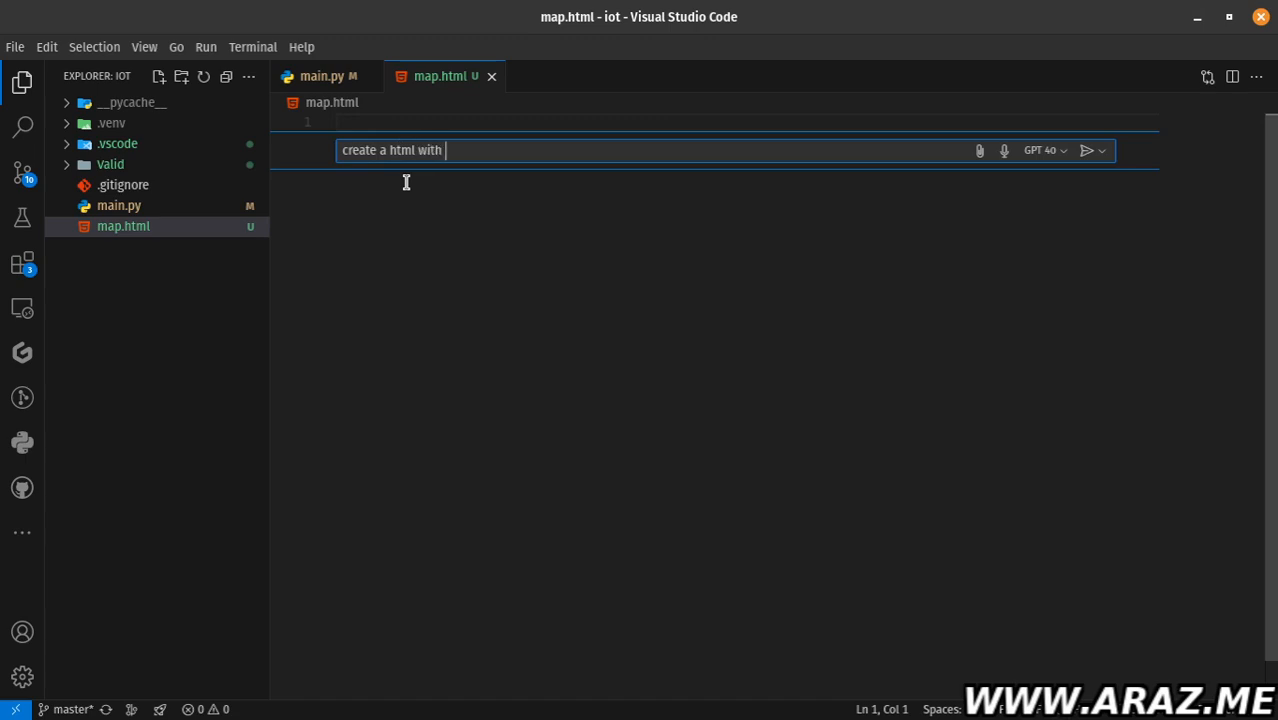
{"action": "type", "text": "leafletj"}
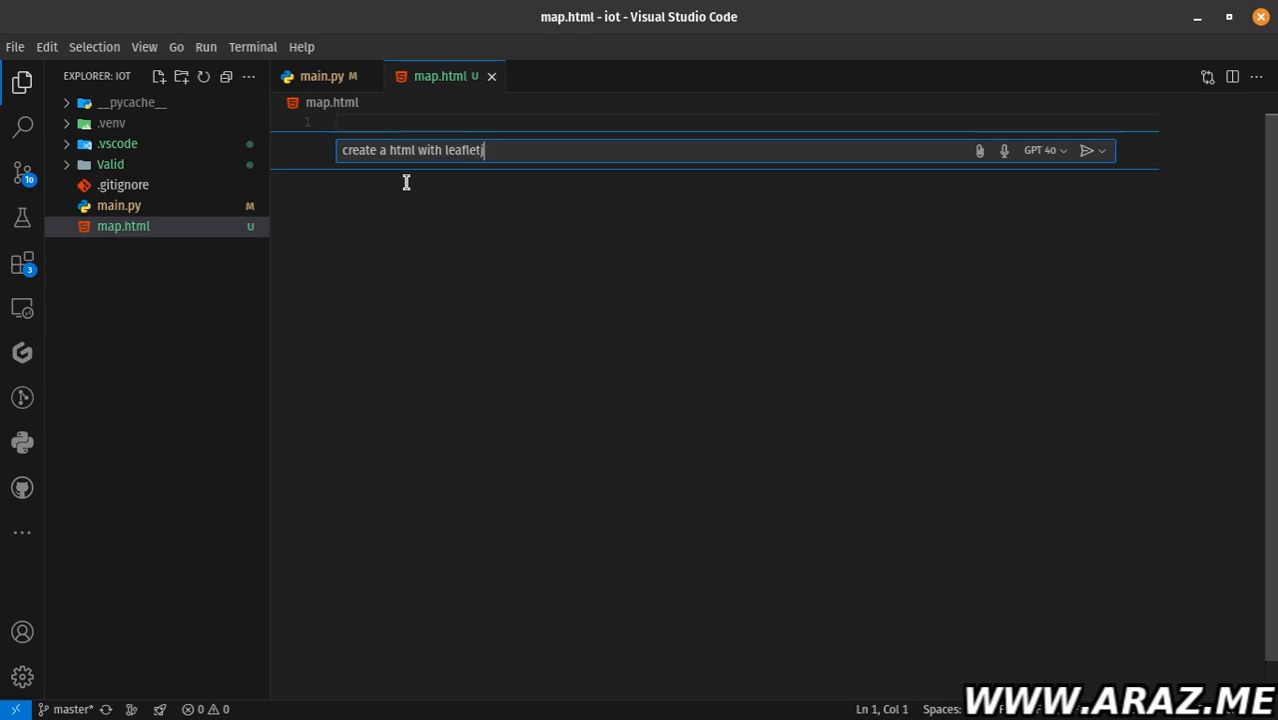
{"action": "type", "text": "js s"}
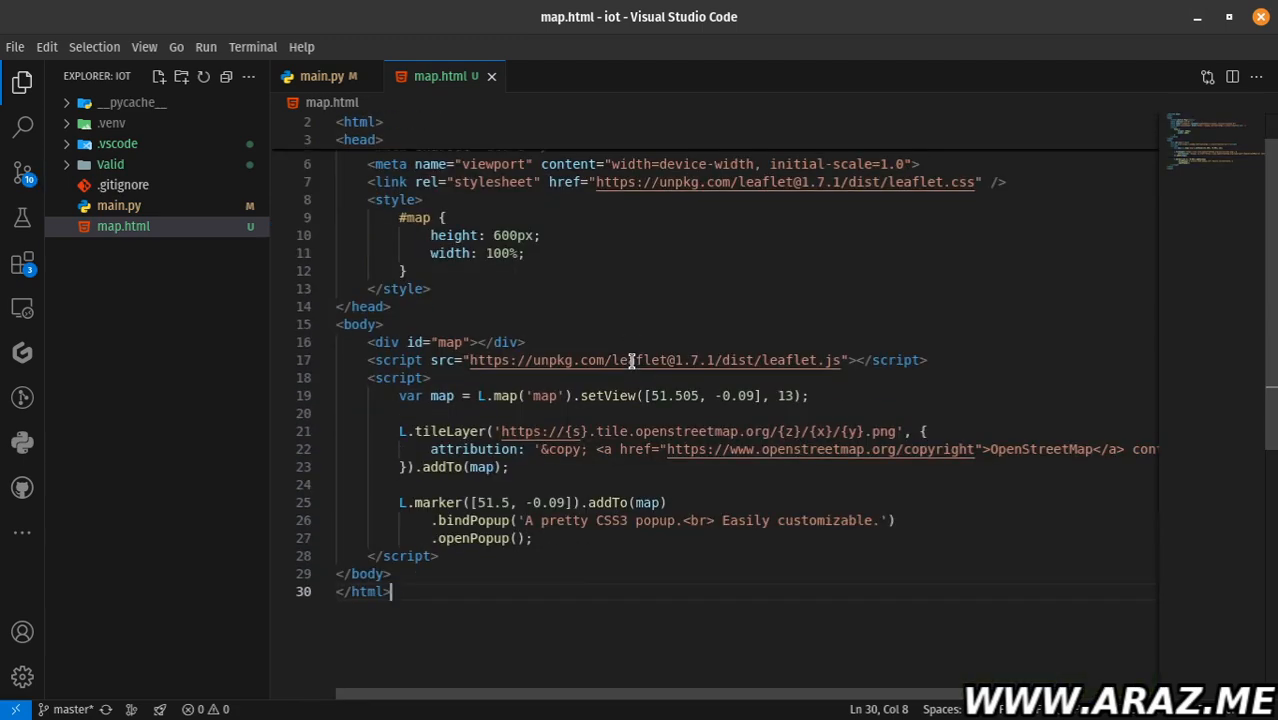
- Retitle the map.html page from Leaflet Map to Real-Time Map
{"action": "scroll", "scroll_direction": "up", "scroll_amount": 3}
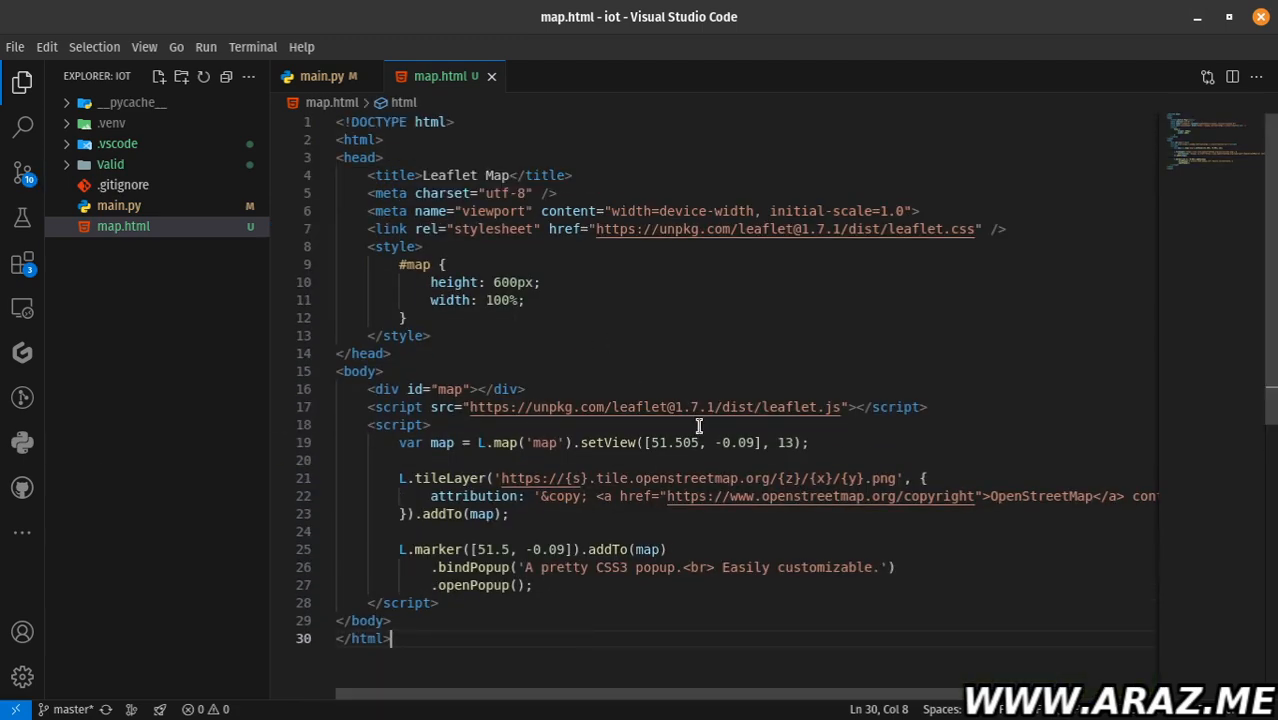
{"action": "double_click", "coordinate": [464, 176]}
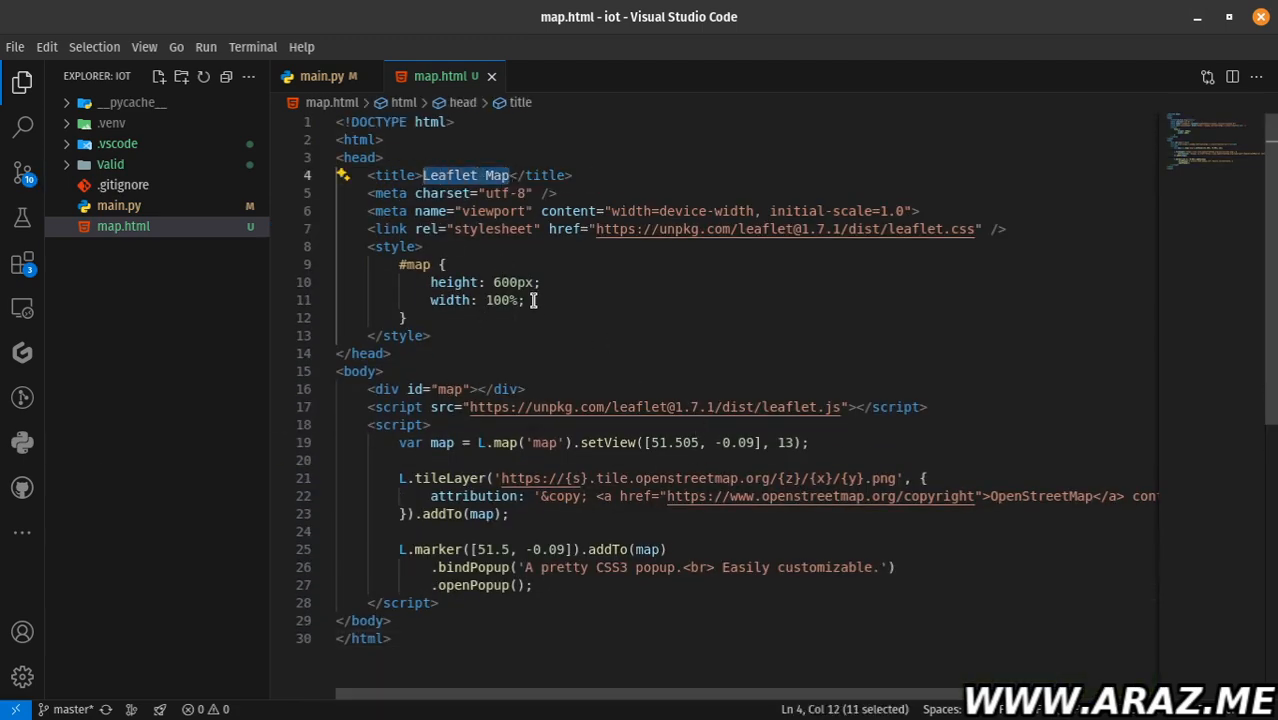
{"action": "type", "text": "Real_ti"}
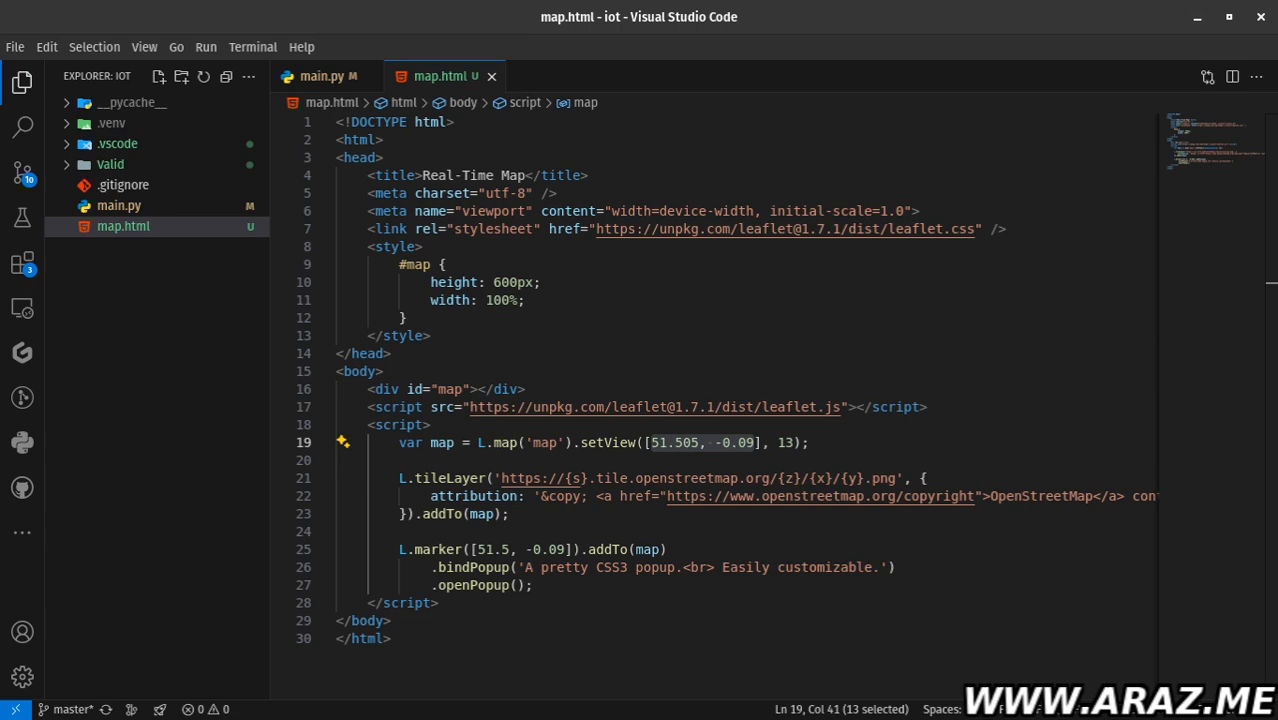
- Recentre the map's setView on coordinates 45.050, 37.536
{"action": "left_click", "coordinate": [790, 442]}
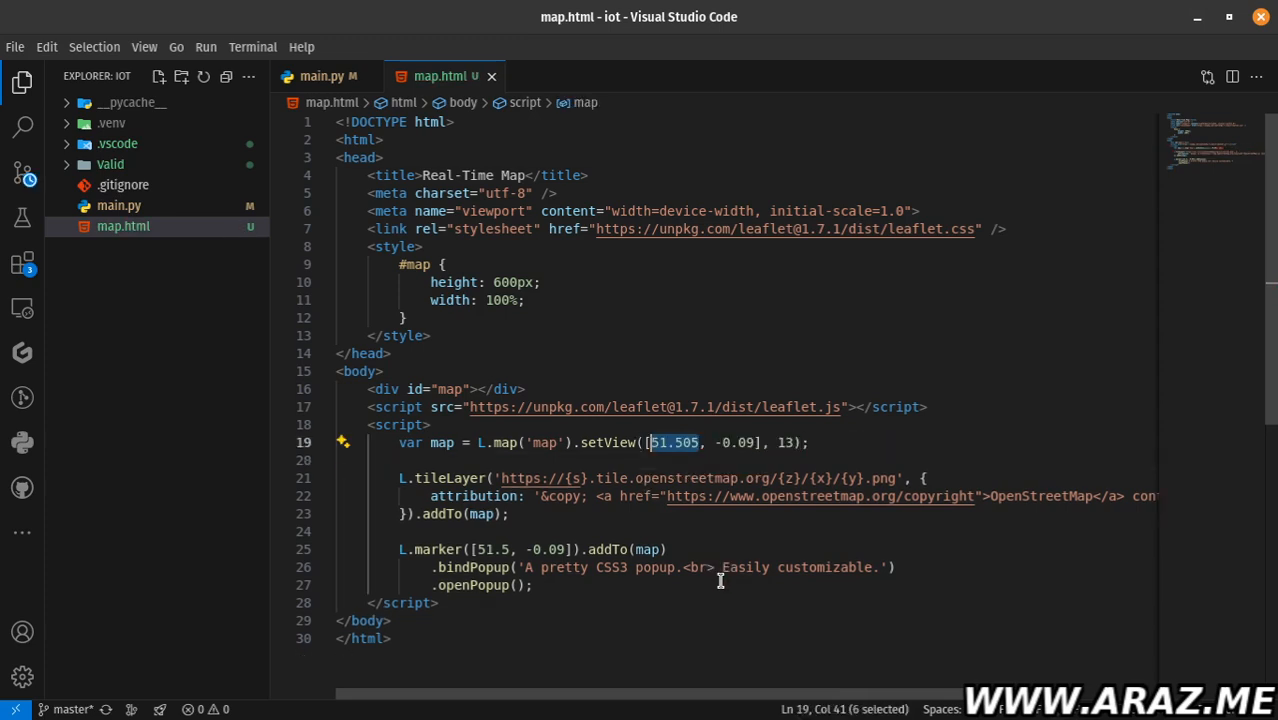
{"action": "type", "text": "45.050"}
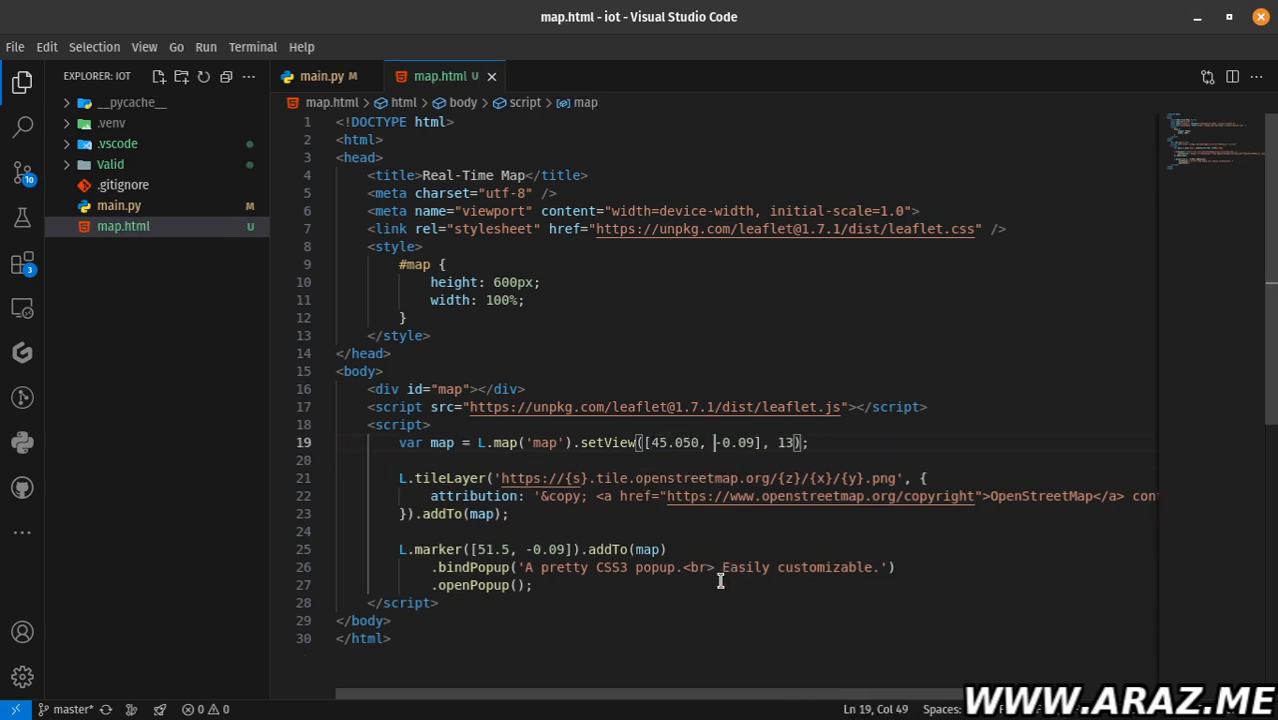
{"action": "type", "text": "37."}
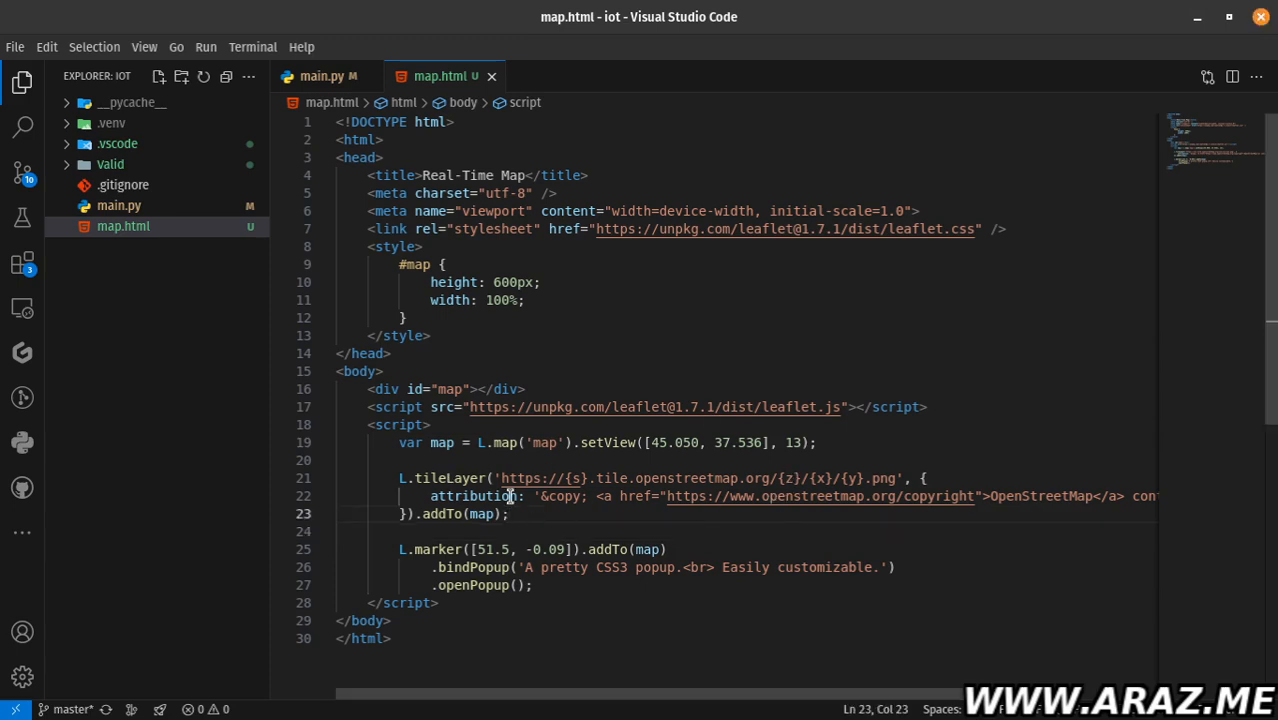
- Replace the sample marker code with a WebSocket connecting to ws://window.location.host/ws
{"action": "left_click_drag", "start_coordinate": [398, 548], "coordinate": [532, 584]}
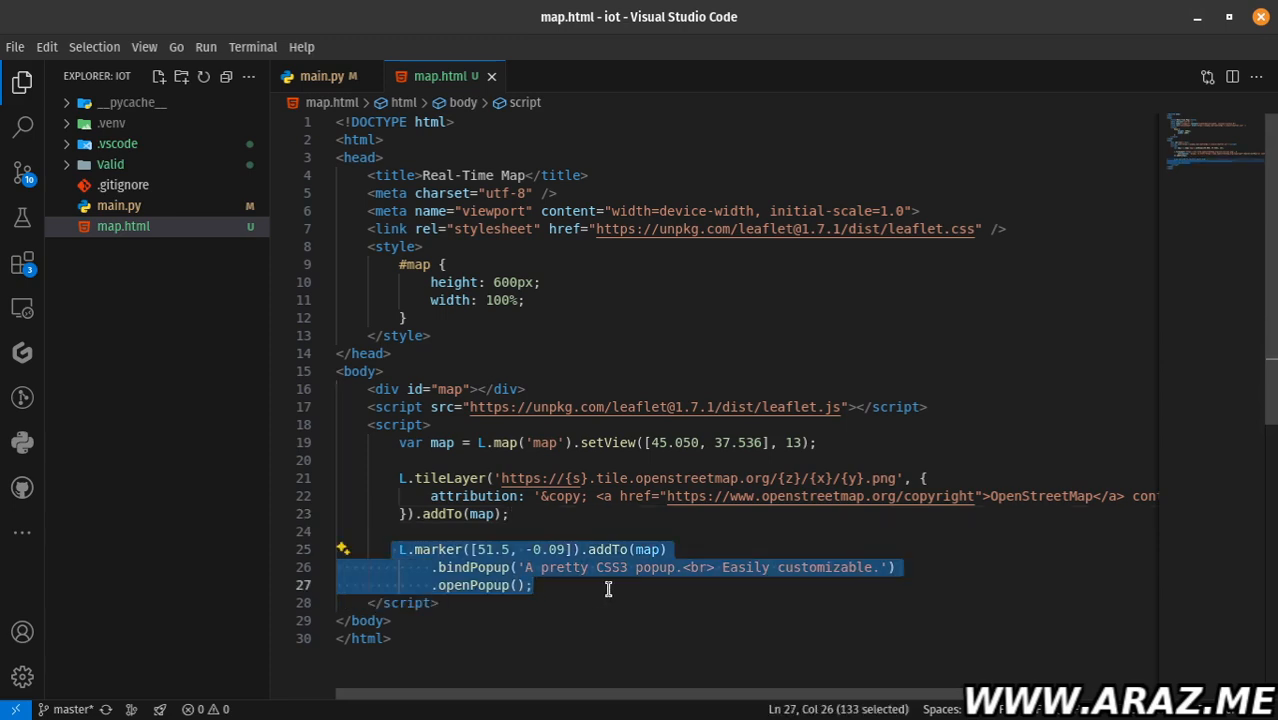
{"action": "key", "text": "Delete"}
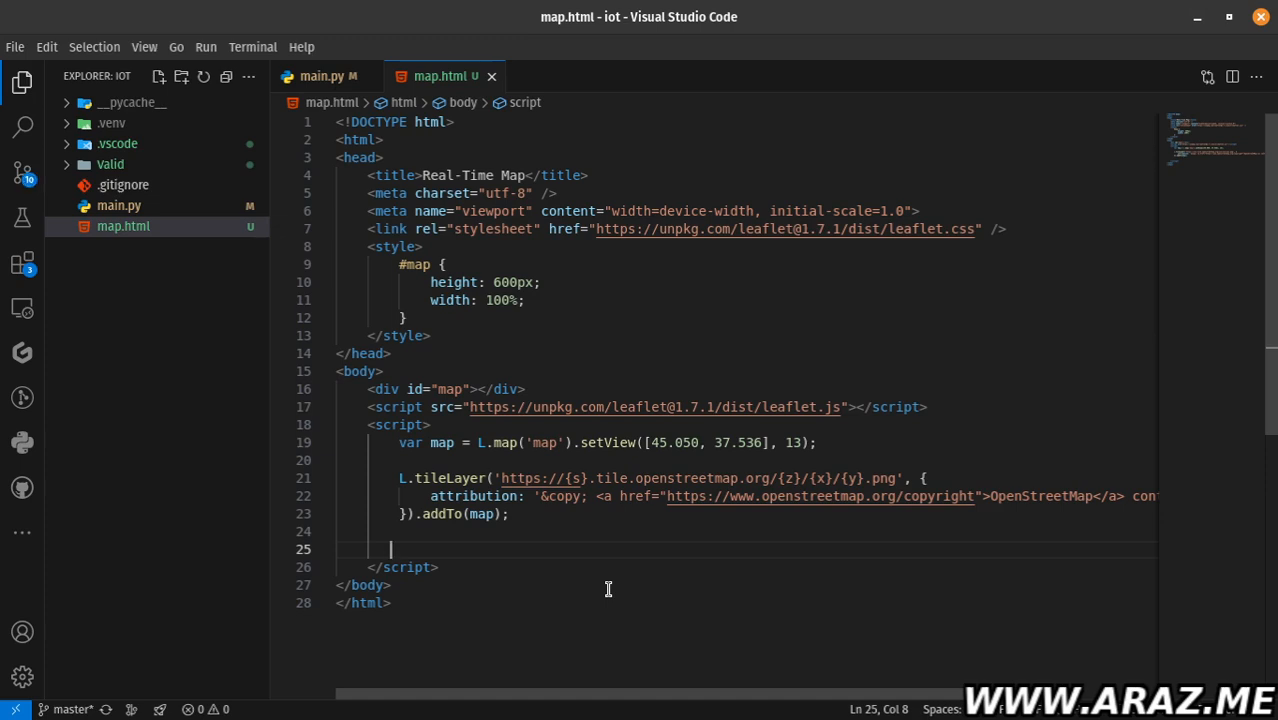
{"action": "type", "text": "var ws"}
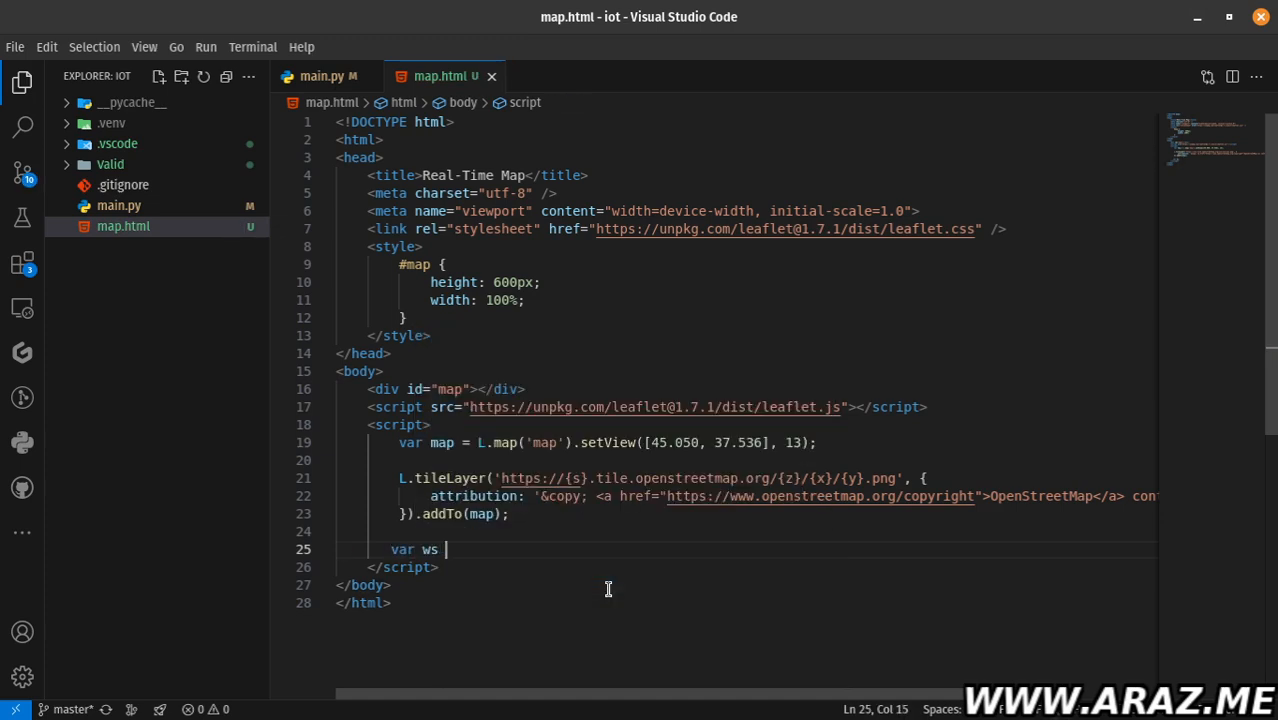
{"action": "type", "text": "=new"}
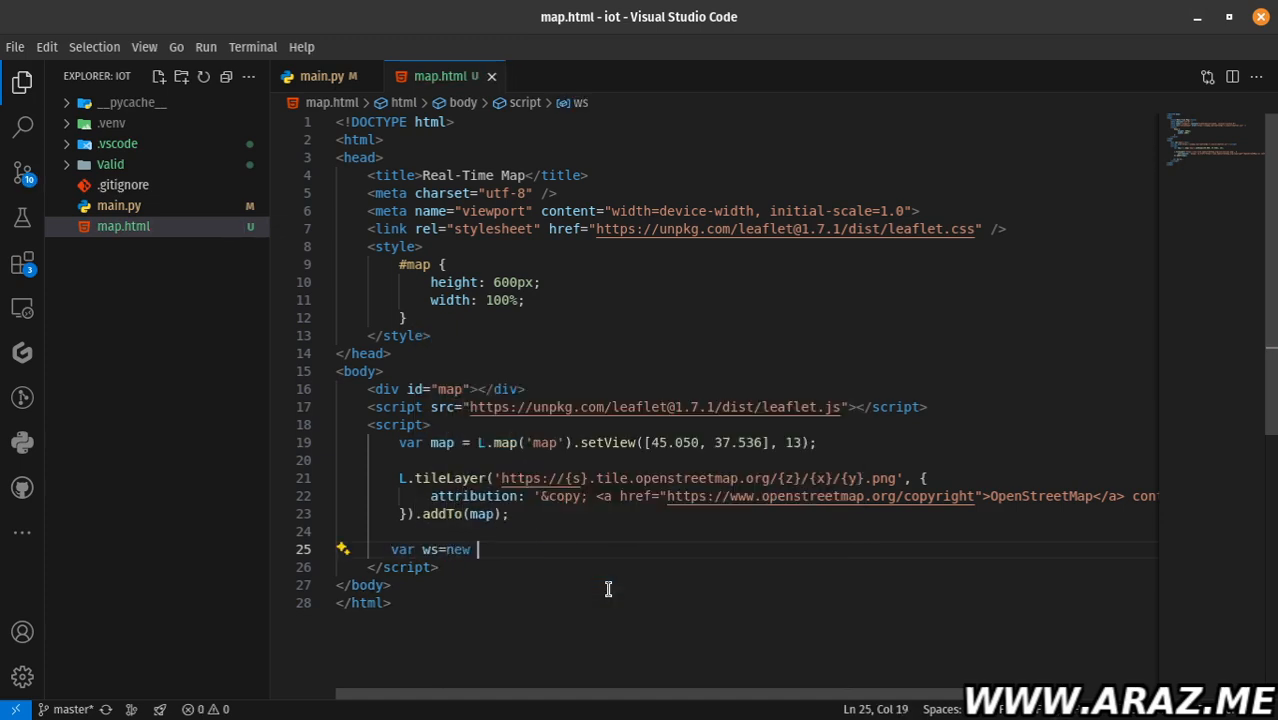
{"action": "type", "text": "Webso"}
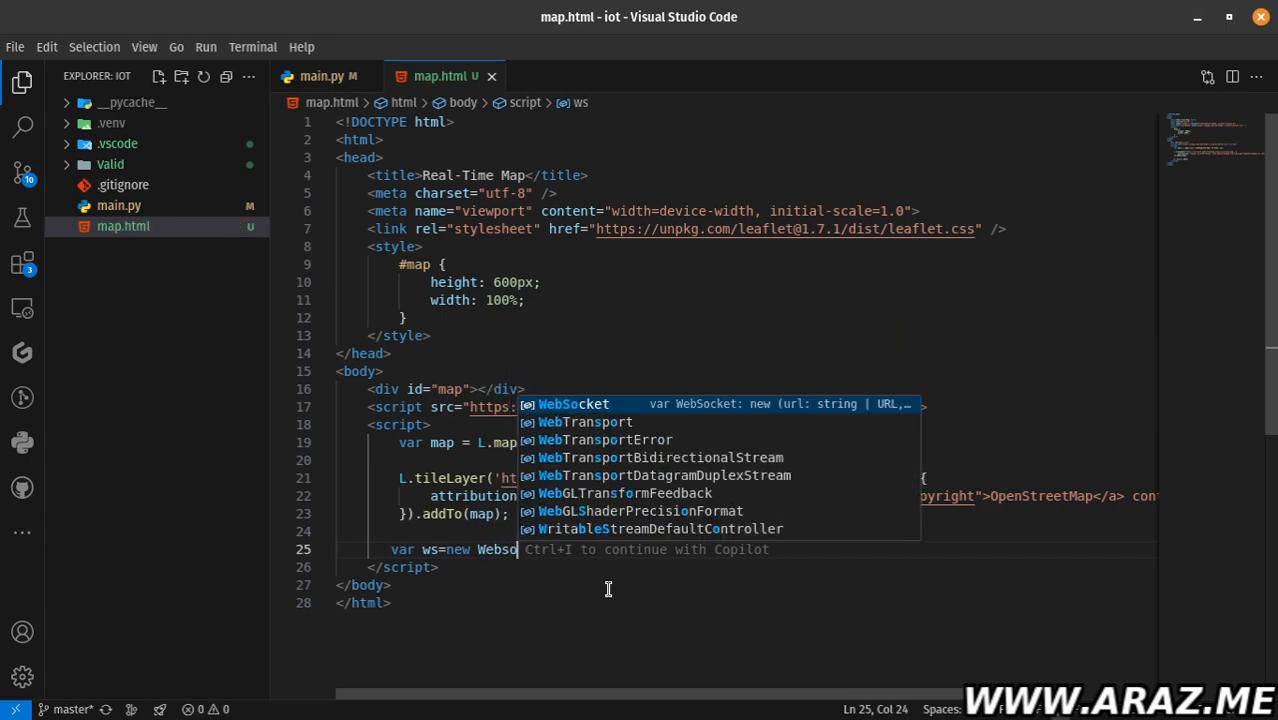
{"action": "type", "text": "cket(`ws://$"}
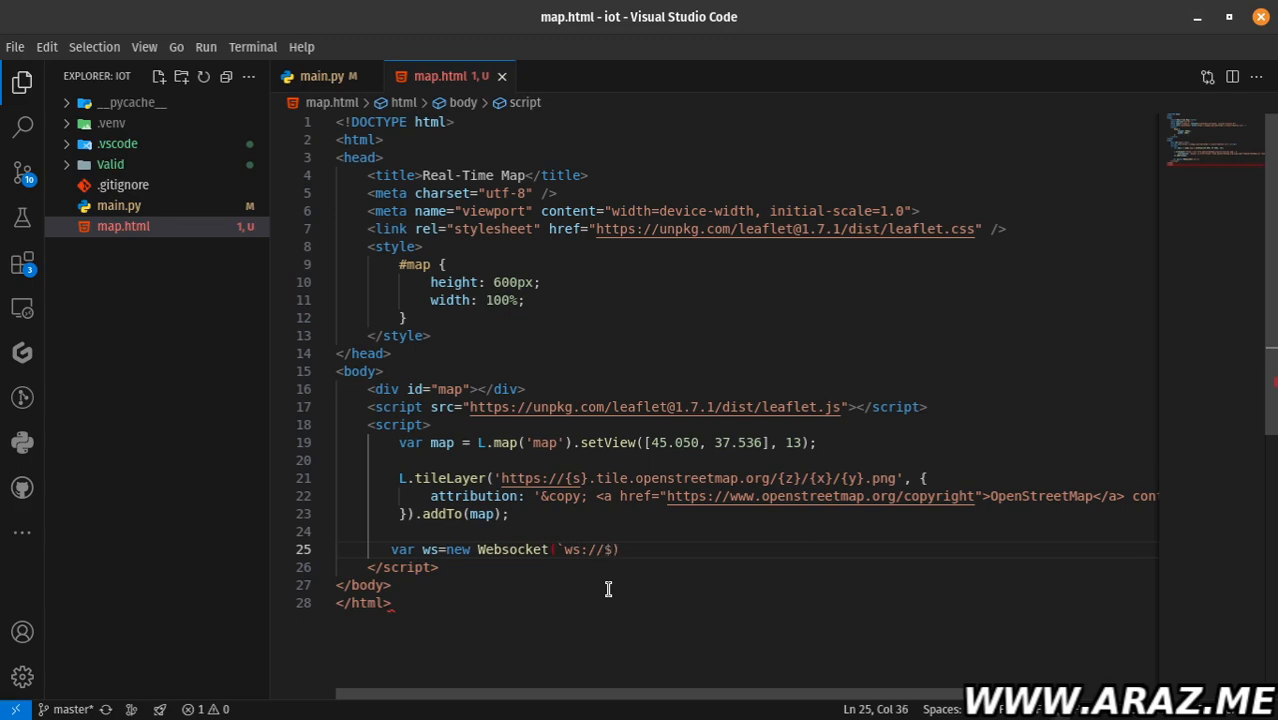
{"action": "type", "text": "windo.loca"}
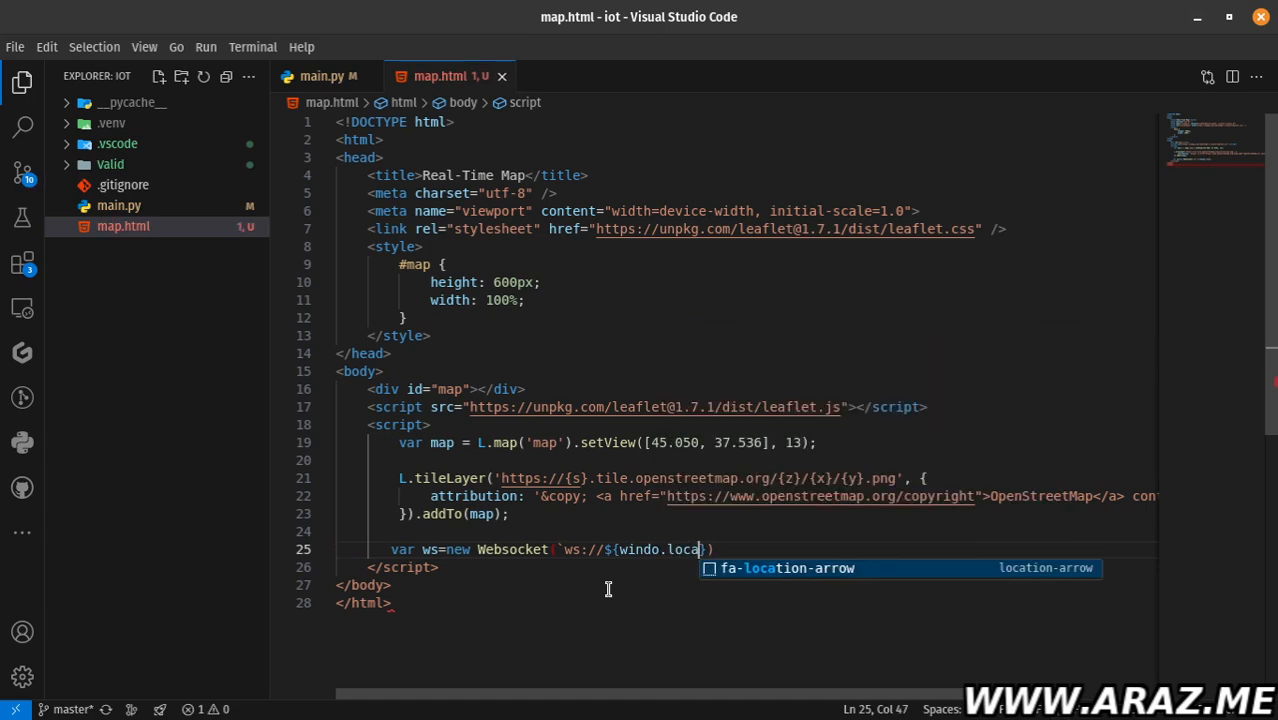
{"action": "type", "text": "tion.host}/ws`"}
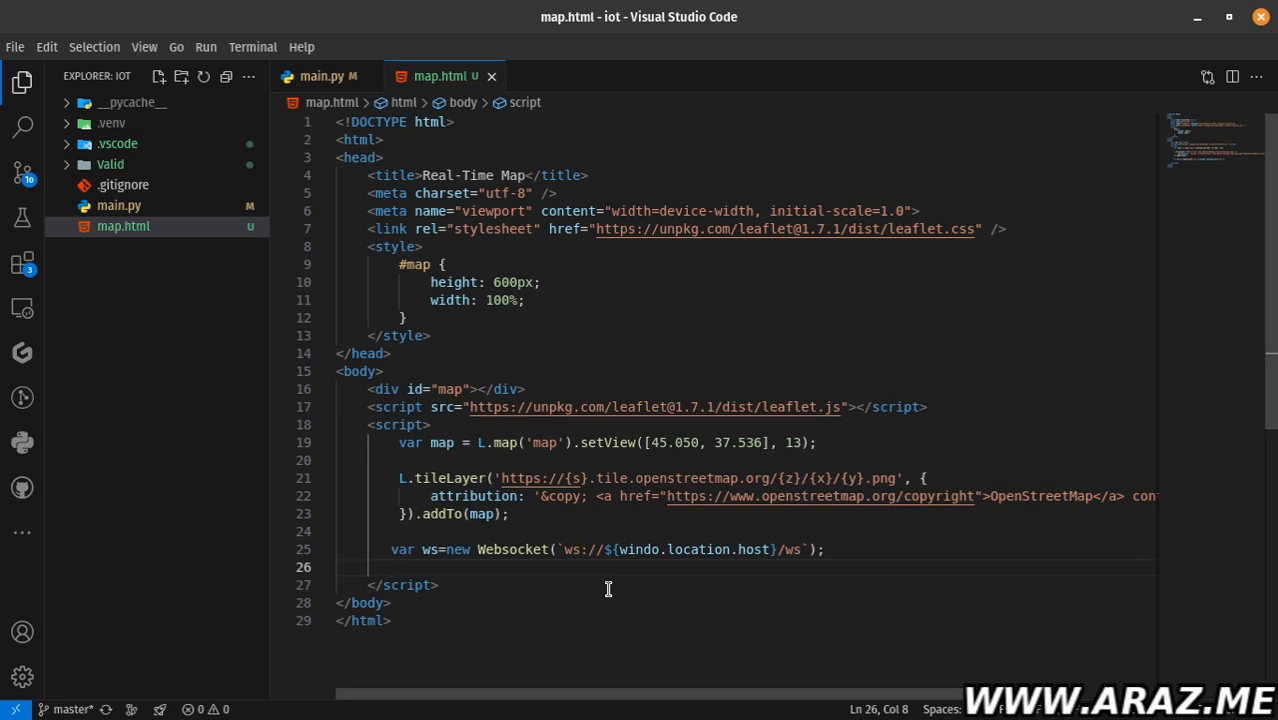
- Add ws.onmessage handler parsing event.data as JSON and begin L.marker([data.la…])
{"action": "type", "text": "ws.onmessage"}
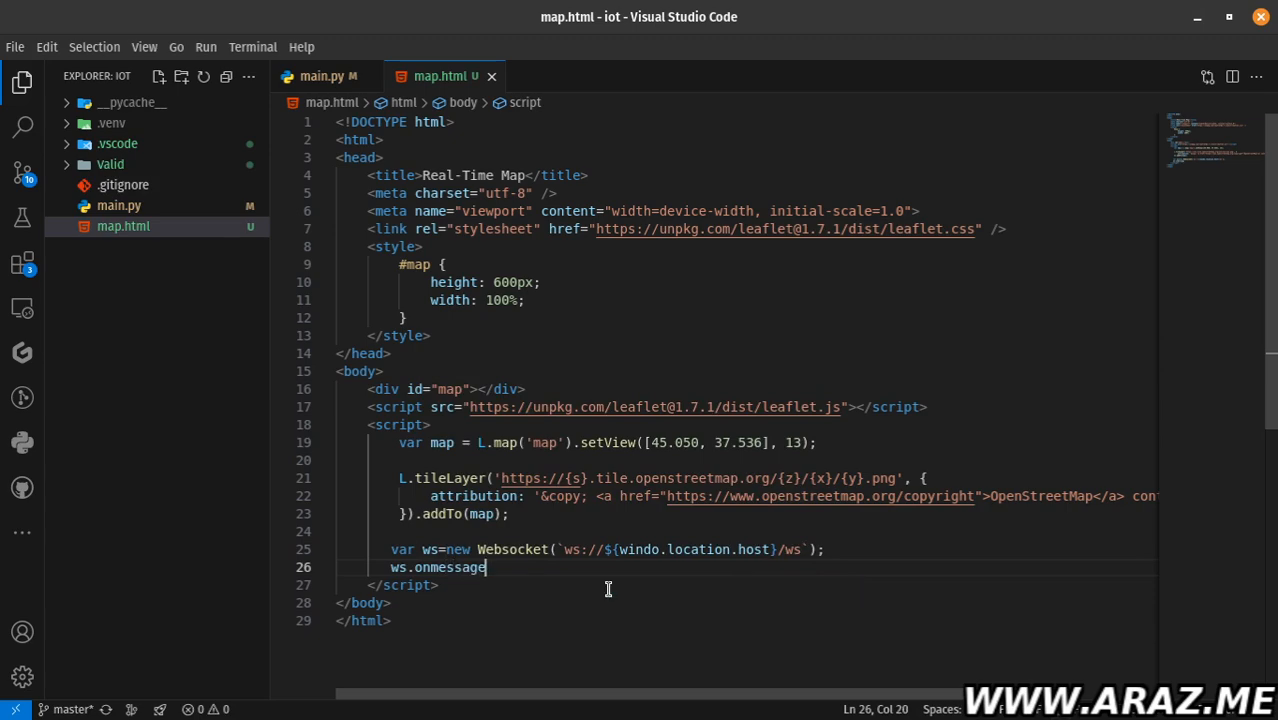
{"action": "type", "text": "=function(envent"}
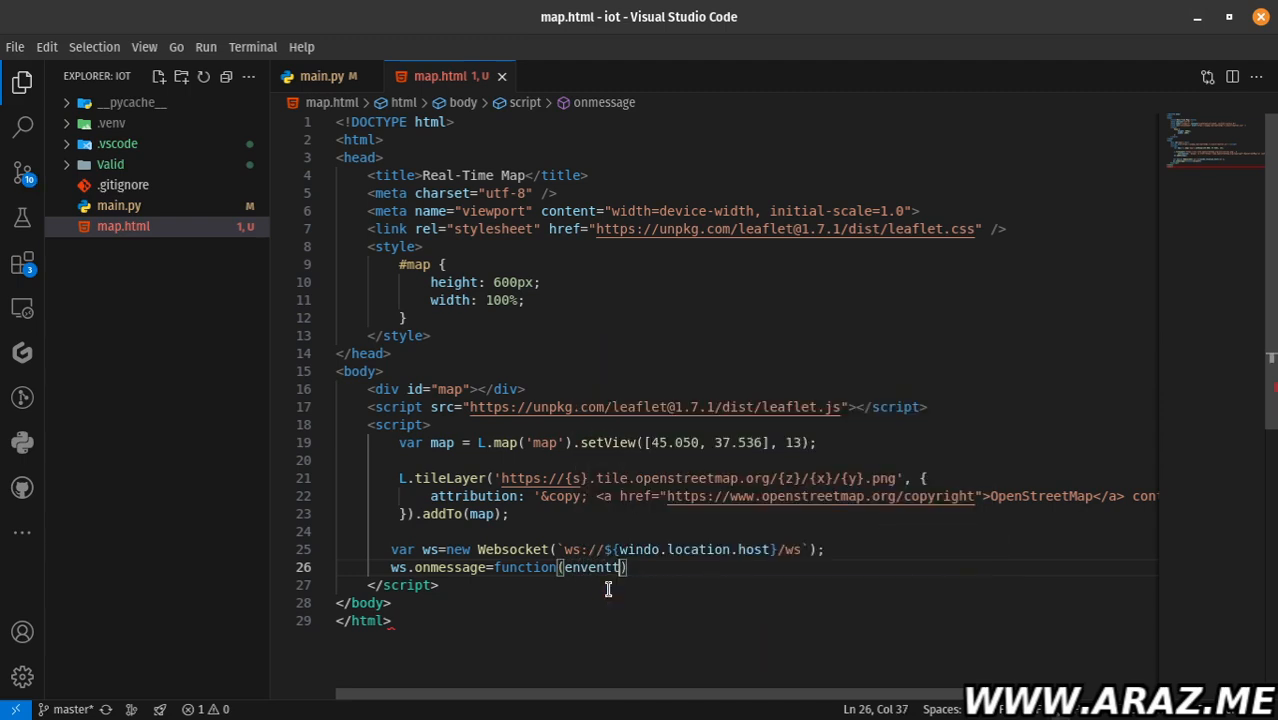
{"action": "key", "text": "Backspace"}
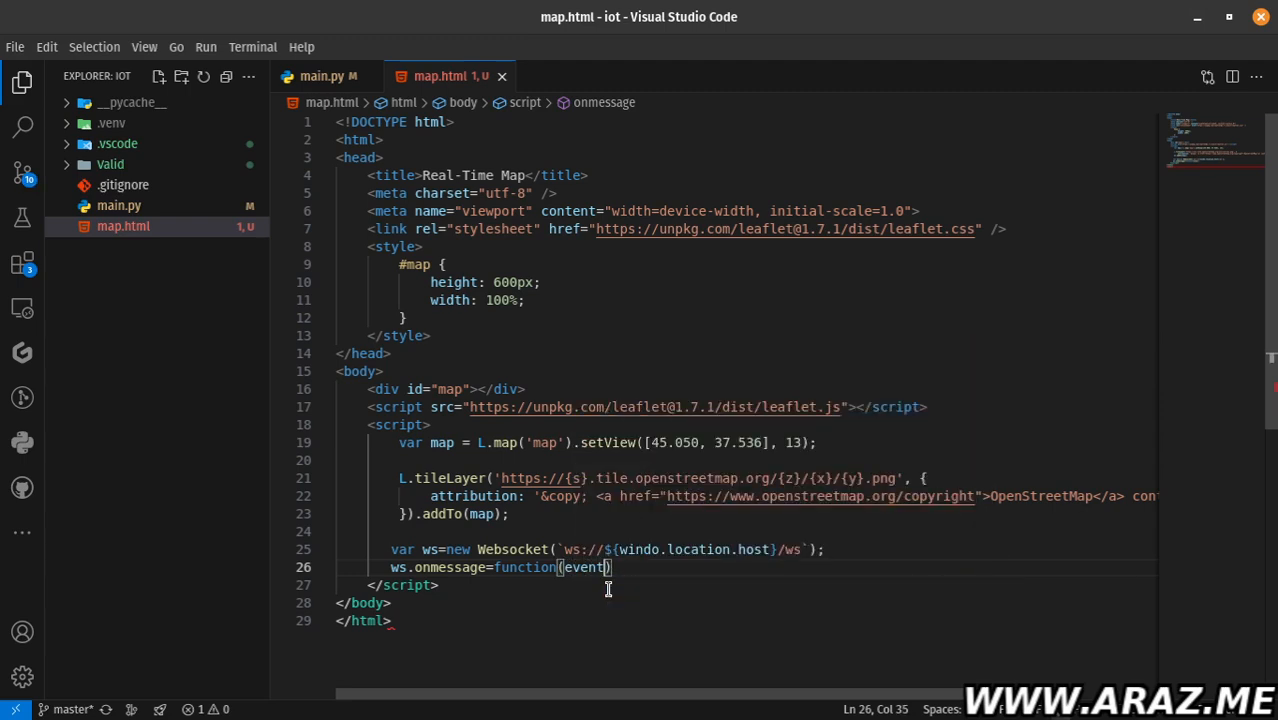
{"action": "type", "text": "{"}
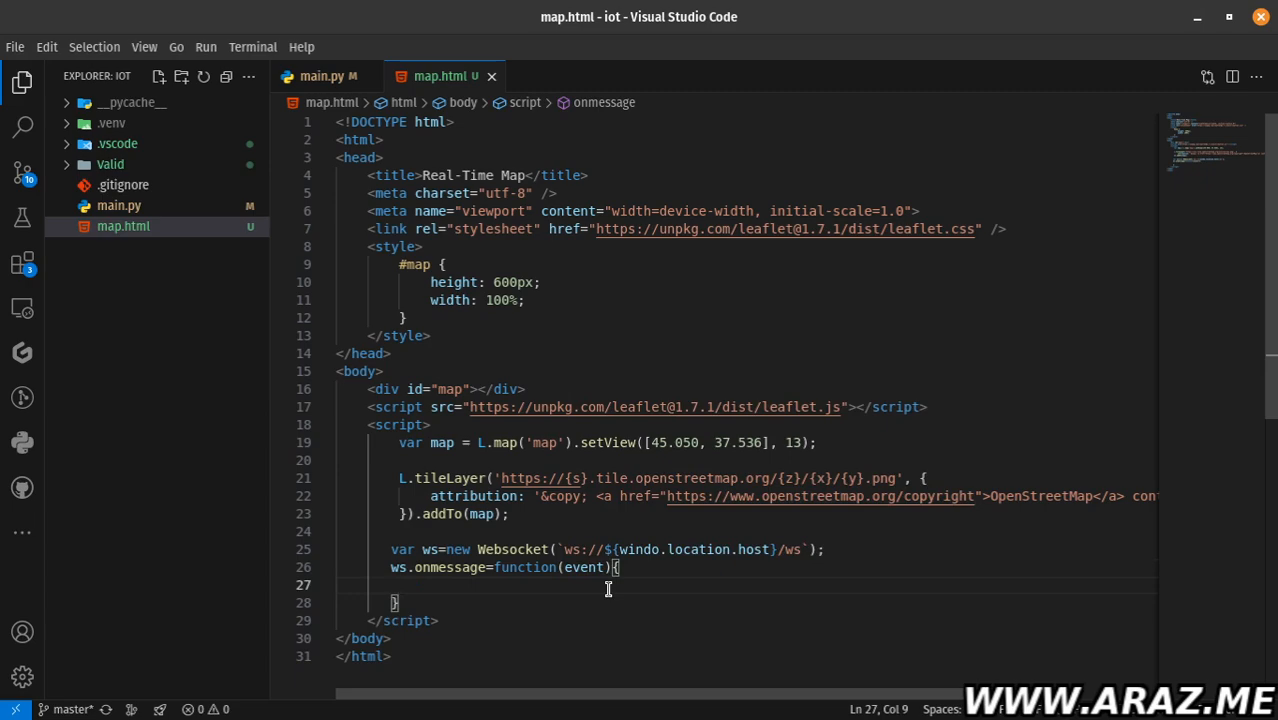
{"action": "type", "text": "var data="}
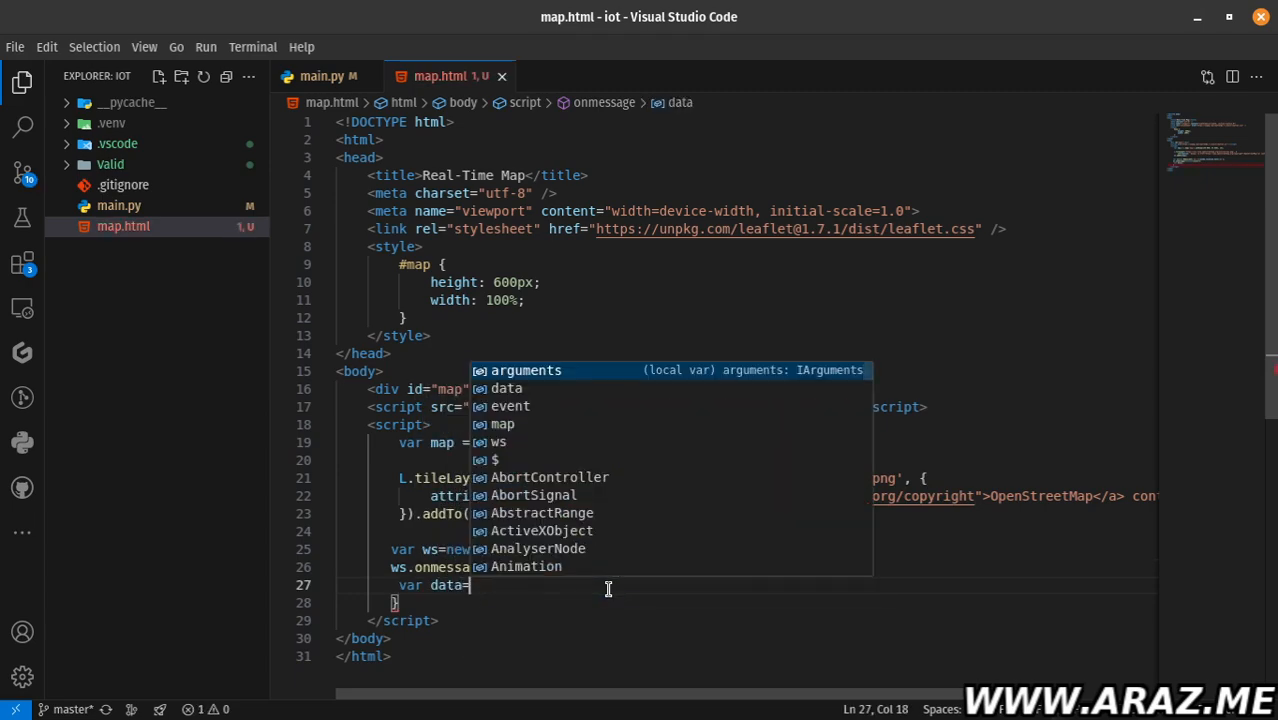
{"action": "type", "text": "JSON.parse(event.data"}
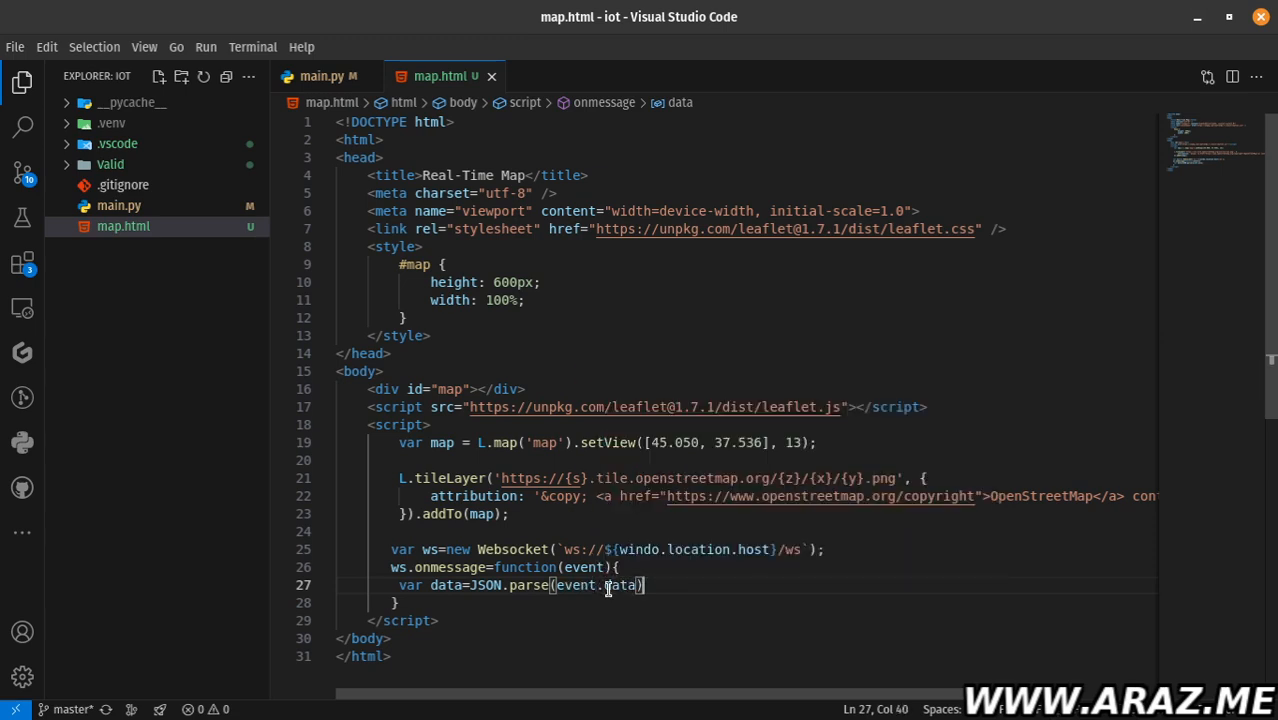
{"action": "key", "text": "Enter"}
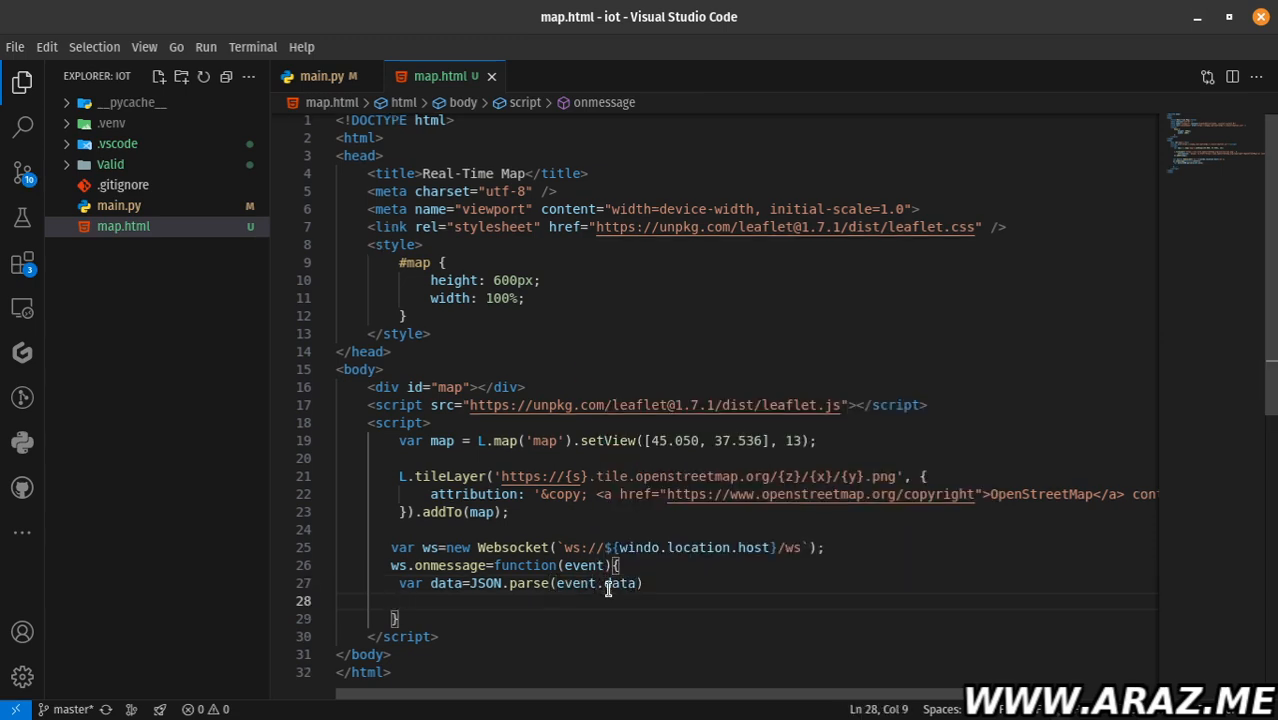
{"action": "type", "text": "L.marker(["}
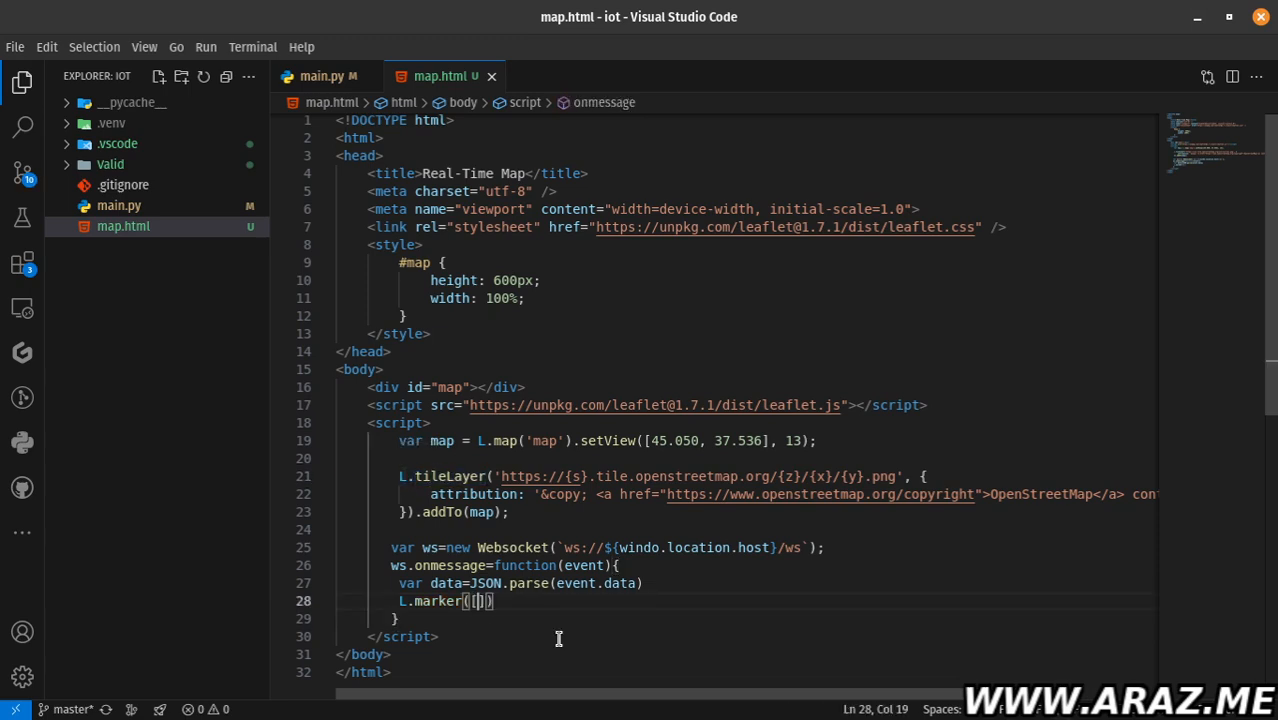
{"action": "type", "text": "data.la"}
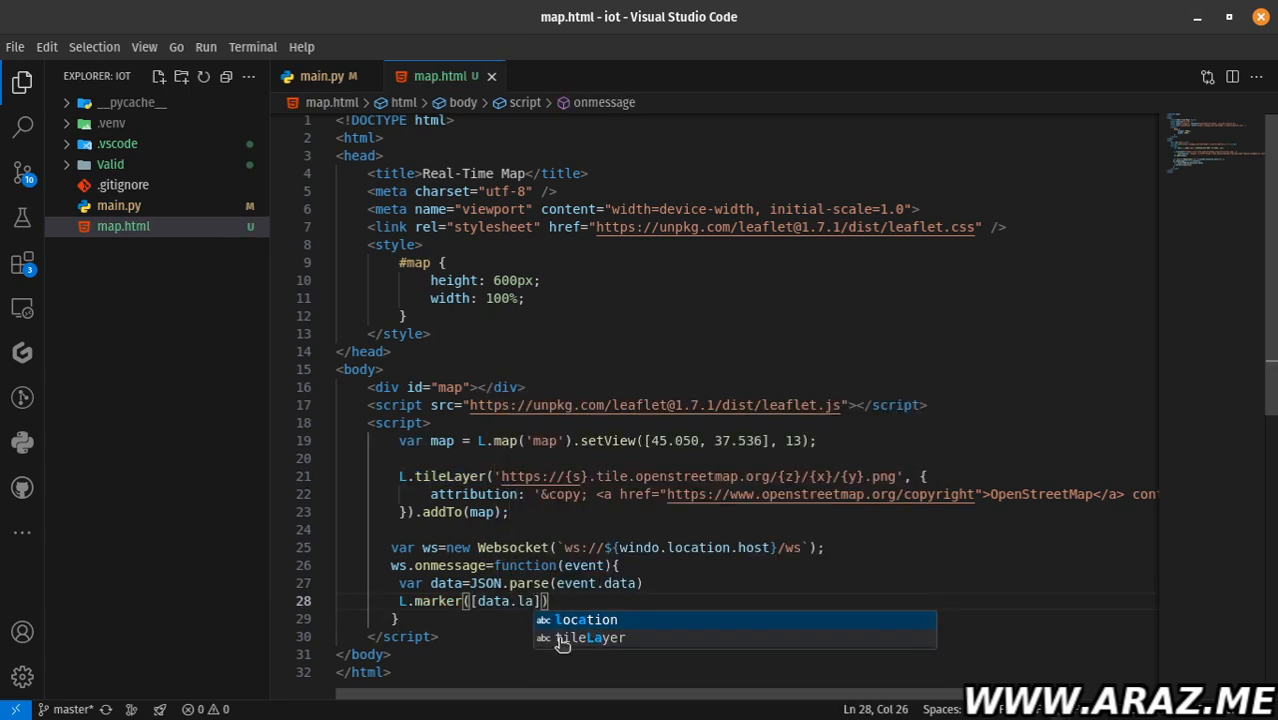
- Complete L.marker([data.latitude,data.longitude]).addTo(map) and recentre with map.setView, after glancing at main.py
{"action": "left_click", "coordinate": [322, 76]}
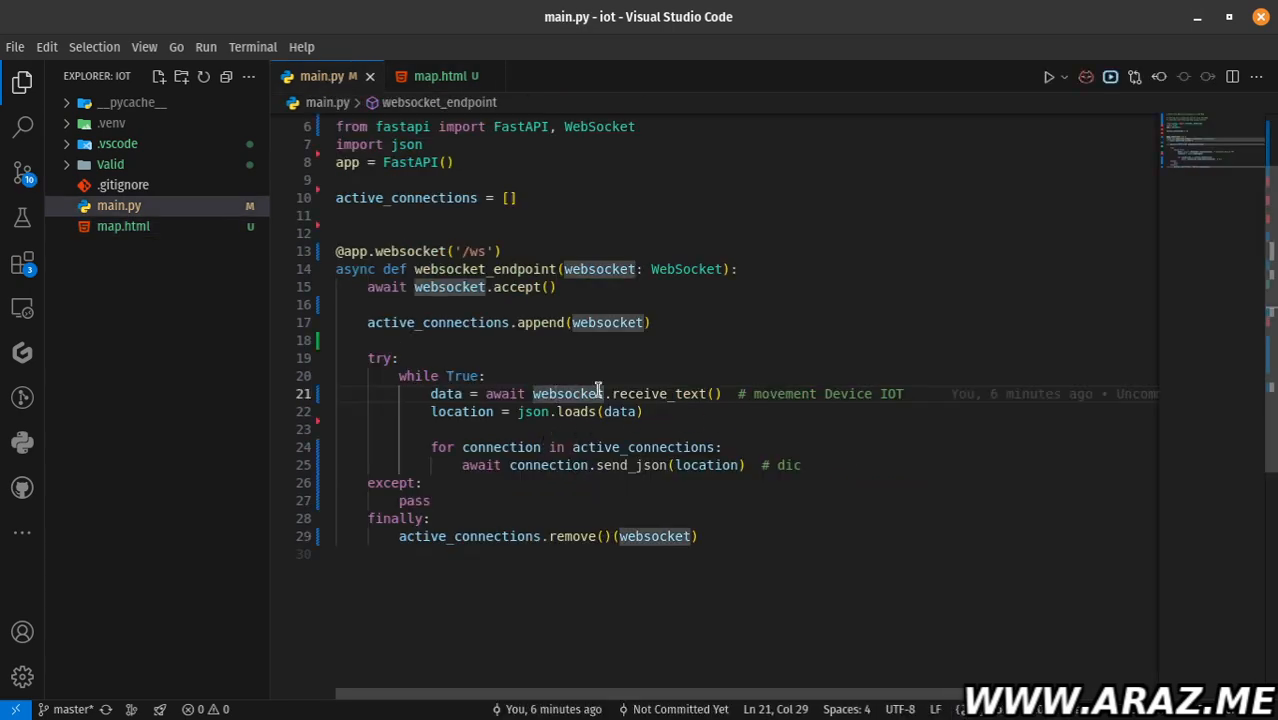
{"action": "left_click", "coordinate": [440, 76]}
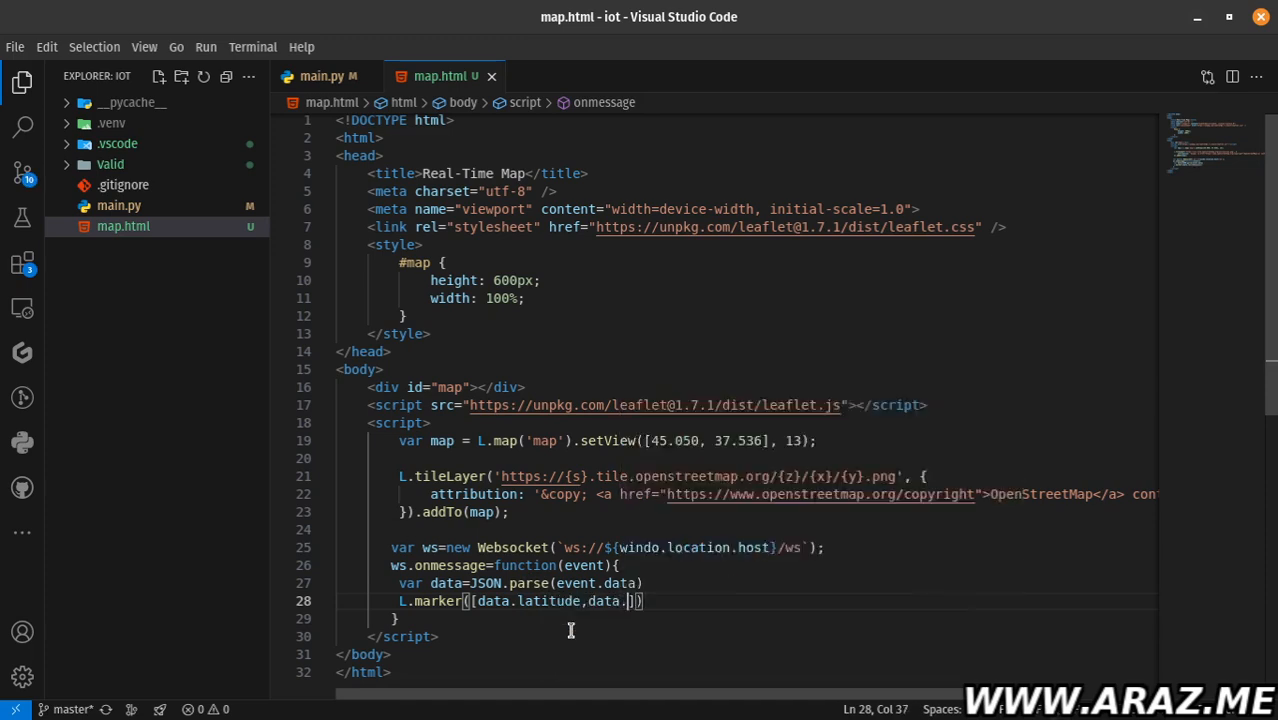
{"action": "type", "text": "ongitude"}
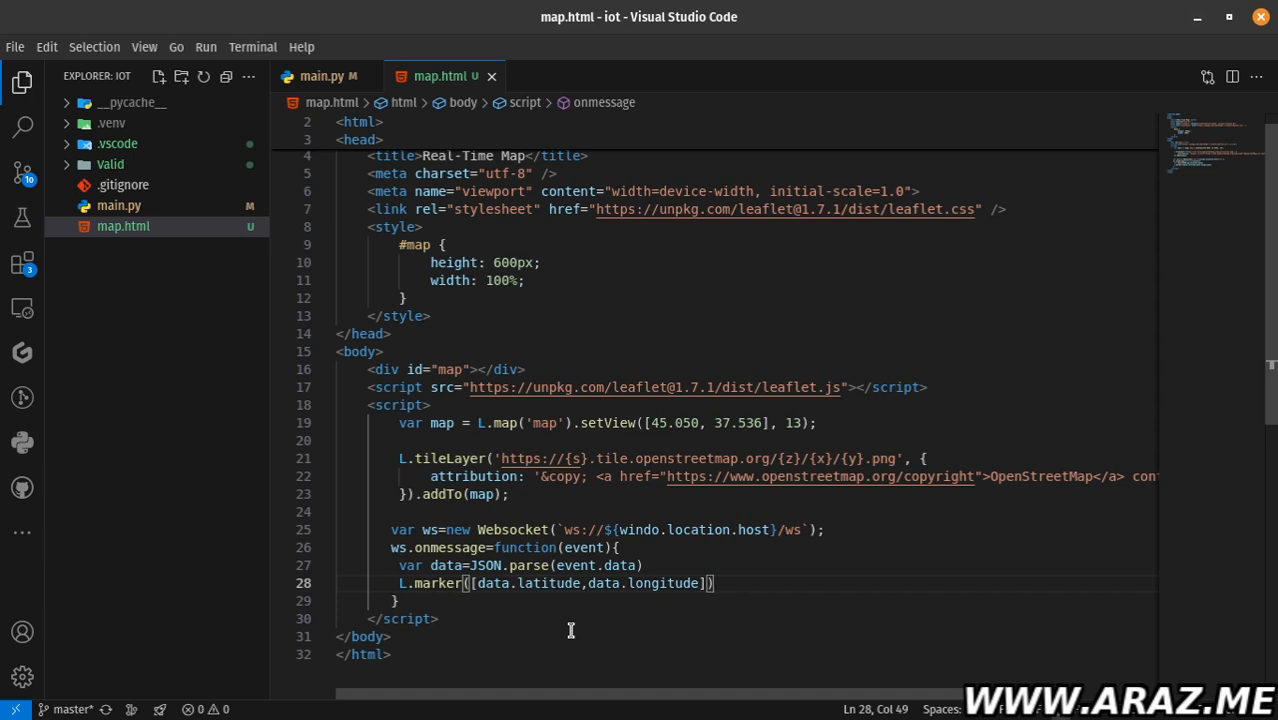
{"action": "type", "text": ".addTo("}
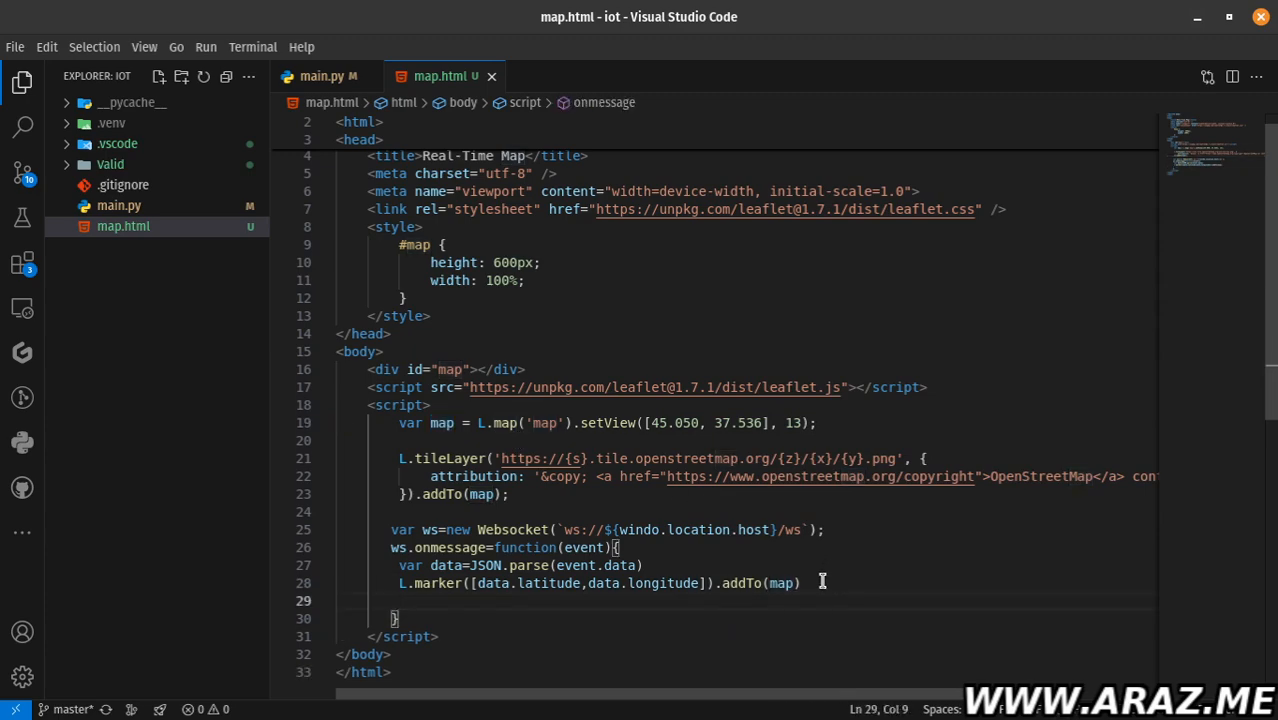
{"action": "type", "text": "map"}
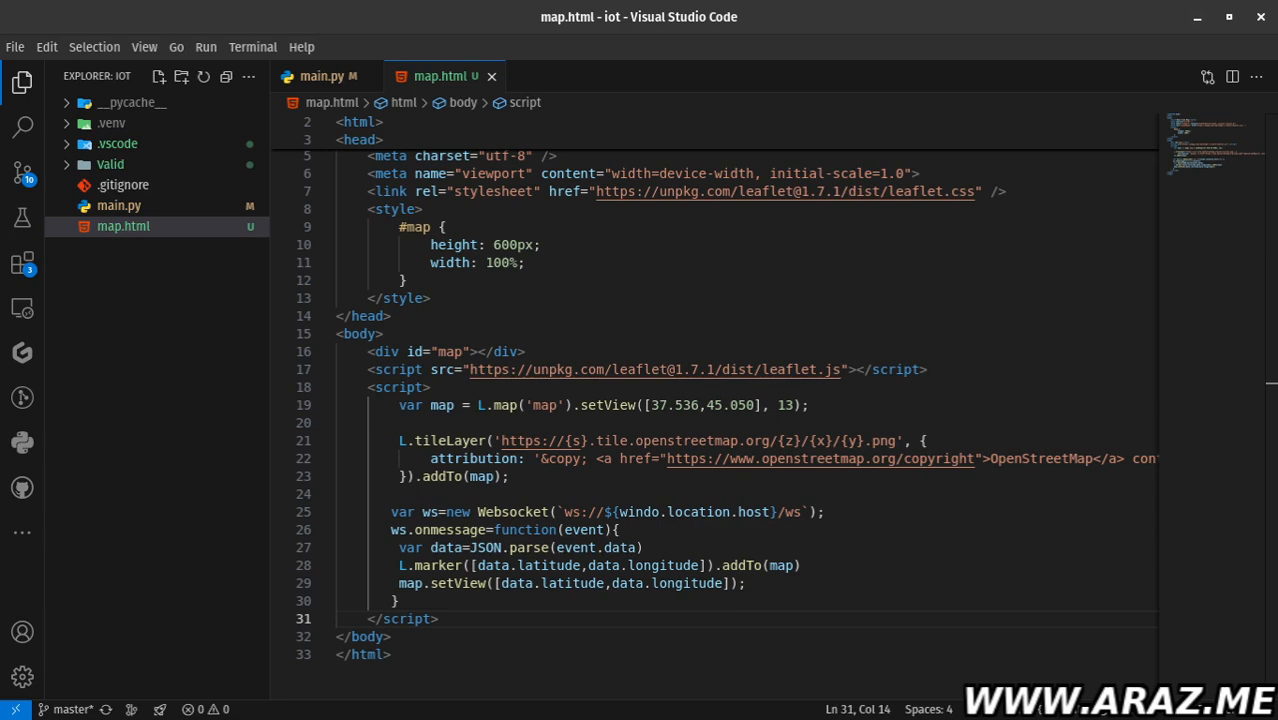
{"action": "mouse_move", "coordinate": [738, 300]}
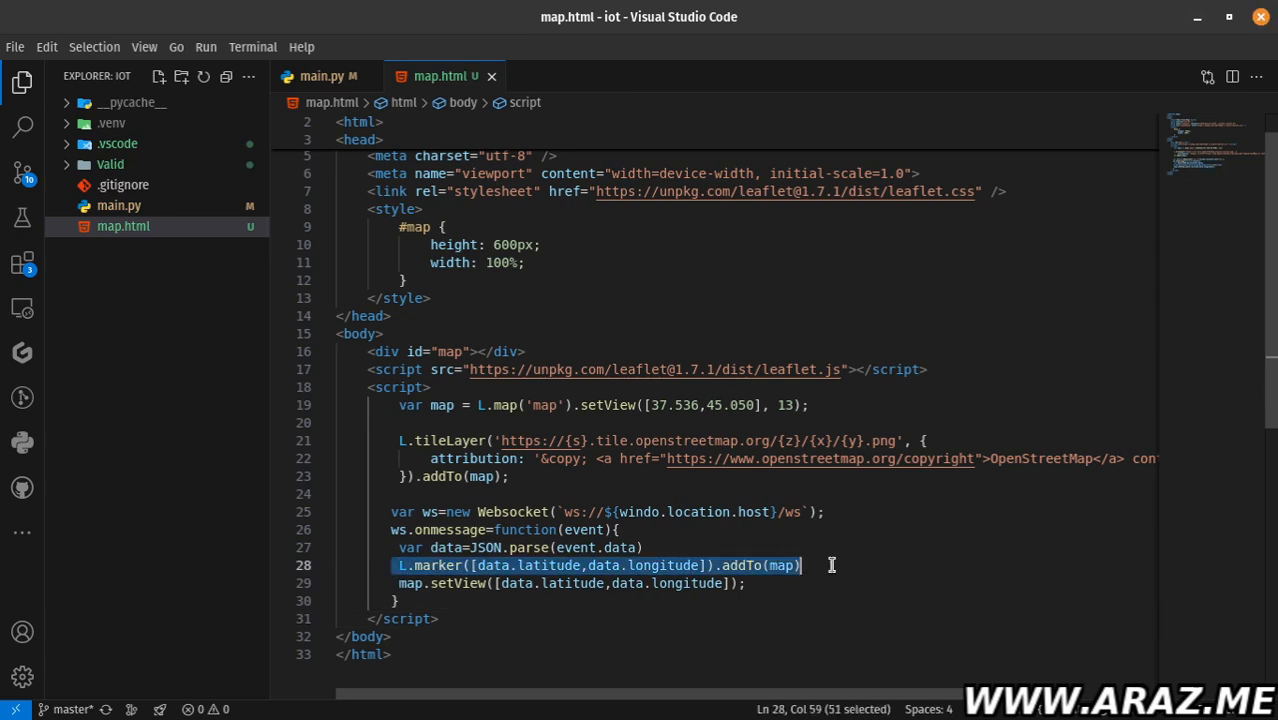
{"action": "left_click", "coordinate": [744, 584]}
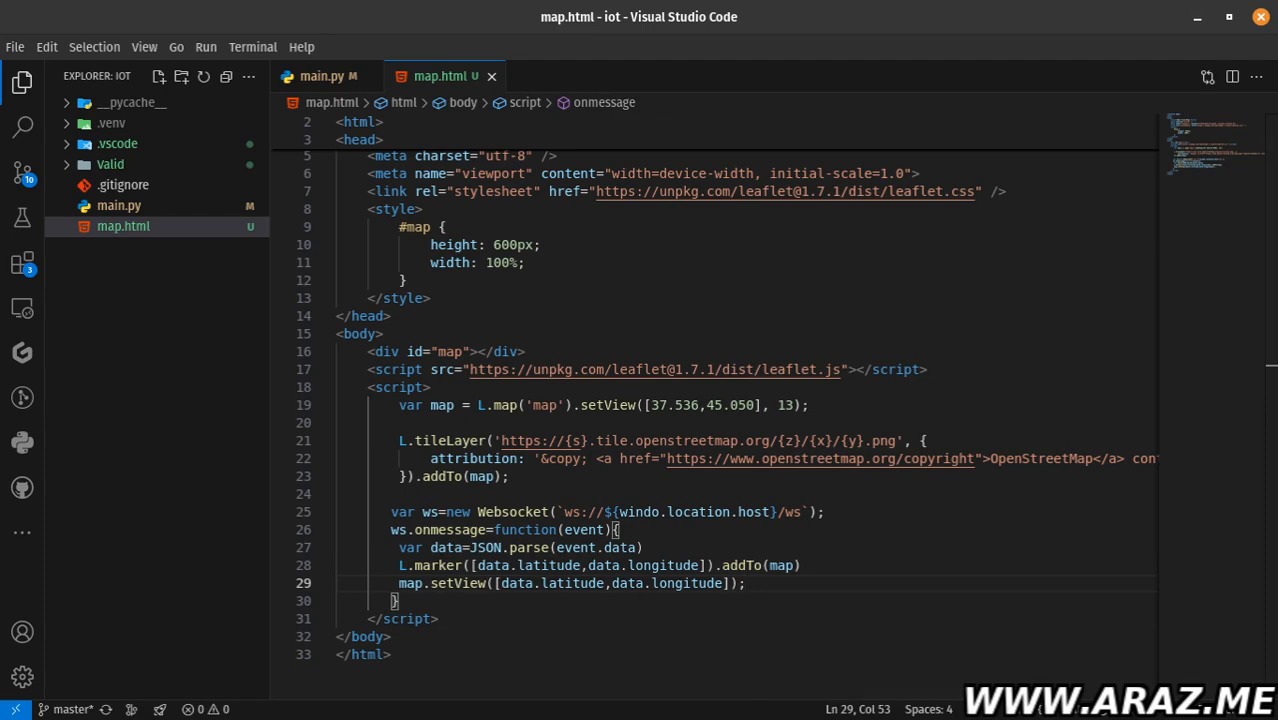
{"action": "mouse_move", "coordinate": [176, 328]}
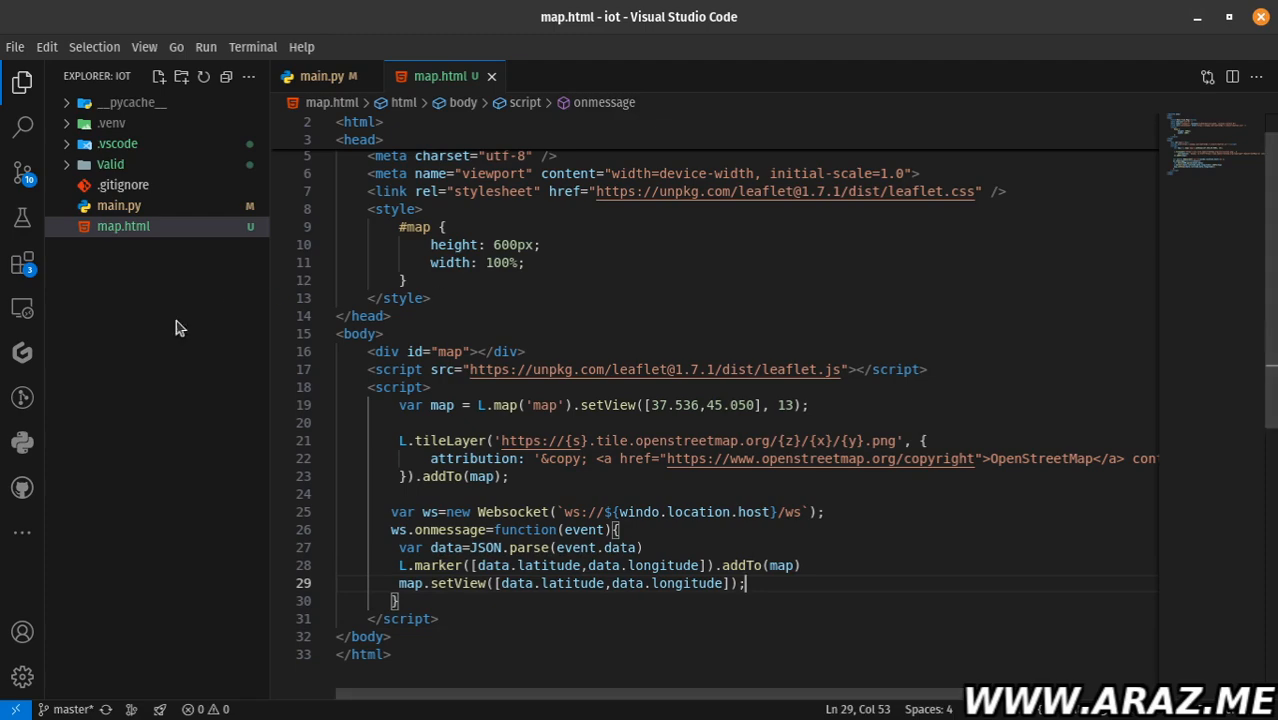
- Create a new file test_locations.py in the project
{"action": "left_click", "coordinate": [160, 76]}
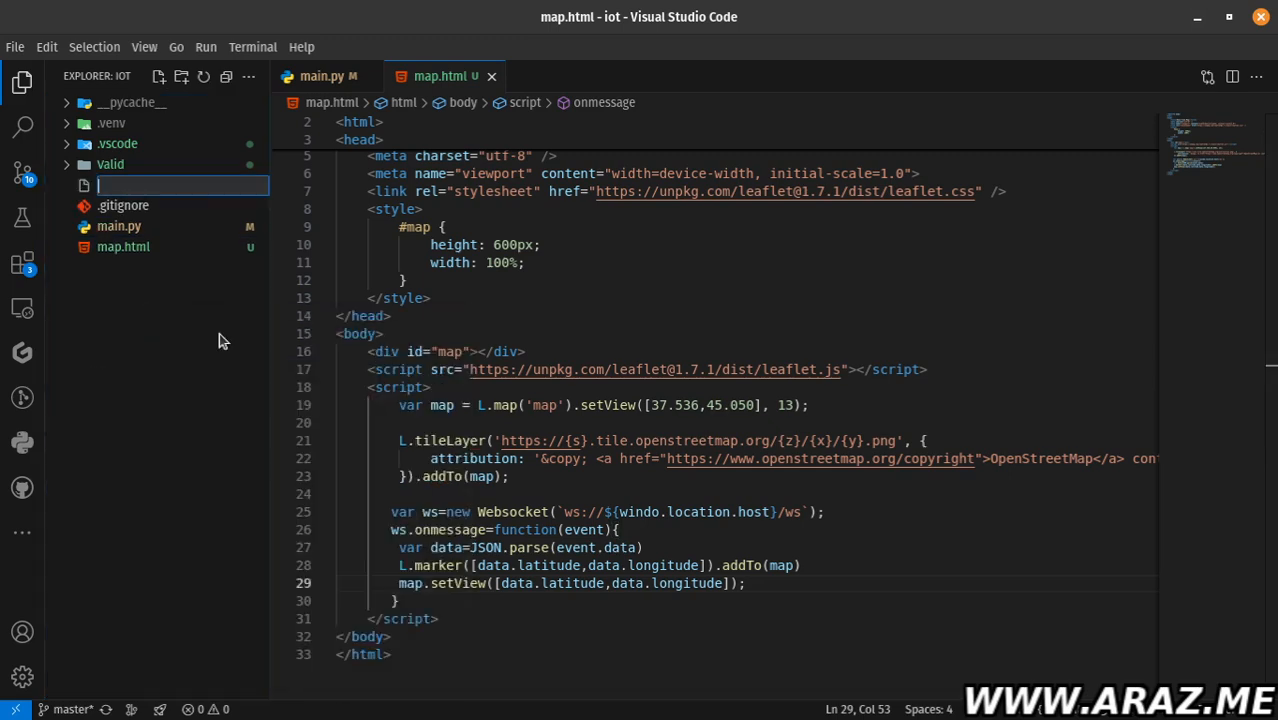
{"action": "type", "text": "test_locatiopns"}
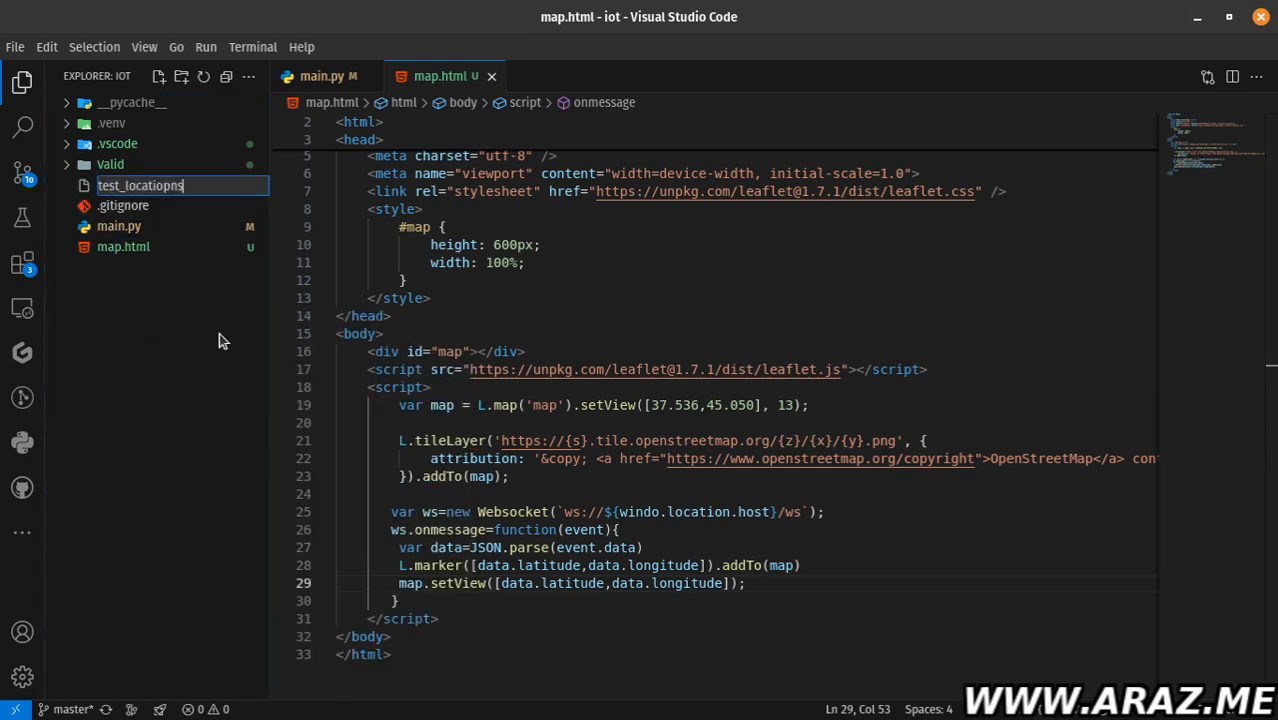
{"action": "type", "text": "test_locations.py"}
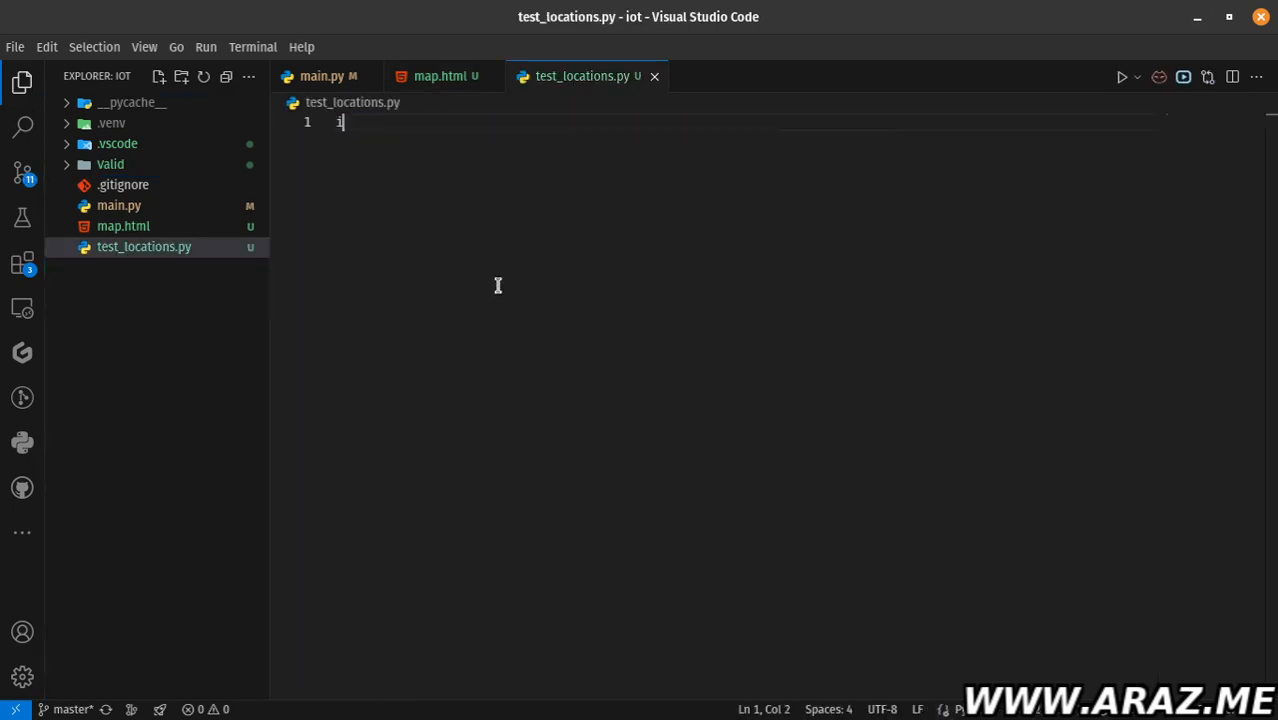
- Import asyncio, websockets, random and json and define async def send_location()
{"action": "type", "text": "mport asyncio"}
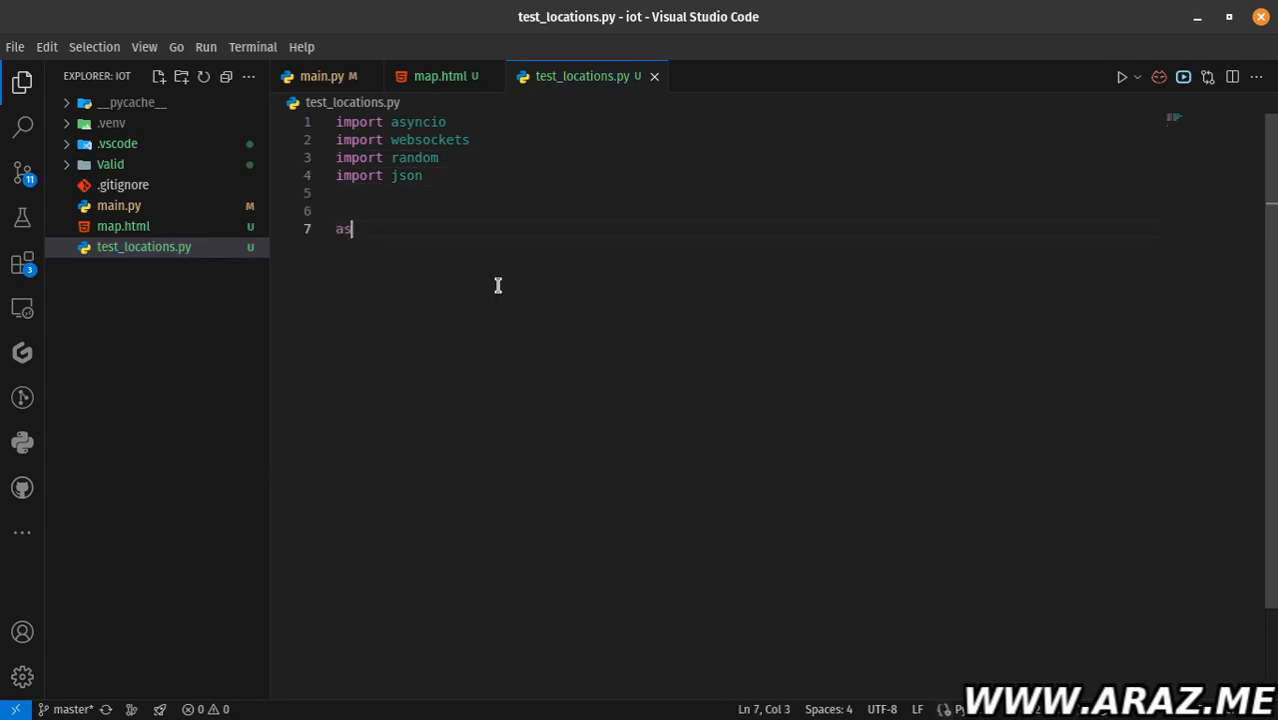
{"action": "type", "text": "ync def"}
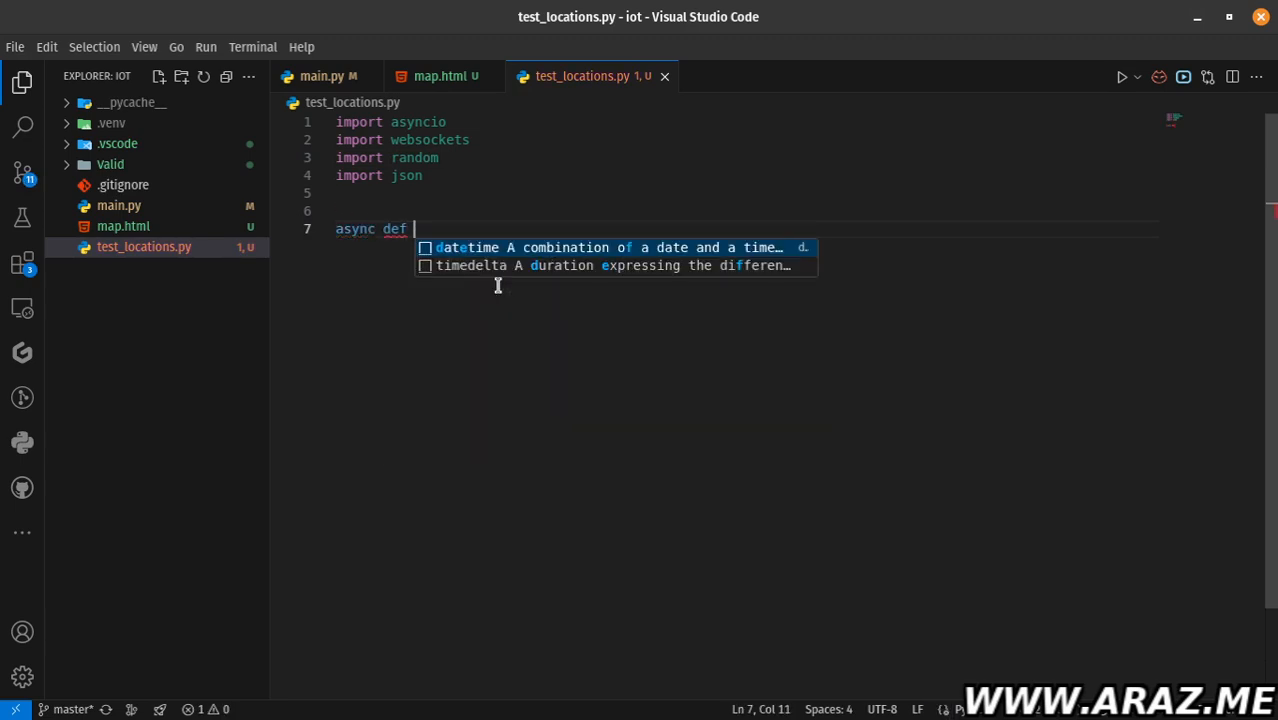
{"action": "type", "text": "send_location"}
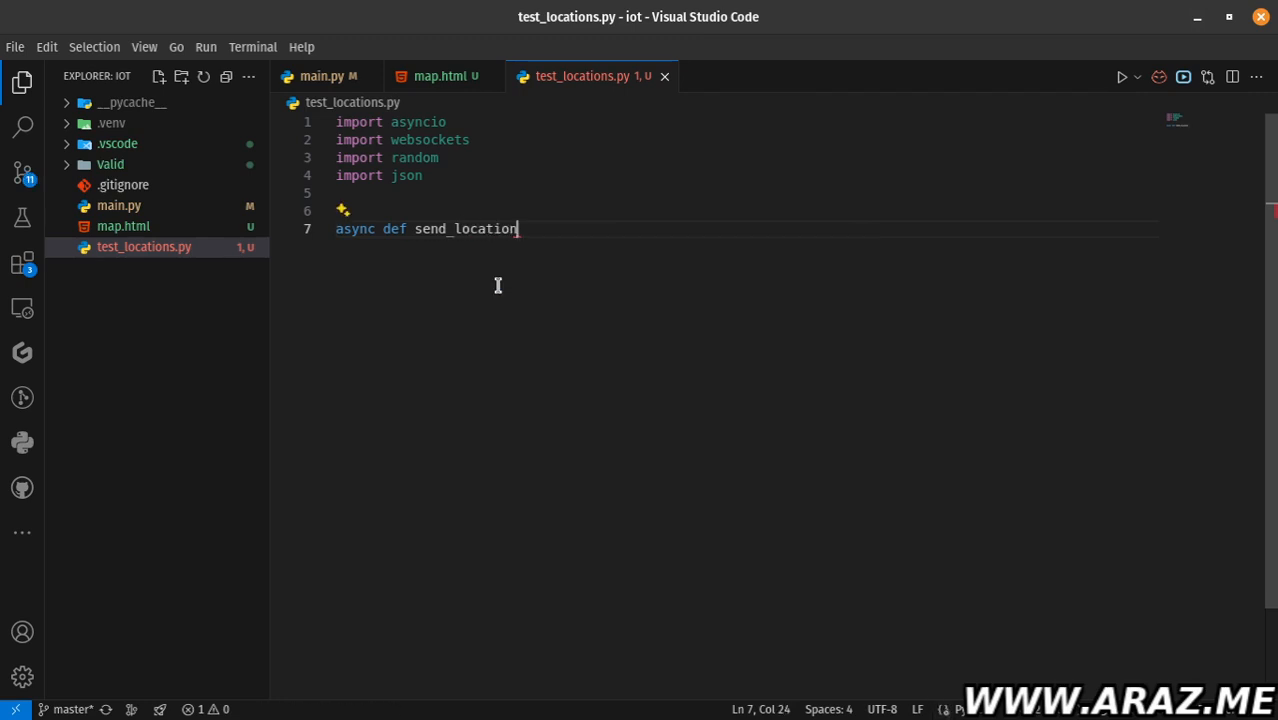
{"action": "type", "text": "():"}
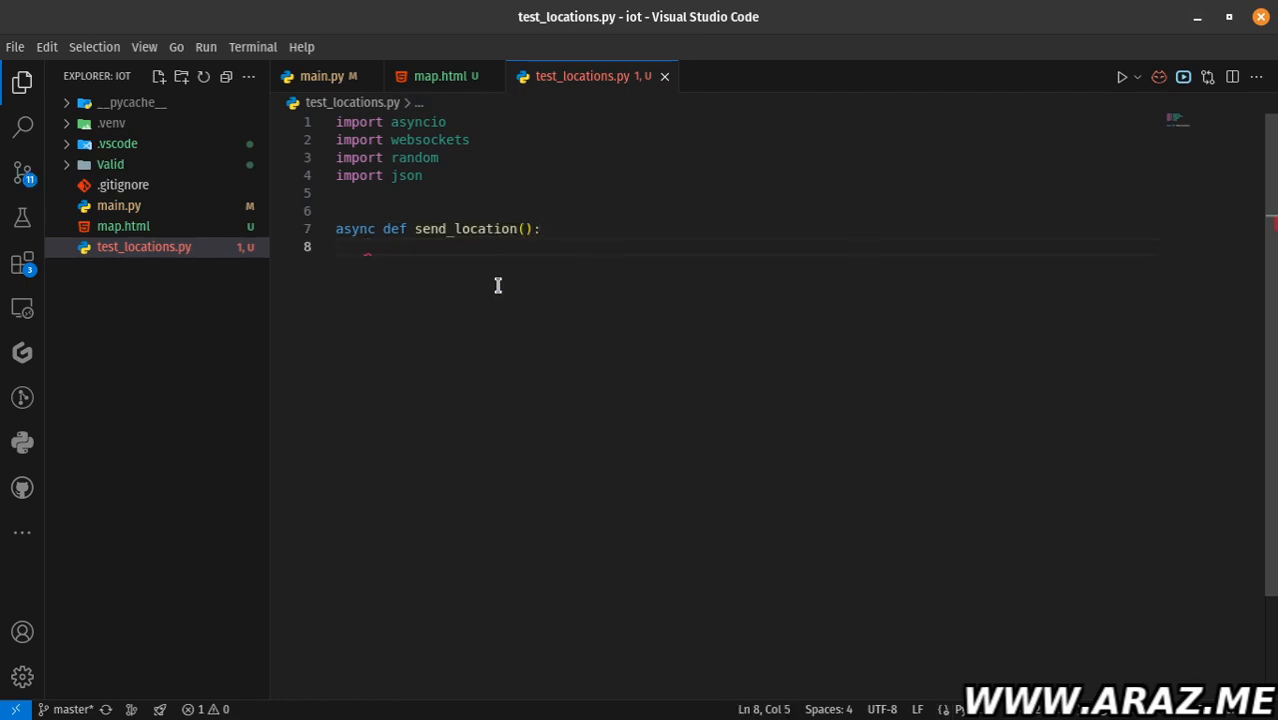
- Set uri to "ws://127.0.0.1:8000/ws" inside send_location
{"action": "type", "text": "uri=\"ws\""}
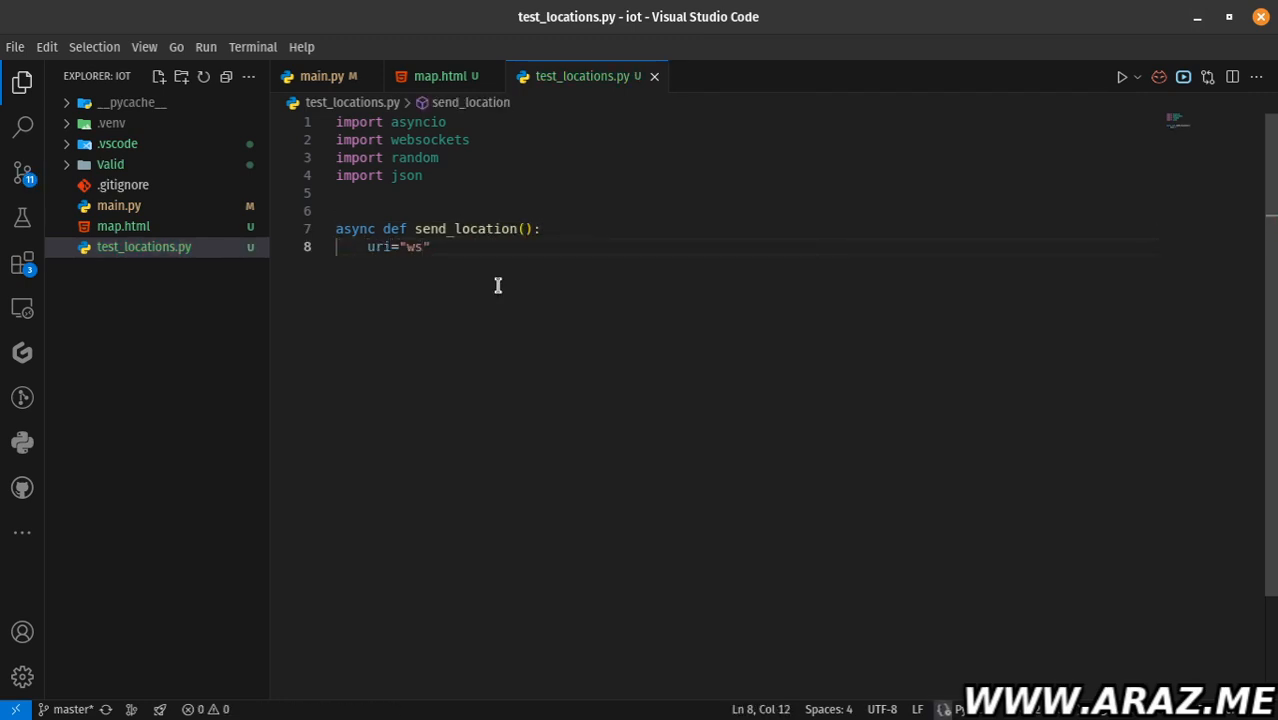
{"action": "type", "text": "://127..0"}
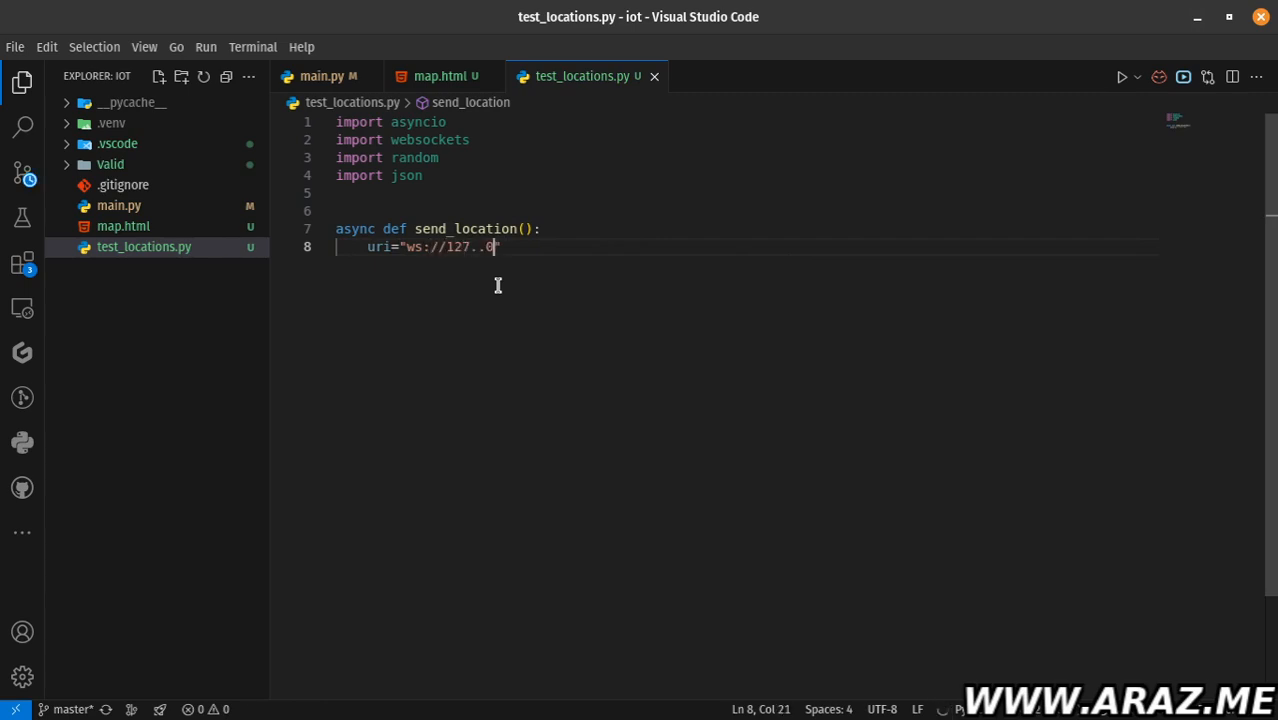
{"action": "type", "text": "0.1"}
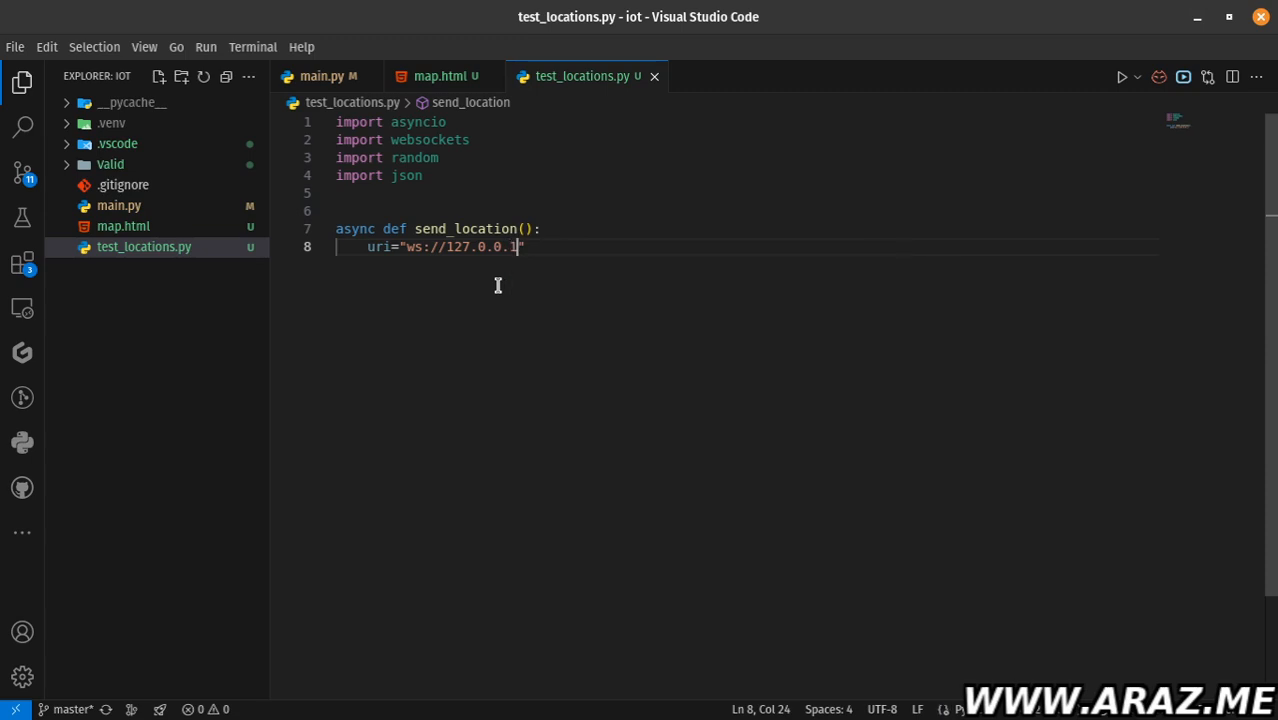
{"action": "type", "text": ":8000/"}
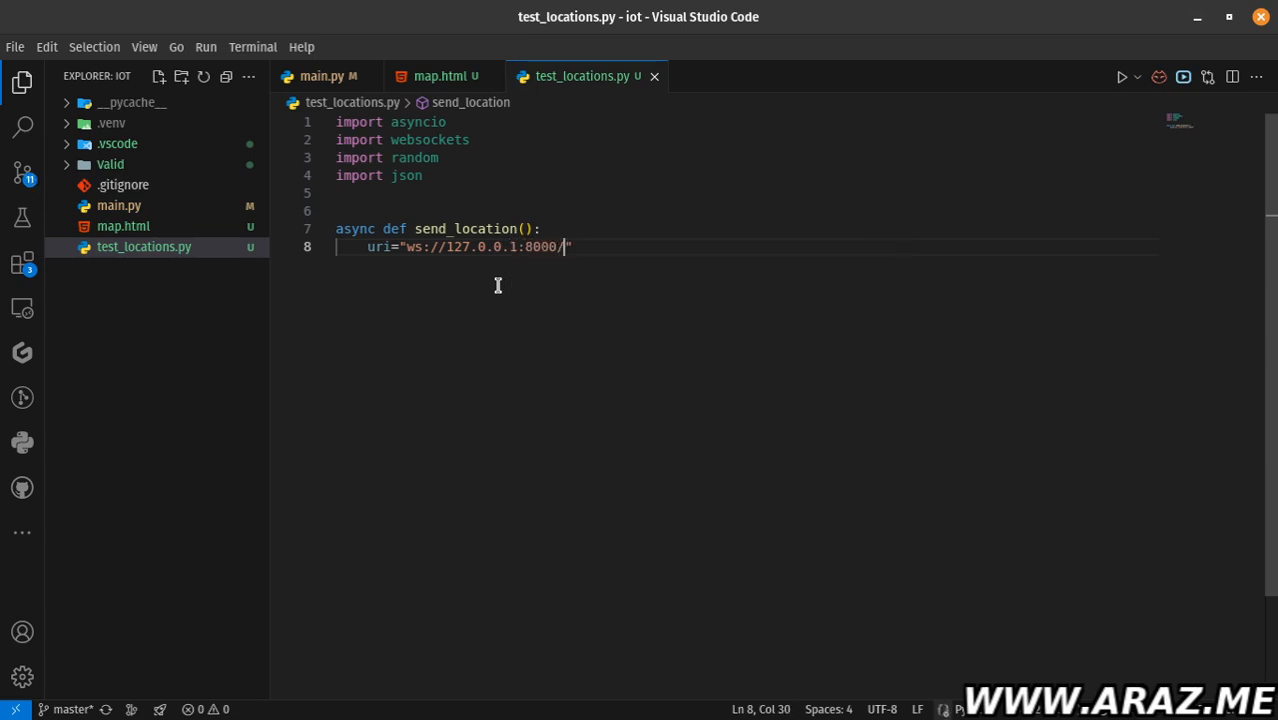
{"action": "type", "text": "ws"}
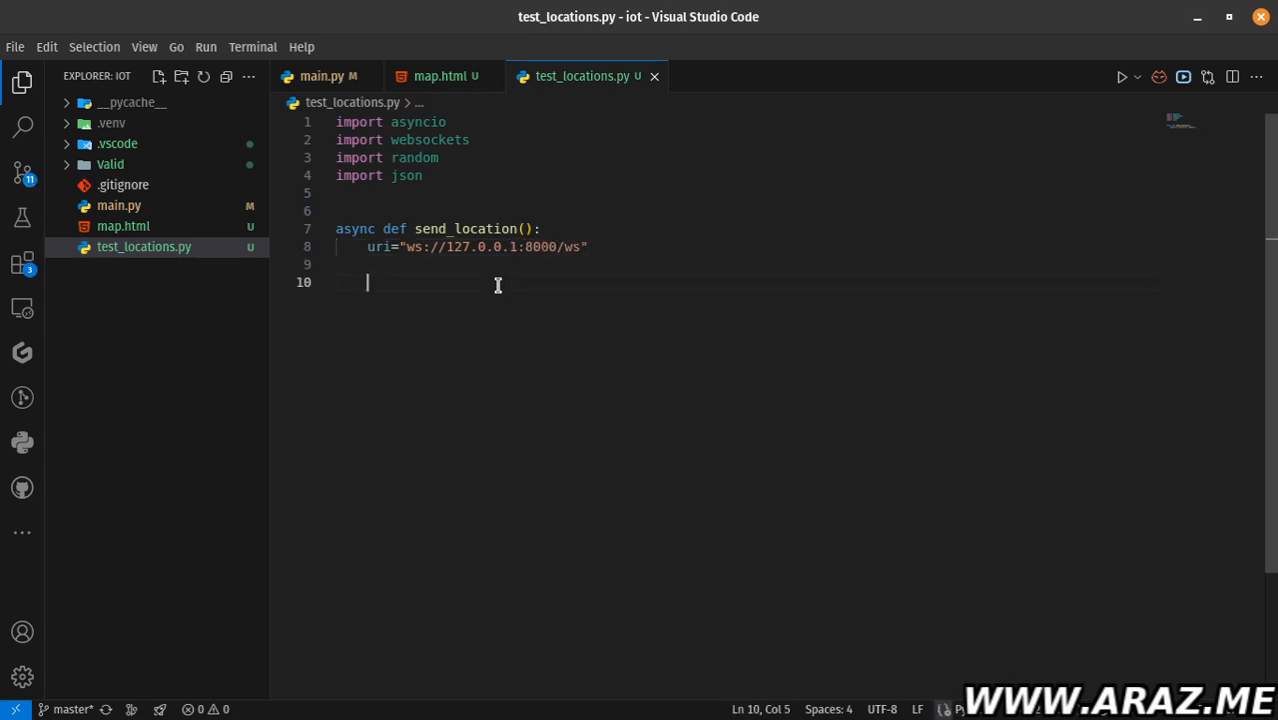
- Open the connection with async with websockets.connect(uri) as websocket
{"action": "type", "text": "as"}
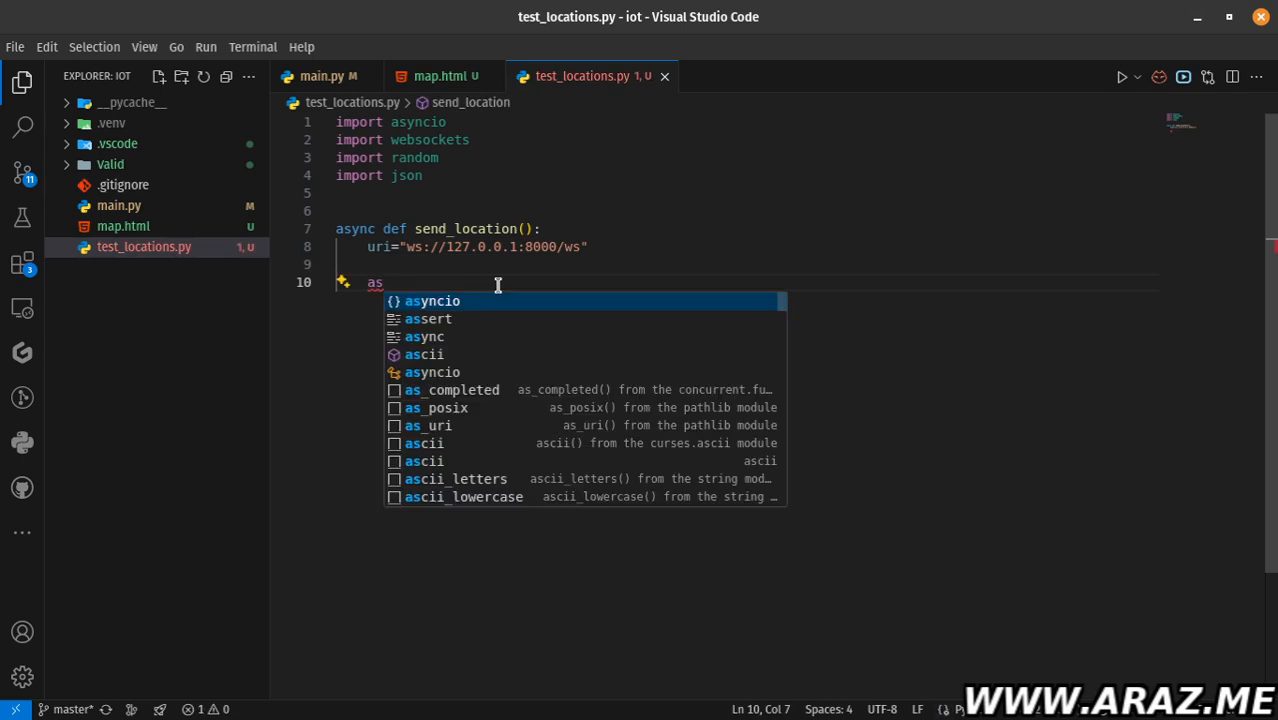
{"action": "type", "text": "ync with"}
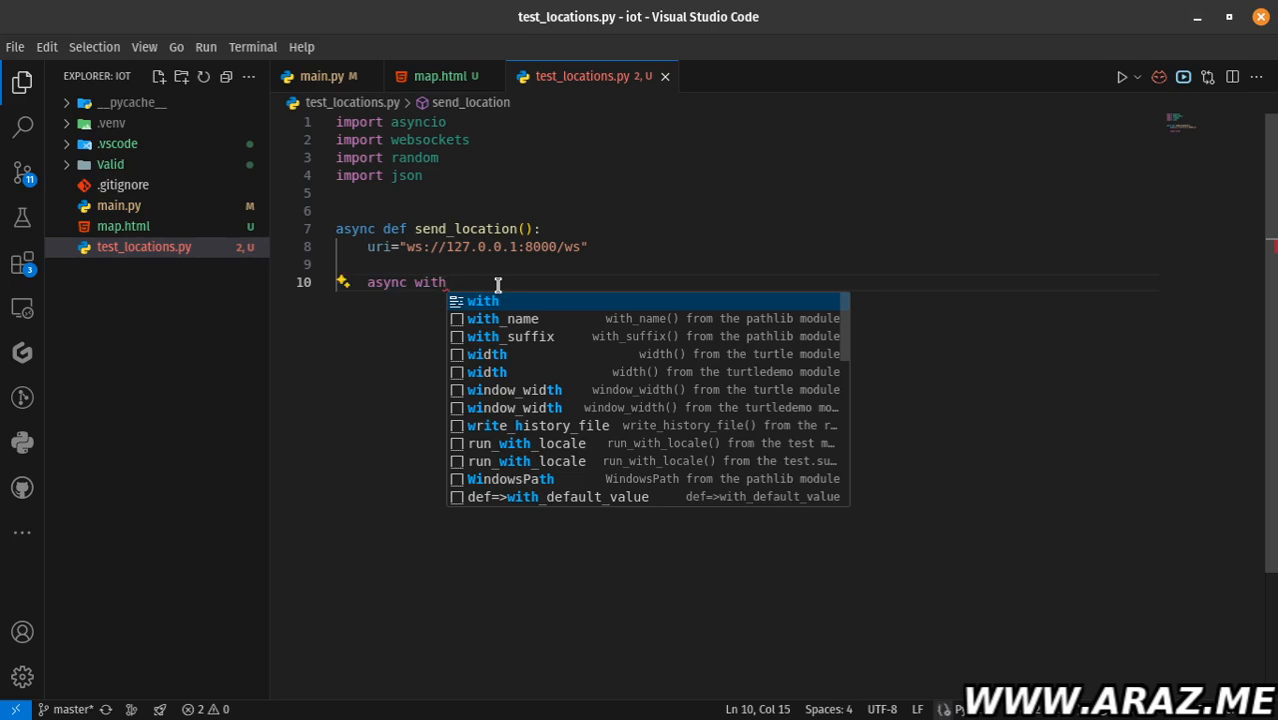
{"action": "type", "text": "websockets.connect(uri) as websocket:"}
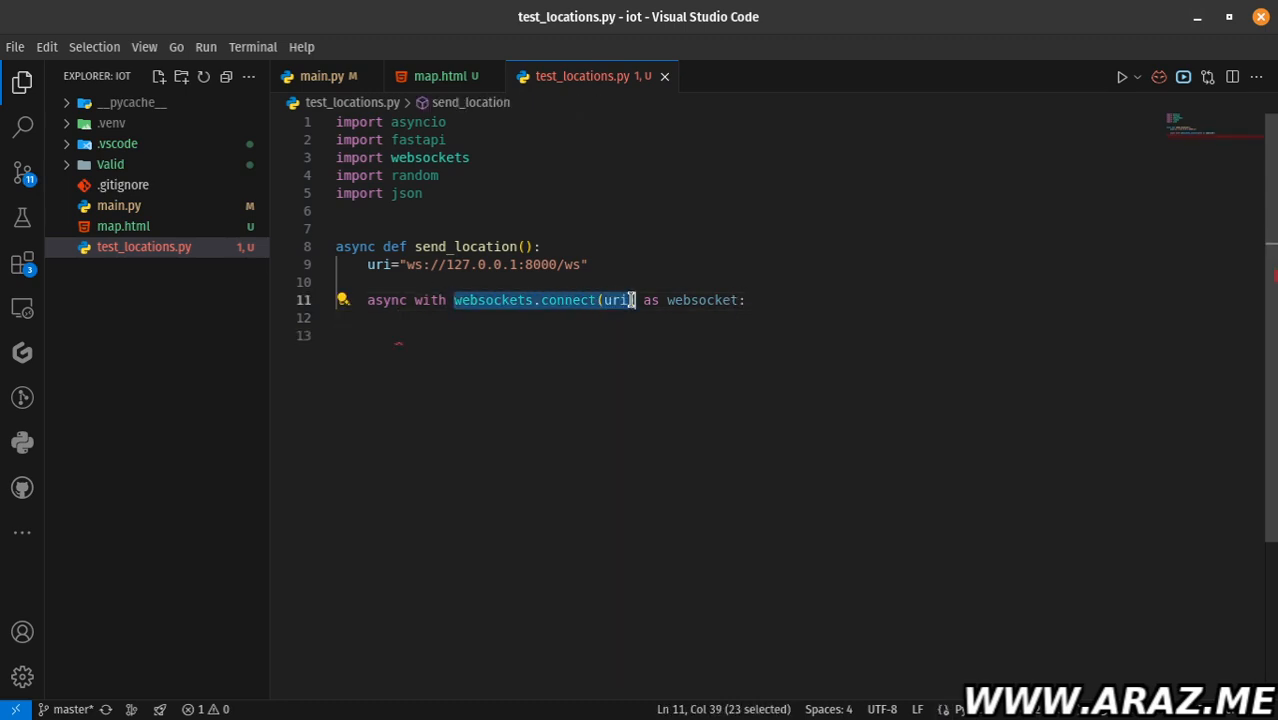
{"action": "double_click", "coordinate": [700, 300]}
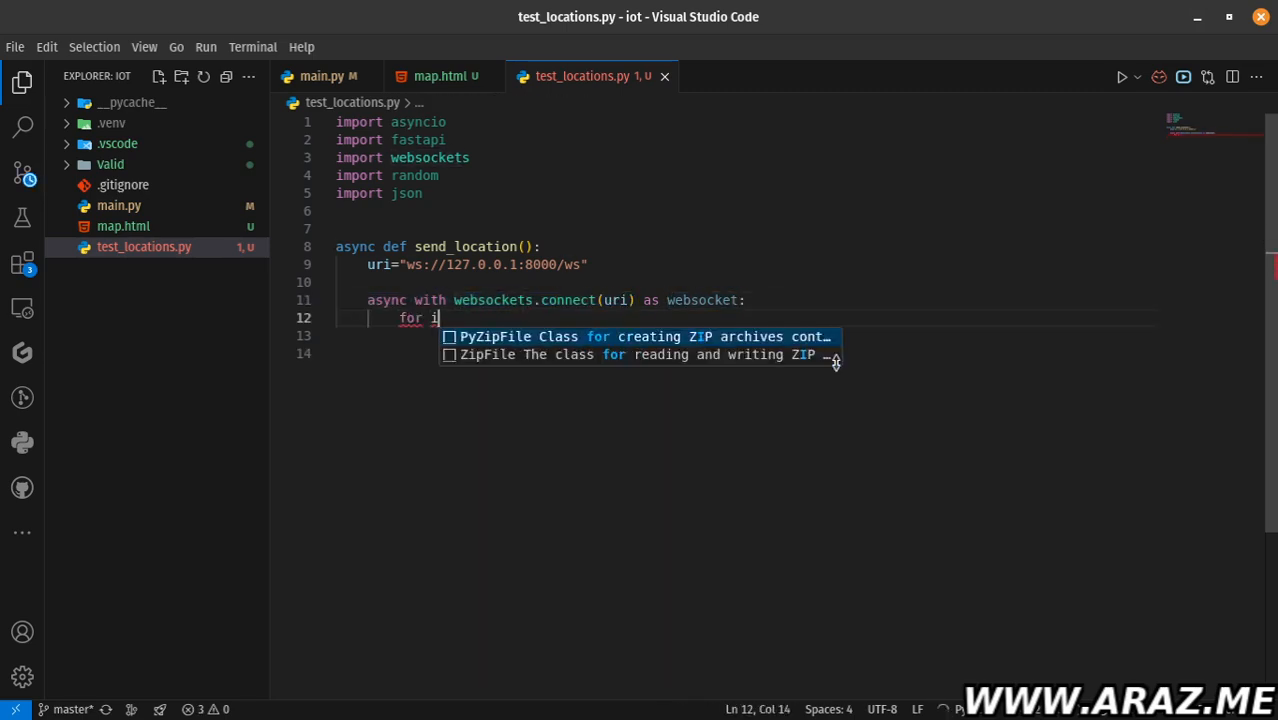
- Loop for i in range(1000) and start a location_data line inside it
{"action": "type", "text": "in range(1000):"}
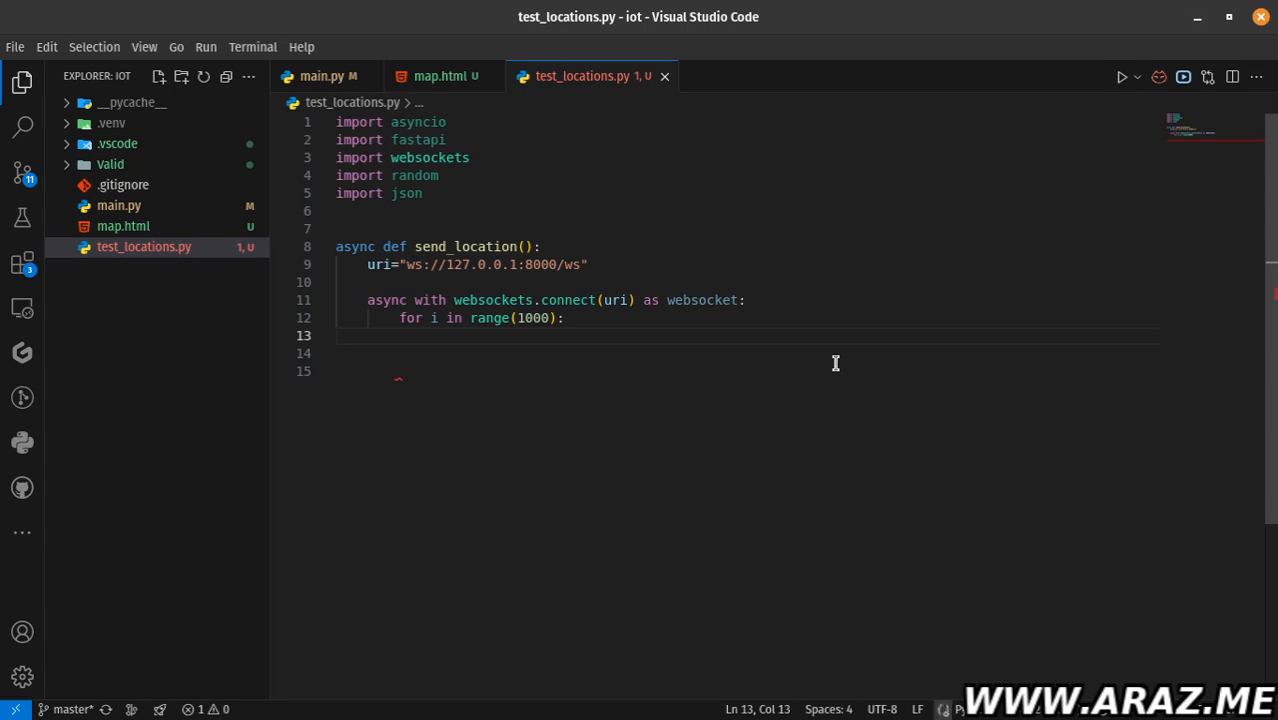
{"action": "type", "text": "location"}
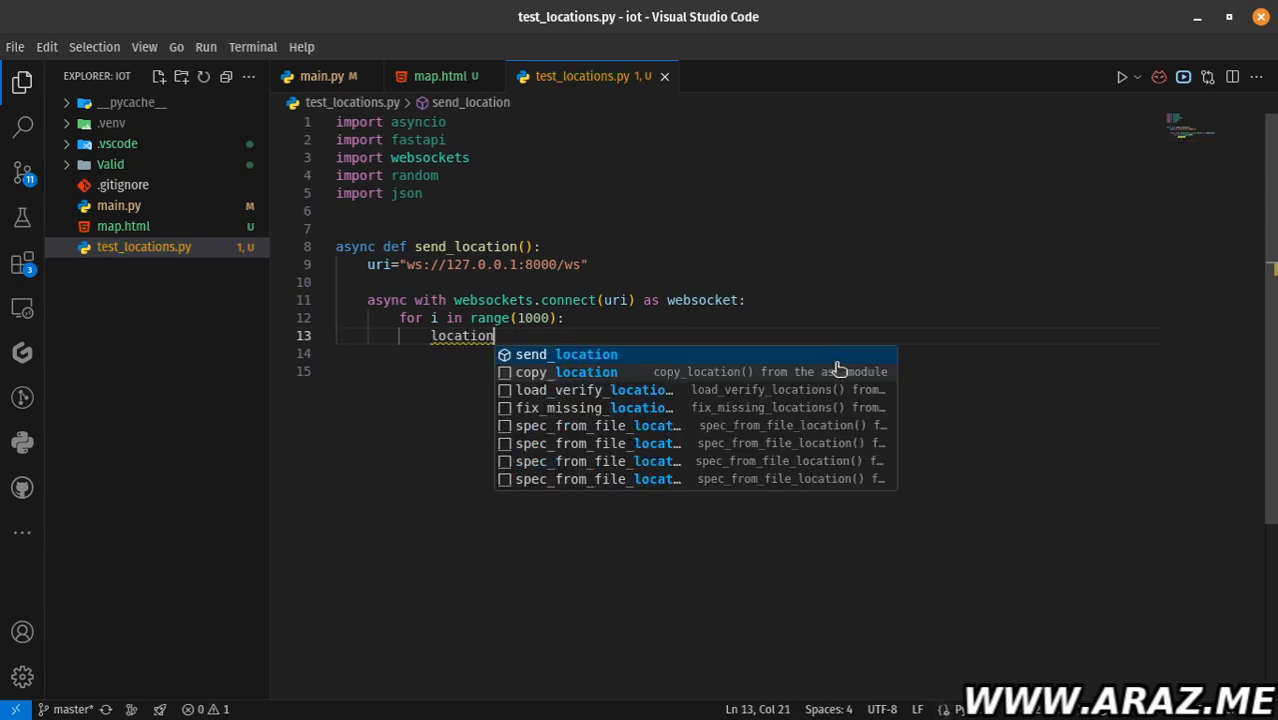
{"action": "type", "text": "_data"}
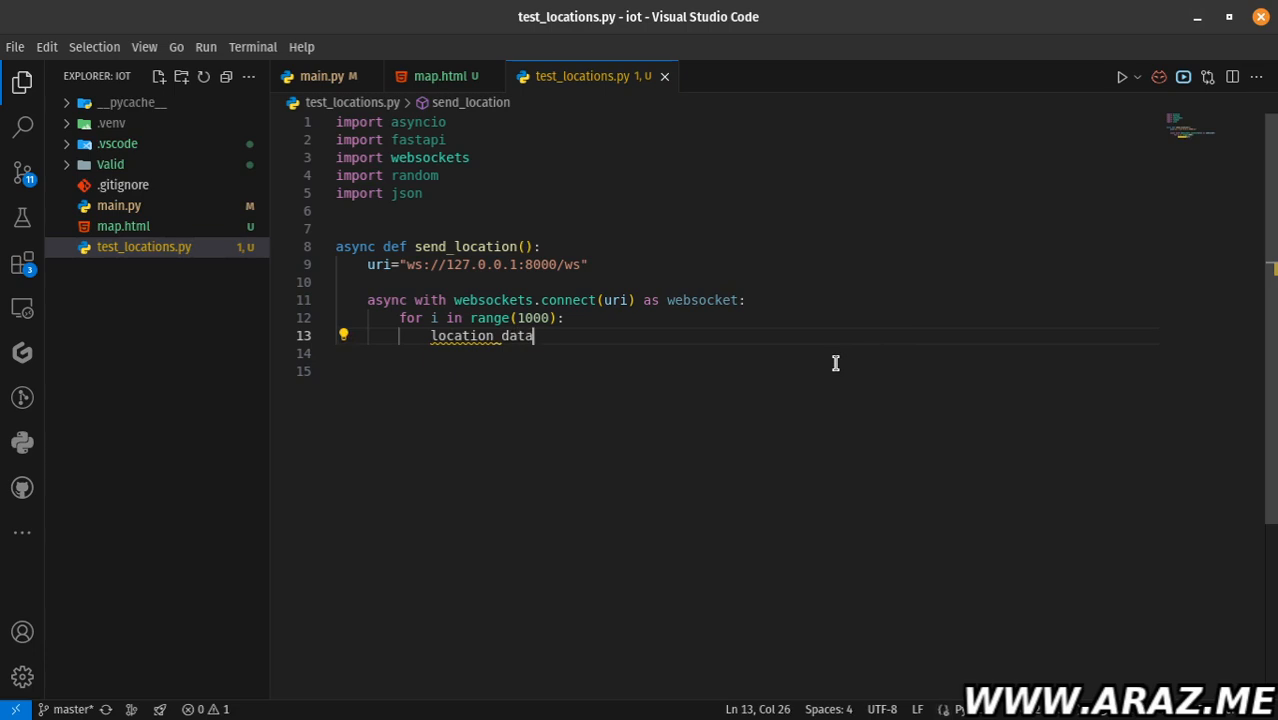
{"action": "type", "text": ":"}
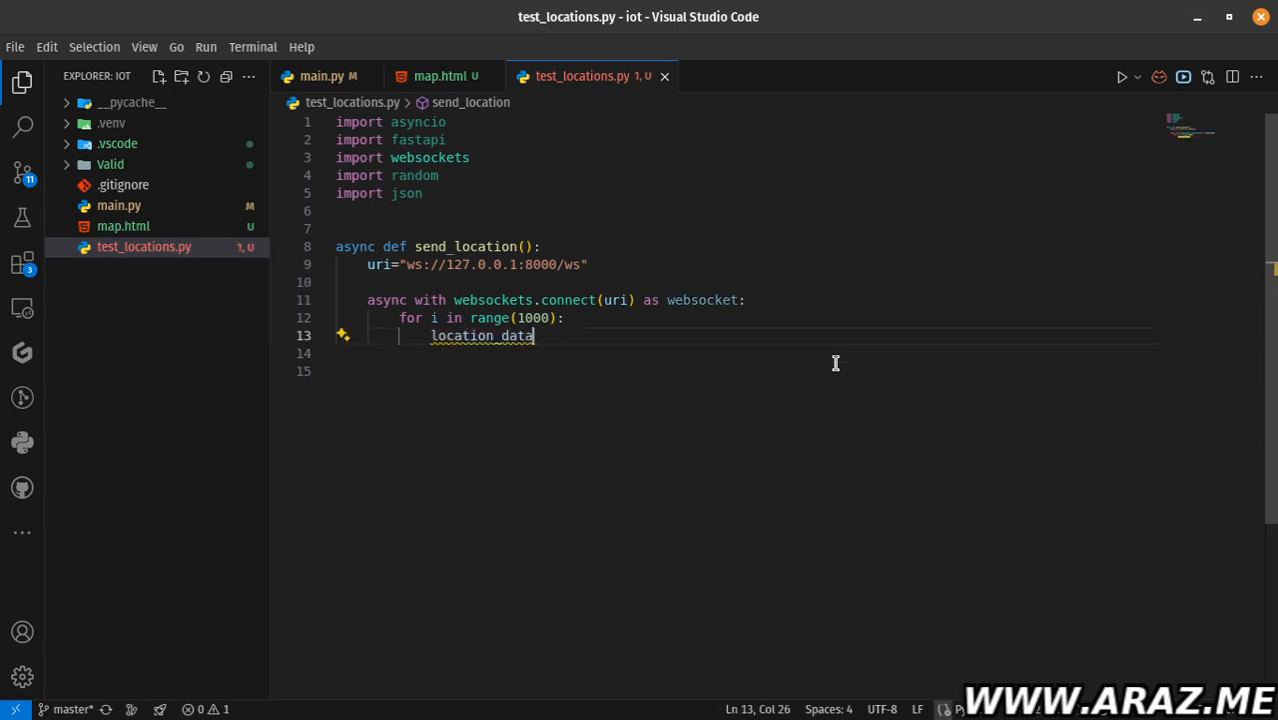
- Set latitude to round(random.uniform(37.531,37.63),6), checking the key name in map.html
{"action": "type", "text": "={"}
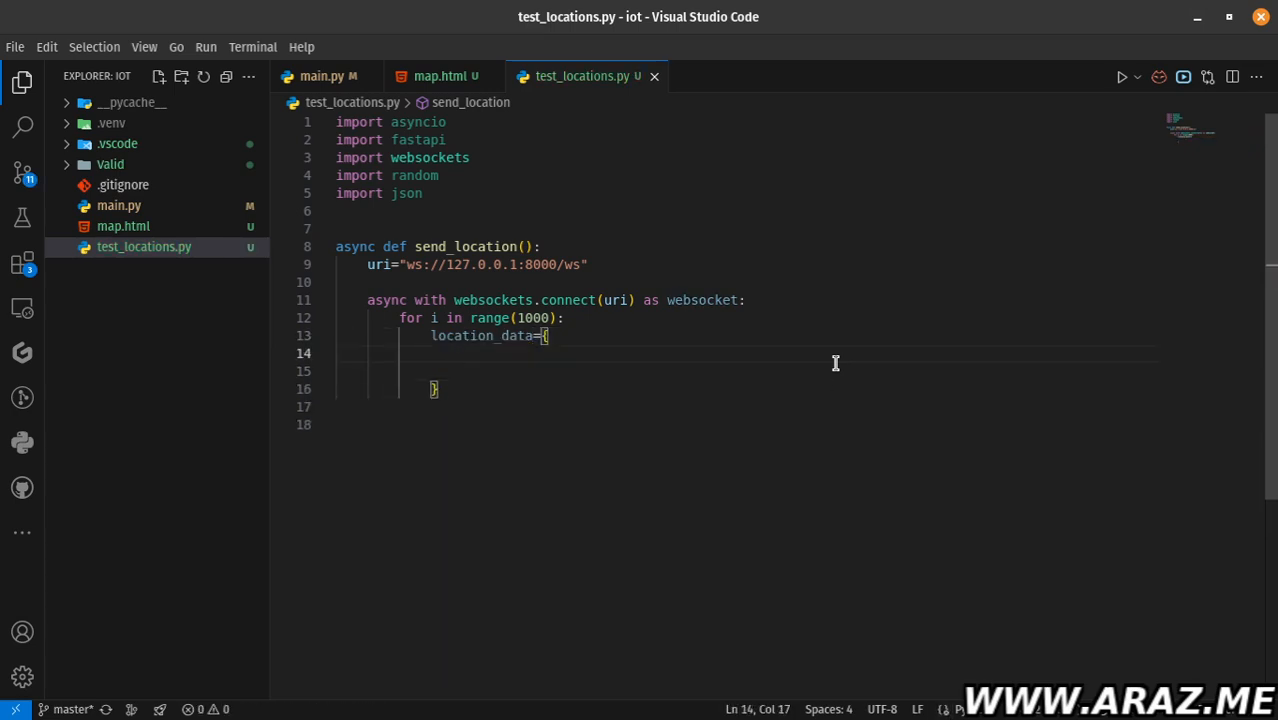
{"action": "type", "text": "\"lati"}
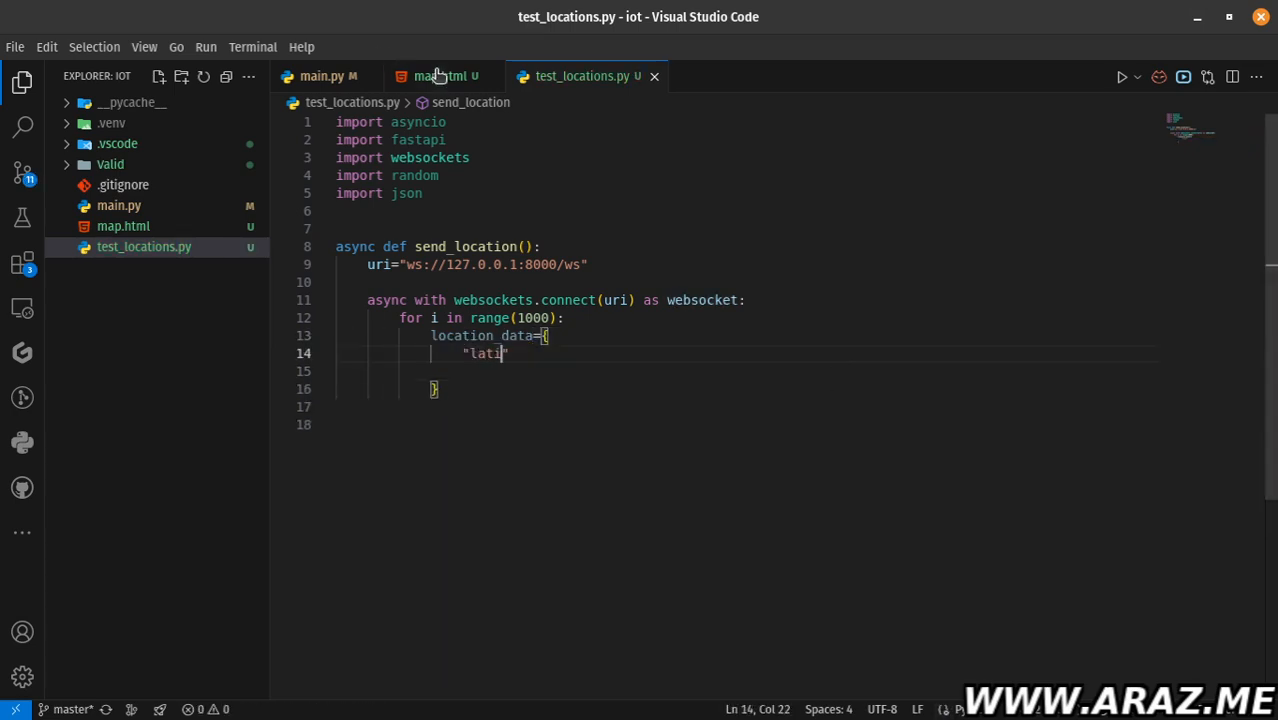
{"action": "left_click", "coordinate": [438, 76]}
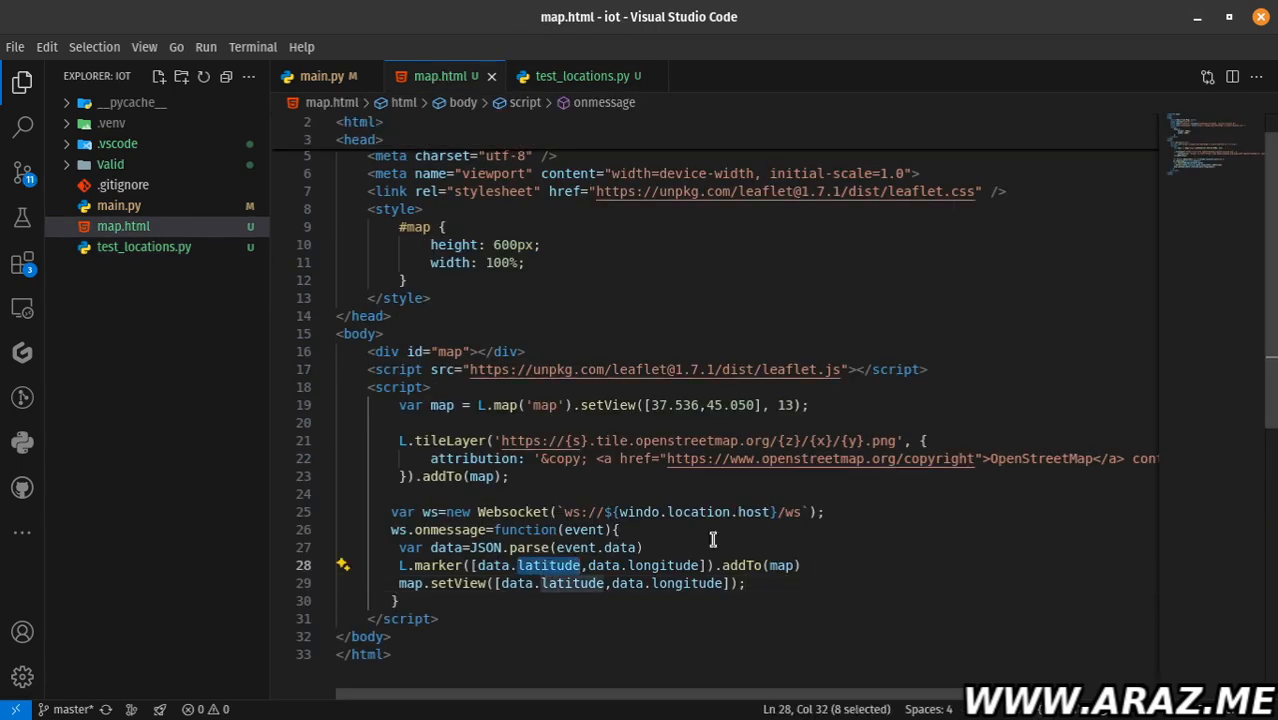
{"action": "mouse_move", "coordinate": [570, 76]}
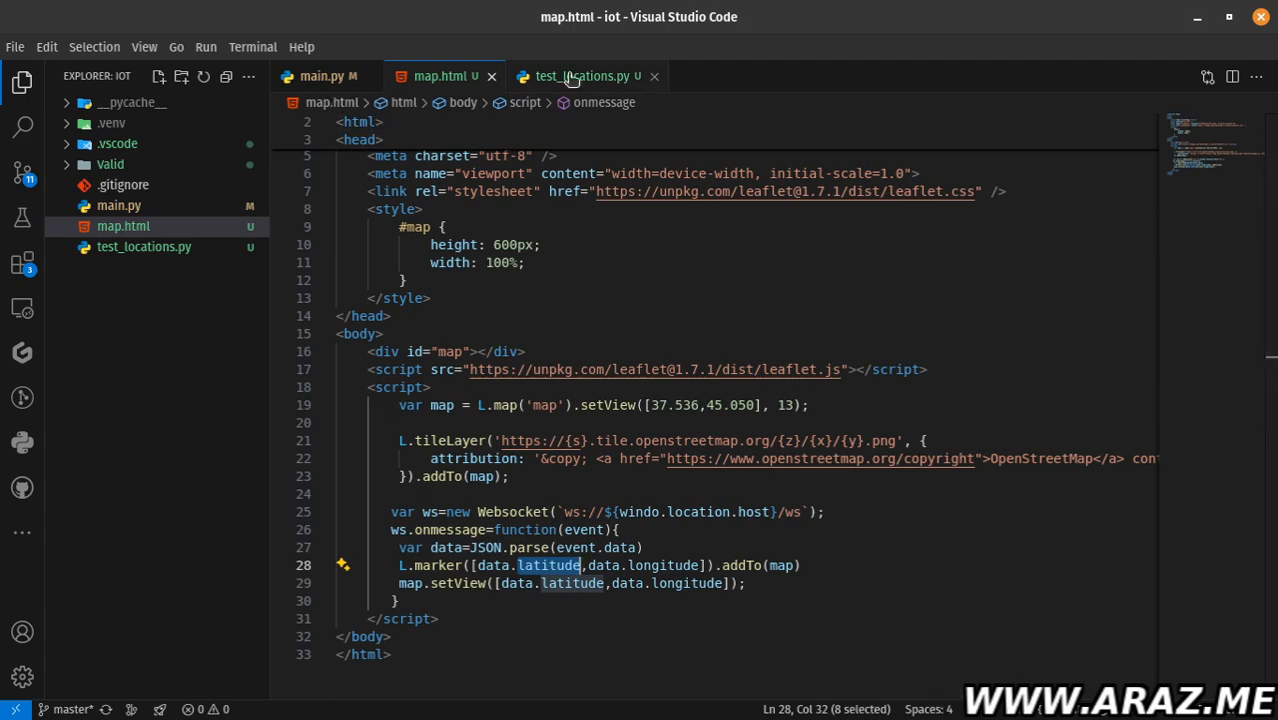
{"action": "left_click", "coordinate": [584, 76]}
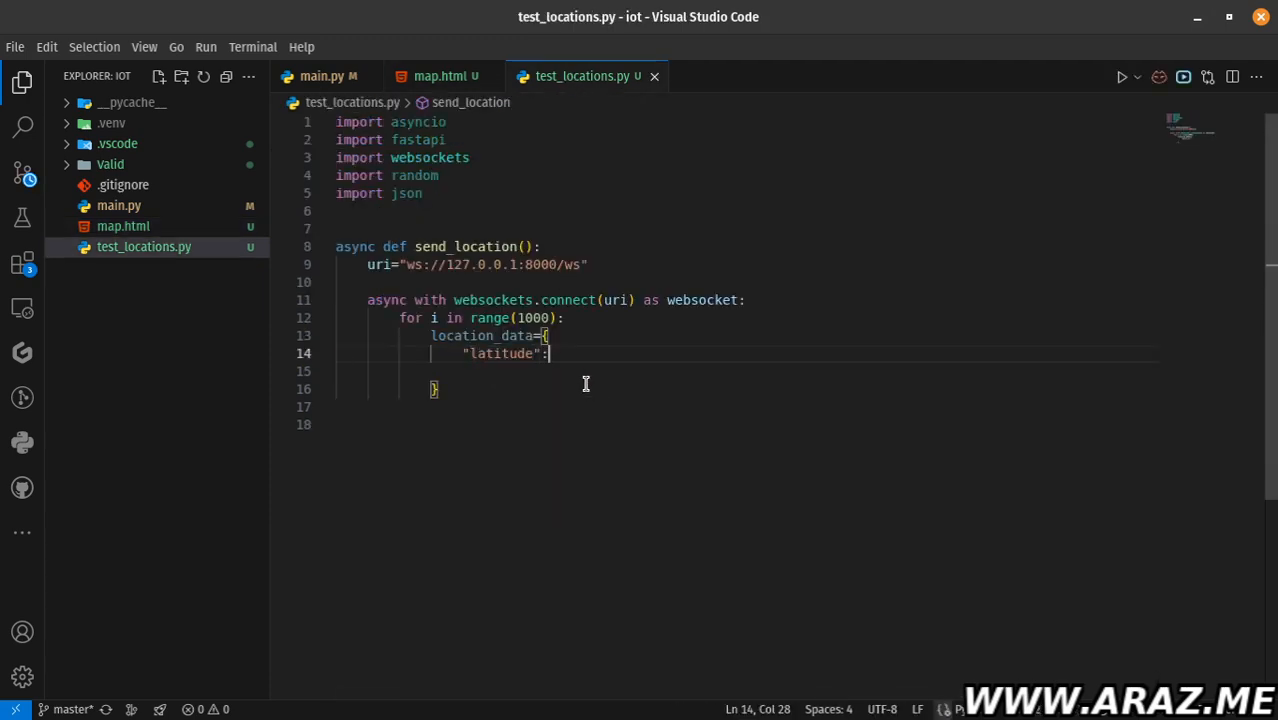
{"action": "type", "text": "round()"}
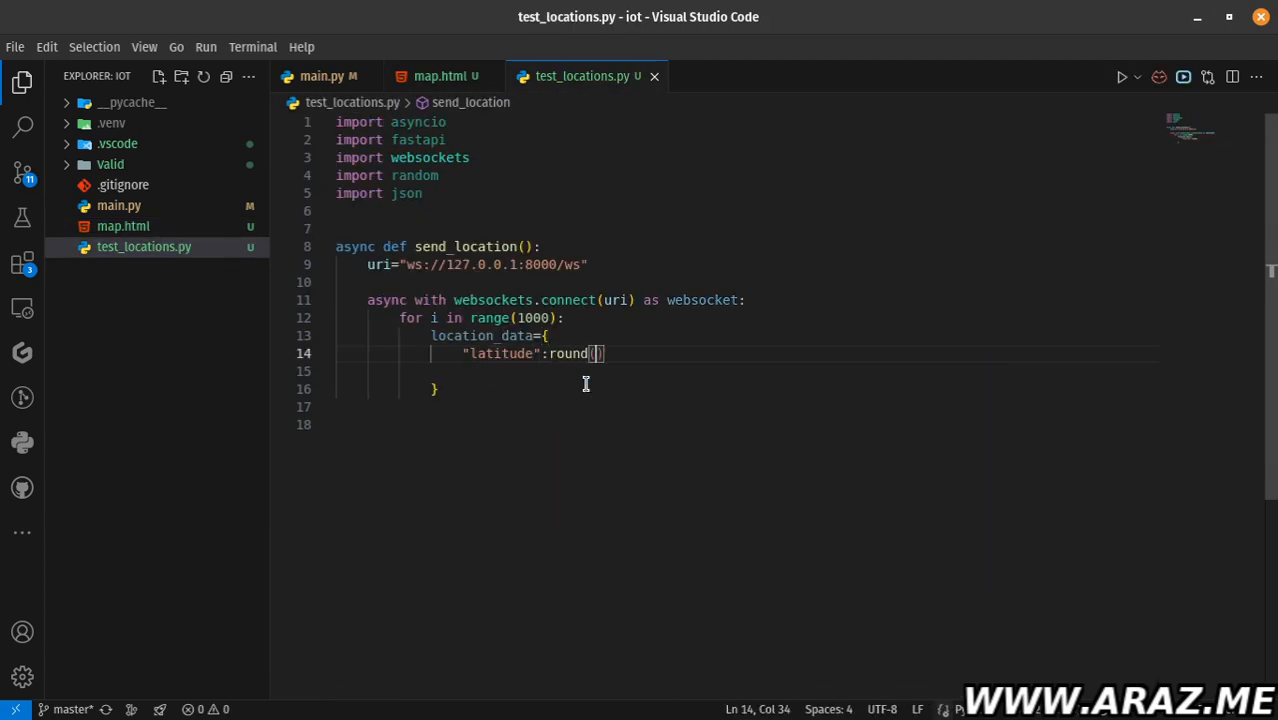
{"action": "type", "text": "random."}
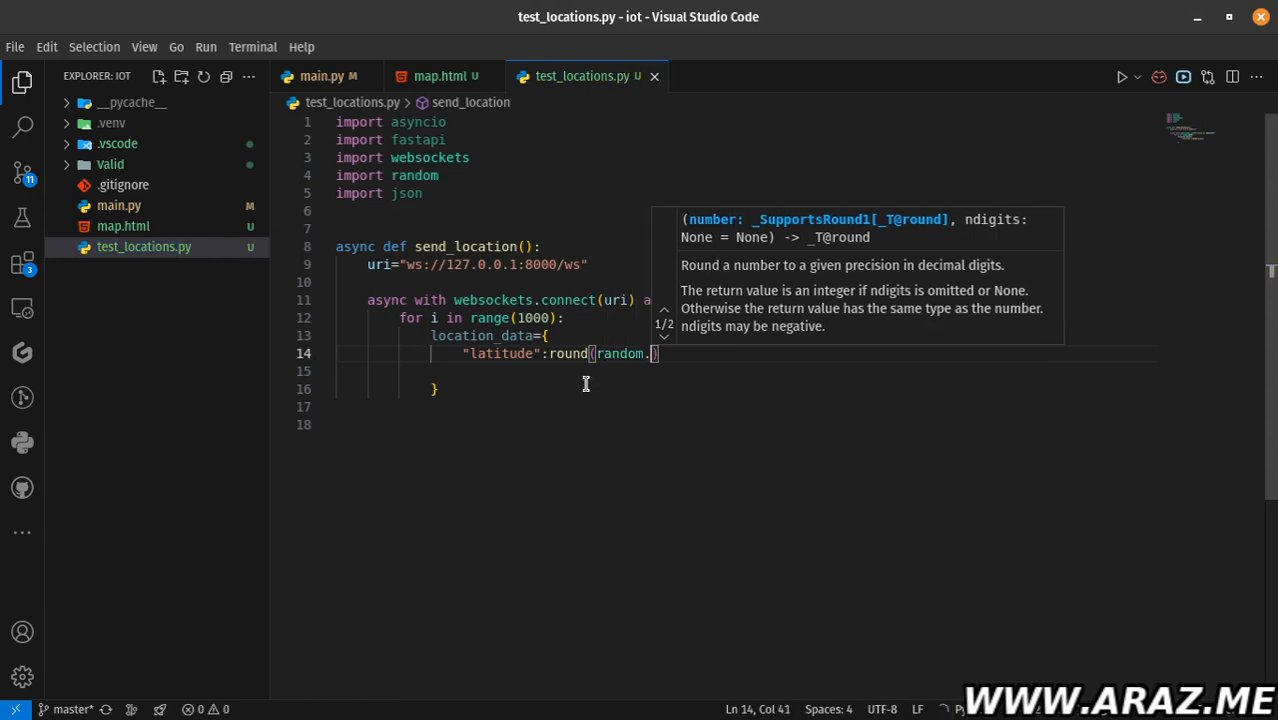
{"action": "type", "text": "unf"}
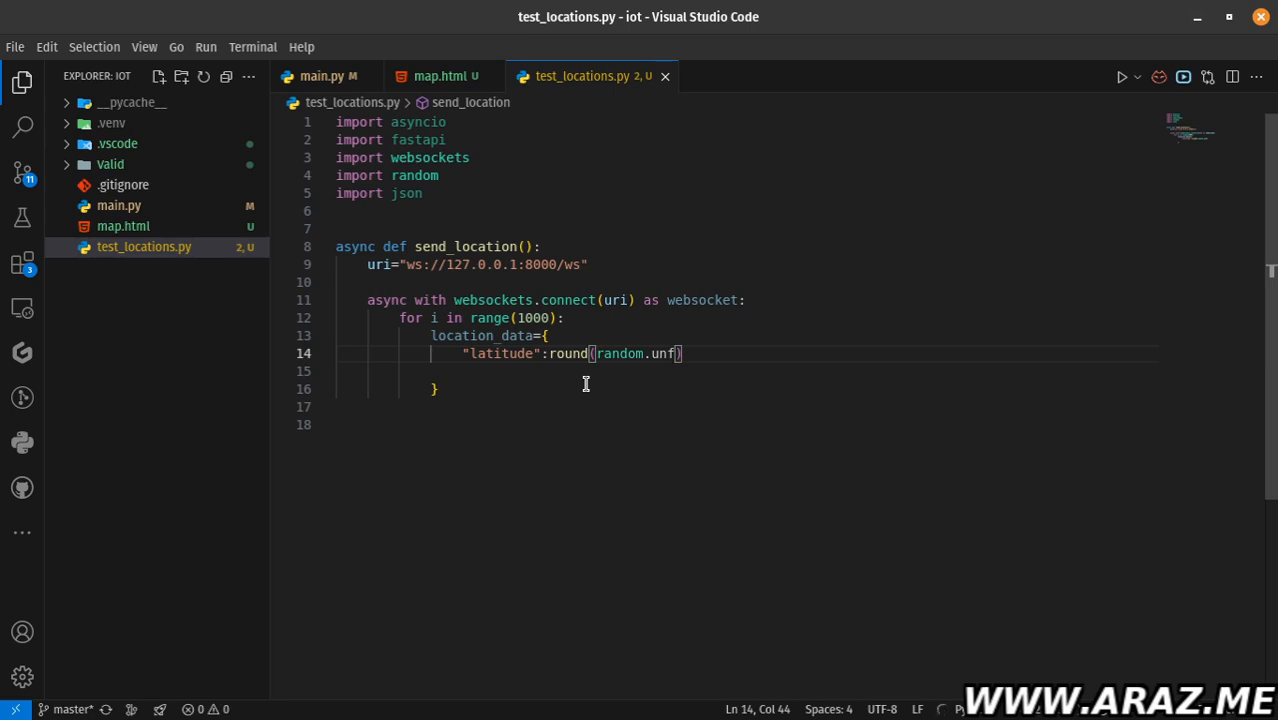
{"action": "type", "text": "orm("}
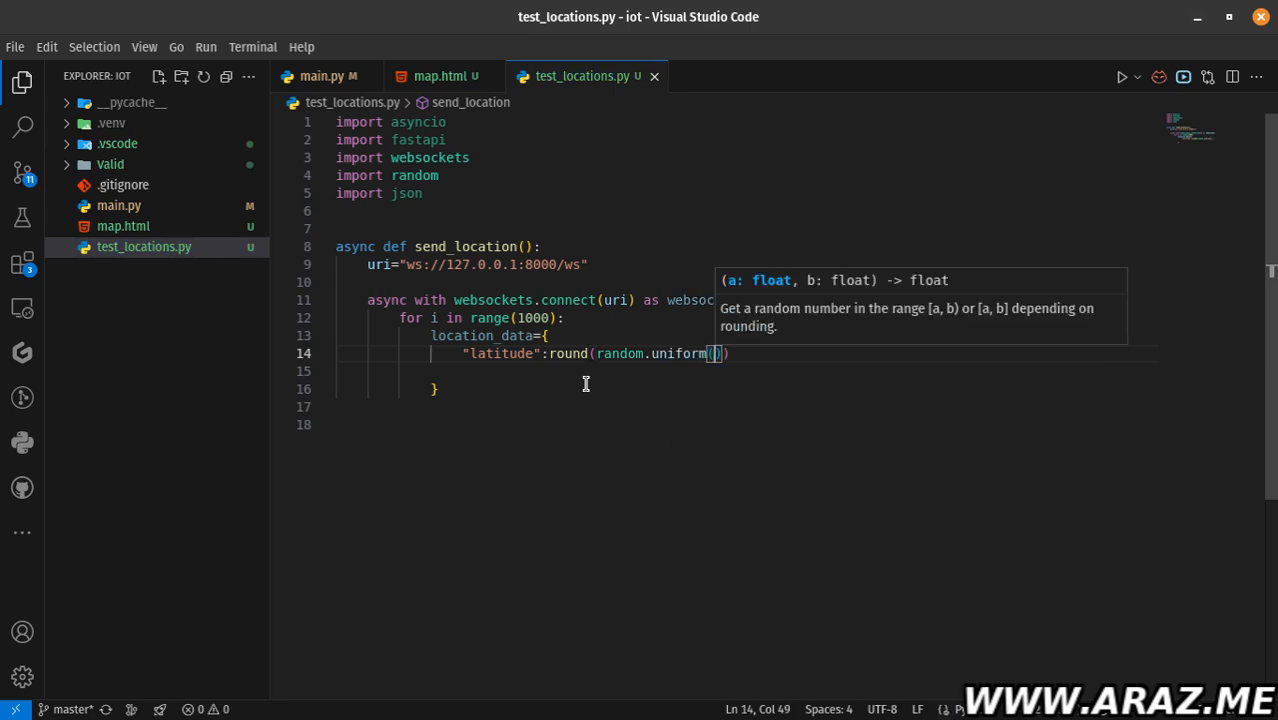
{"action": "type", "text": "37.531"}
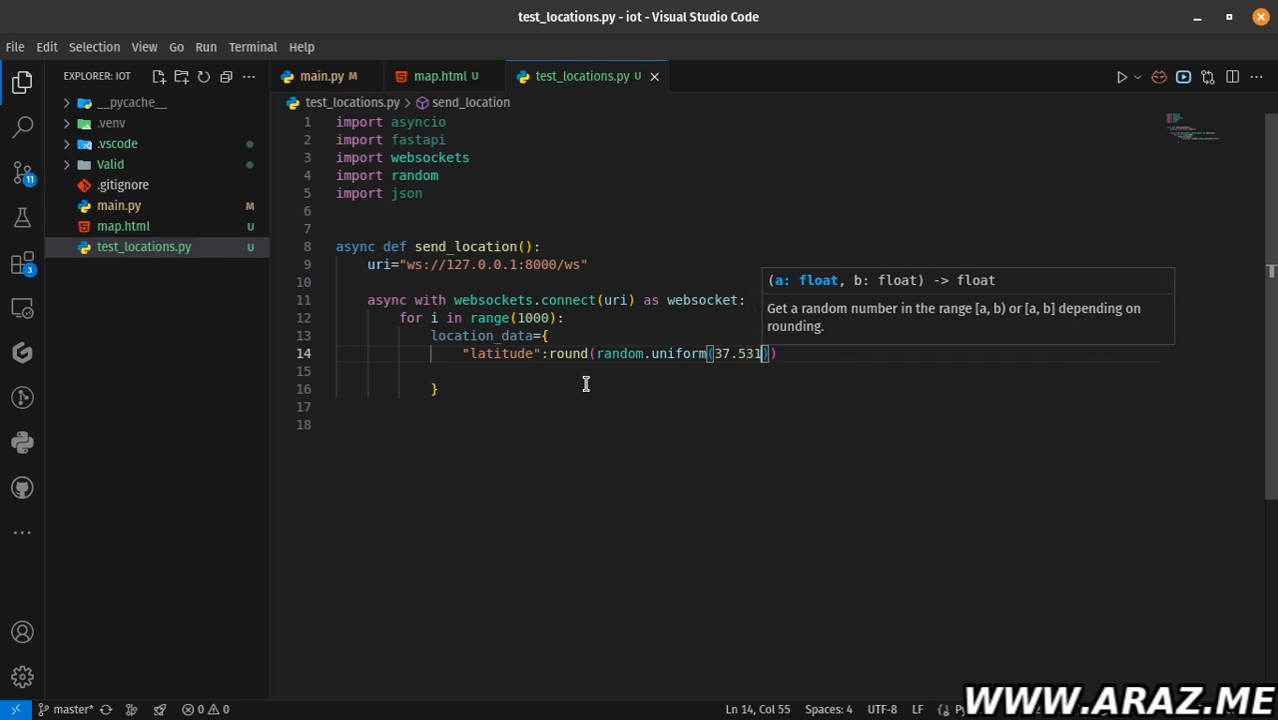
{"action": "type", "text": ",37"}
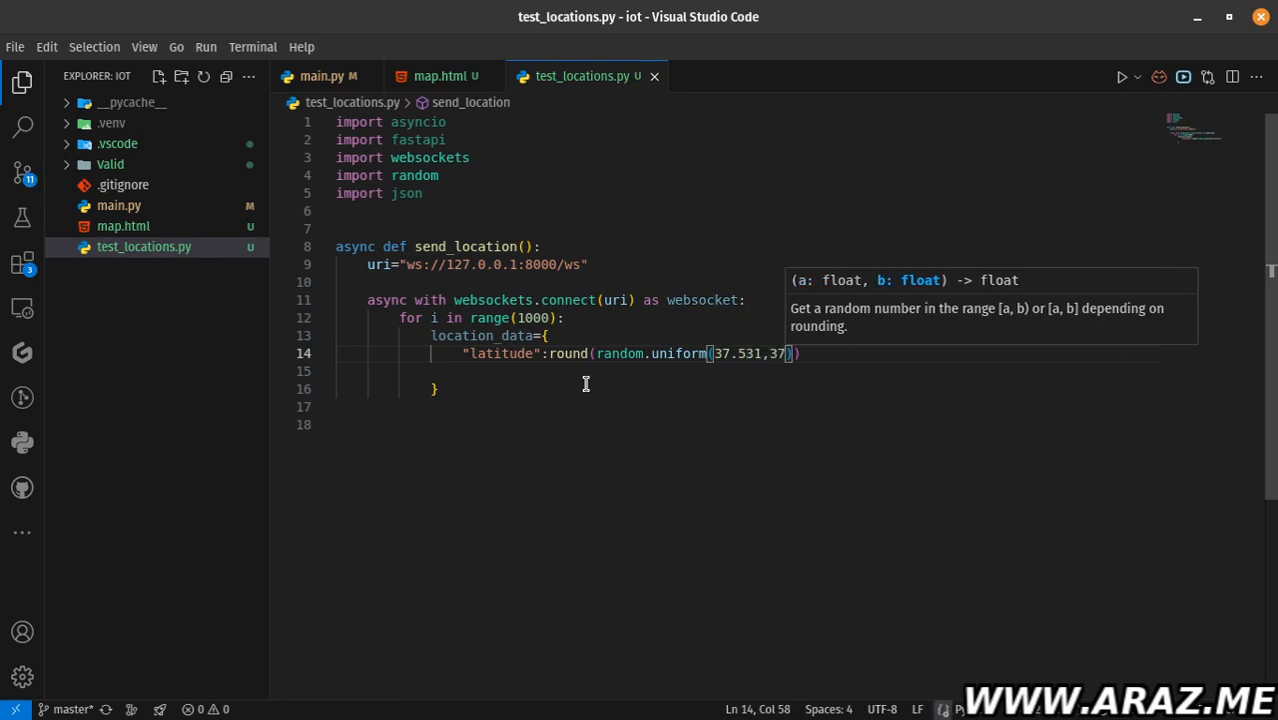
{"action": "type", "text": ".6"}
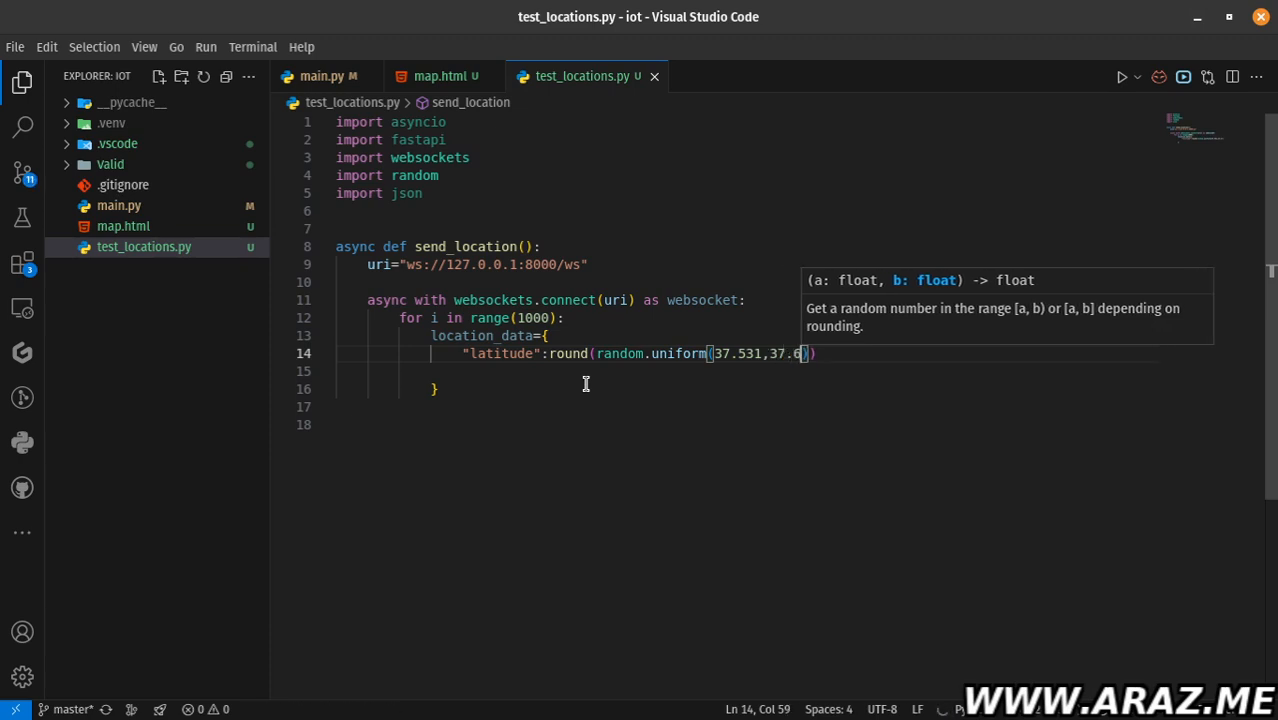
{"action": "type", "text": "3"}
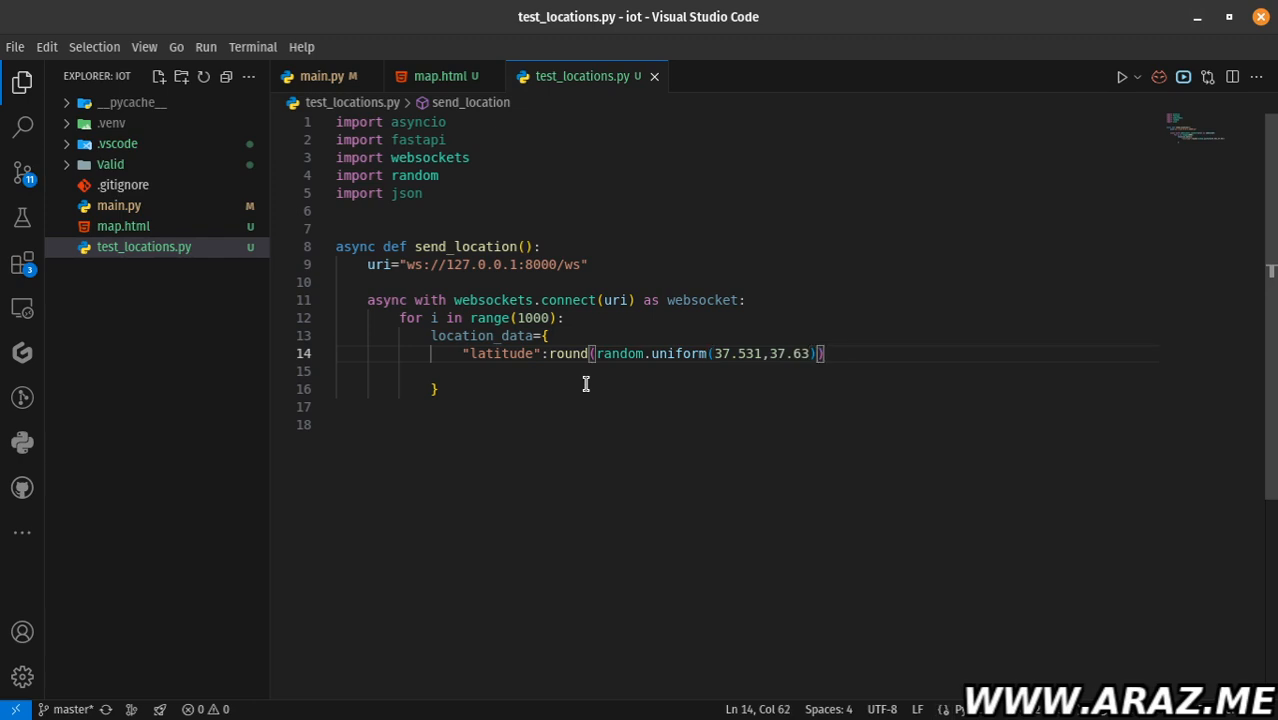
{"action": "type", "text": ",6"}
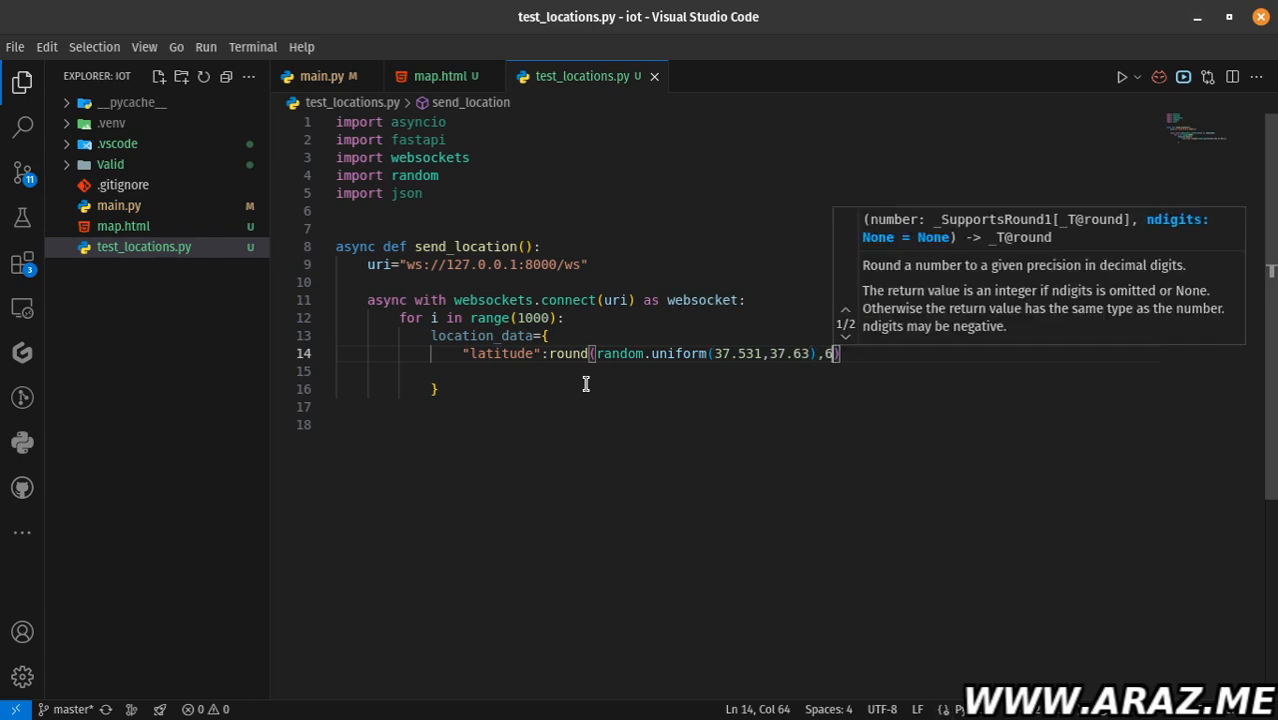
{"action": "type", "text": "),"}
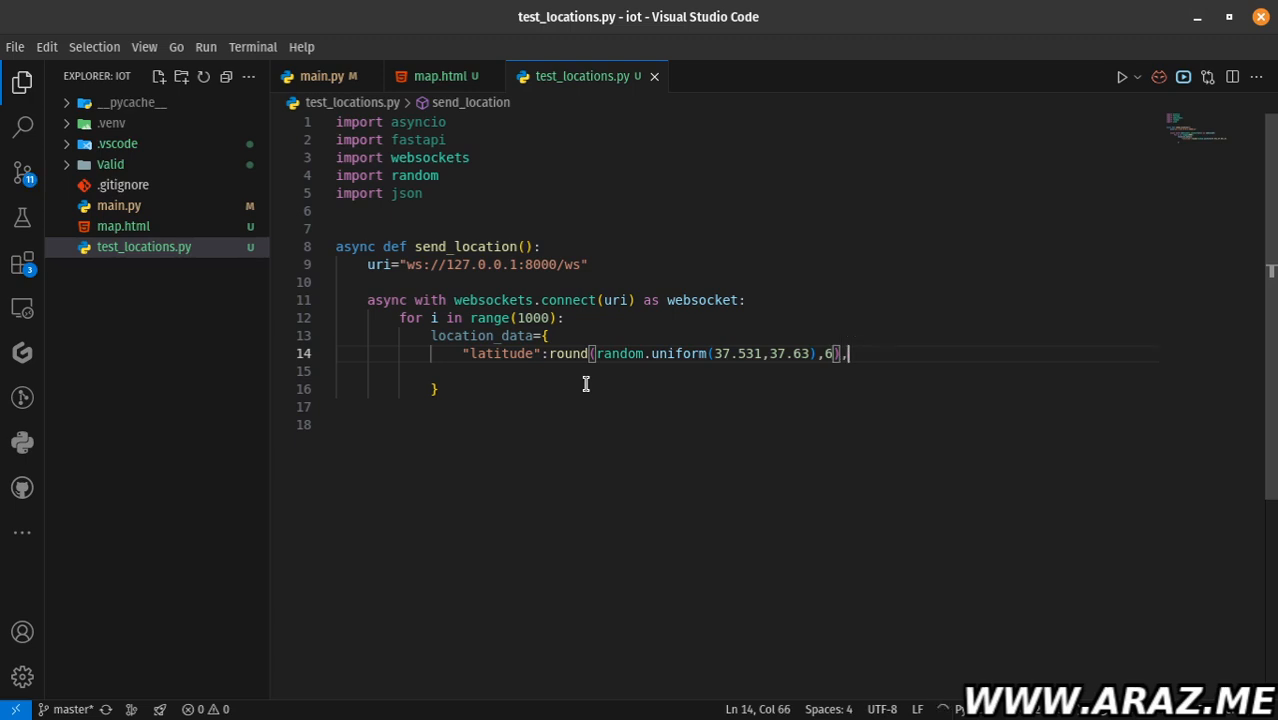
- Set longitude to round(random.uniform(45.048,45.060),6), again checking map.html
{"action": "left_click", "coordinate": [440, 76]}
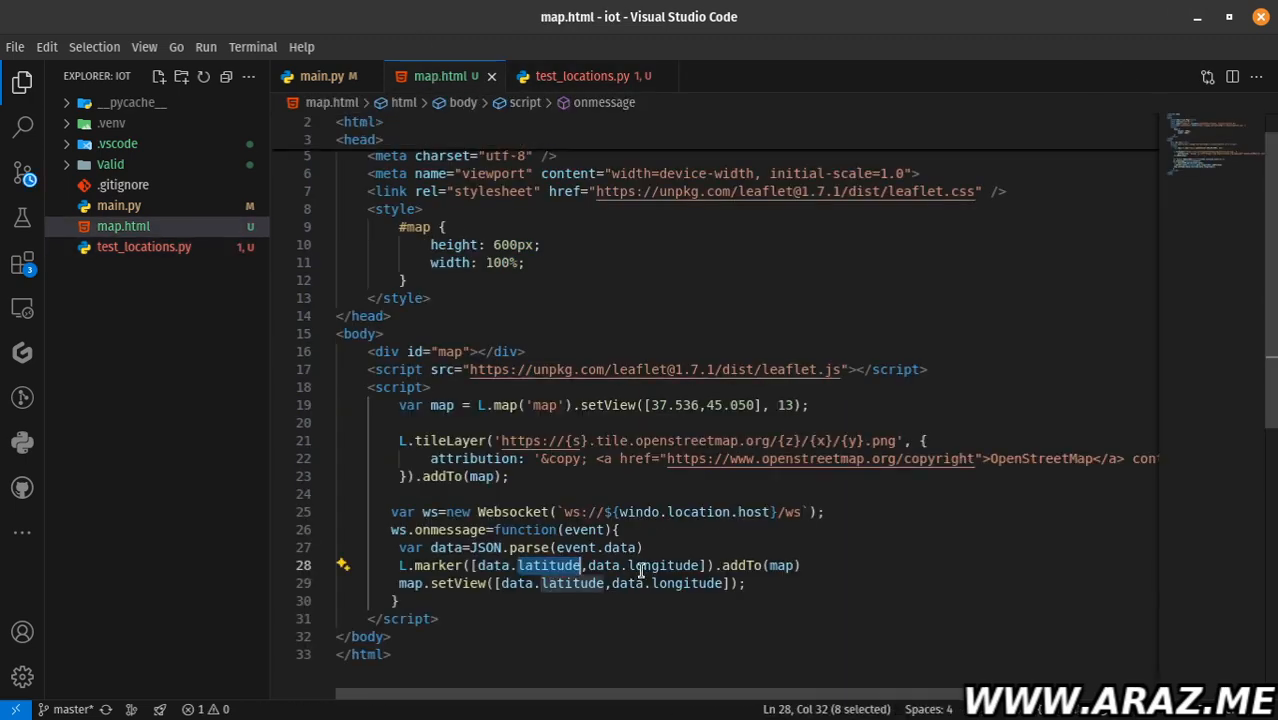
{"action": "left_click", "coordinate": [584, 76]}
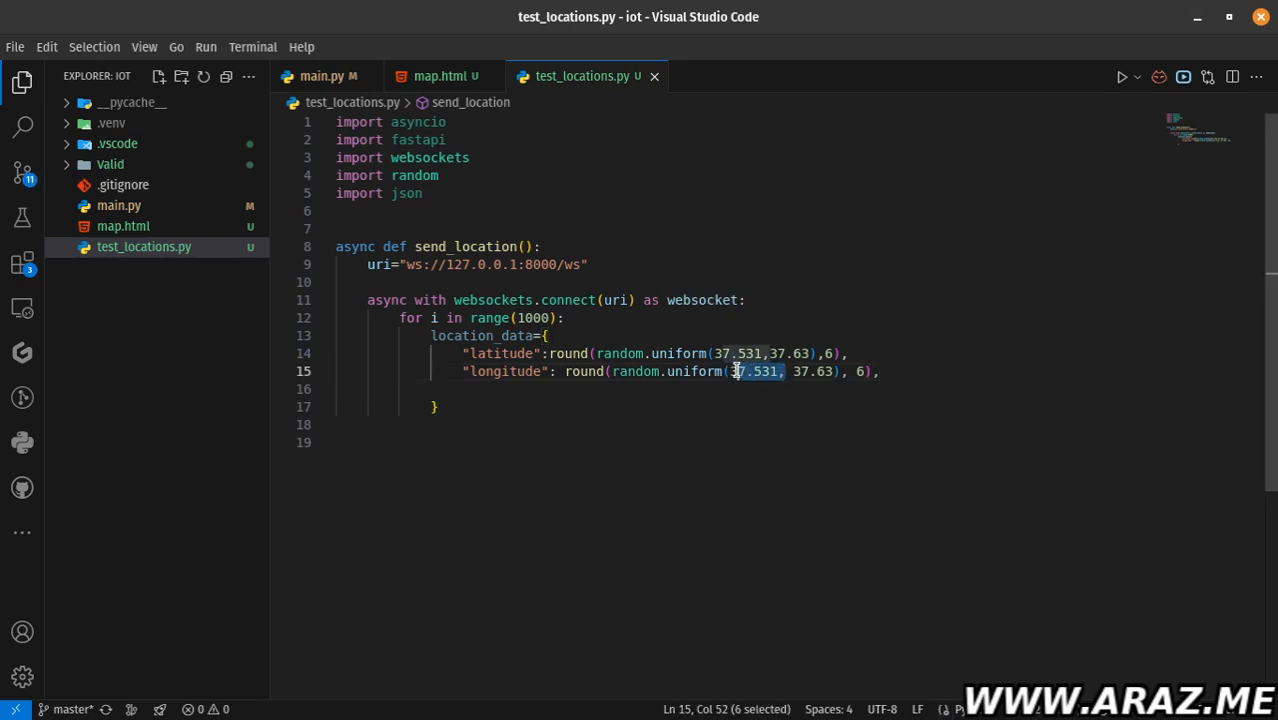
{"action": "type", "text": "45.048"}
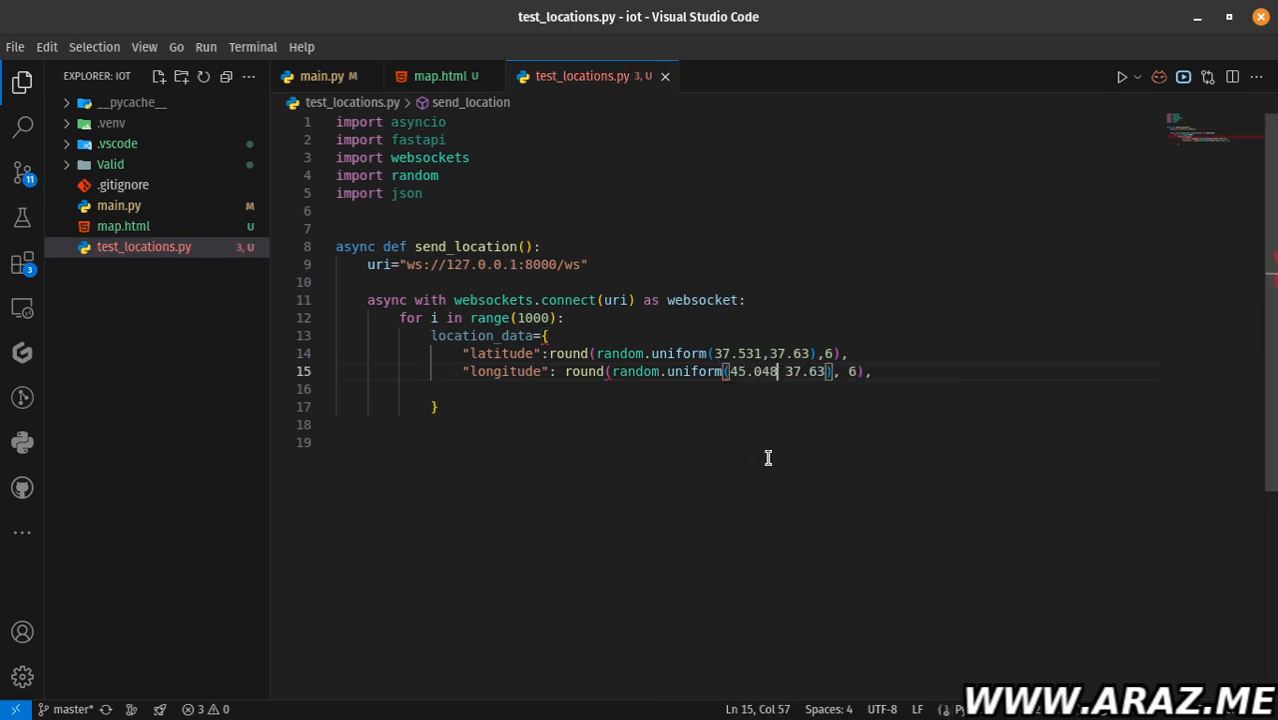
{"action": "double_click", "coordinate": [800, 370]}
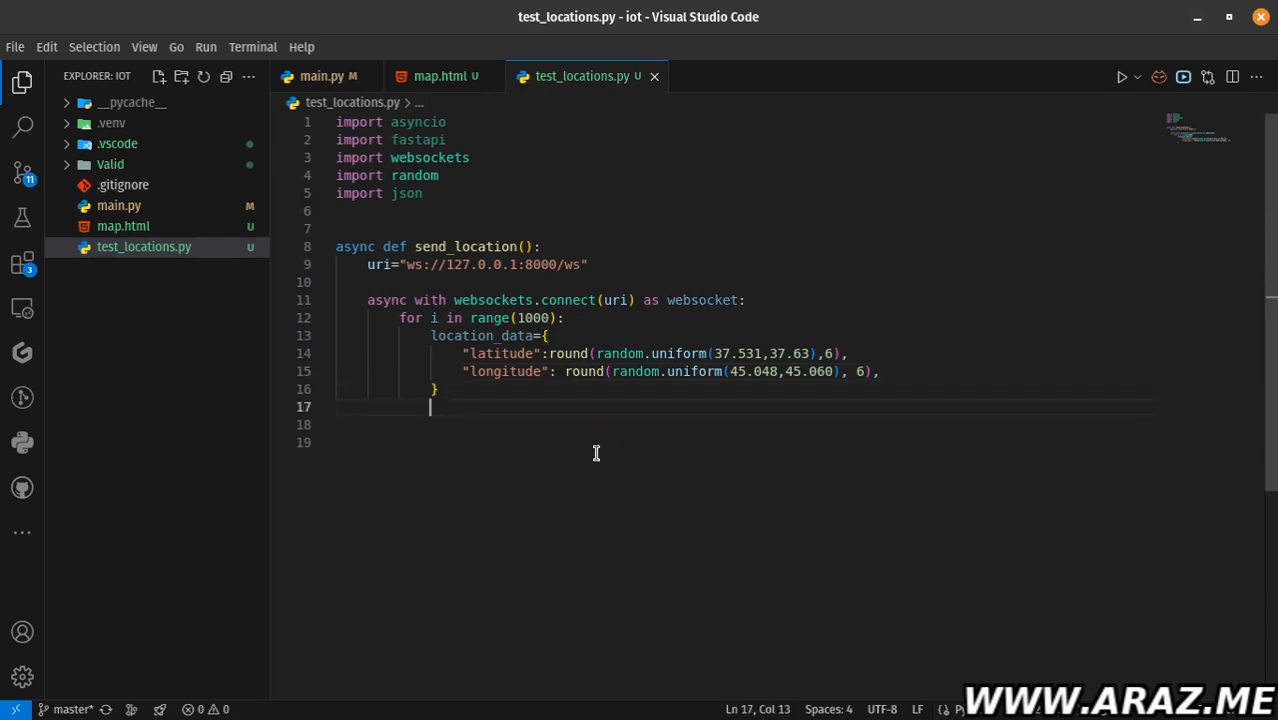
{"action": "mouse_move", "coordinate": [500, 336]}
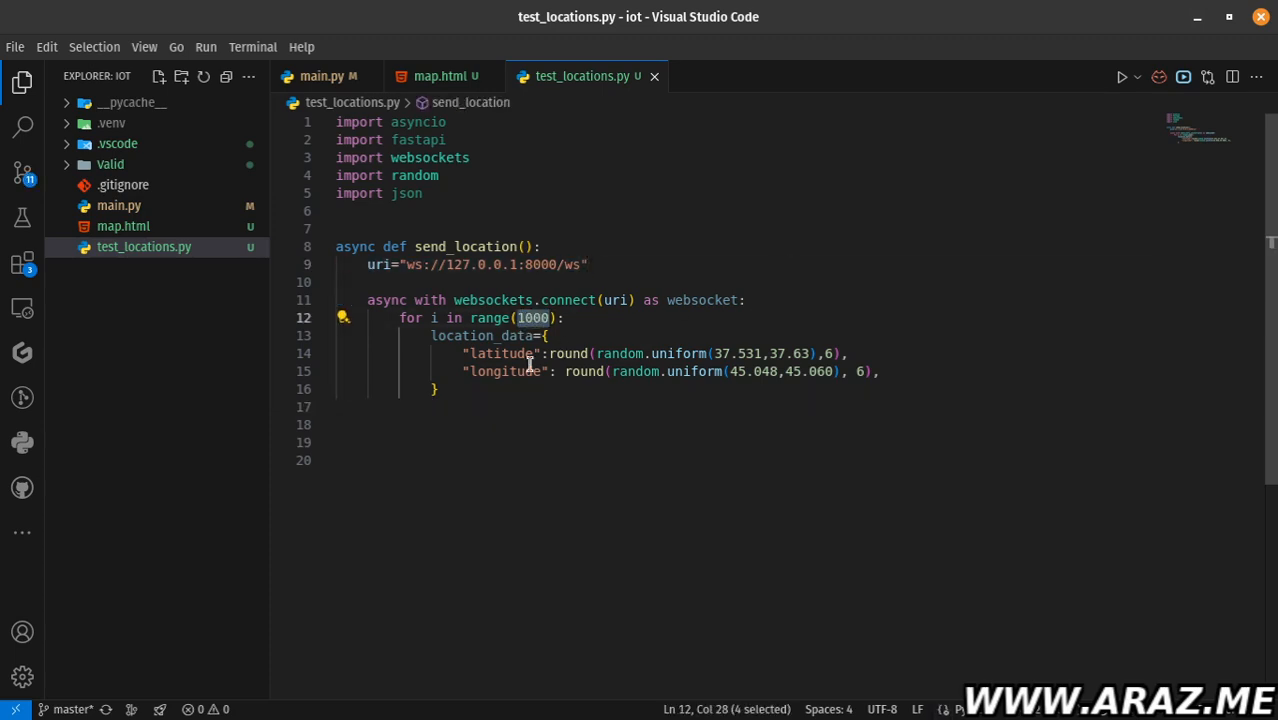
- Send location_data each iteration with await websocket.send(json.dumps(...))
{"action": "left_click", "coordinate": [478, 406]}
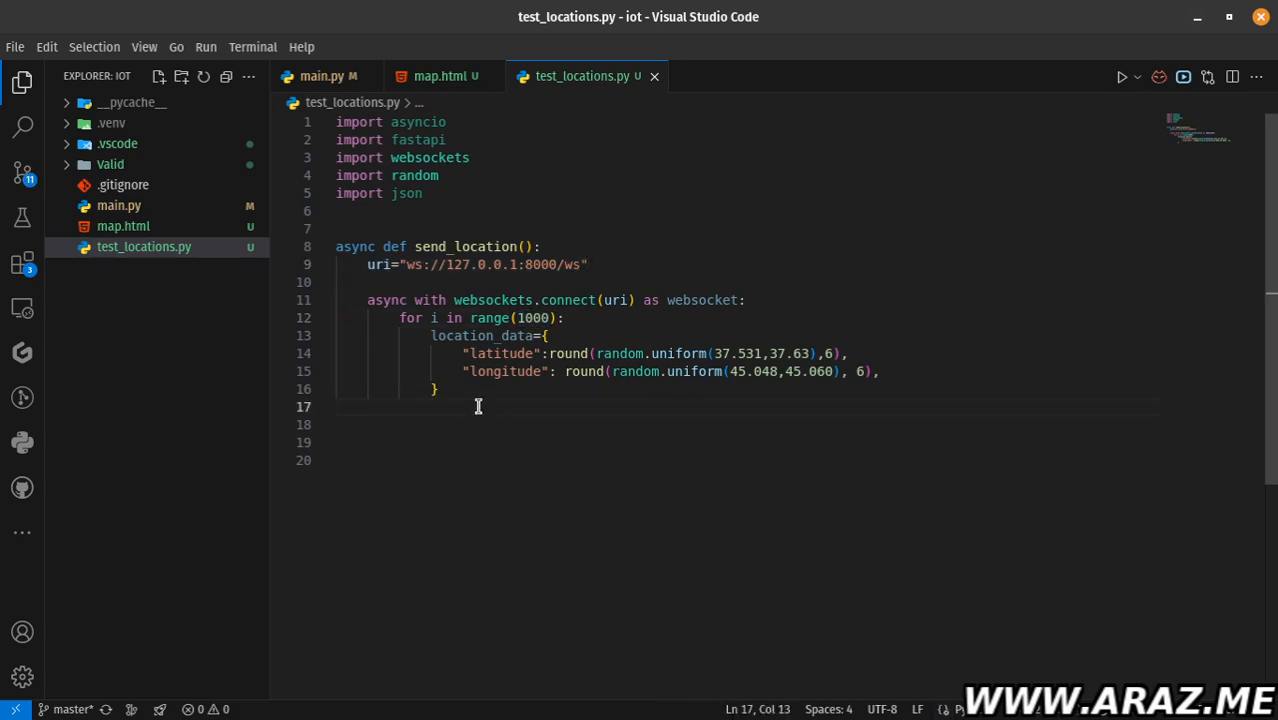
{"action": "type", "text": "await"}
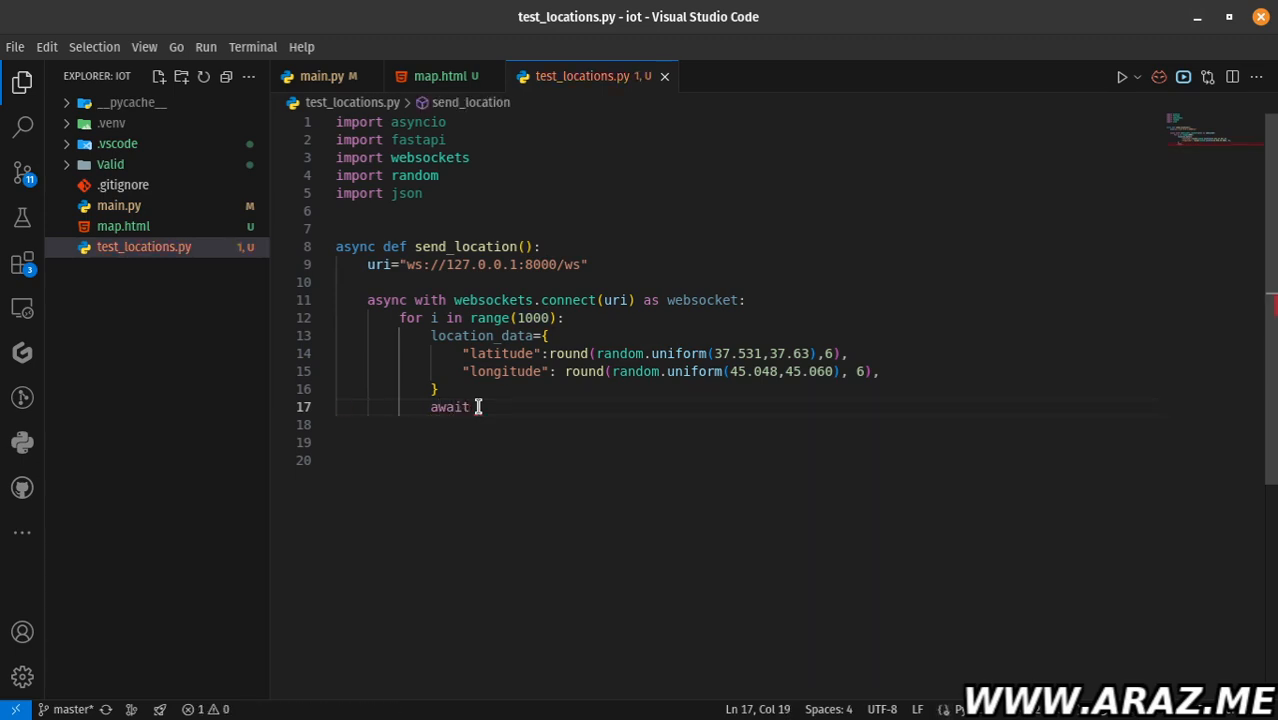
{"action": "type", "text": "websocket"}
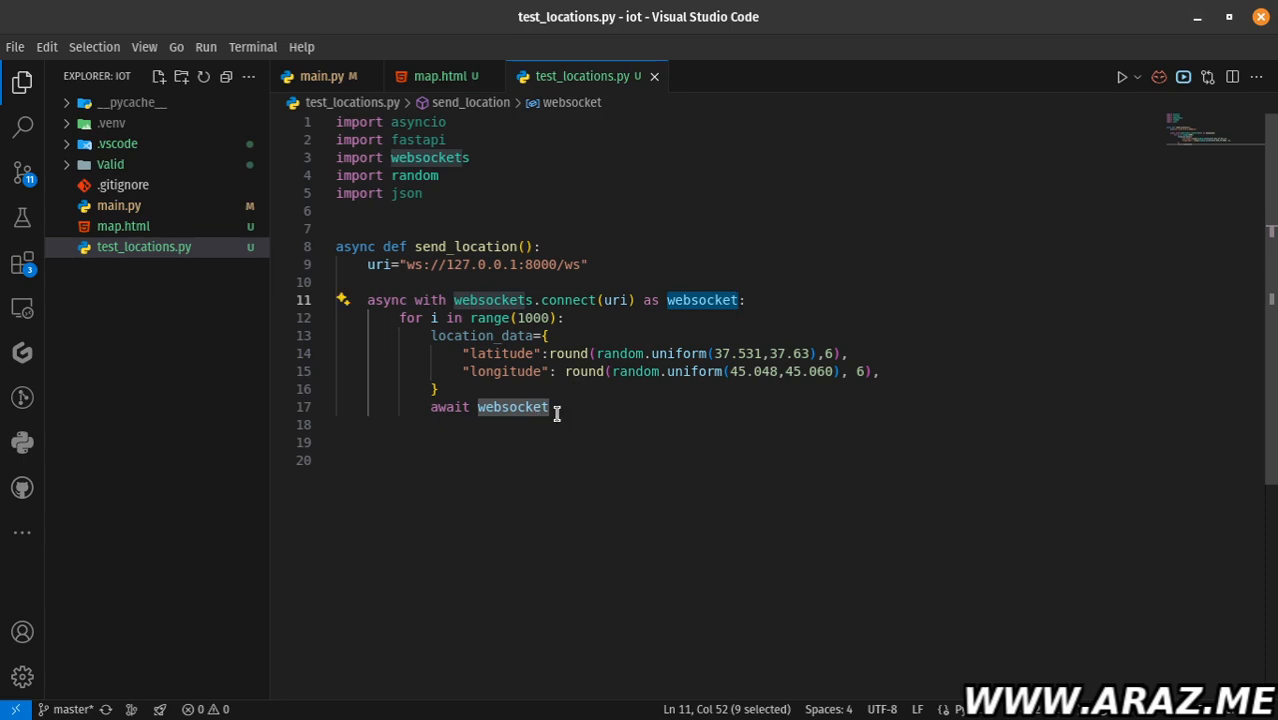
{"action": "type", "text": ".sendj"}
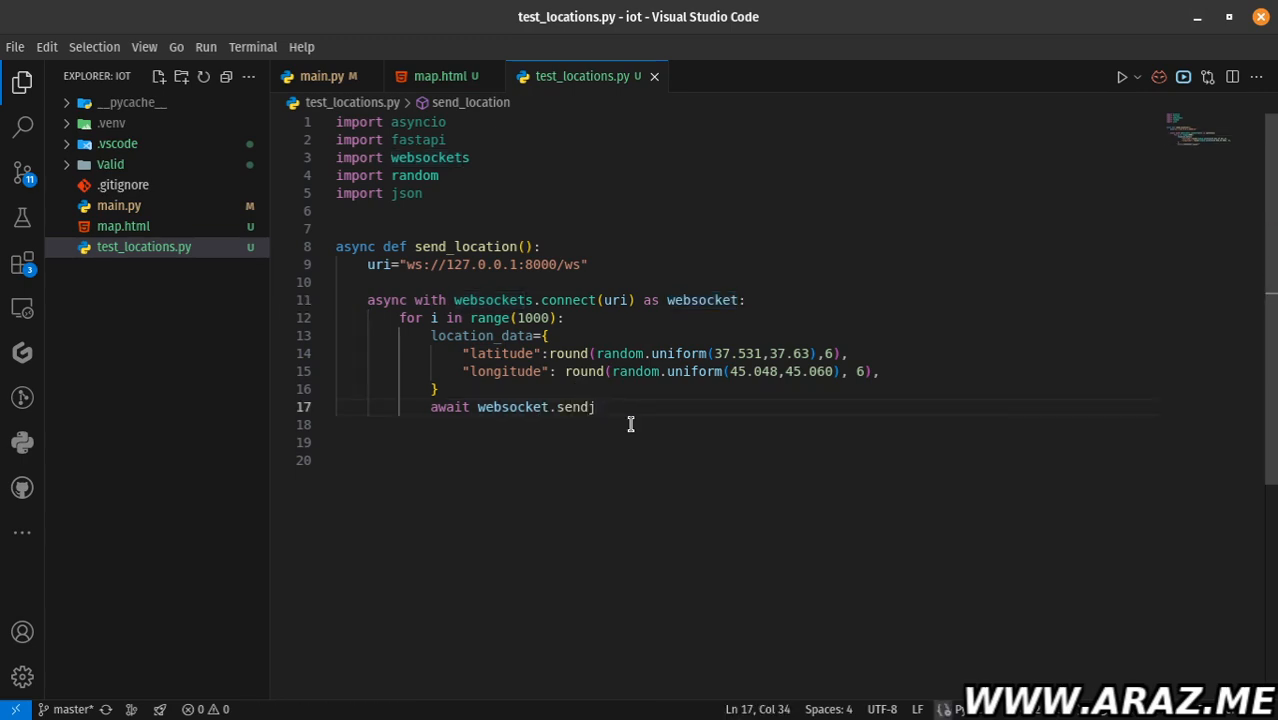
{"action": "type", "text": "(json"}
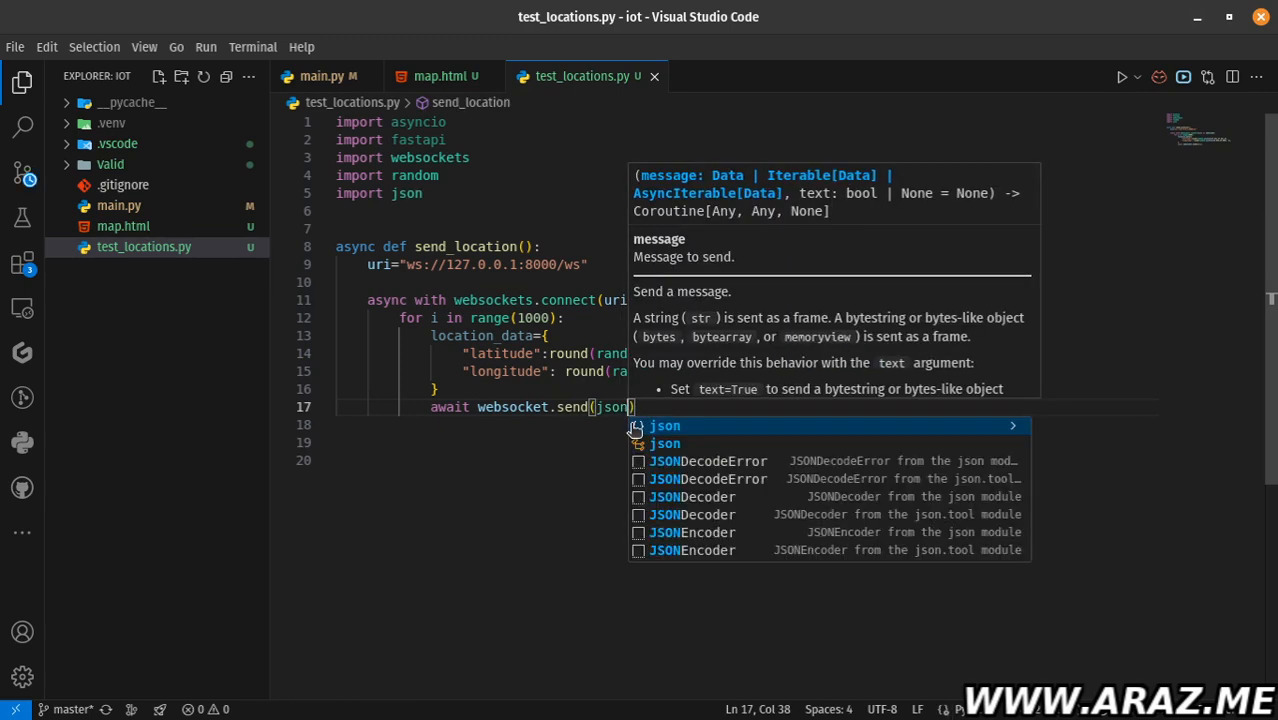
{"action": "type", "text": ".dumps(location_data"}
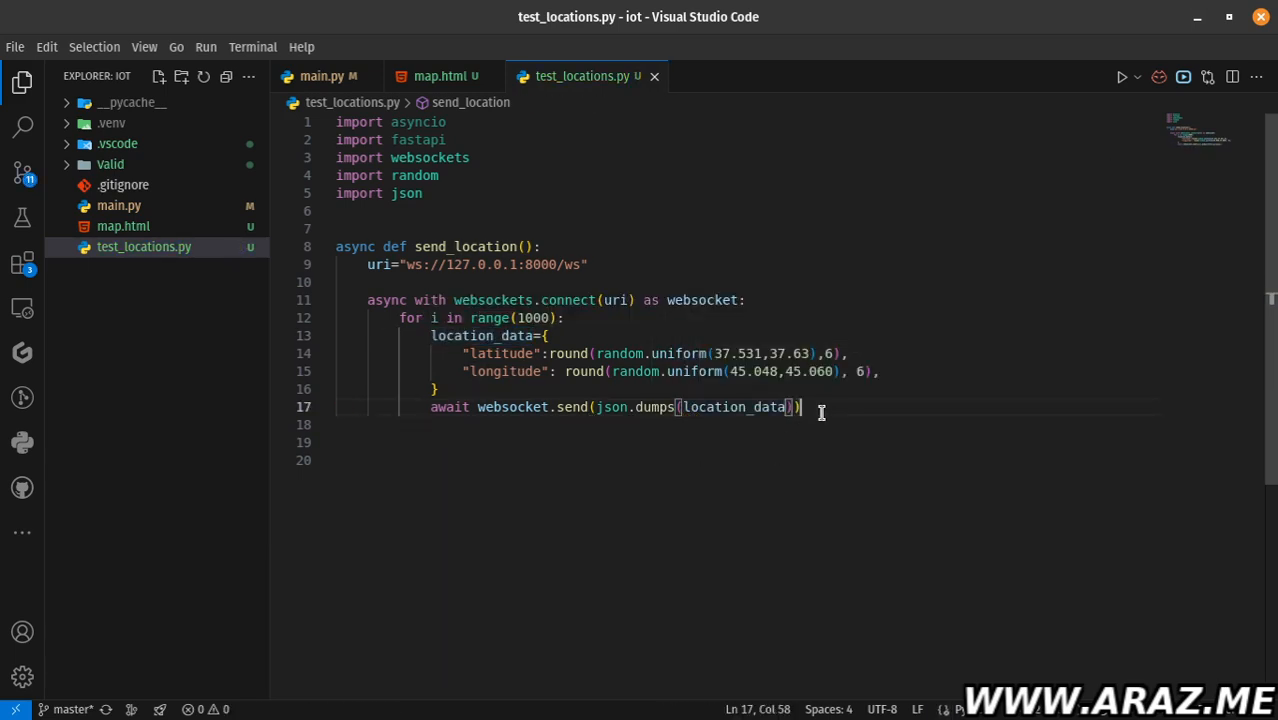
- Review main.py's websocket handler and return to start a print line
{"action": "left_click", "coordinate": [620, 408]}
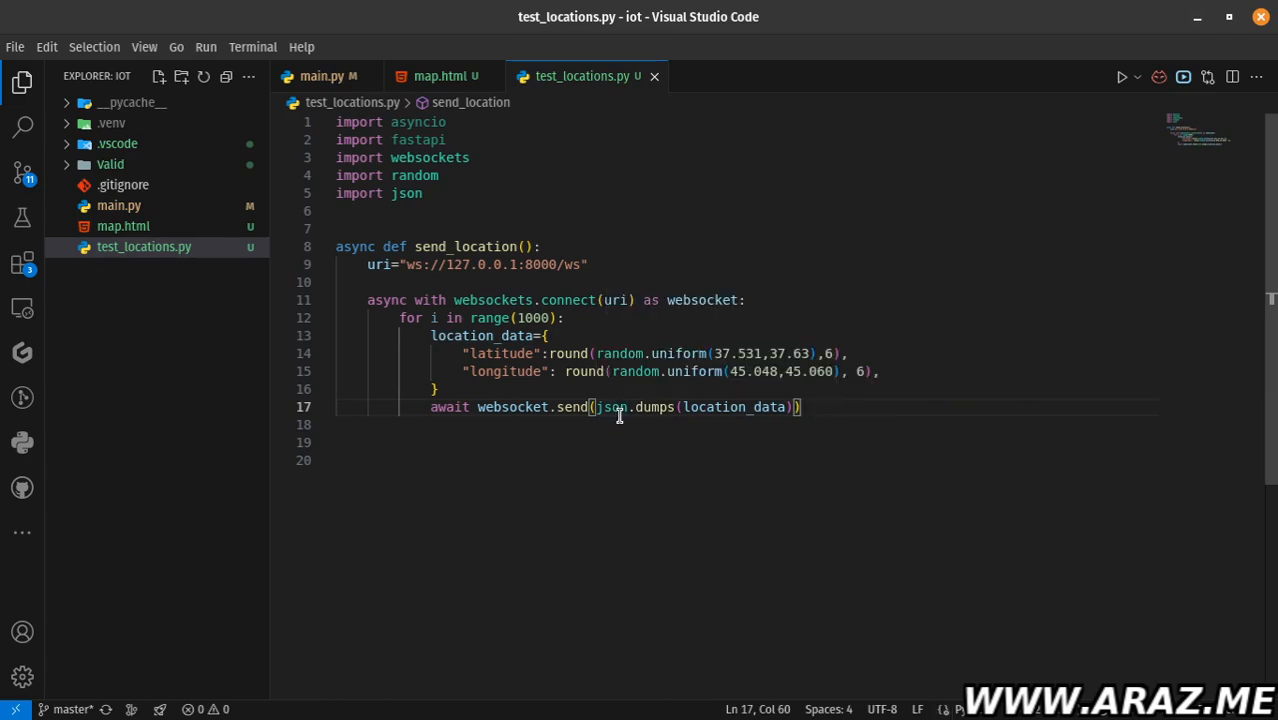
{"action": "mouse_move", "coordinate": [456, 280]}
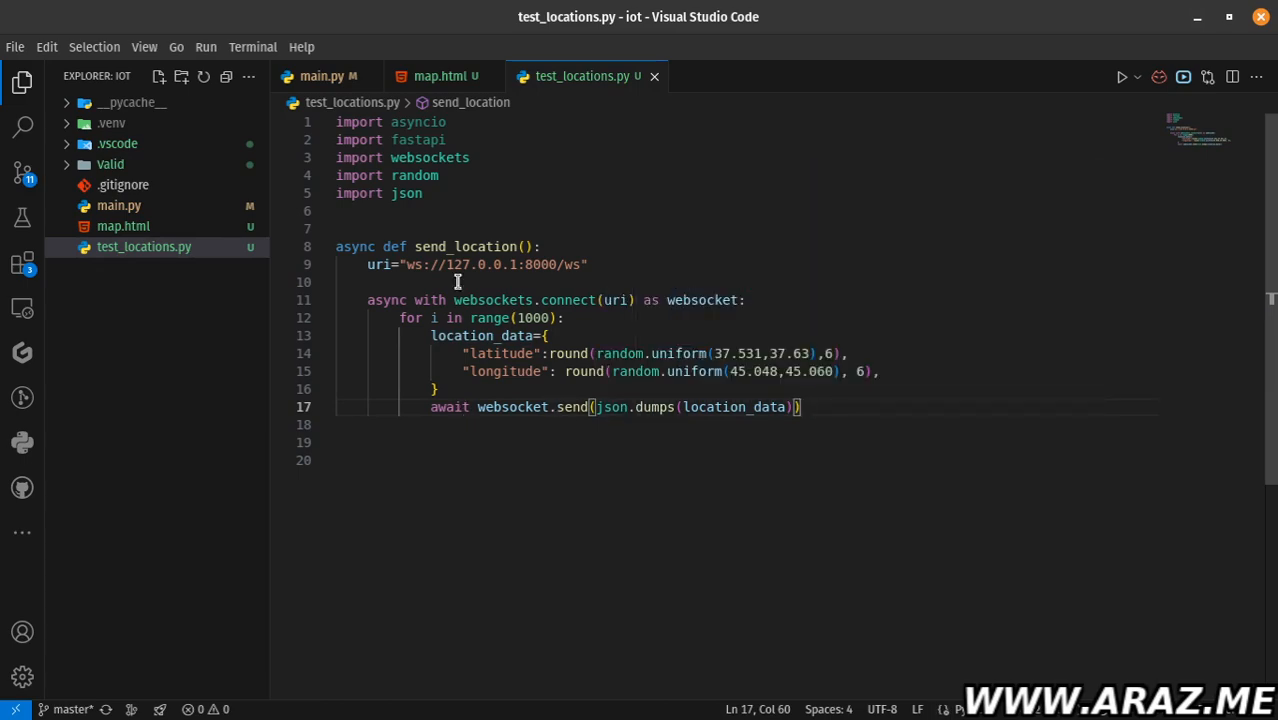
{"action": "left_click", "coordinate": [322, 76]}
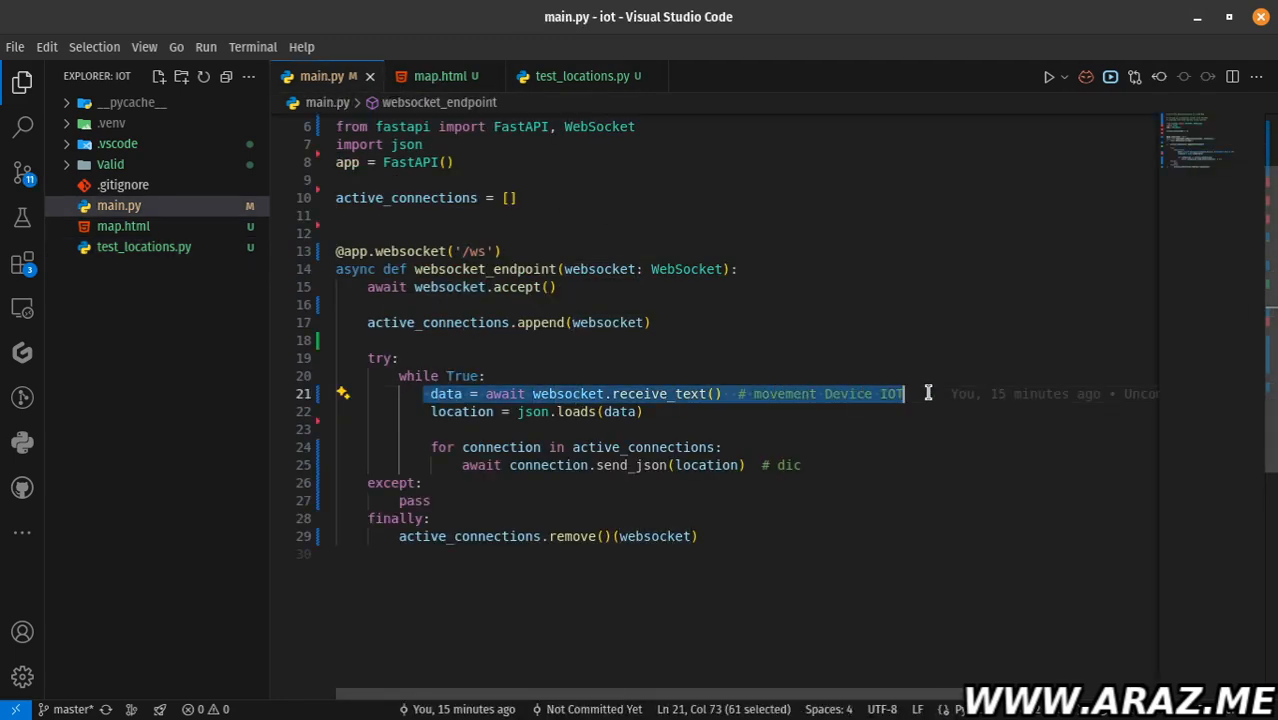
{"action": "mouse_move", "coordinate": [584, 76]}
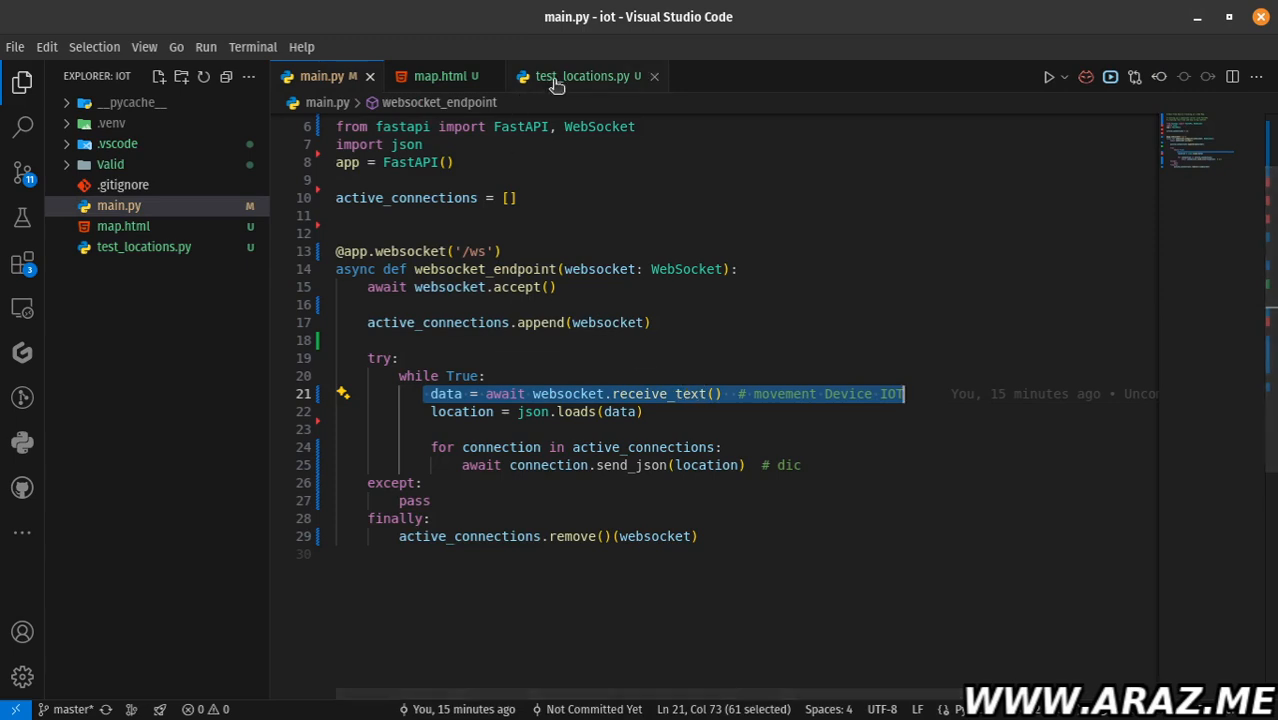
{"action": "left_click", "coordinate": [584, 76]}
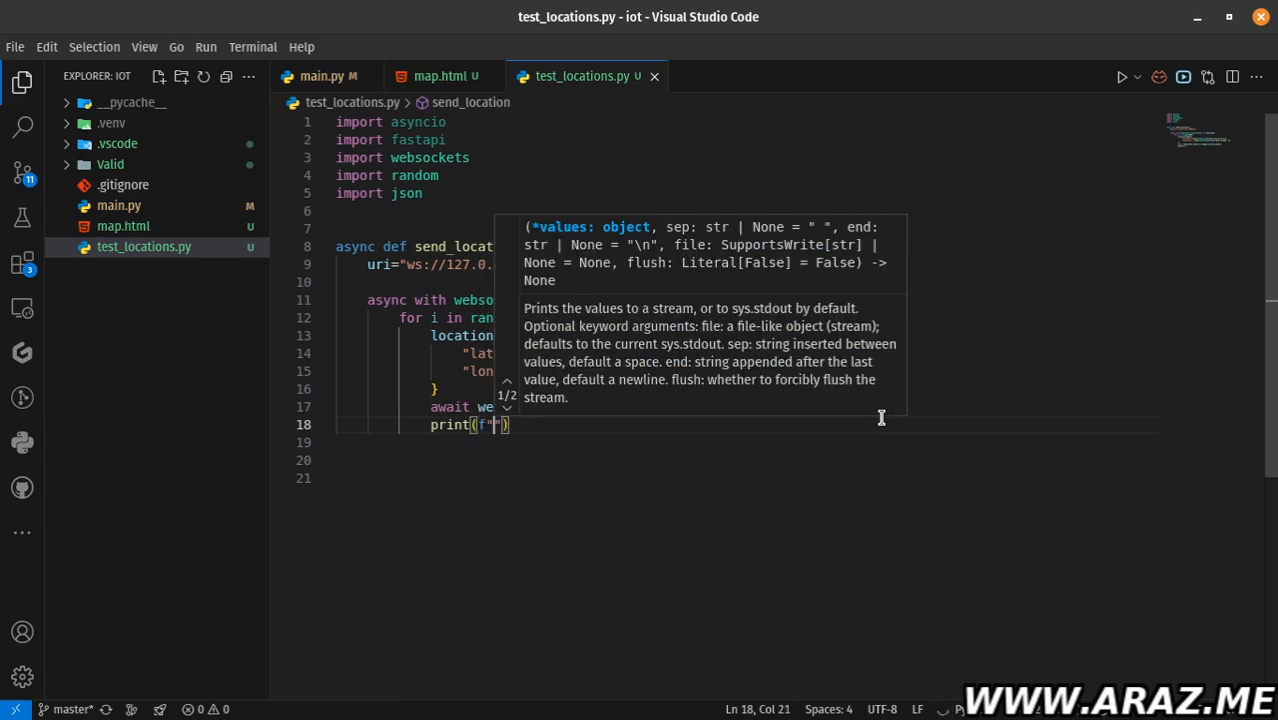
- Print f"sent location:{location_data}" and await asyncio.sleep(5) each iteration
{"action": "type", "text": "sent lo"}
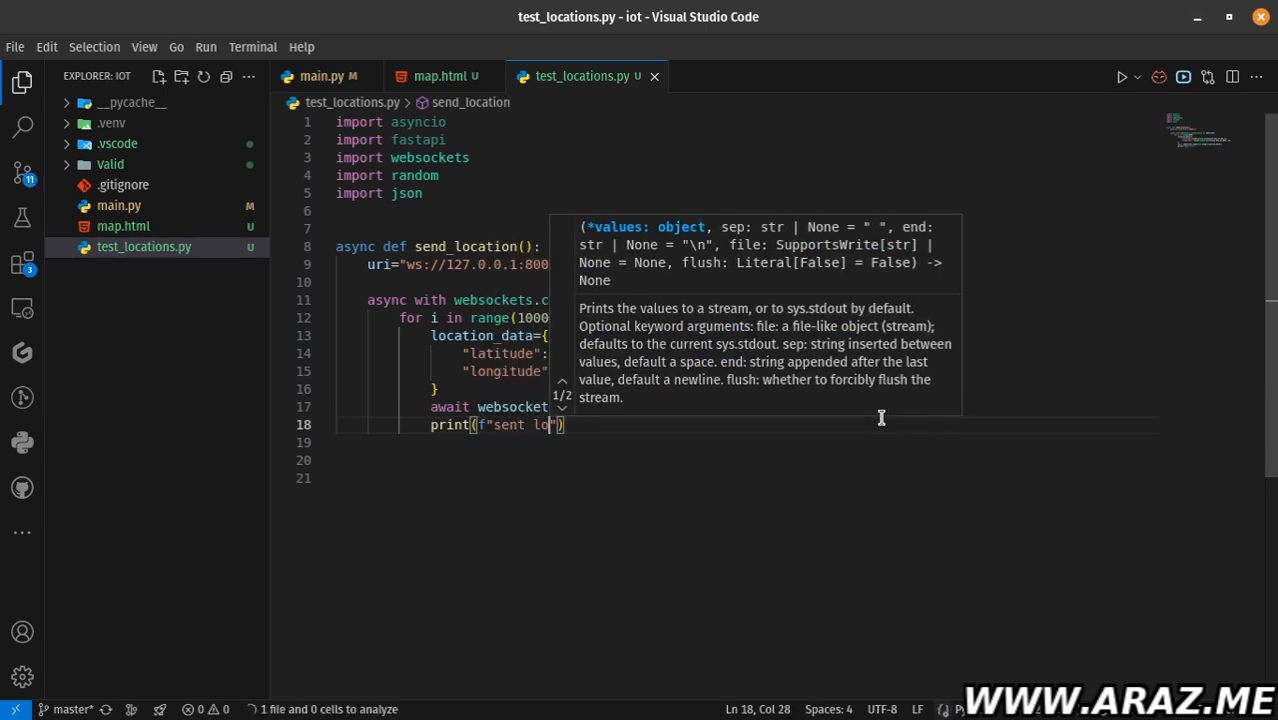
{"action": "type", "text": "cation:{}"}
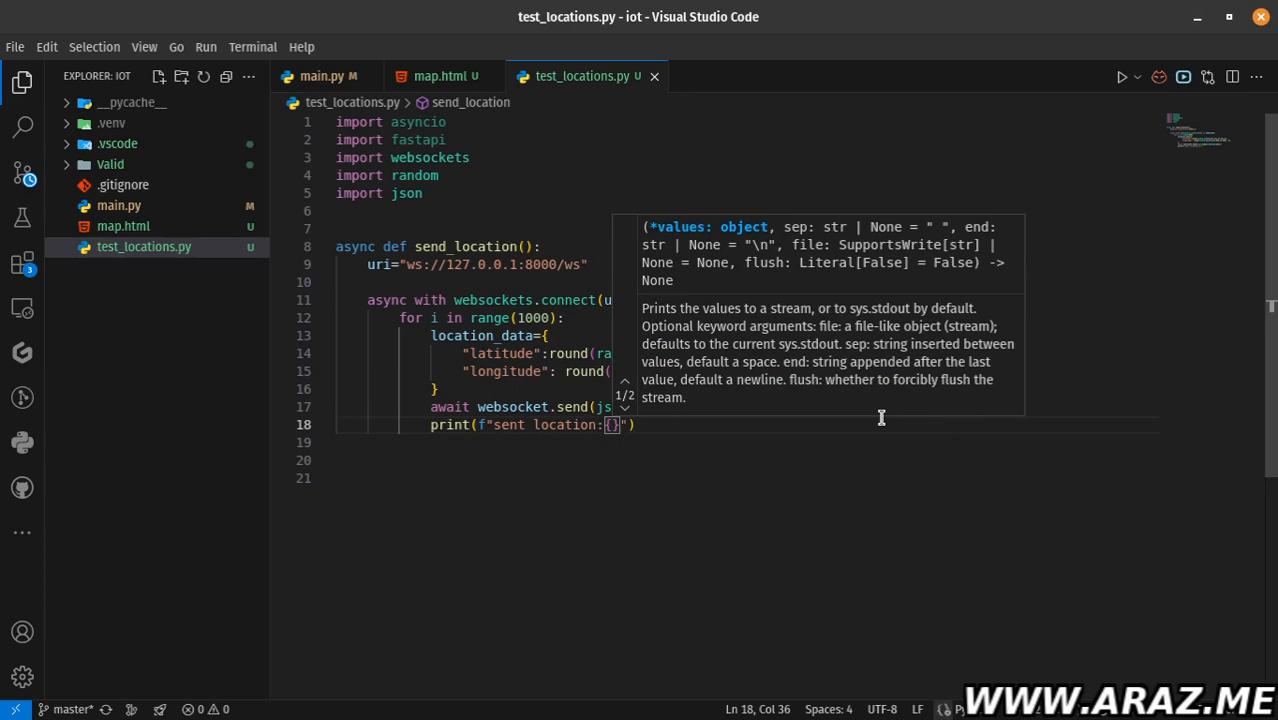
{"action": "type", "text": "location_data"}
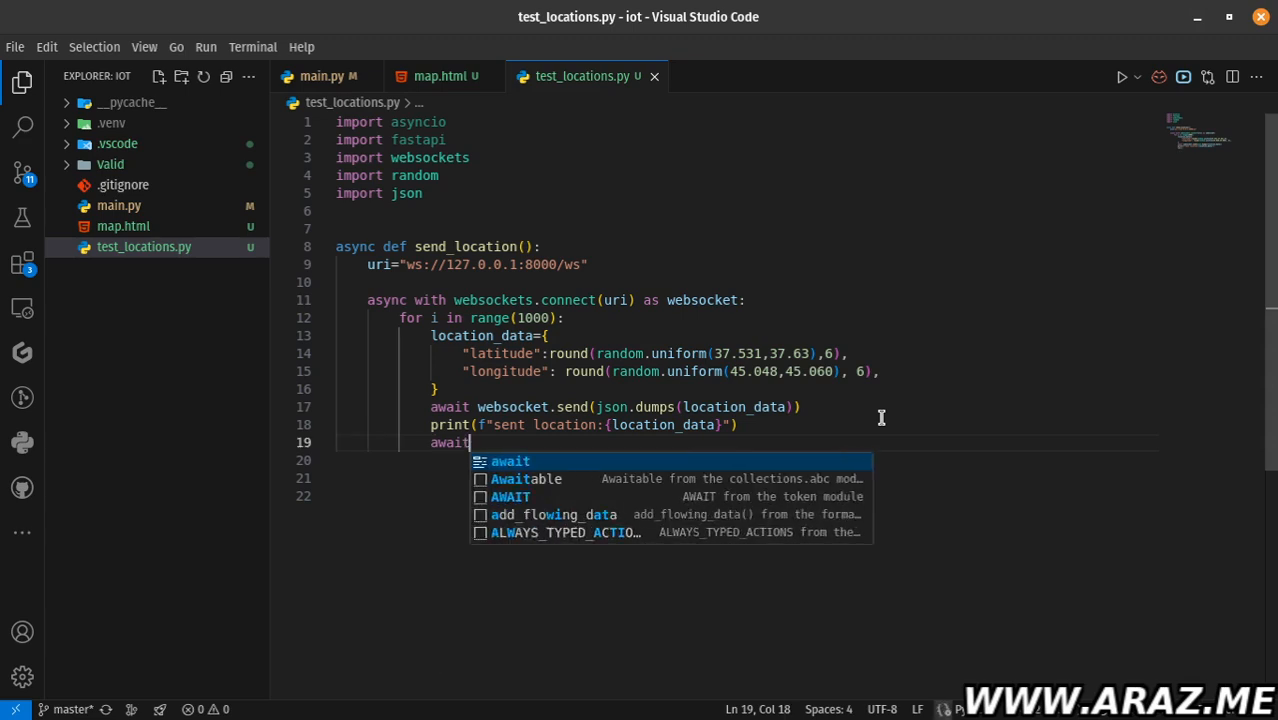
{"action": "type", "text": "asyncio.sleep"}
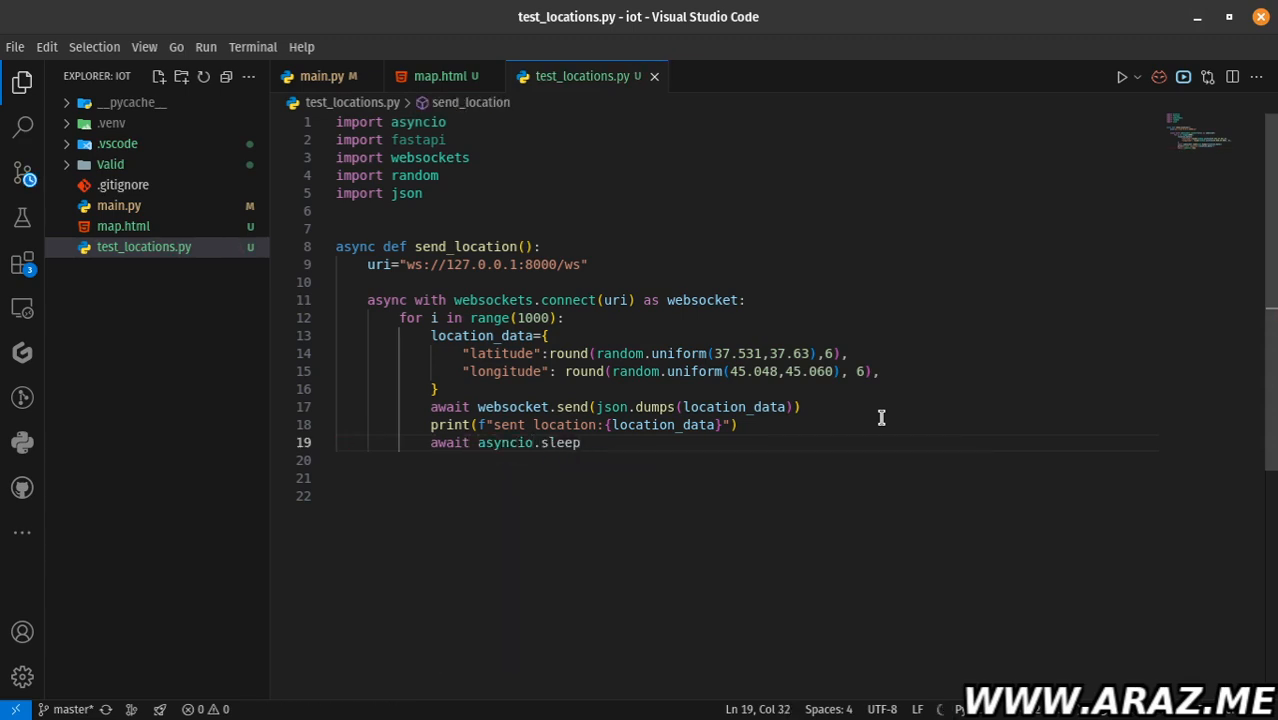
{"action": "type", "text": "(5)"}
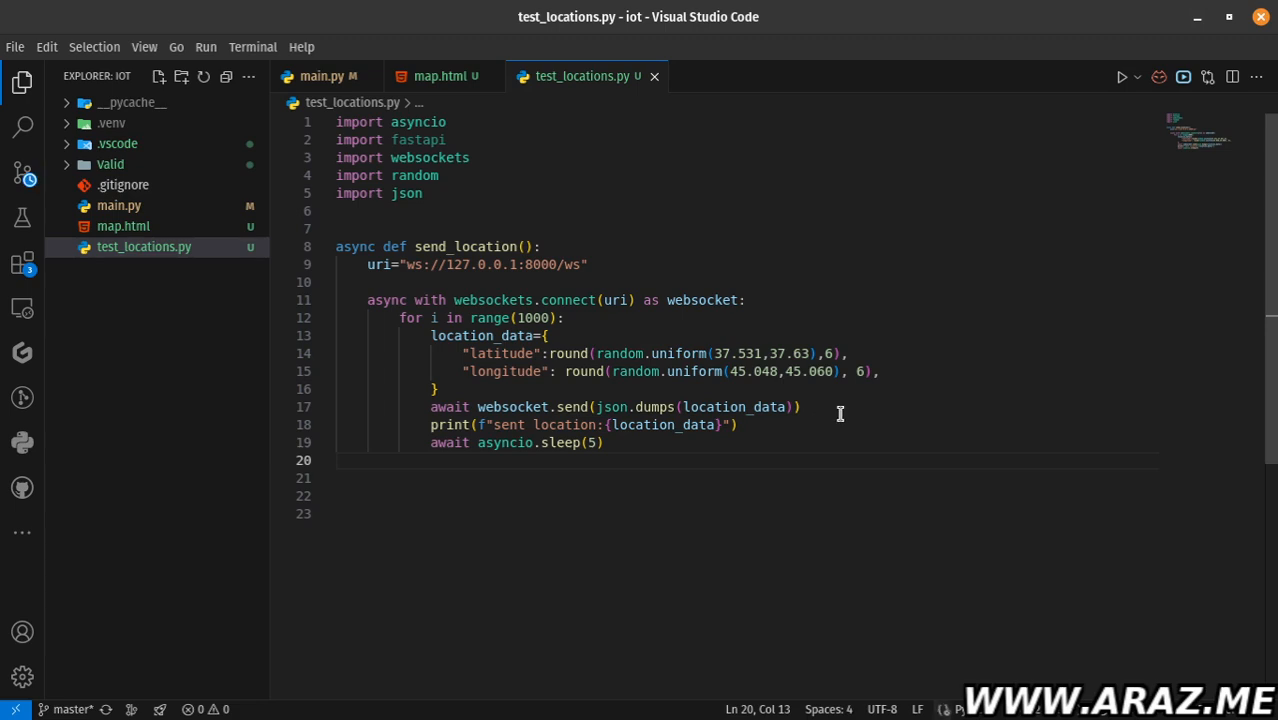
- Add if __name__ == "__main__": asyncio.run(send_location())
{"action": "left_click", "coordinate": [520, 264]}
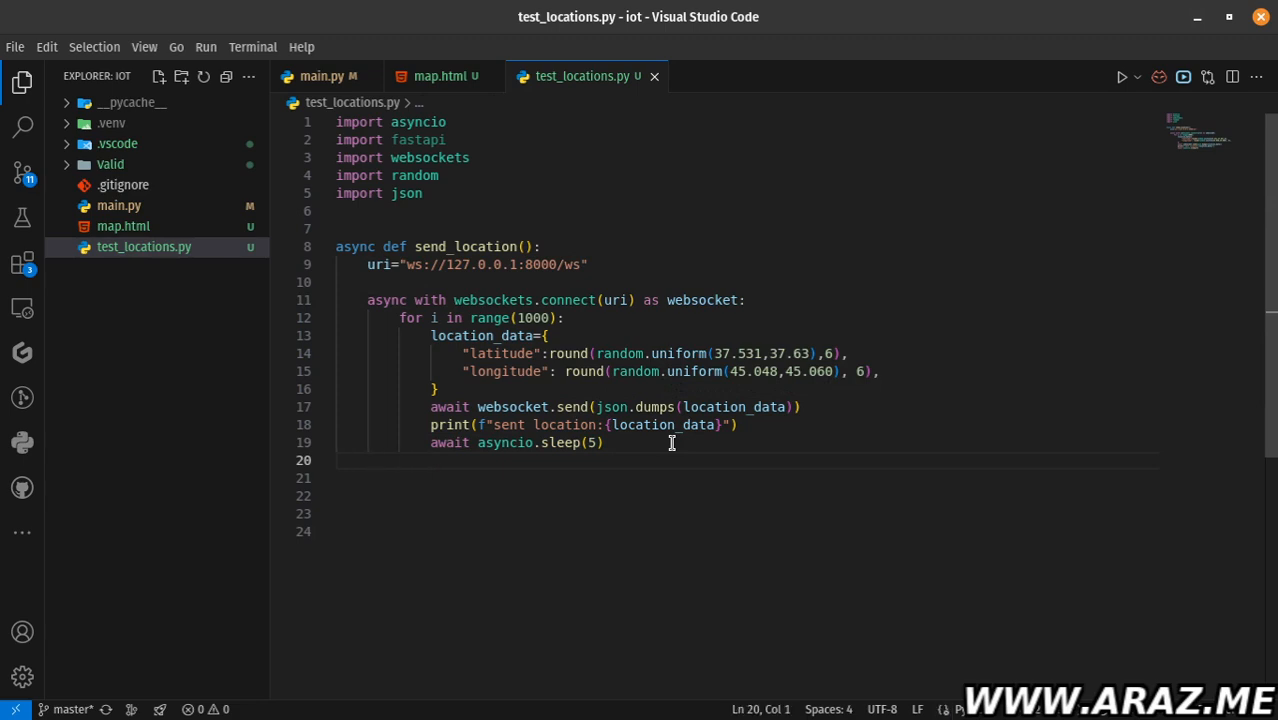
{"action": "type", "text": "if __name__ ==\"__main__\":"}
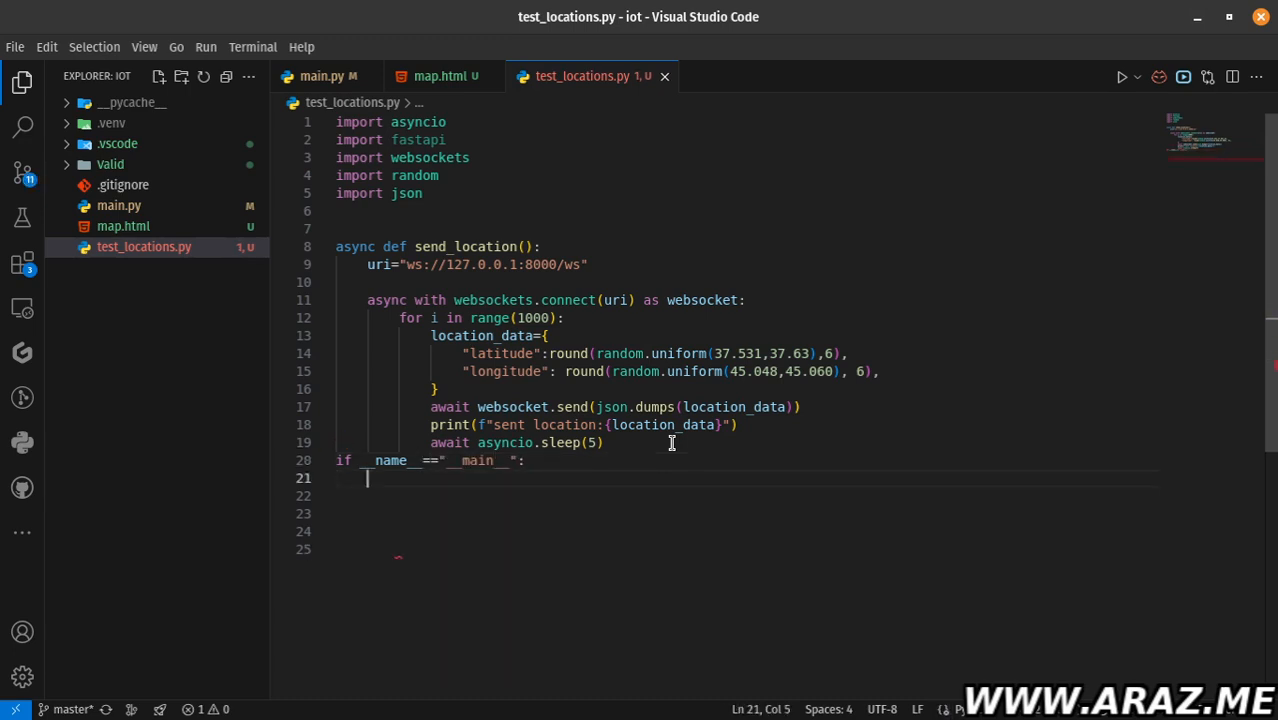
{"action": "type", "text": "asyncio.run(send_location("}
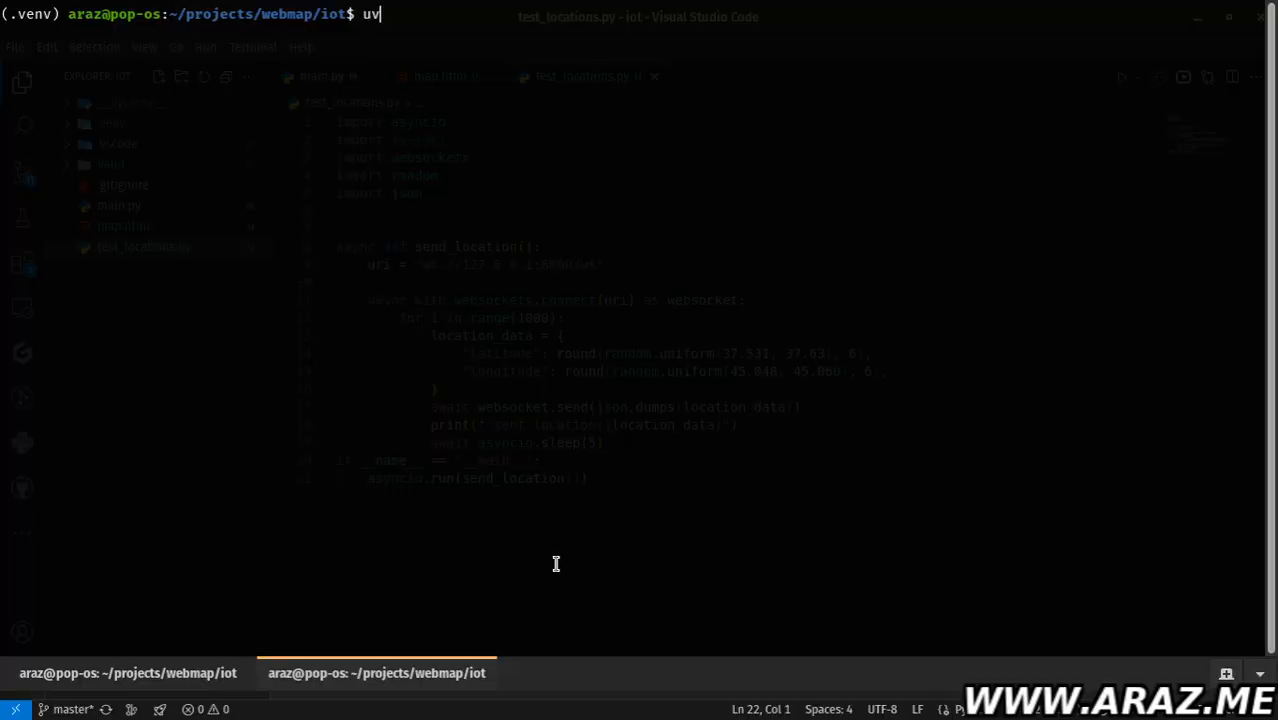
- Run uvicorn main:app --reload in the Terminal to start the server on 127.0.0.1:8000
{"action": "type", "text": "icorn main.py"}
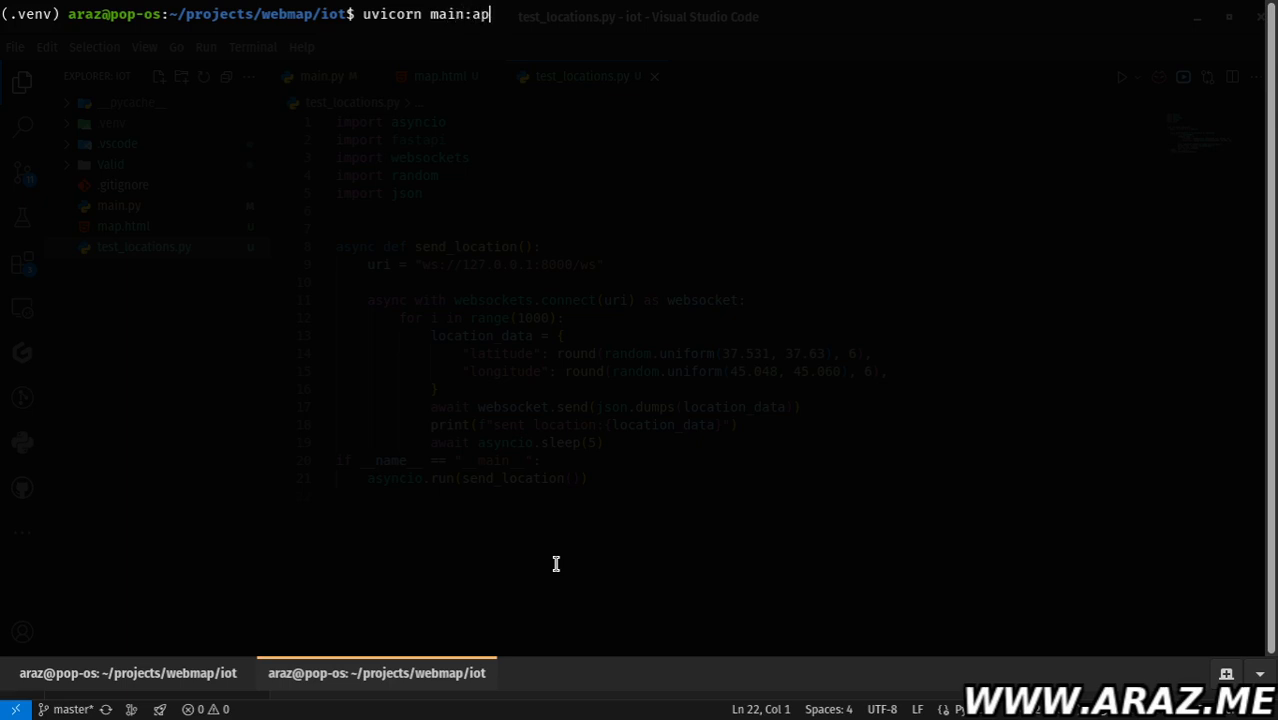
{"action": "type", "text": "p --reload"}
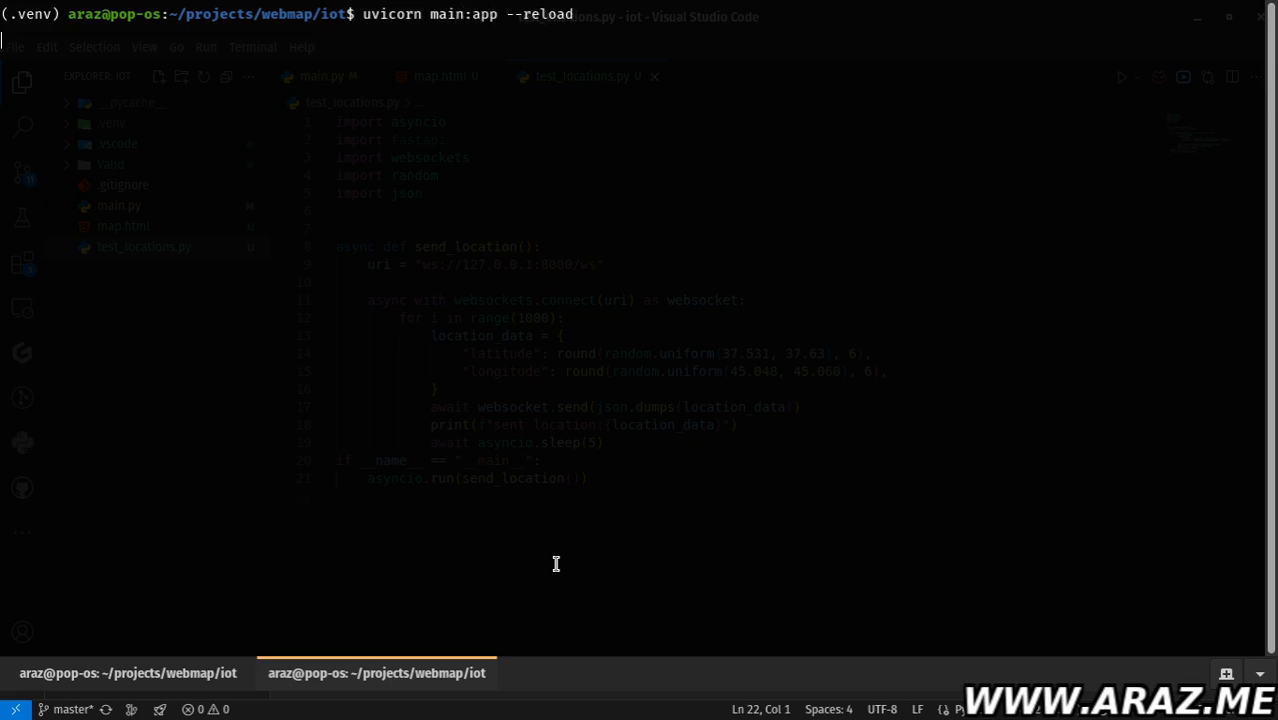
{"action": "key", "text": "Return"}
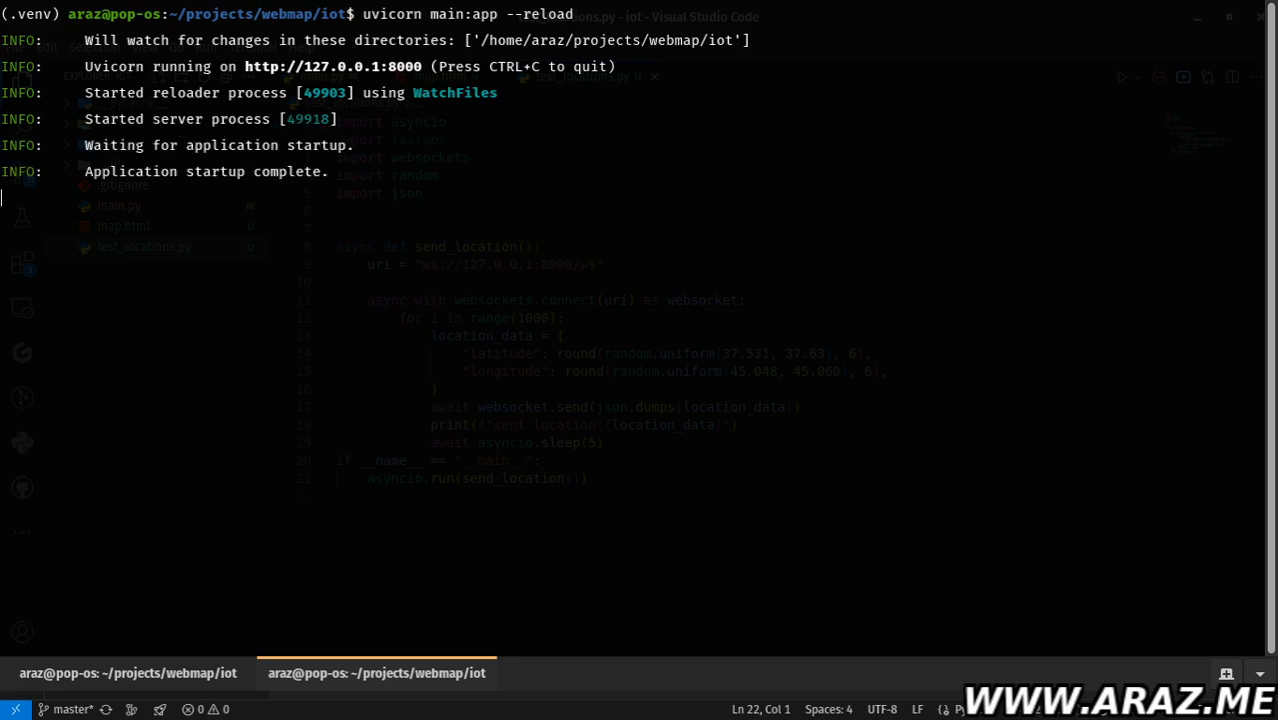
{"action": "mouse_move", "coordinate": [114, 312]}
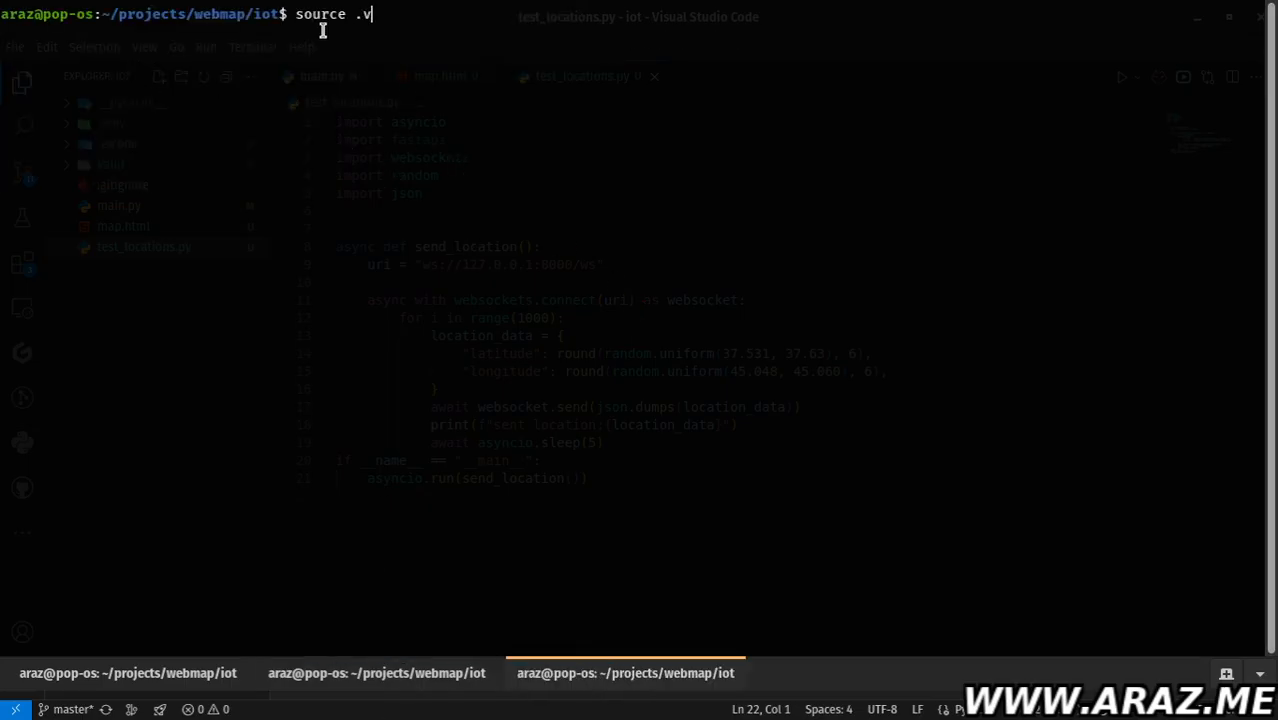
- Activate .venv, run python test_locations.py and check server and client output tabs
{"action": "key", "text": "Return"}
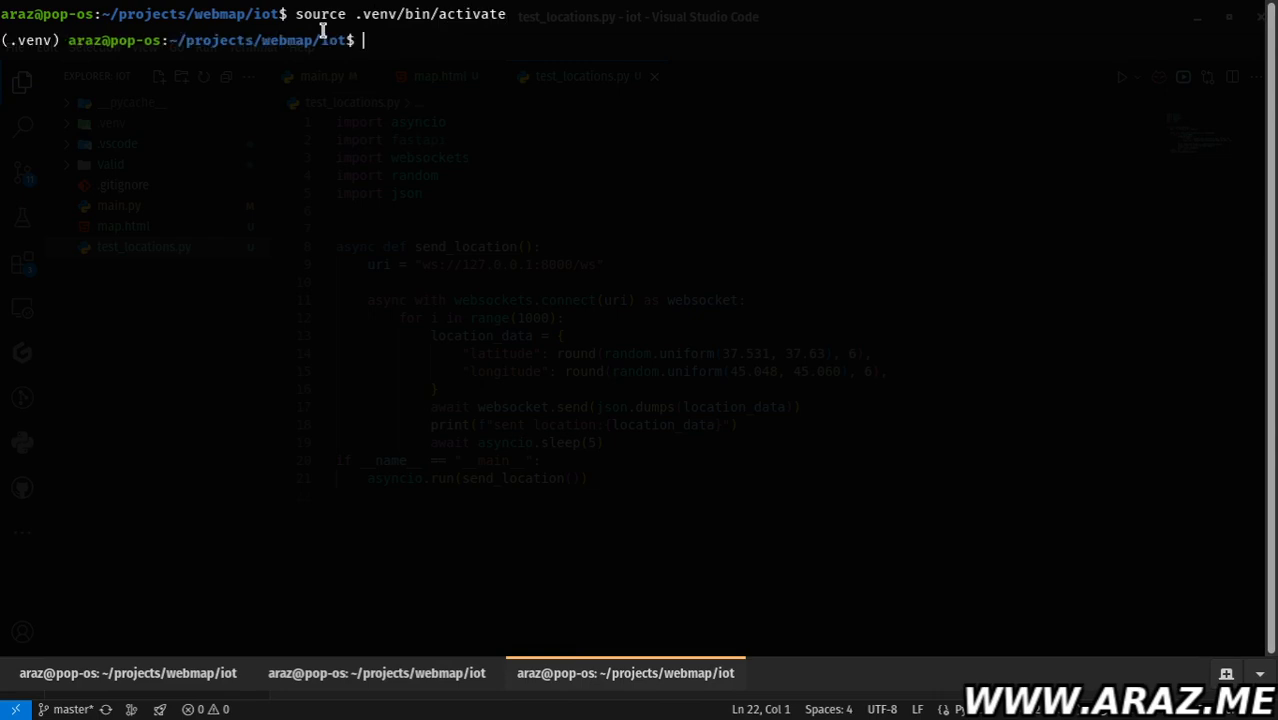
{"action": "type", "text": "python test_locations.py"}
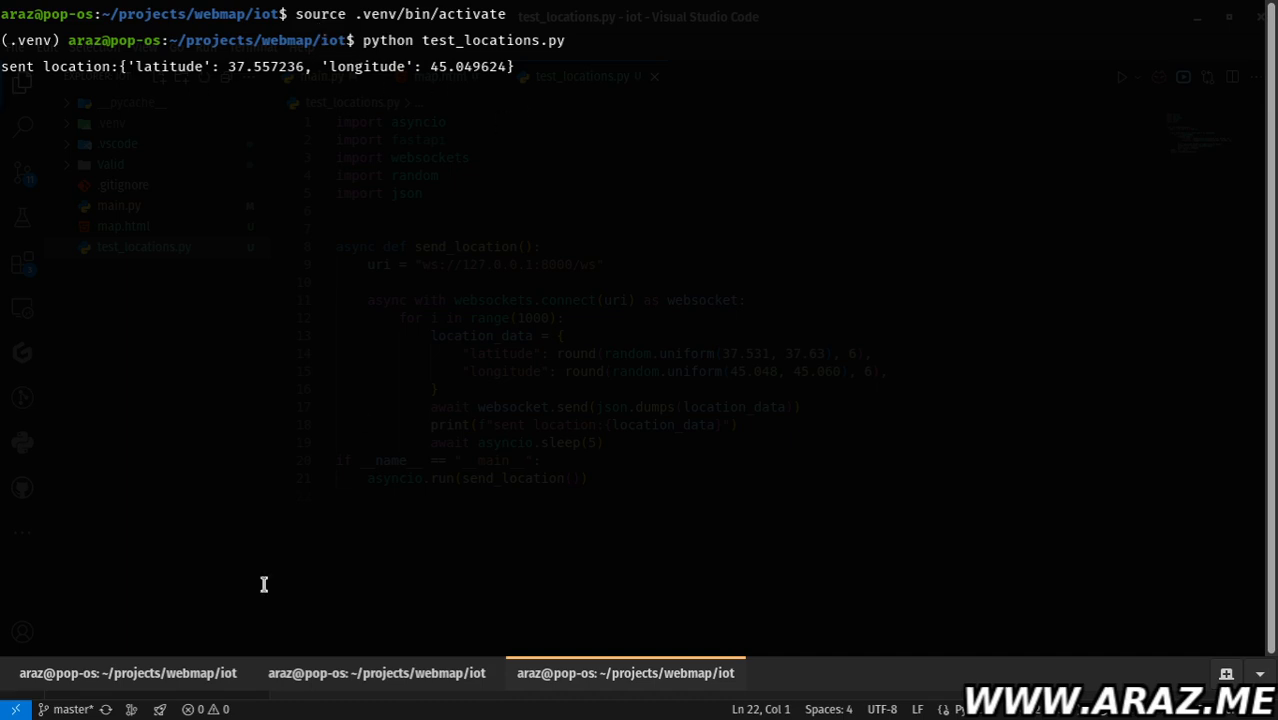
{"action": "left_click", "coordinate": [376, 672]}
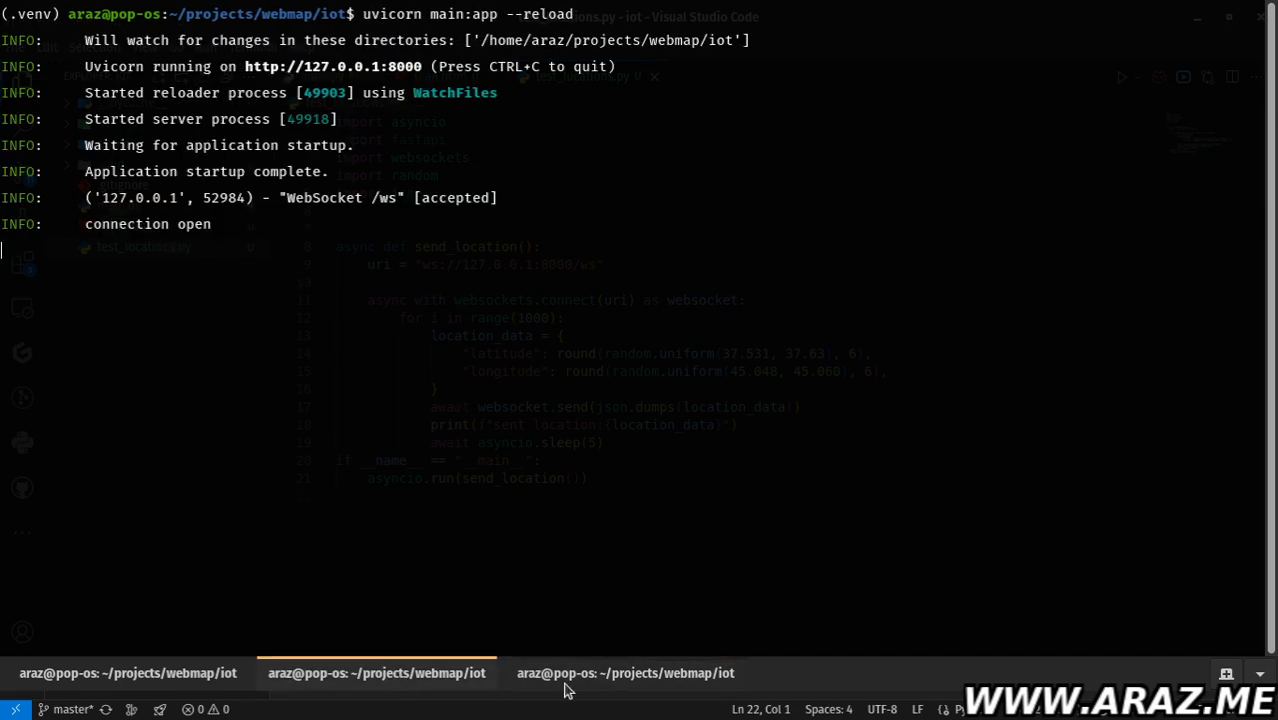
{"action": "left_click", "coordinate": [624, 672]}
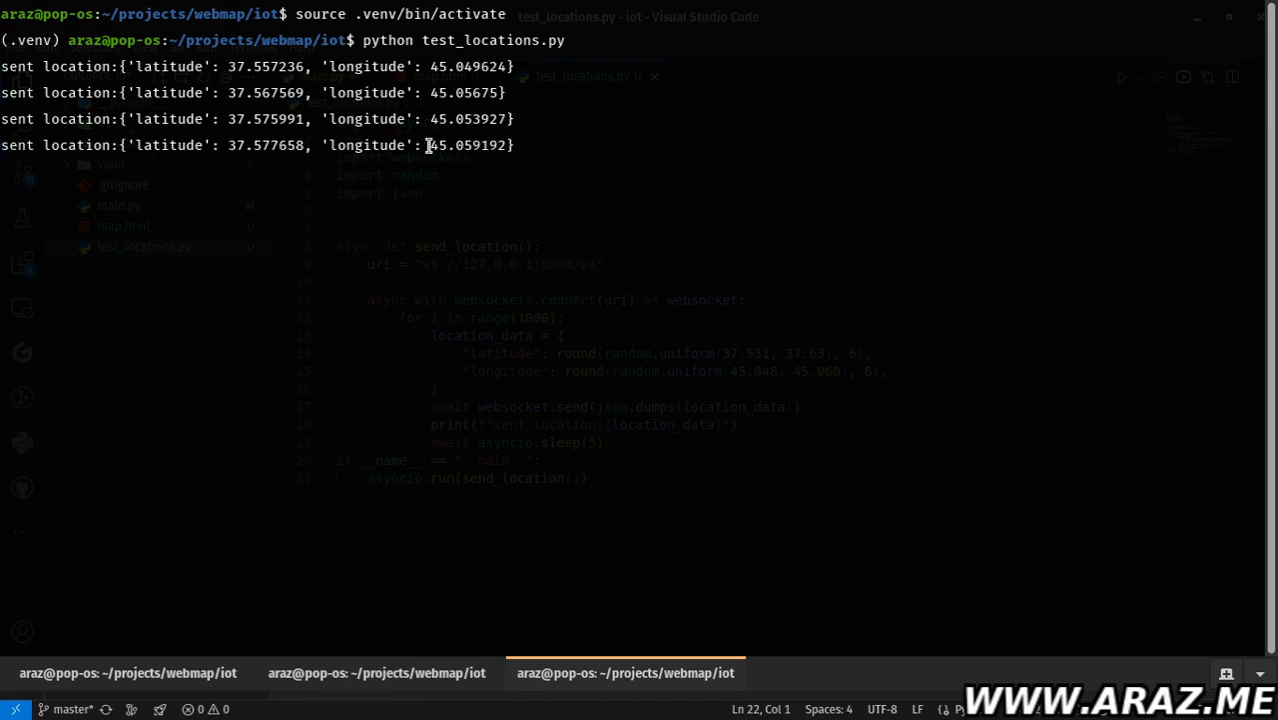
{"action": "left_click", "coordinate": [376, 672]}
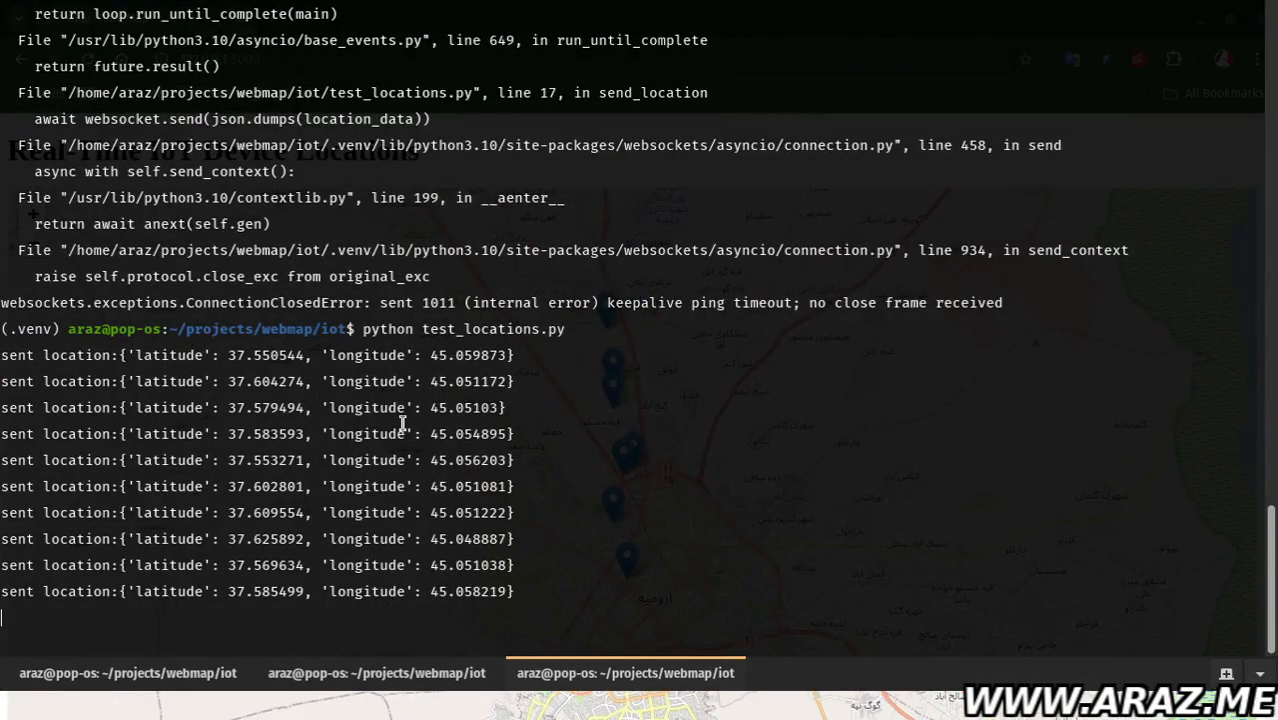
- Check the server's received coordinates, then return to the test_locations.py sender output and back
{"action": "left_click", "coordinate": [376, 672]}
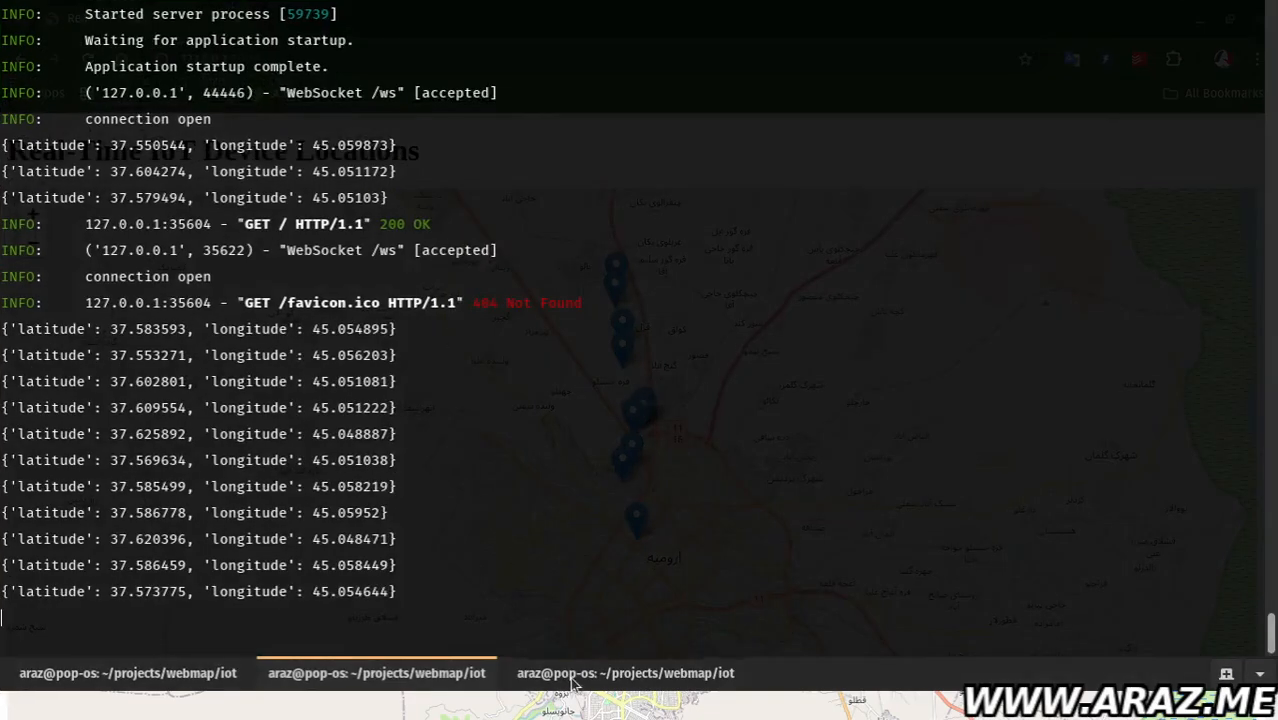
{"action": "left_click", "coordinate": [624, 672]}
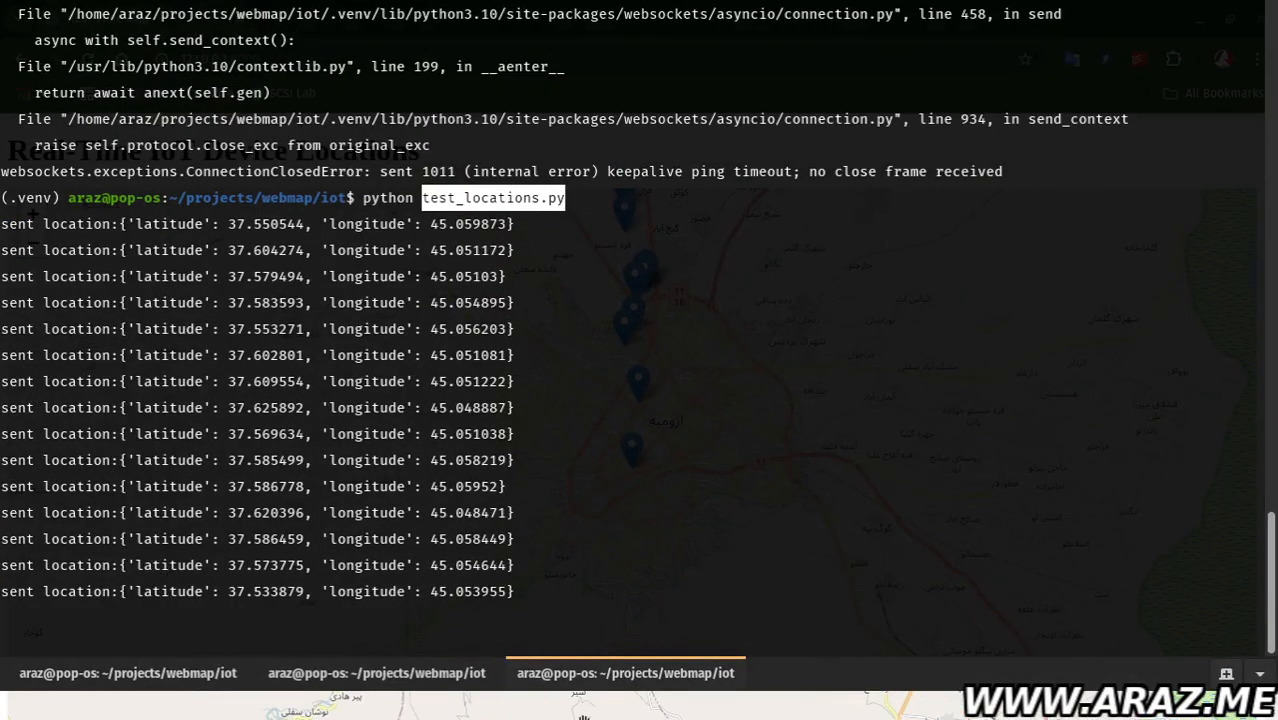
{"action": "left_click", "coordinate": [376, 672]}
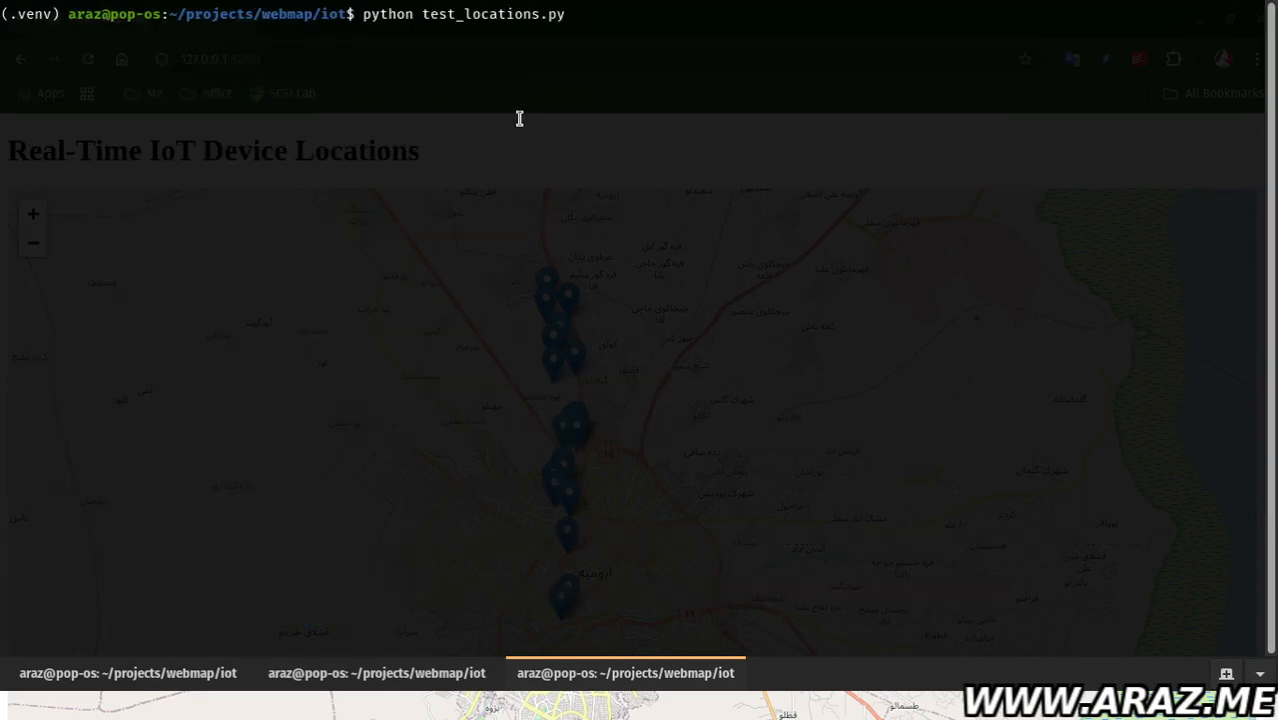
- Review the restarted uvicorn server's websocket log and the relaunched test_locations.py output in turn
{"action": "left_click", "coordinate": [376, 672]}
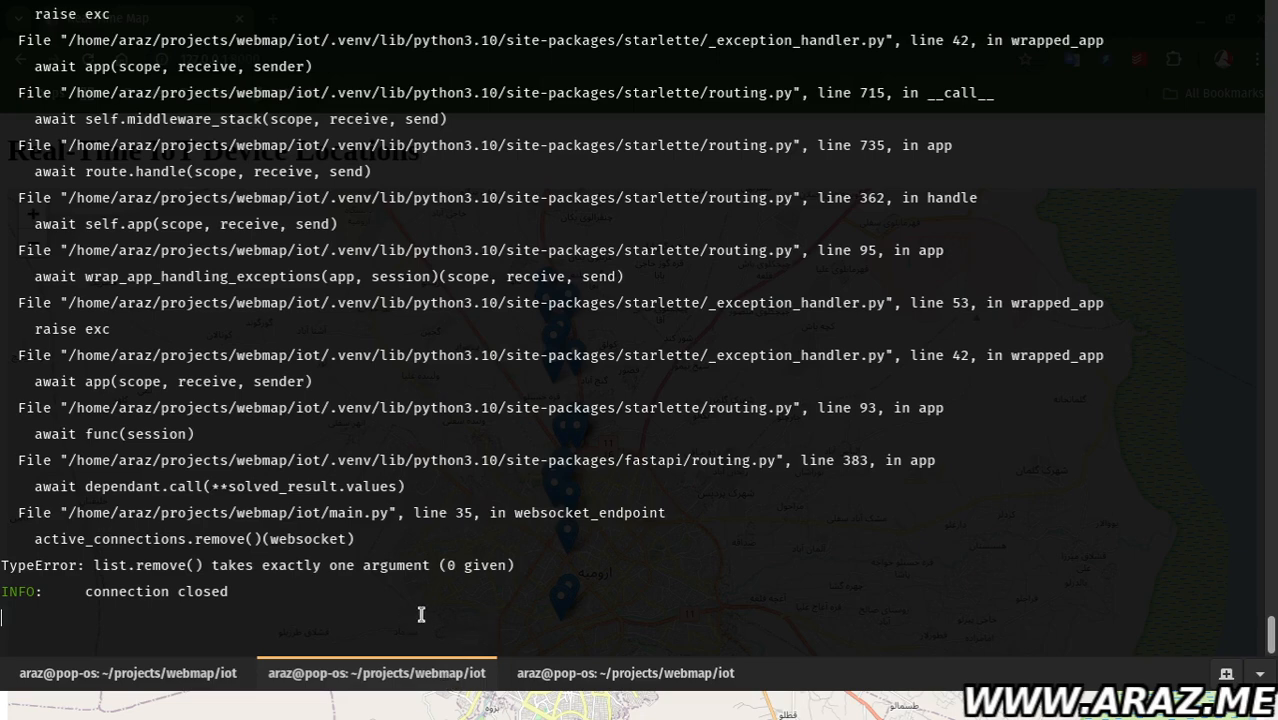
{"action": "left_click", "coordinate": [624, 672]}
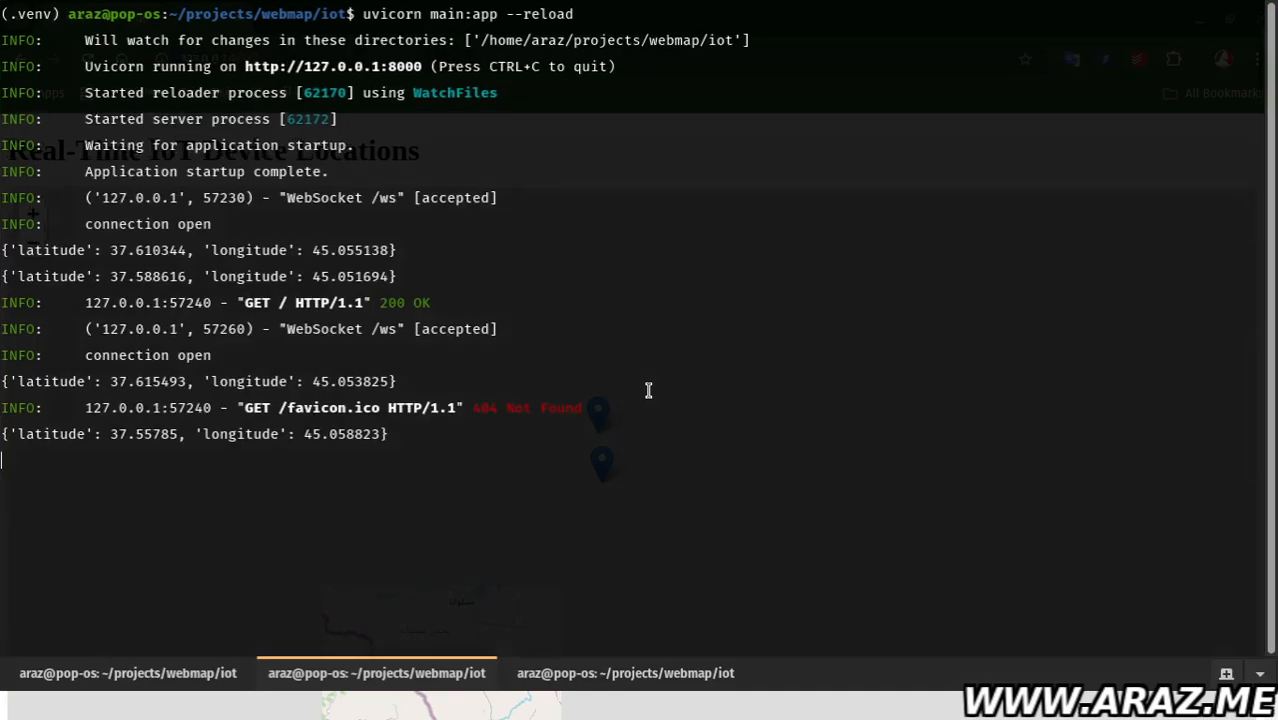
{"action": "left_click", "coordinate": [624, 672]}
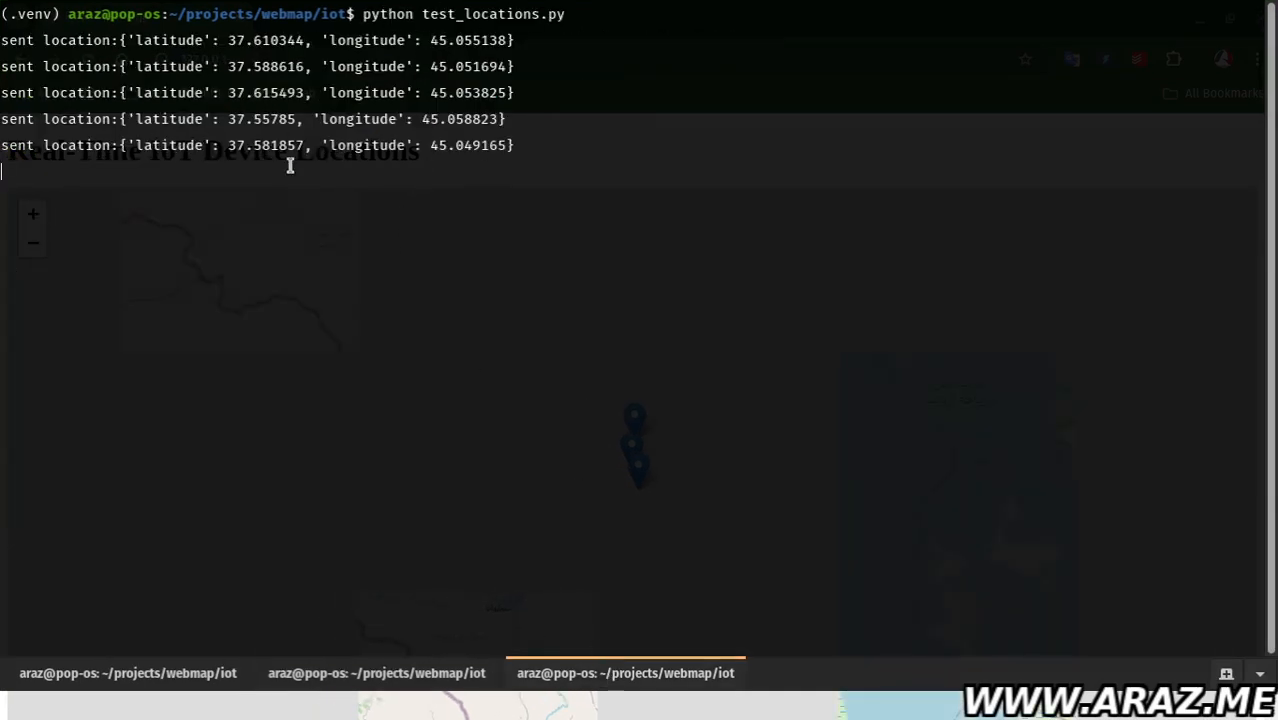
{"action": "left_click", "coordinate": [376, 672]}
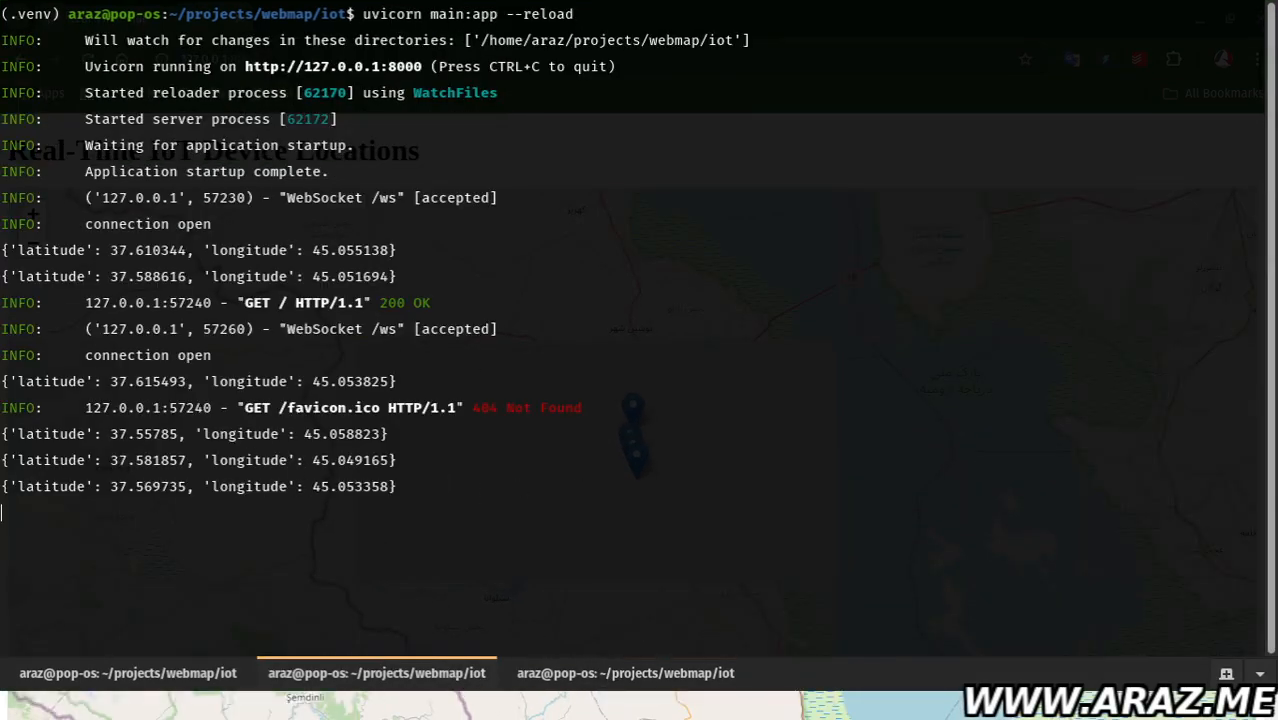